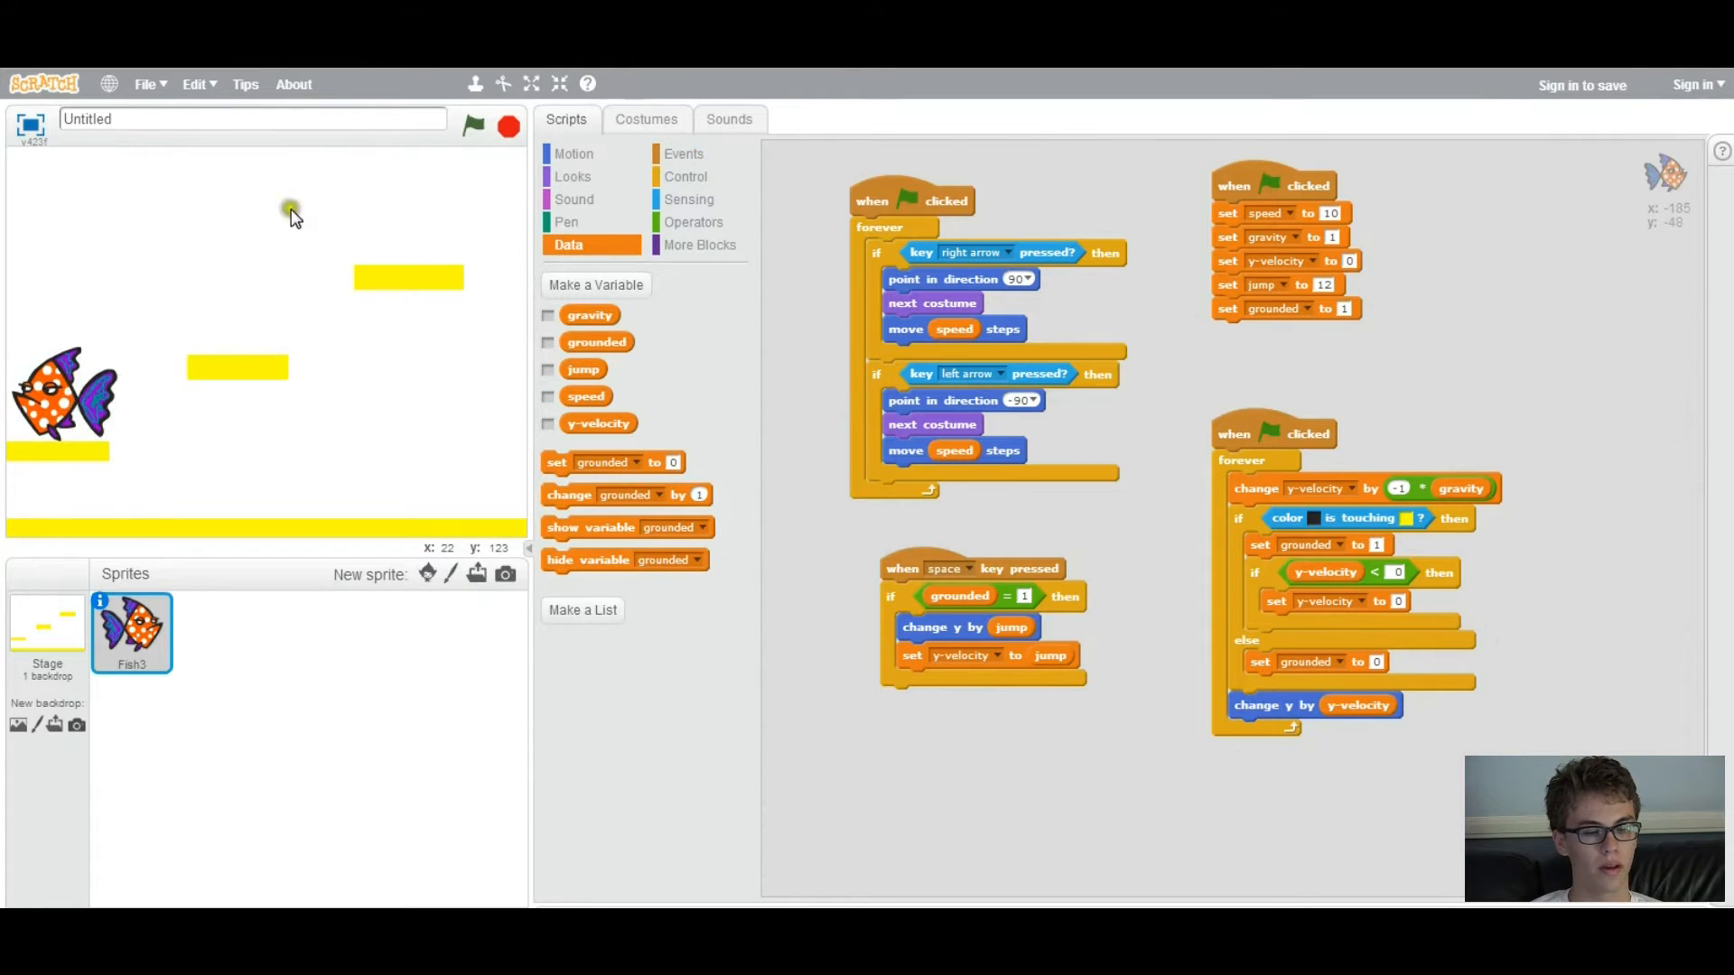
{"action": "mouse_move", "coordinate": [317, 196]}
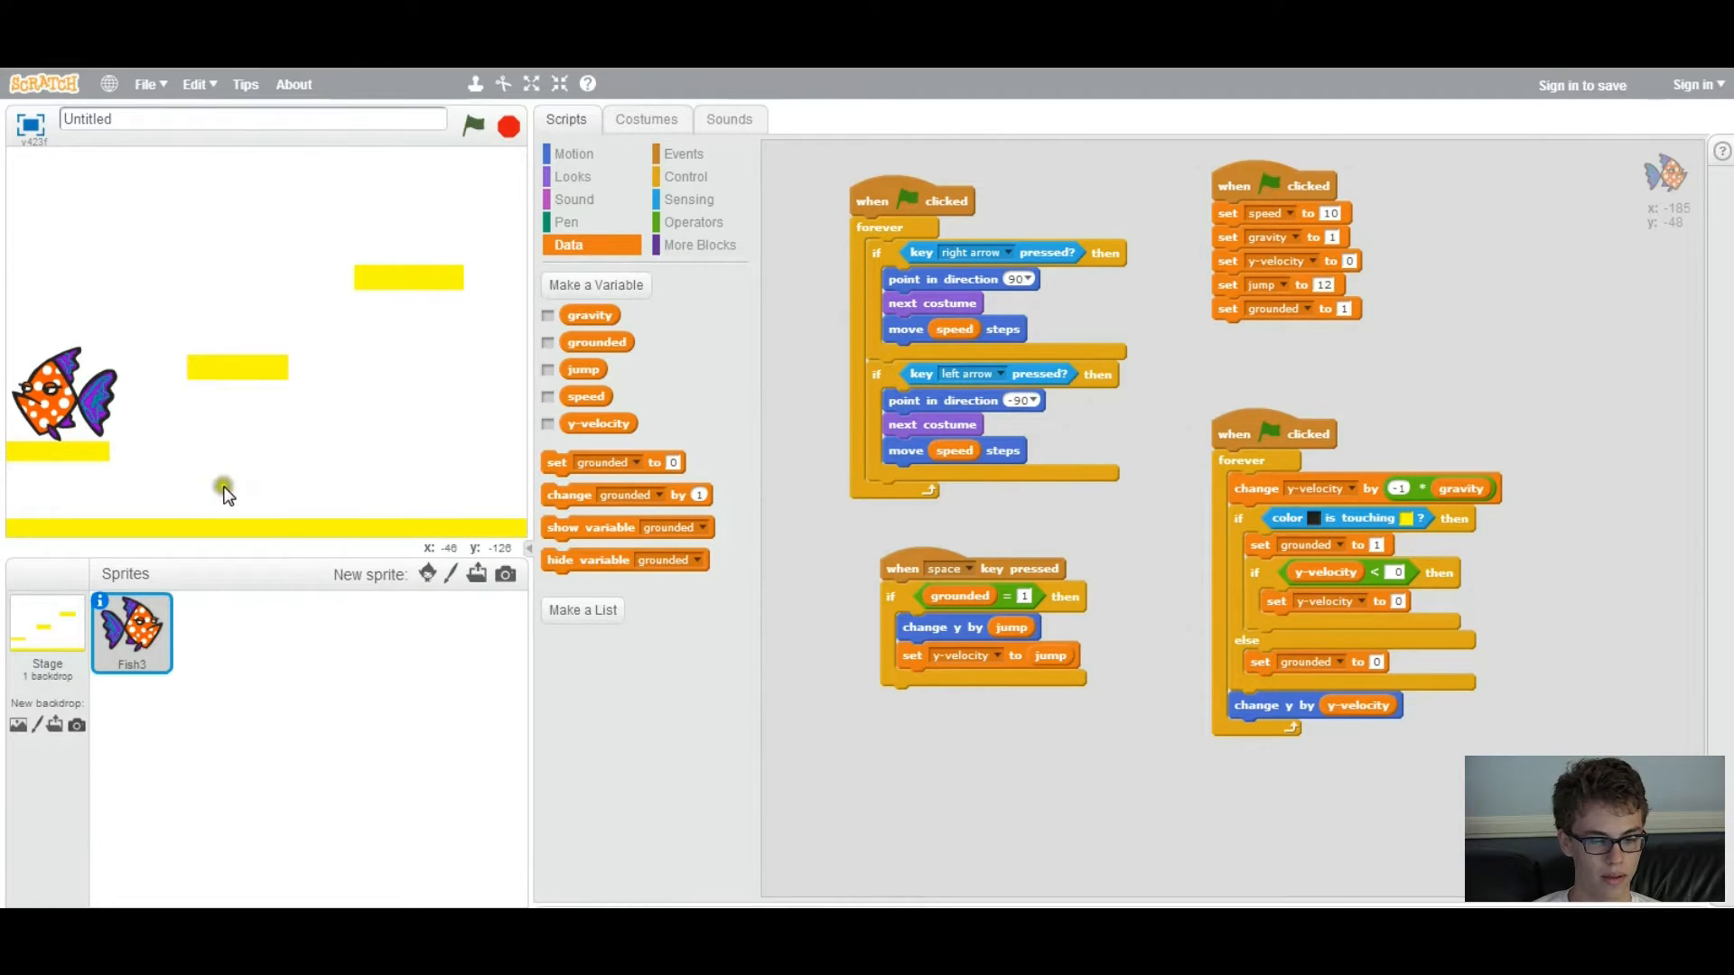
Open the sprite library and scroll down to find Fish2
{"action": "left_click", "coordinate": [476, 573]}
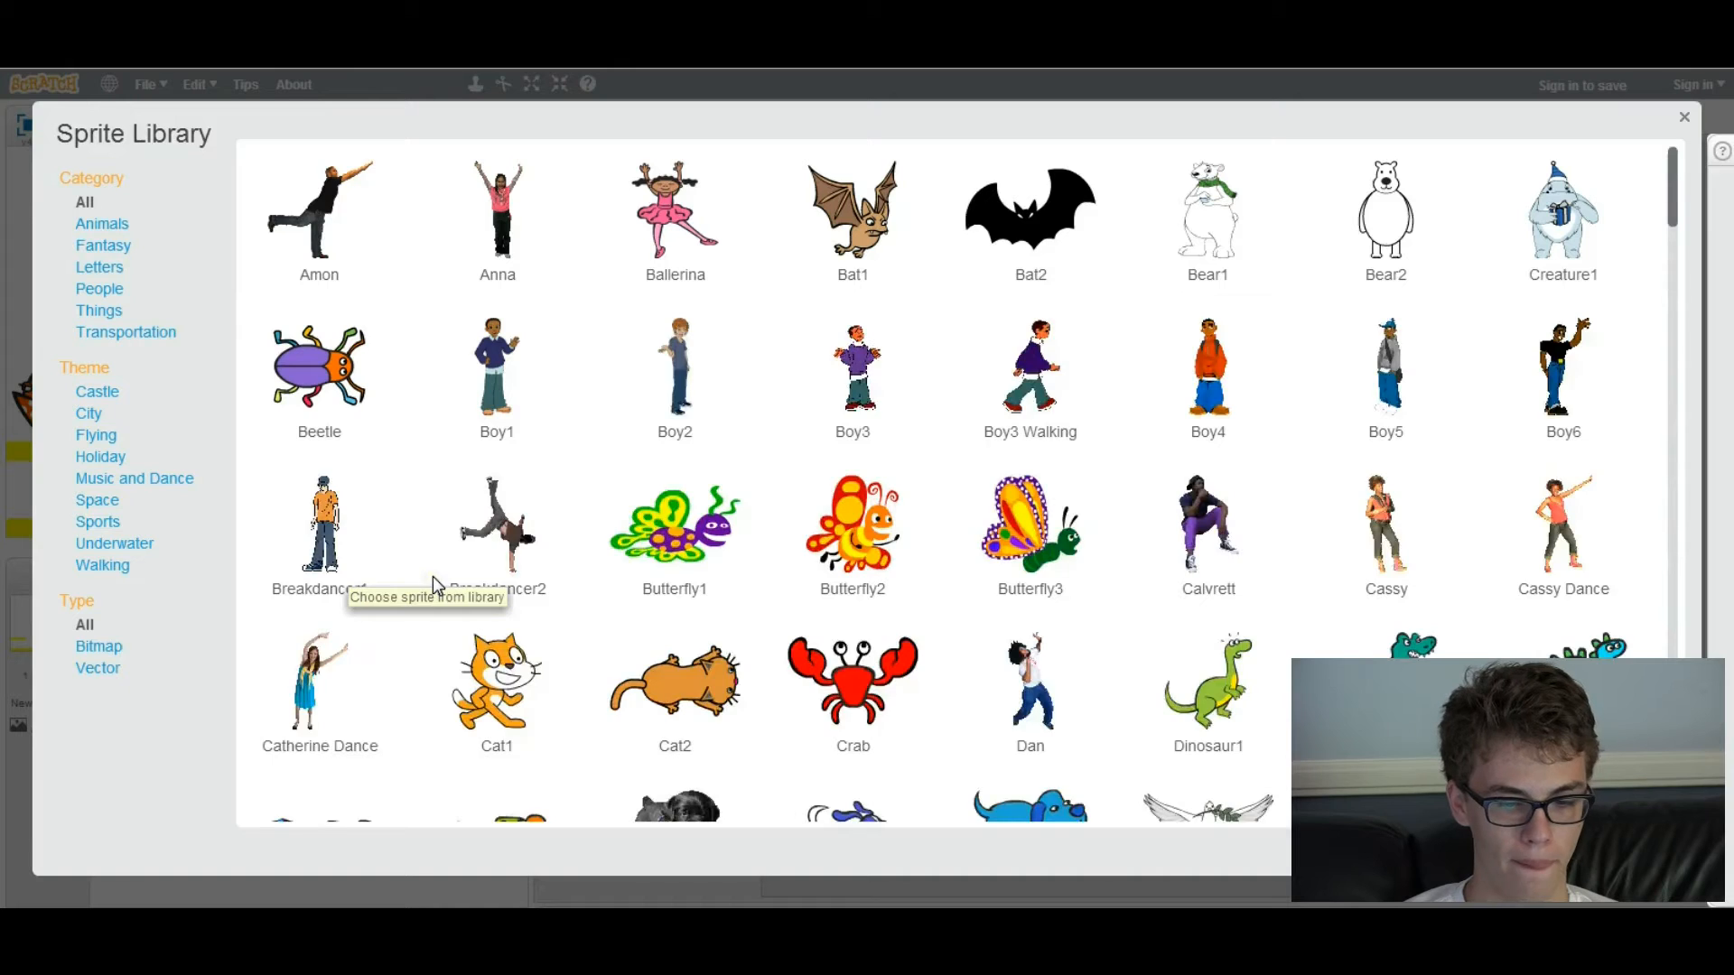
{"action": "scroll", "scroll_direction": "down", "scroll_amount": 3}
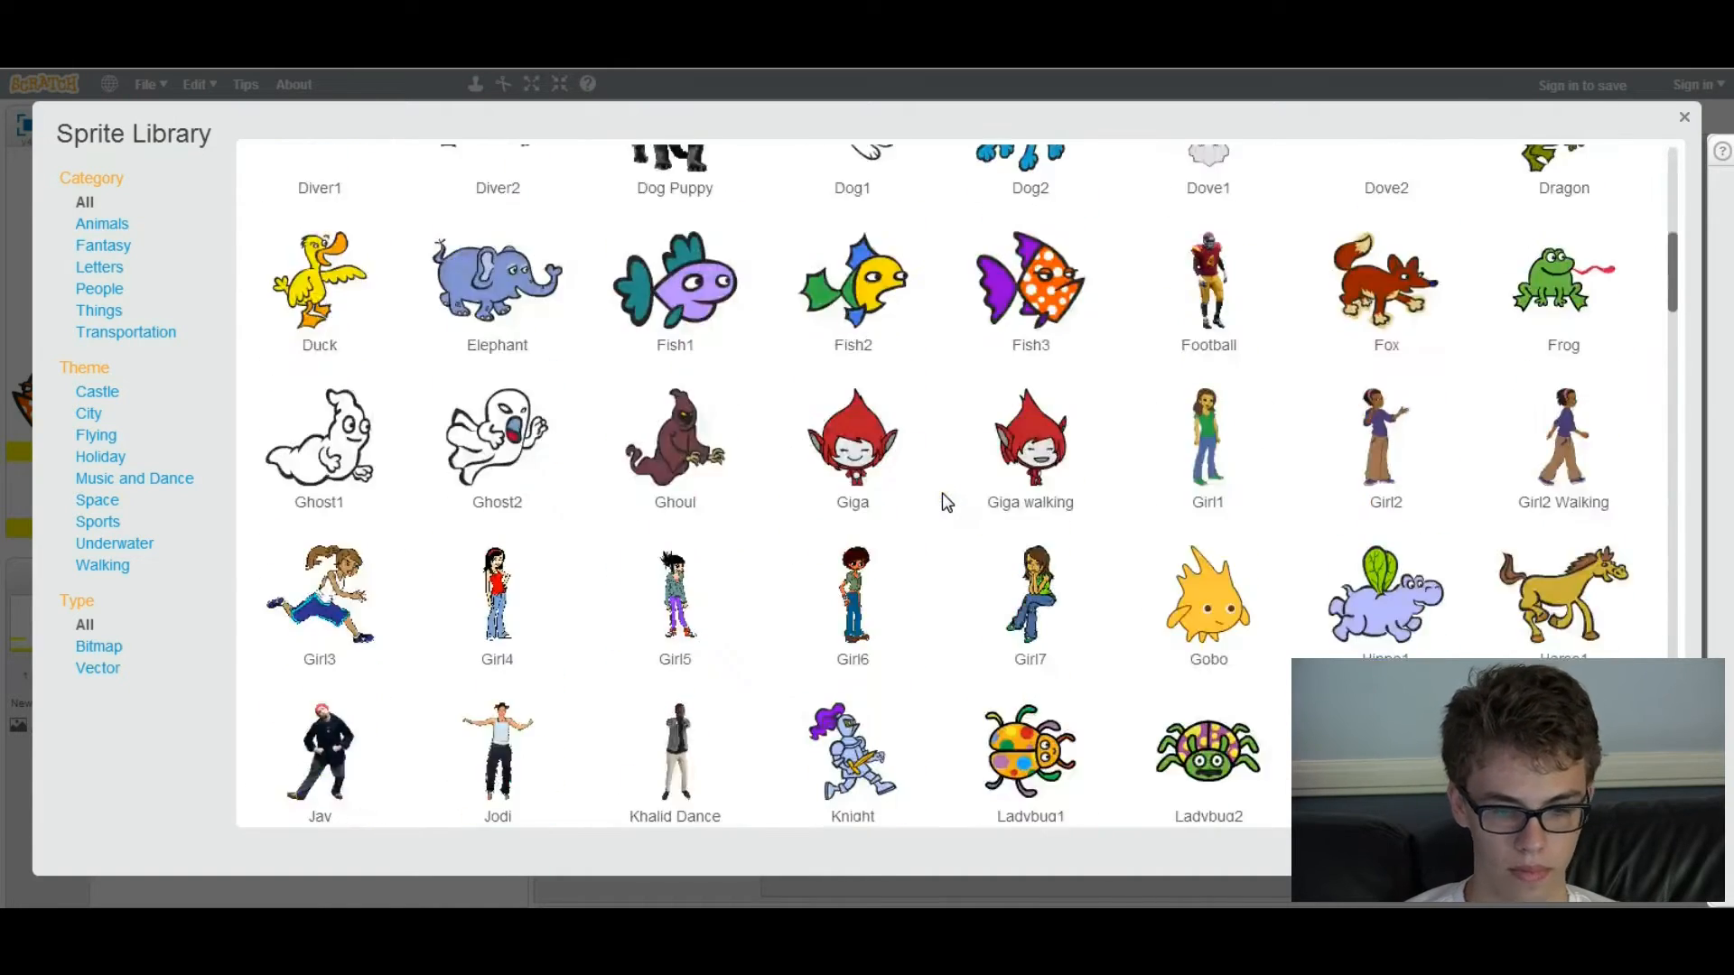
{"action": "scroll", "scroll_direction": "down", "scroll_amount": 3}
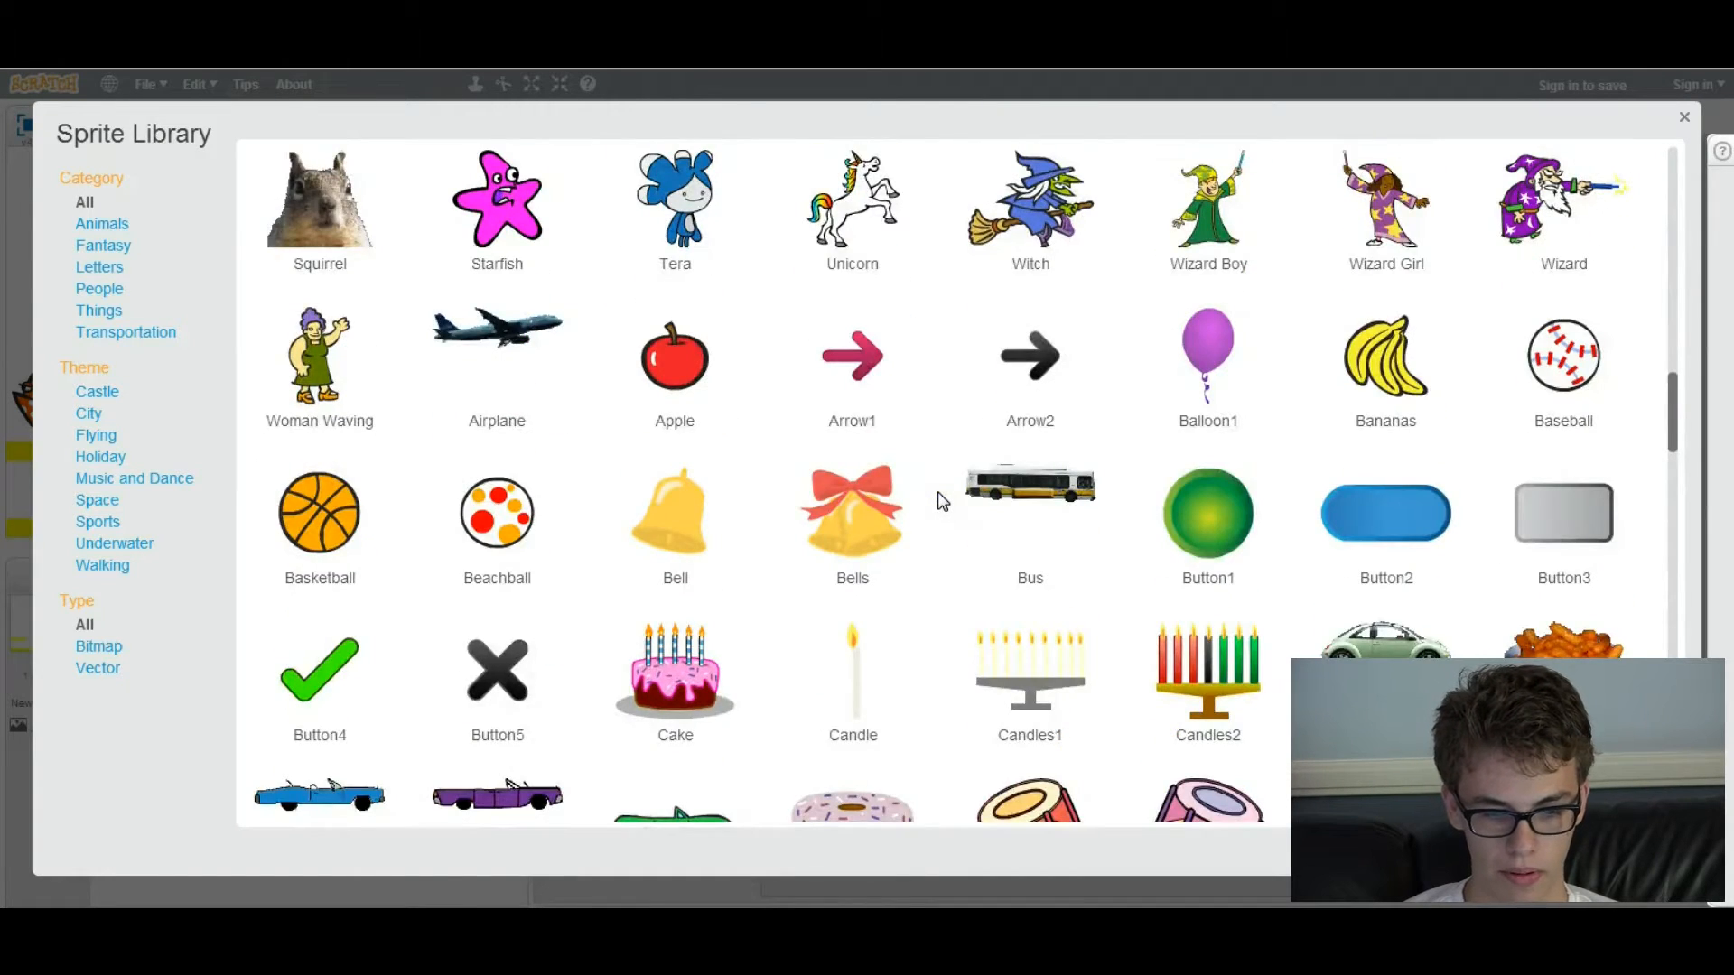
{"action": "scroll", "scroll_direction": "down", "scroll_amount": 3}
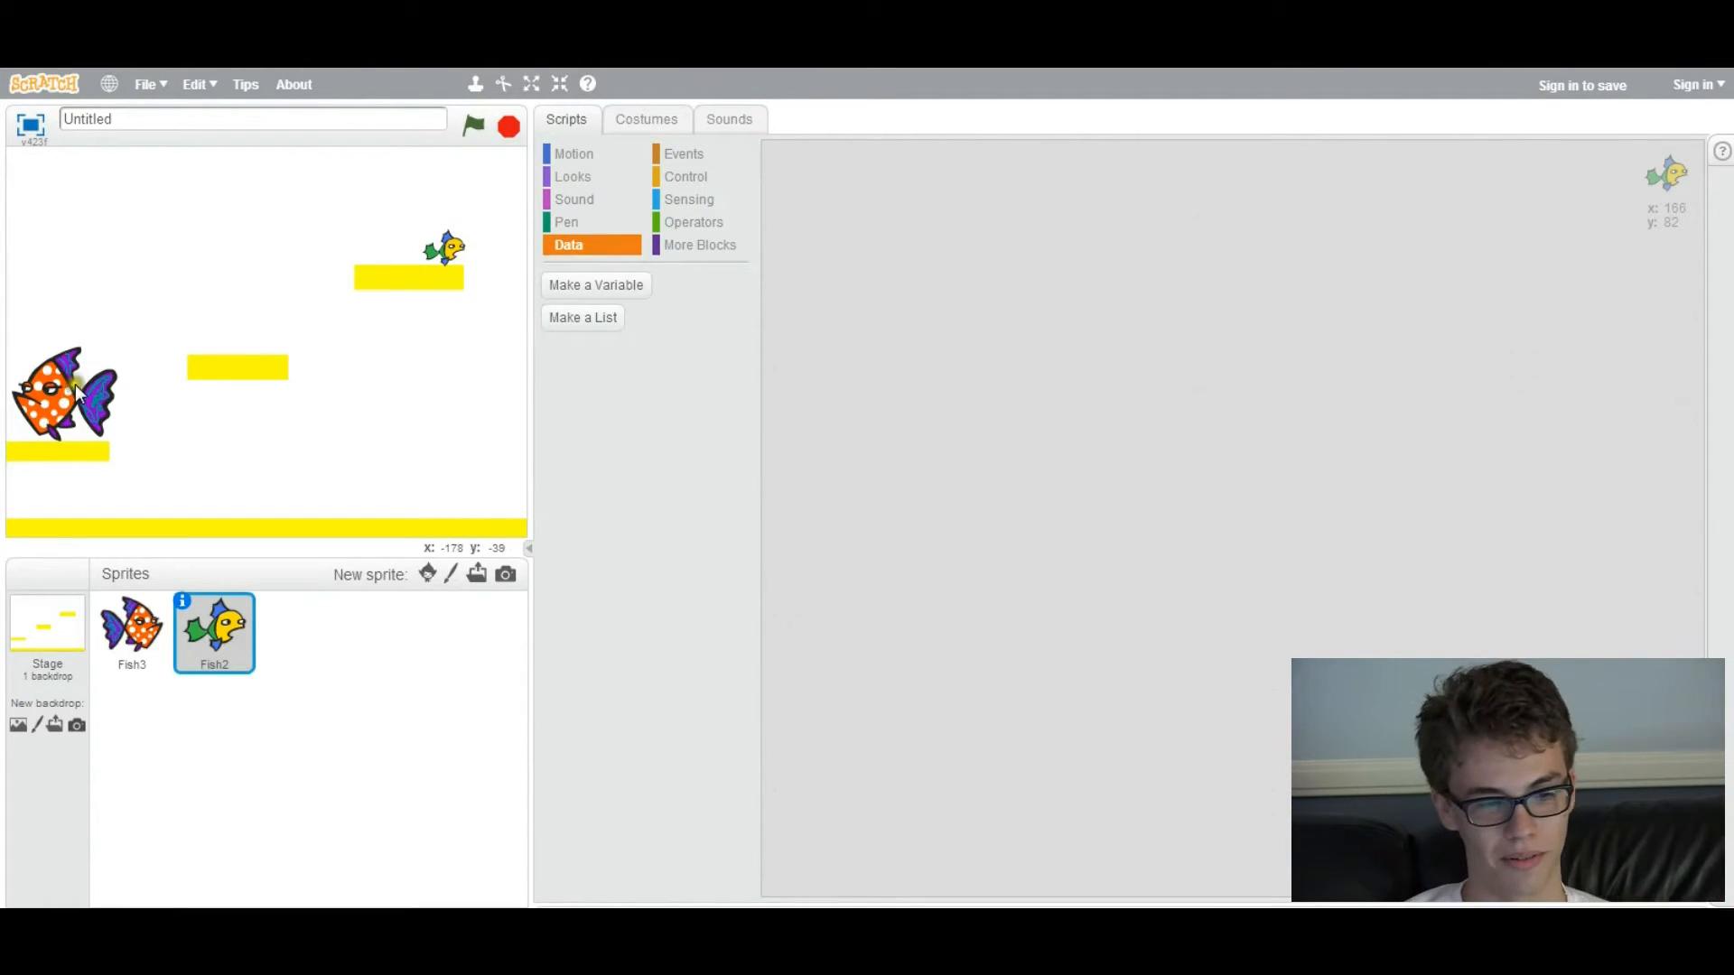
{"action": "left_click_drag", "start_coordinate": [66, 398], "coordinate": [149, 398]}
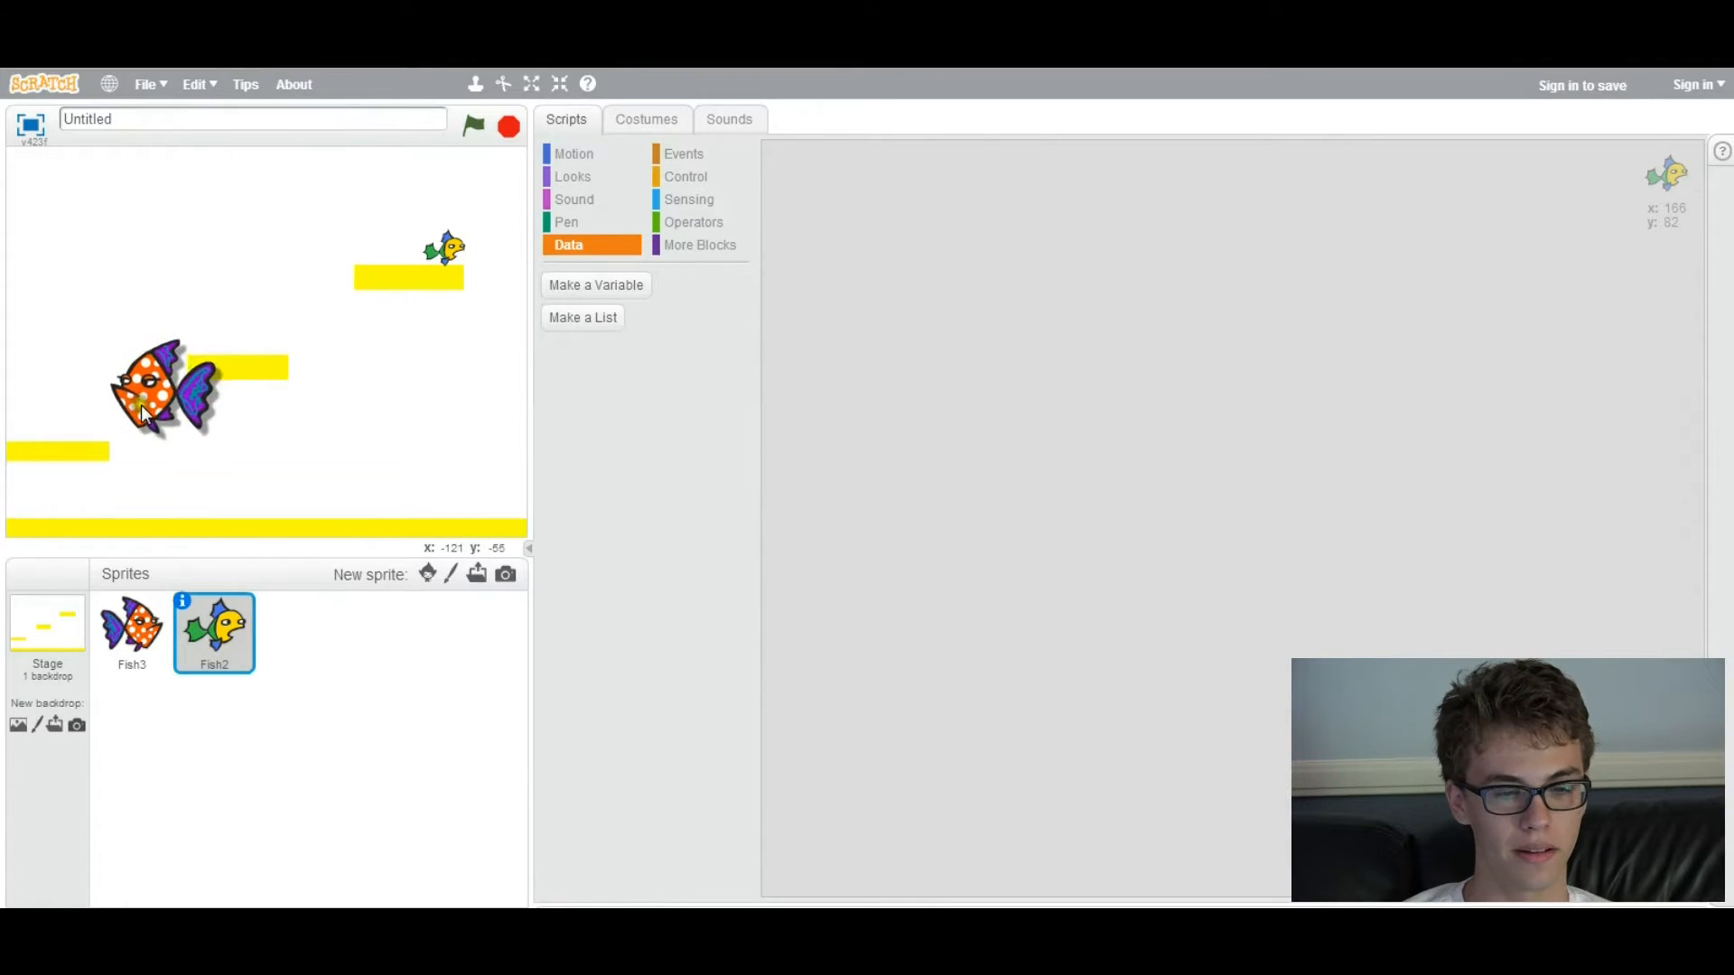
{"action": "left_click", "coordinate": [131, 630]}
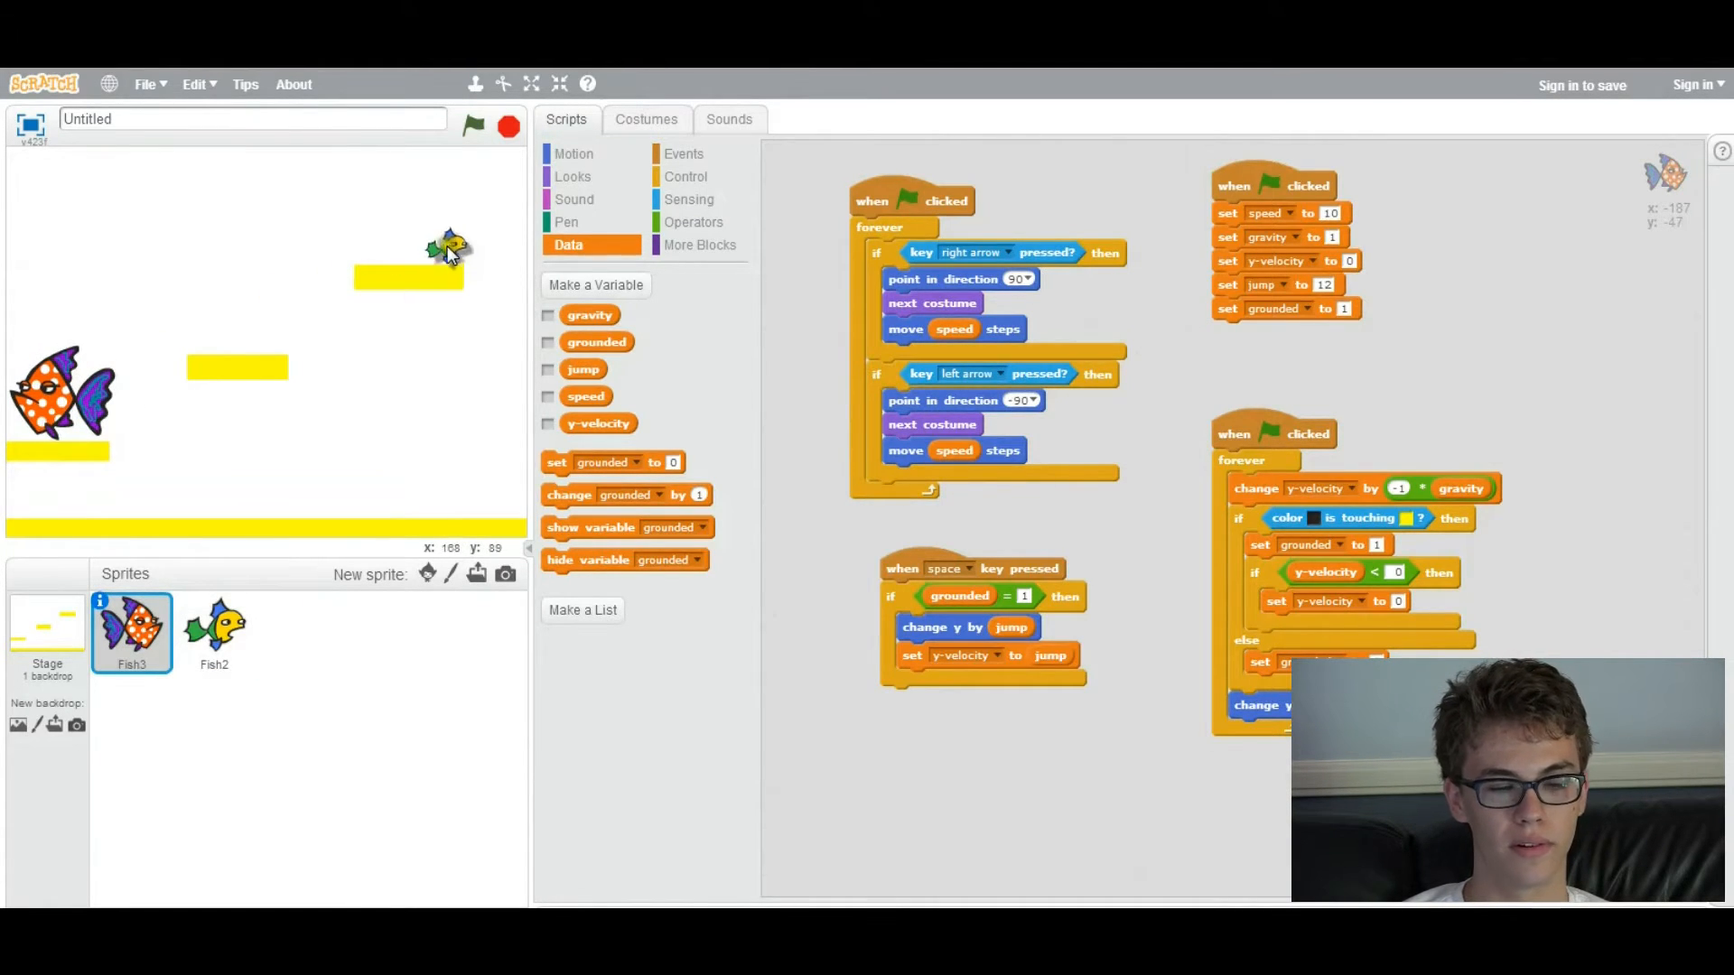
{"action": "left_click", "coordinate": [213, 630]}
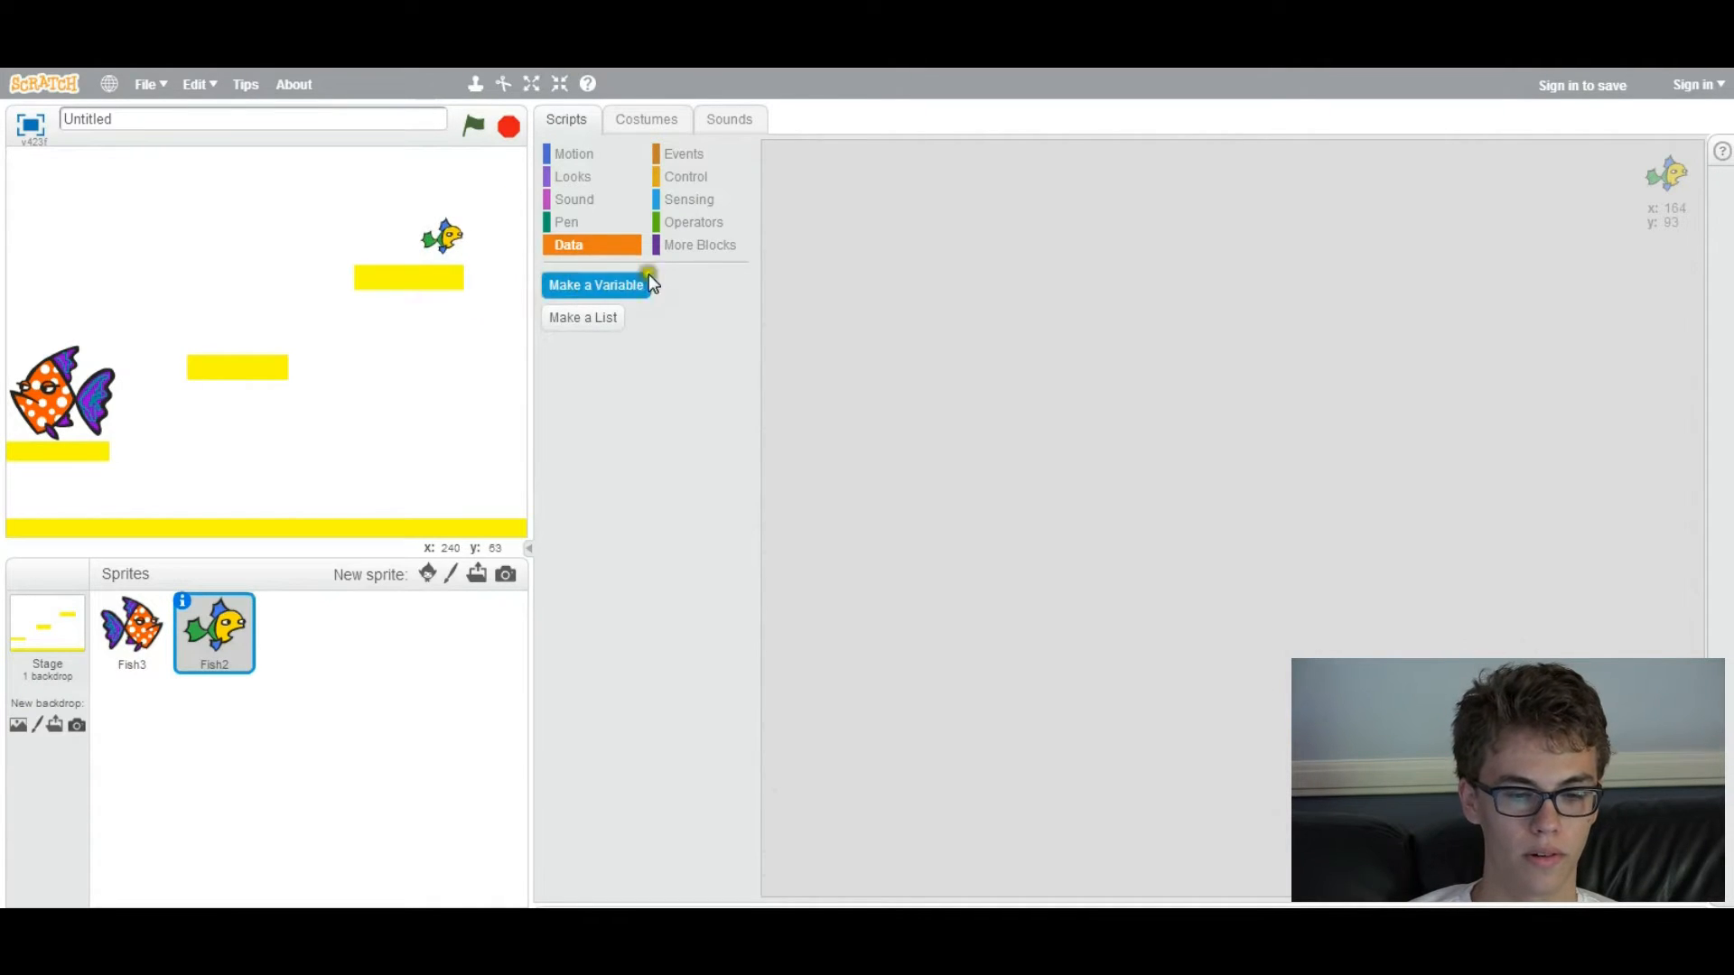
Create a Level variable and add a green-flag script that sets Level to 1
{"action": "left_click", "coordinate": [595, 284]}
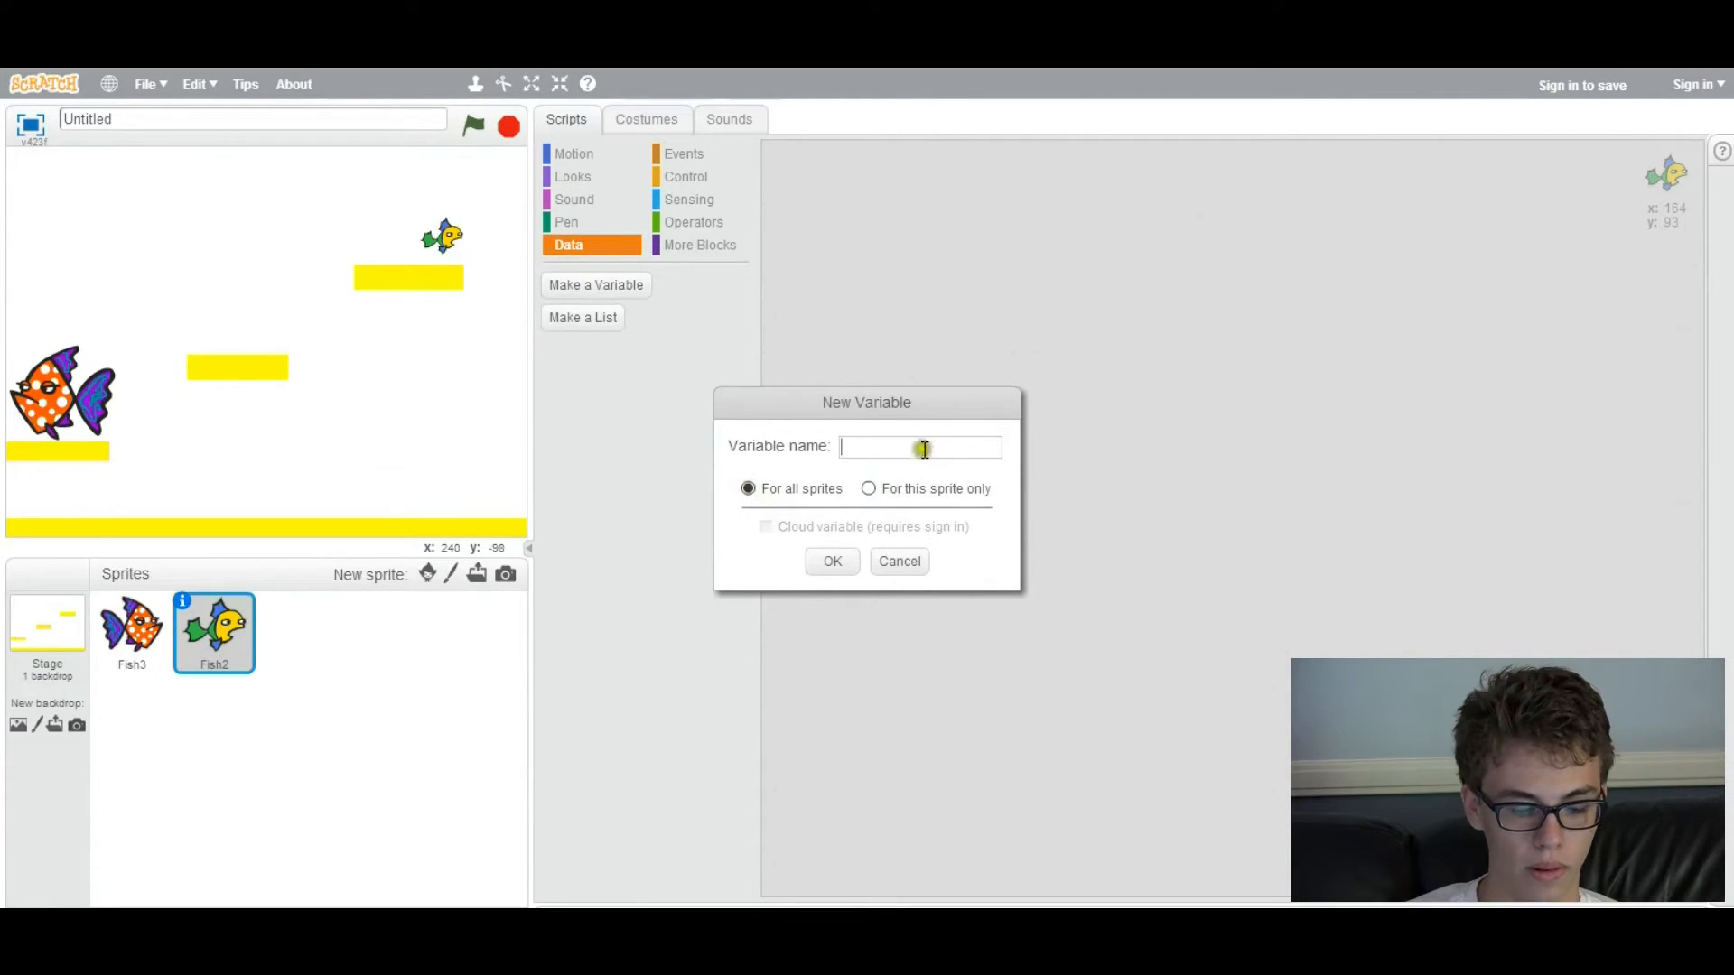
{"action": "type", "text": "Level"}
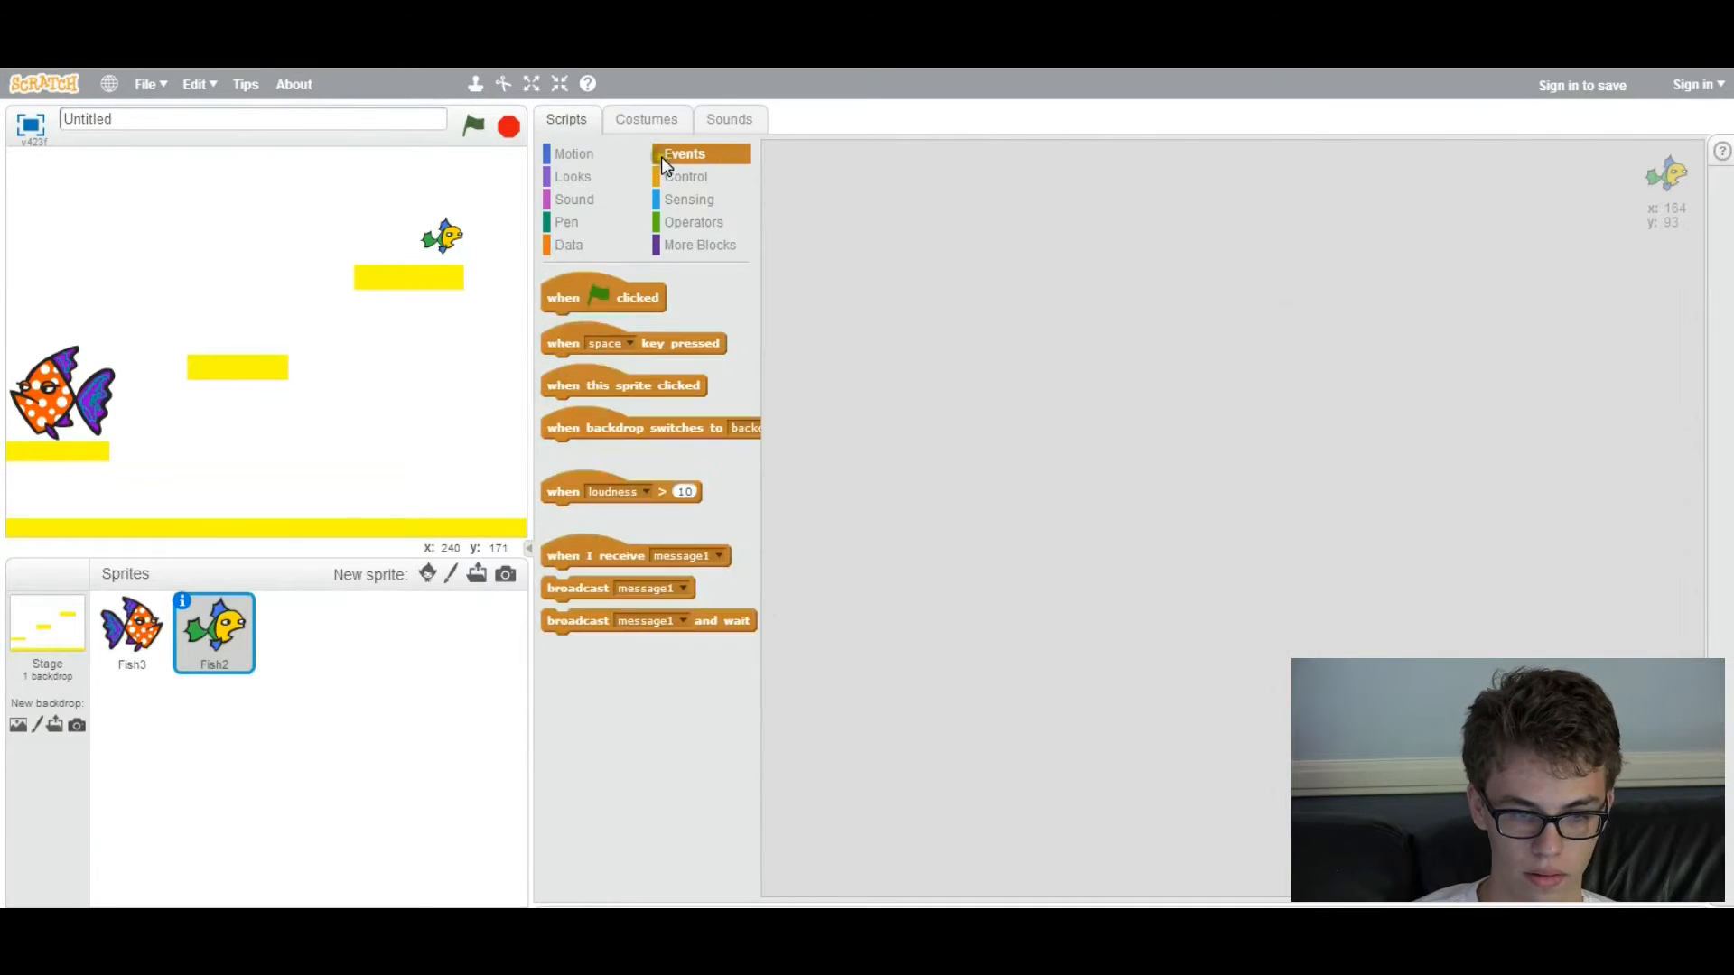
{"action": "left_click_drag", "start_coordinate": [603, 296], "coordinate": [948, 223]}
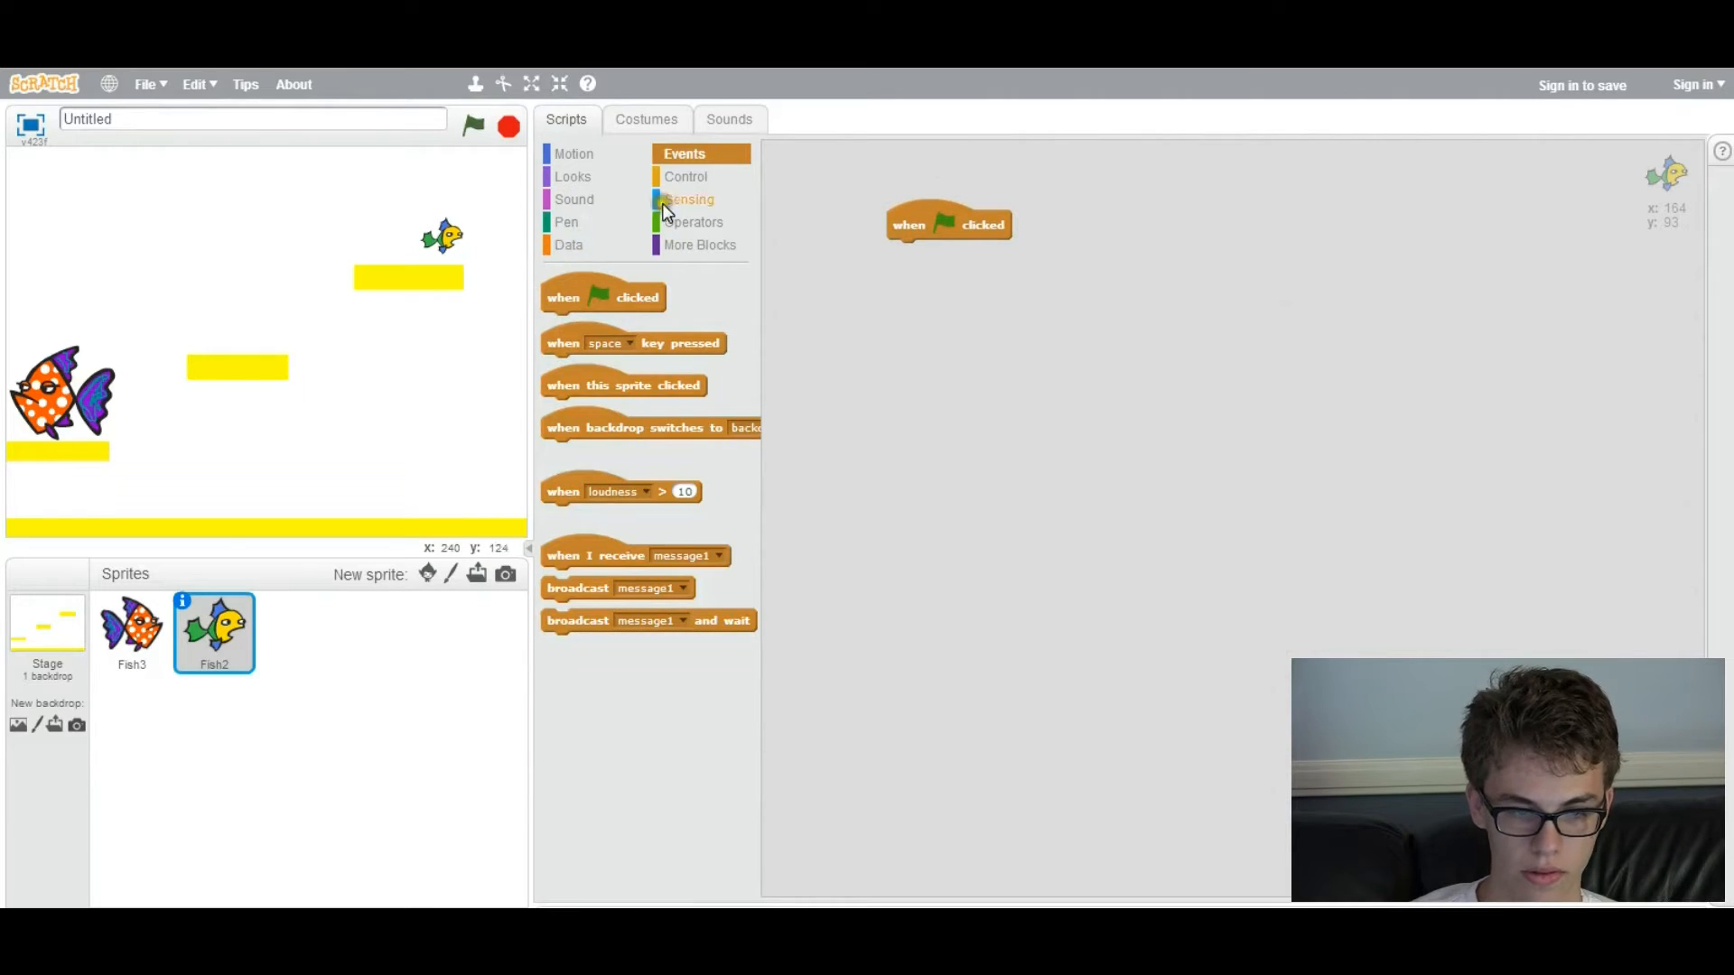
{"action": "left_click", "coordinate": [567, 245]}
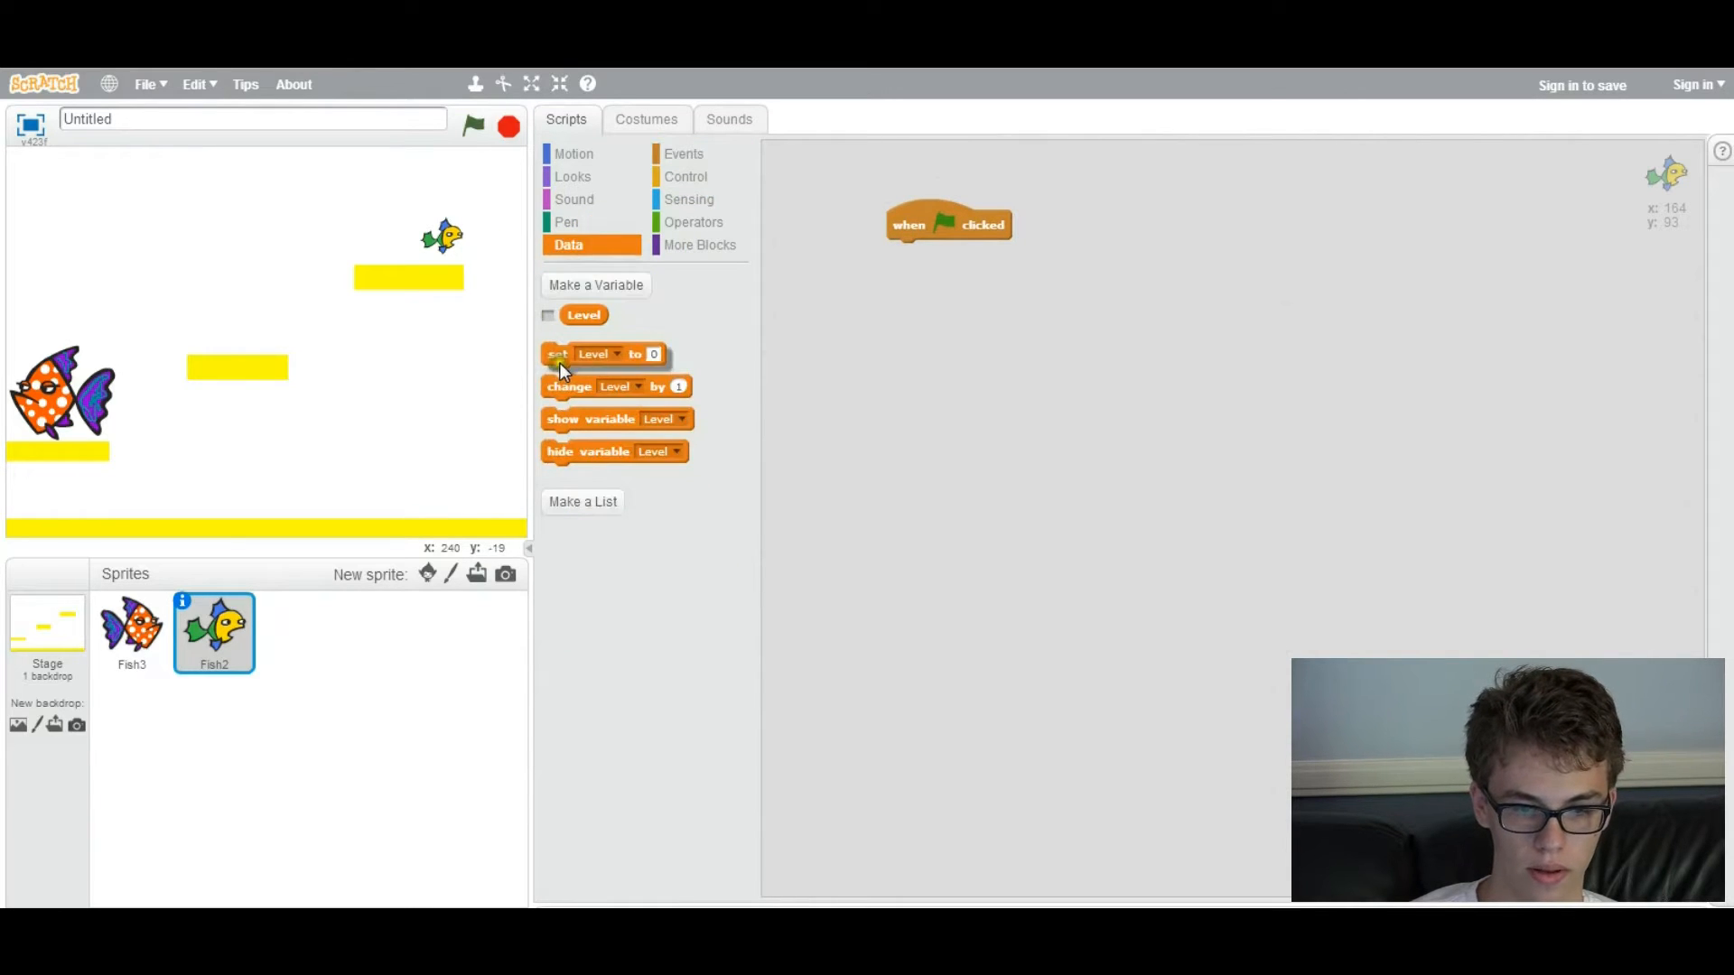
{"action": "left_click_drag", "start_coordinate": [556, 354], "coordinate": [946, 252]}
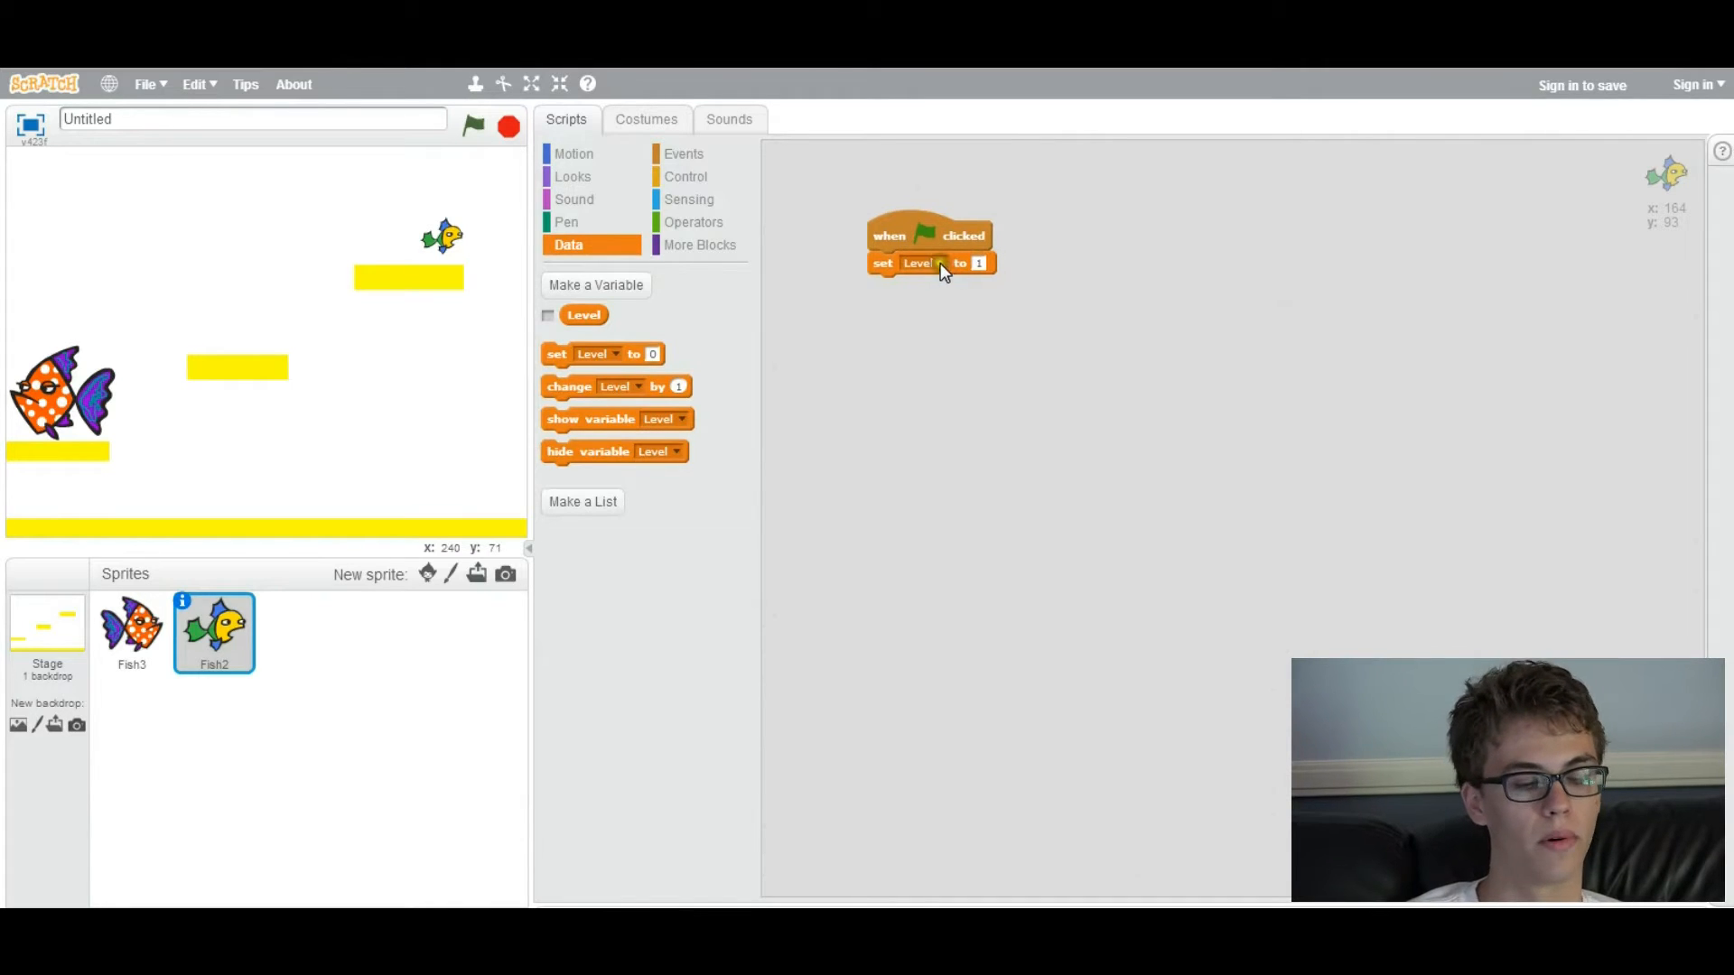
{"action": "left_click", "coordinate": [683, 154]}
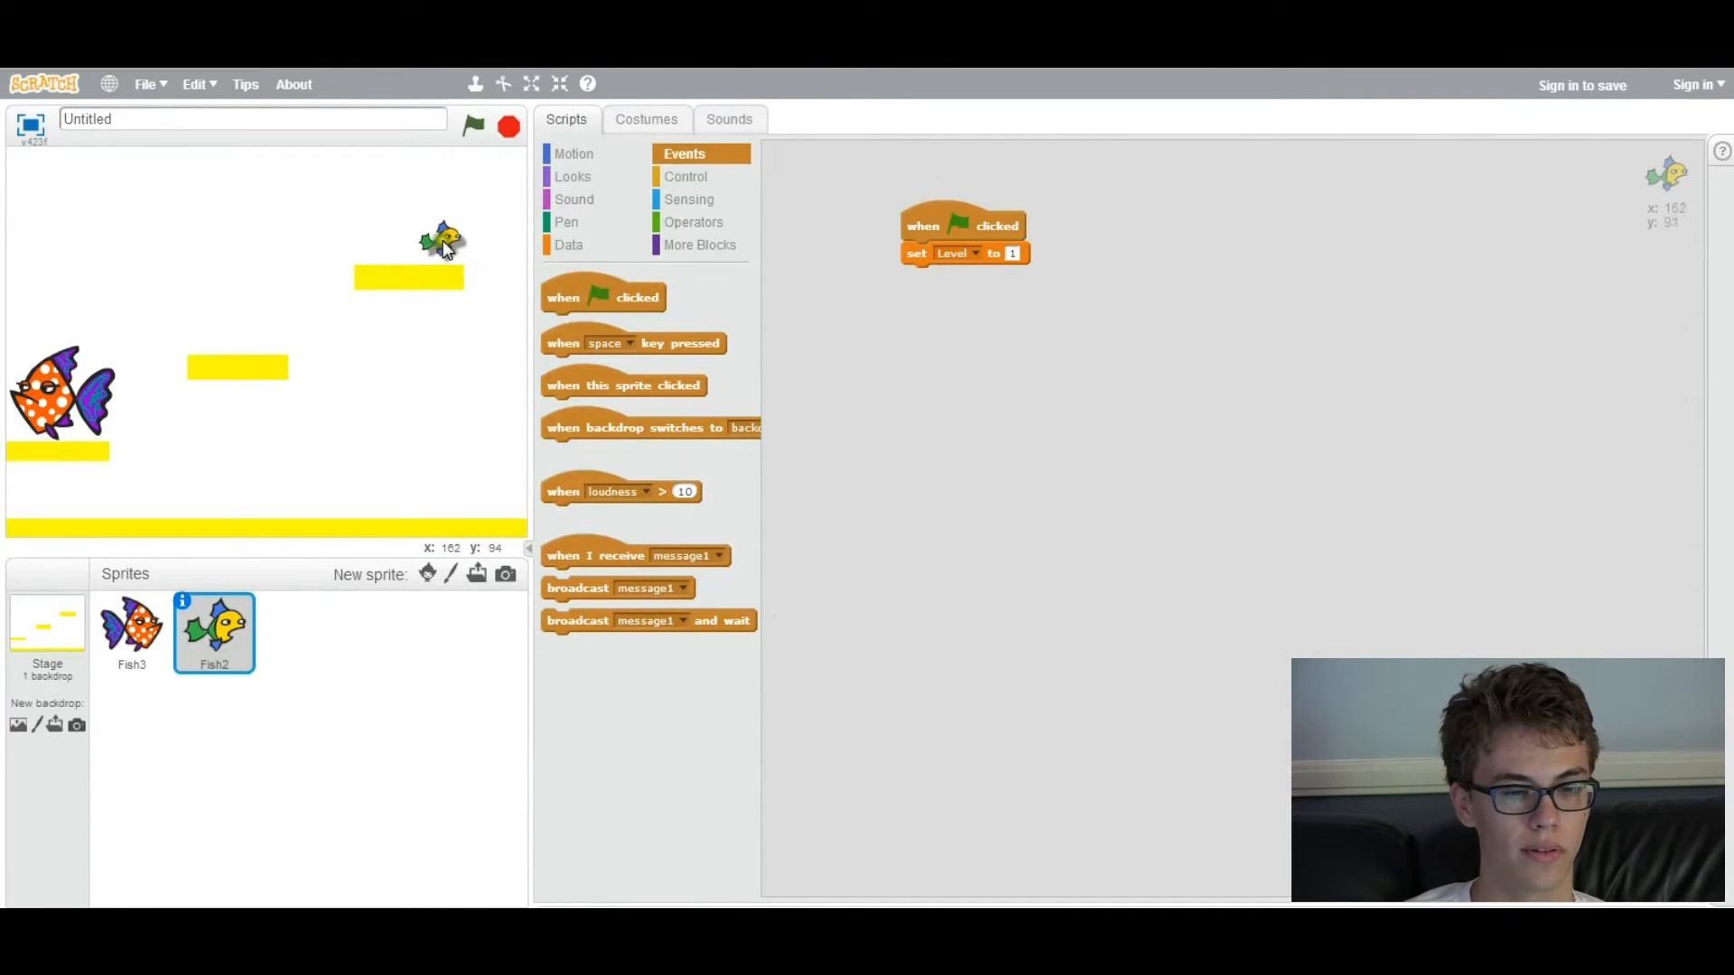
Add a second green-flag script holding a forever loop with an if block
{"action": "left_click_drag", "start_coordinate": [602, 296], "coordinate": [874, 375]}
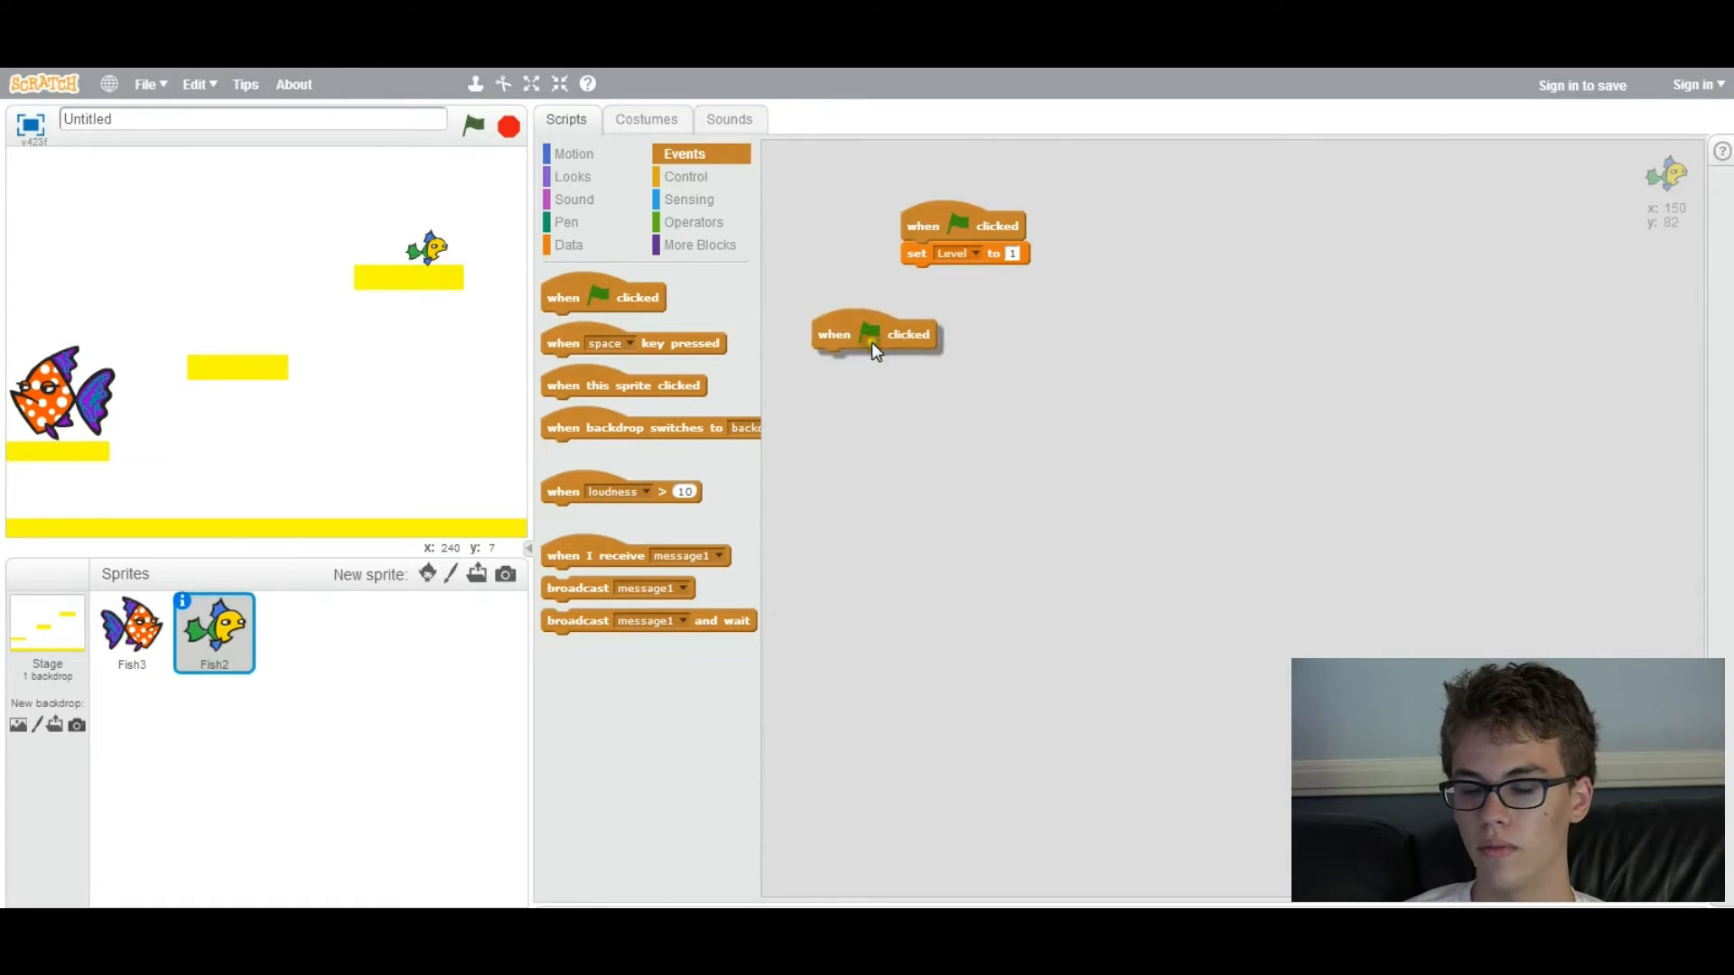
{"action": "left_click", "coordinate": [685, 176]}
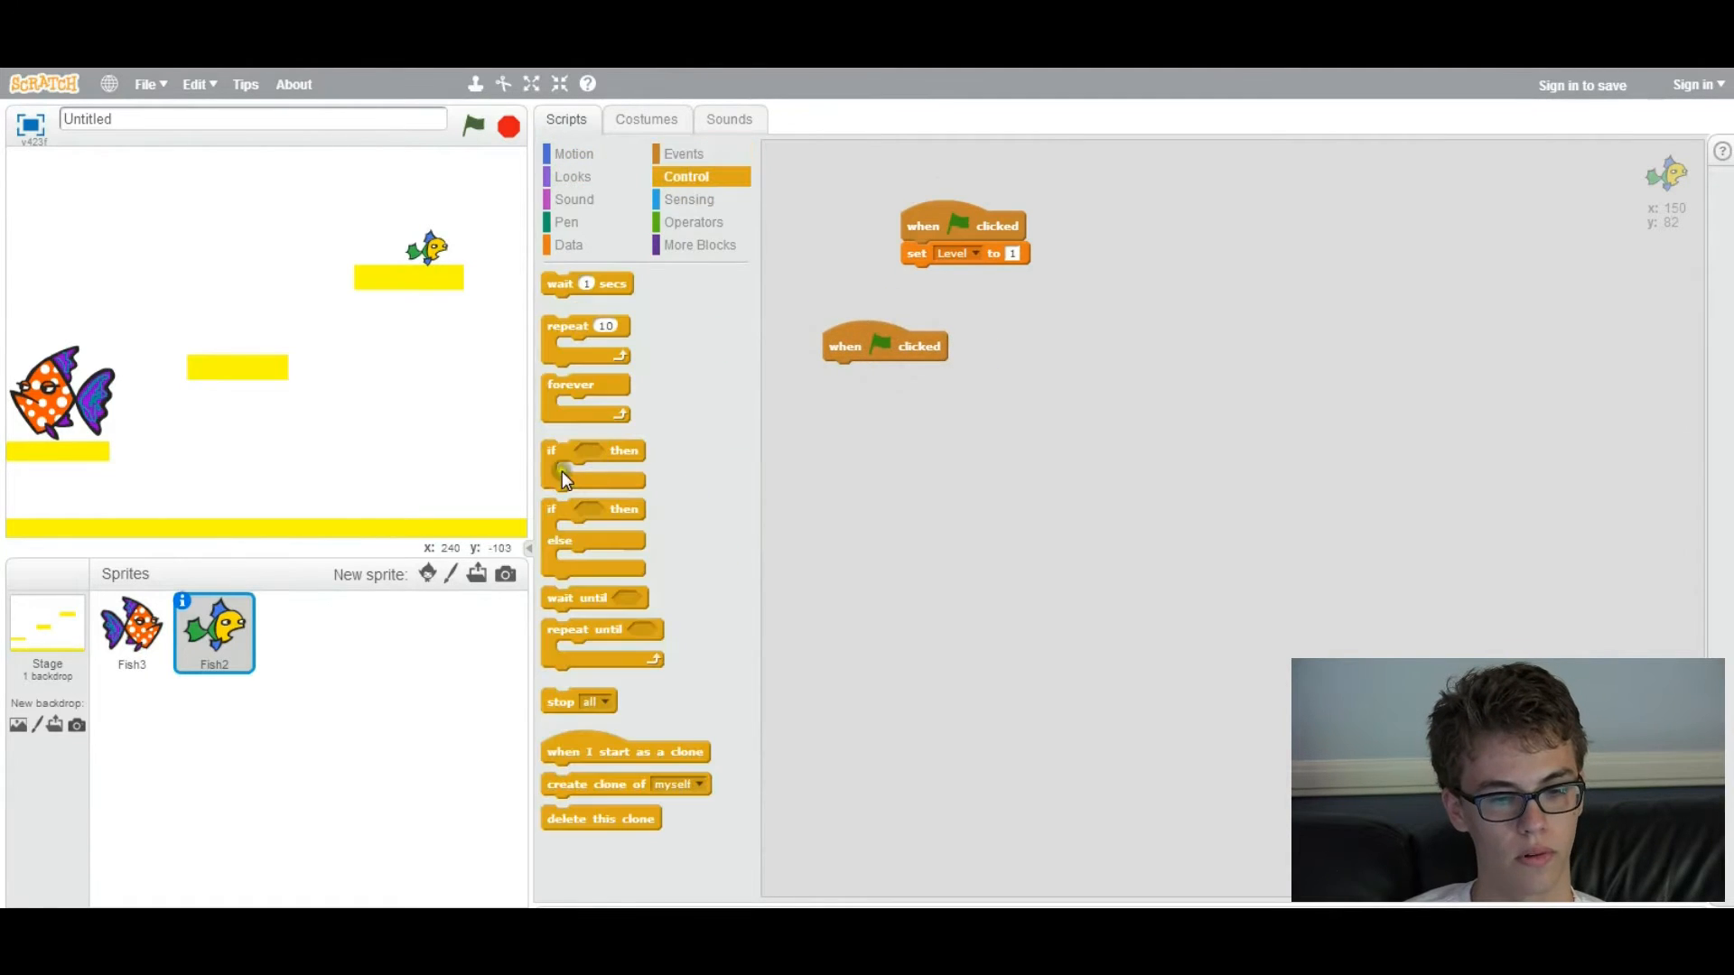
{"action": "left_click_drag", "start_coordinate": [571, 384], "coordinate": [867, 373]}
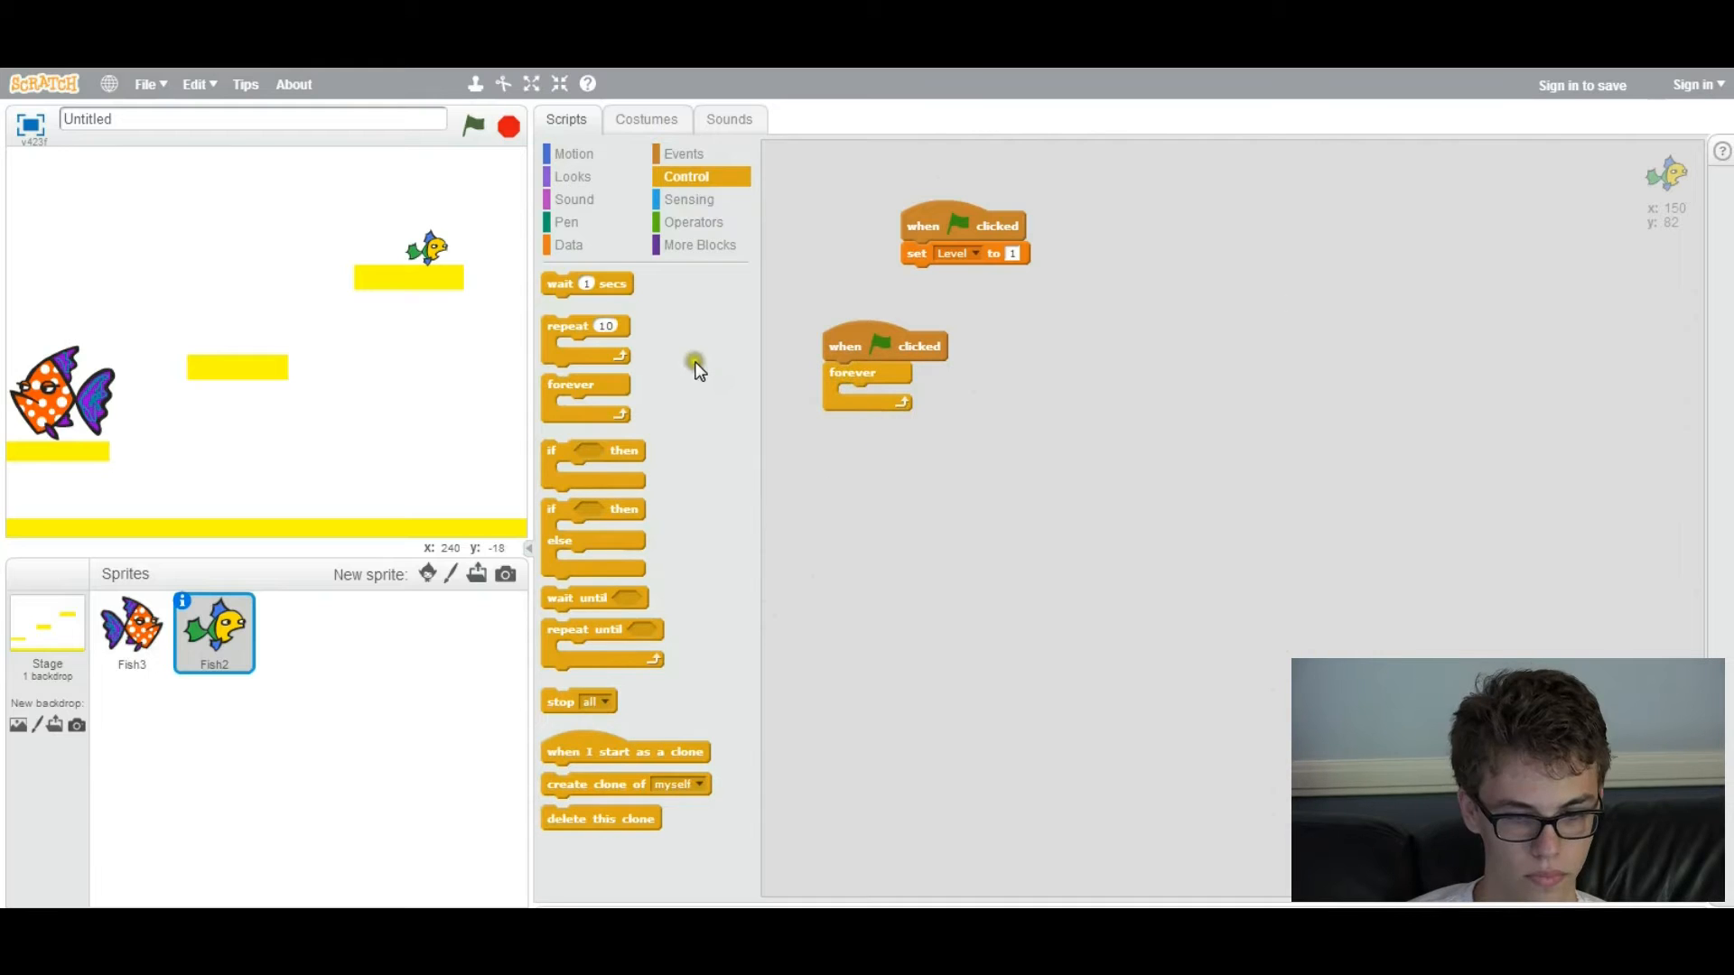
{"action": "left_click_drag", "start_coordinate": [594, 449], "coordinate": [874, 415]}
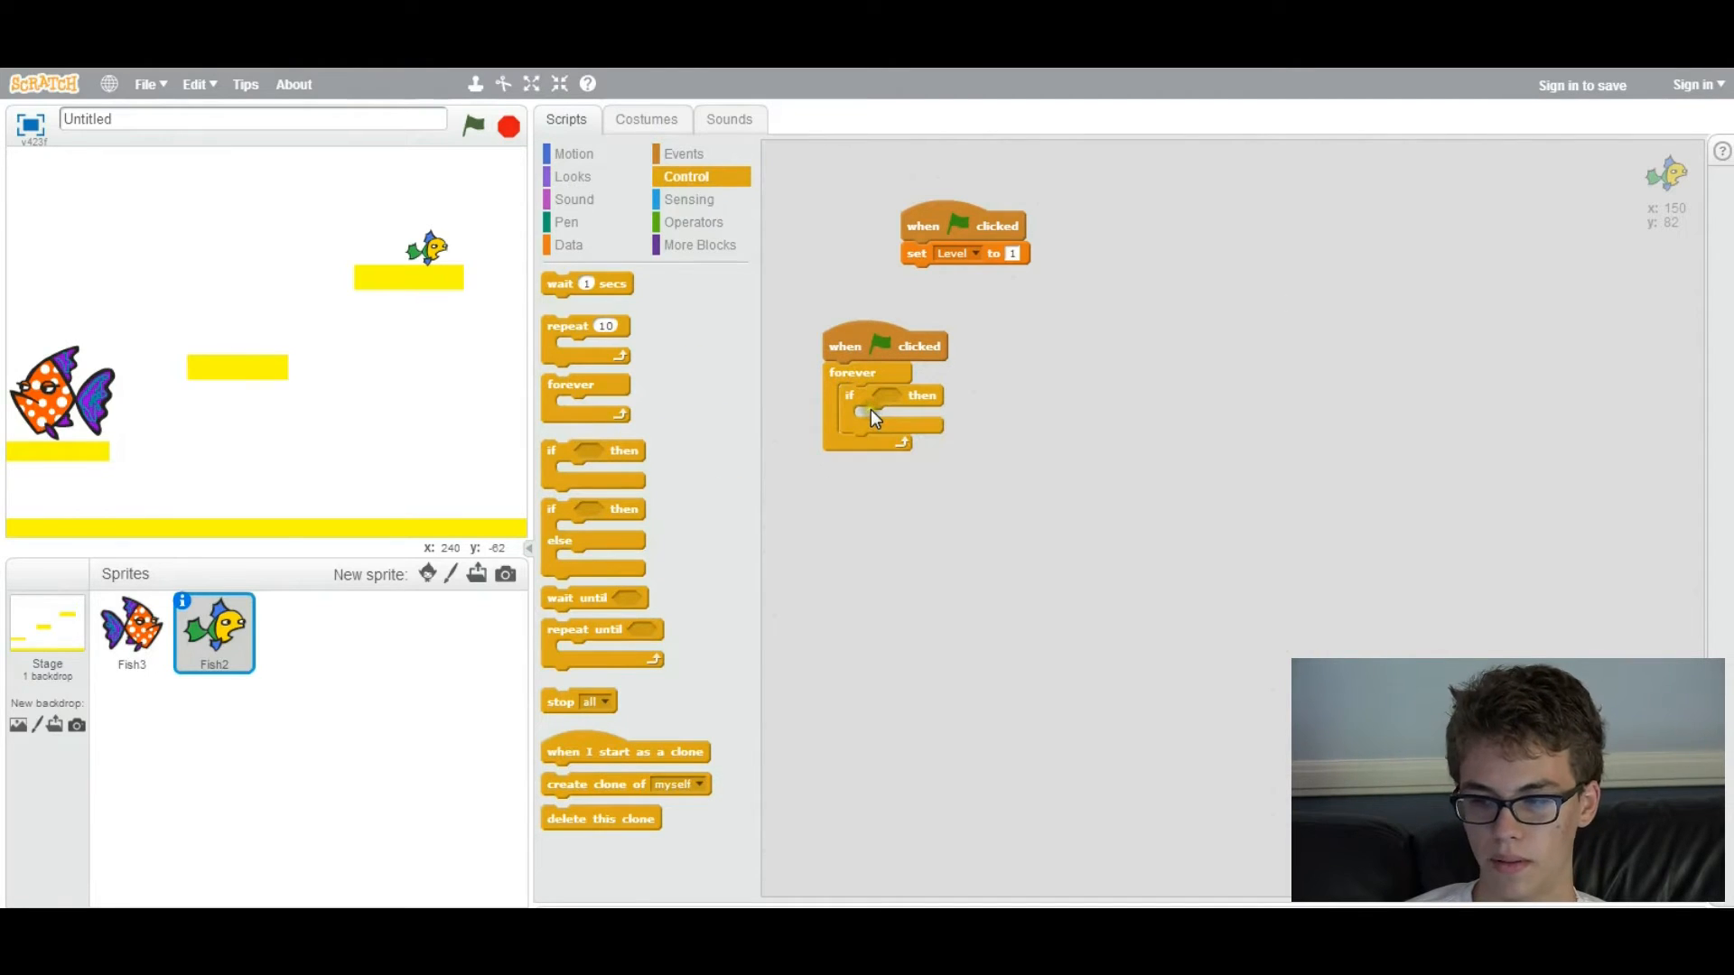
Make the if condition test whether Level = 1
{"action": "left_click", "coordinate": [695, 223]}
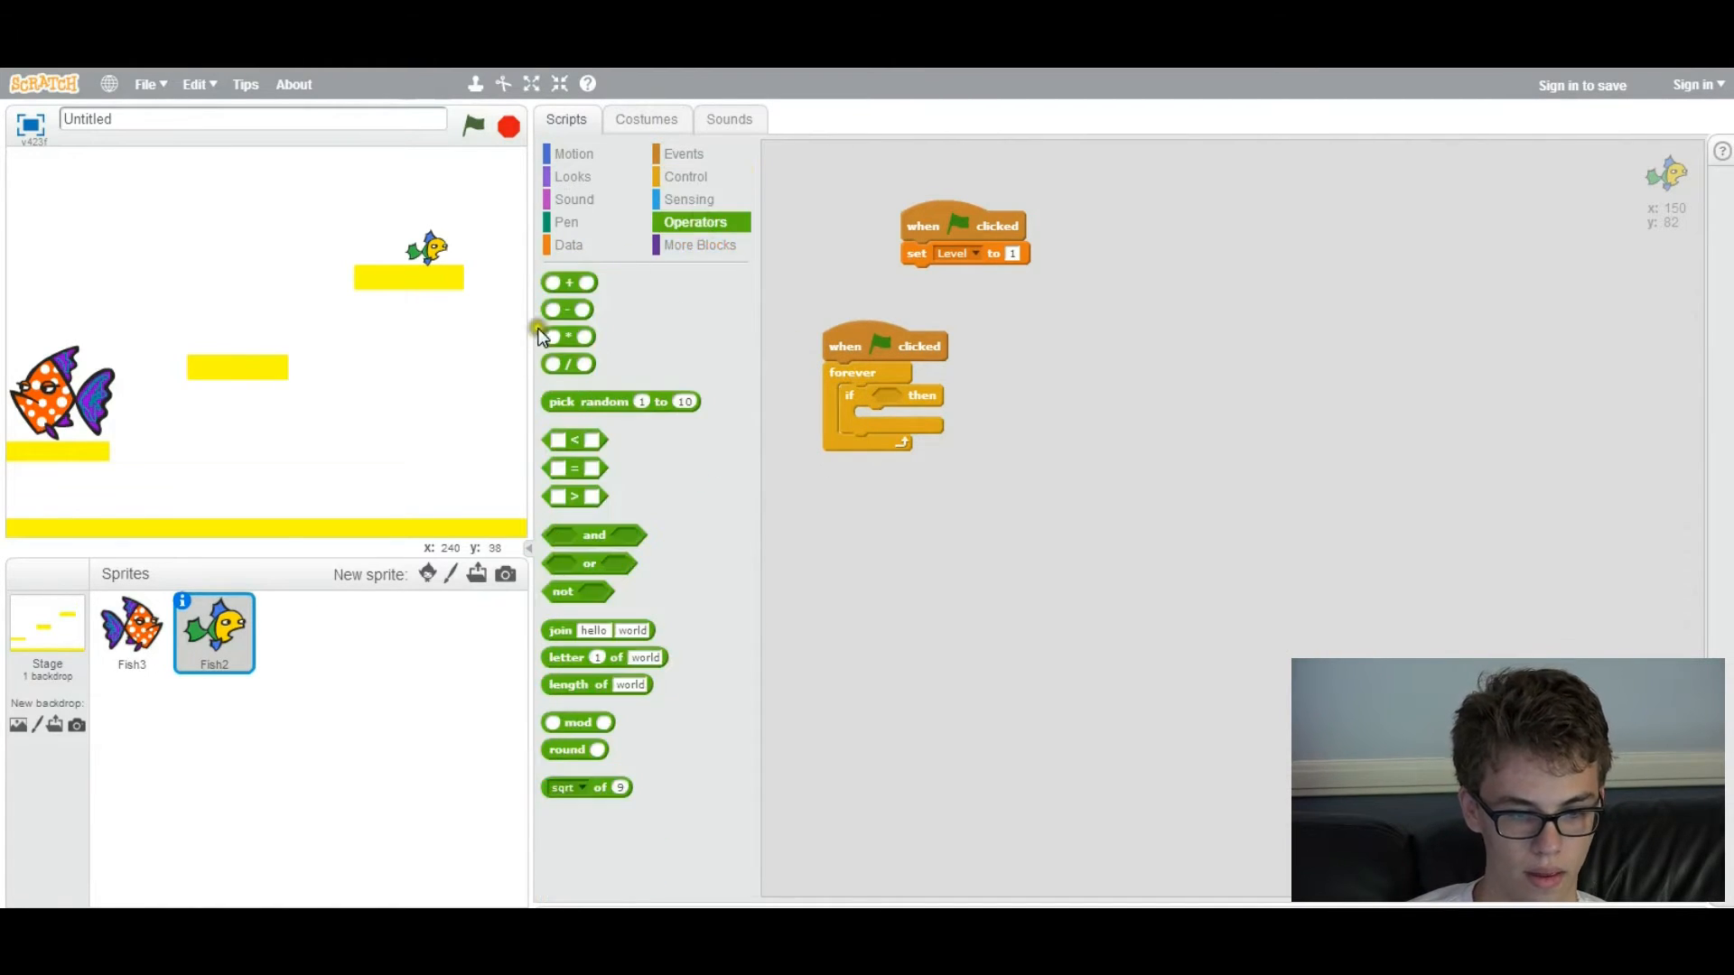
{"action": "left_click_drag", "start_coordinate": [574, 467], "coordinate": [896, 398]}
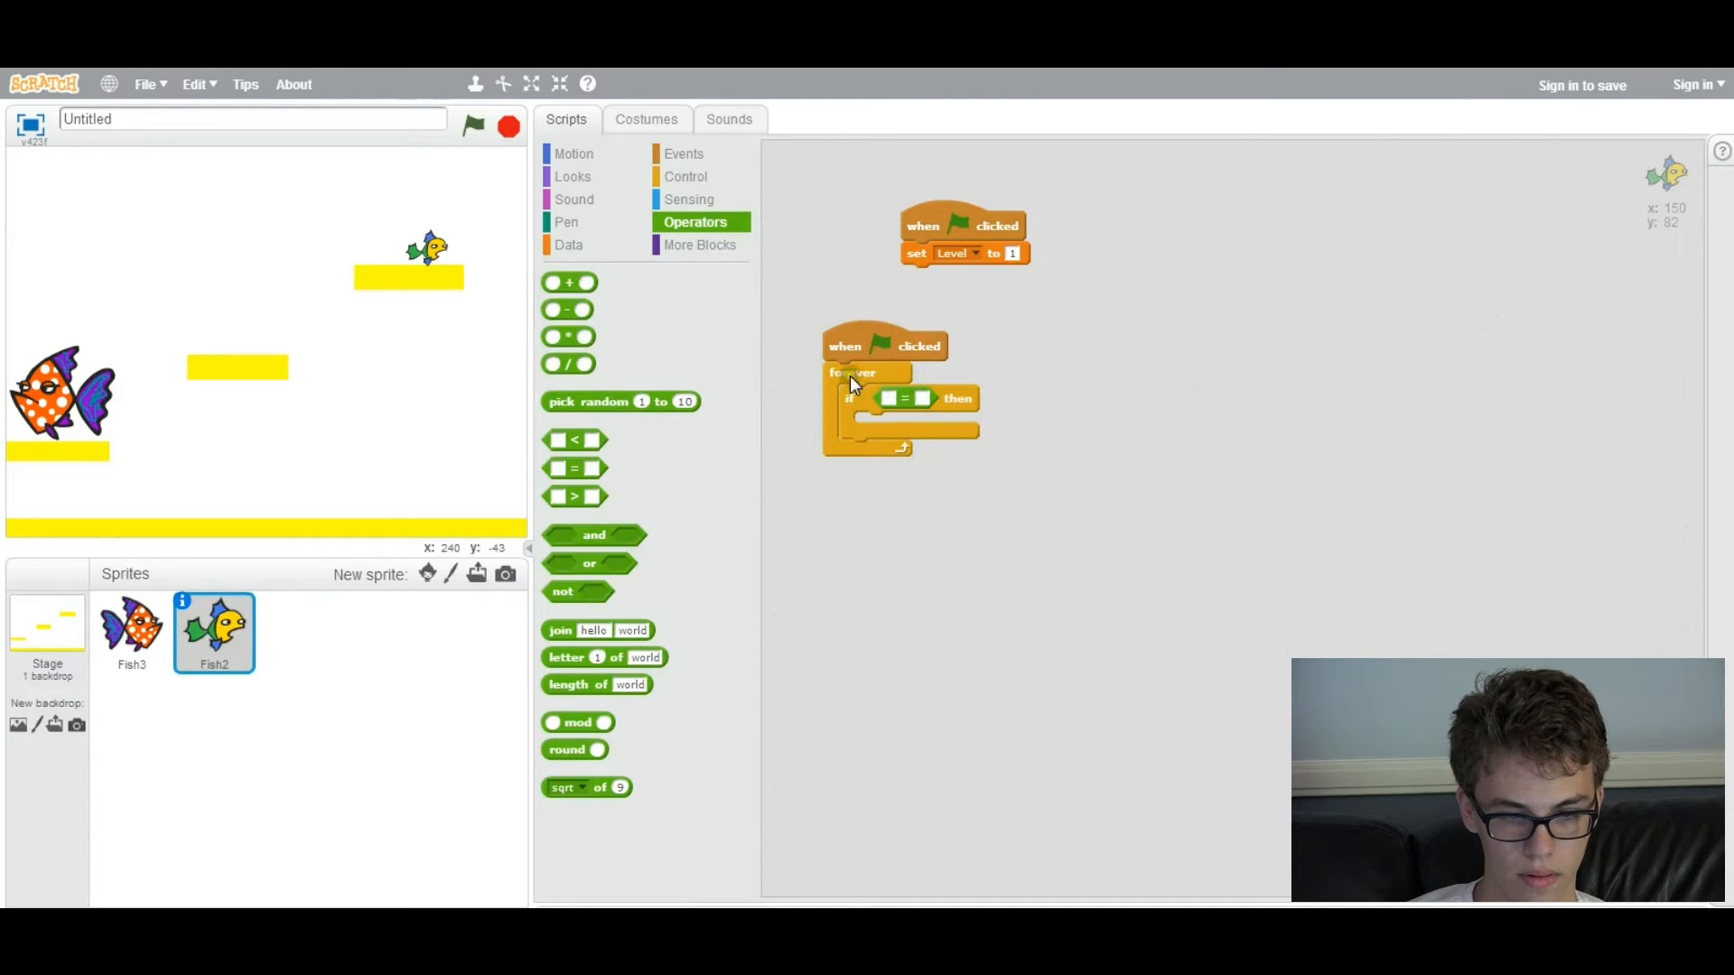
{"action": "left_click", "coordinate": [568, 244]}
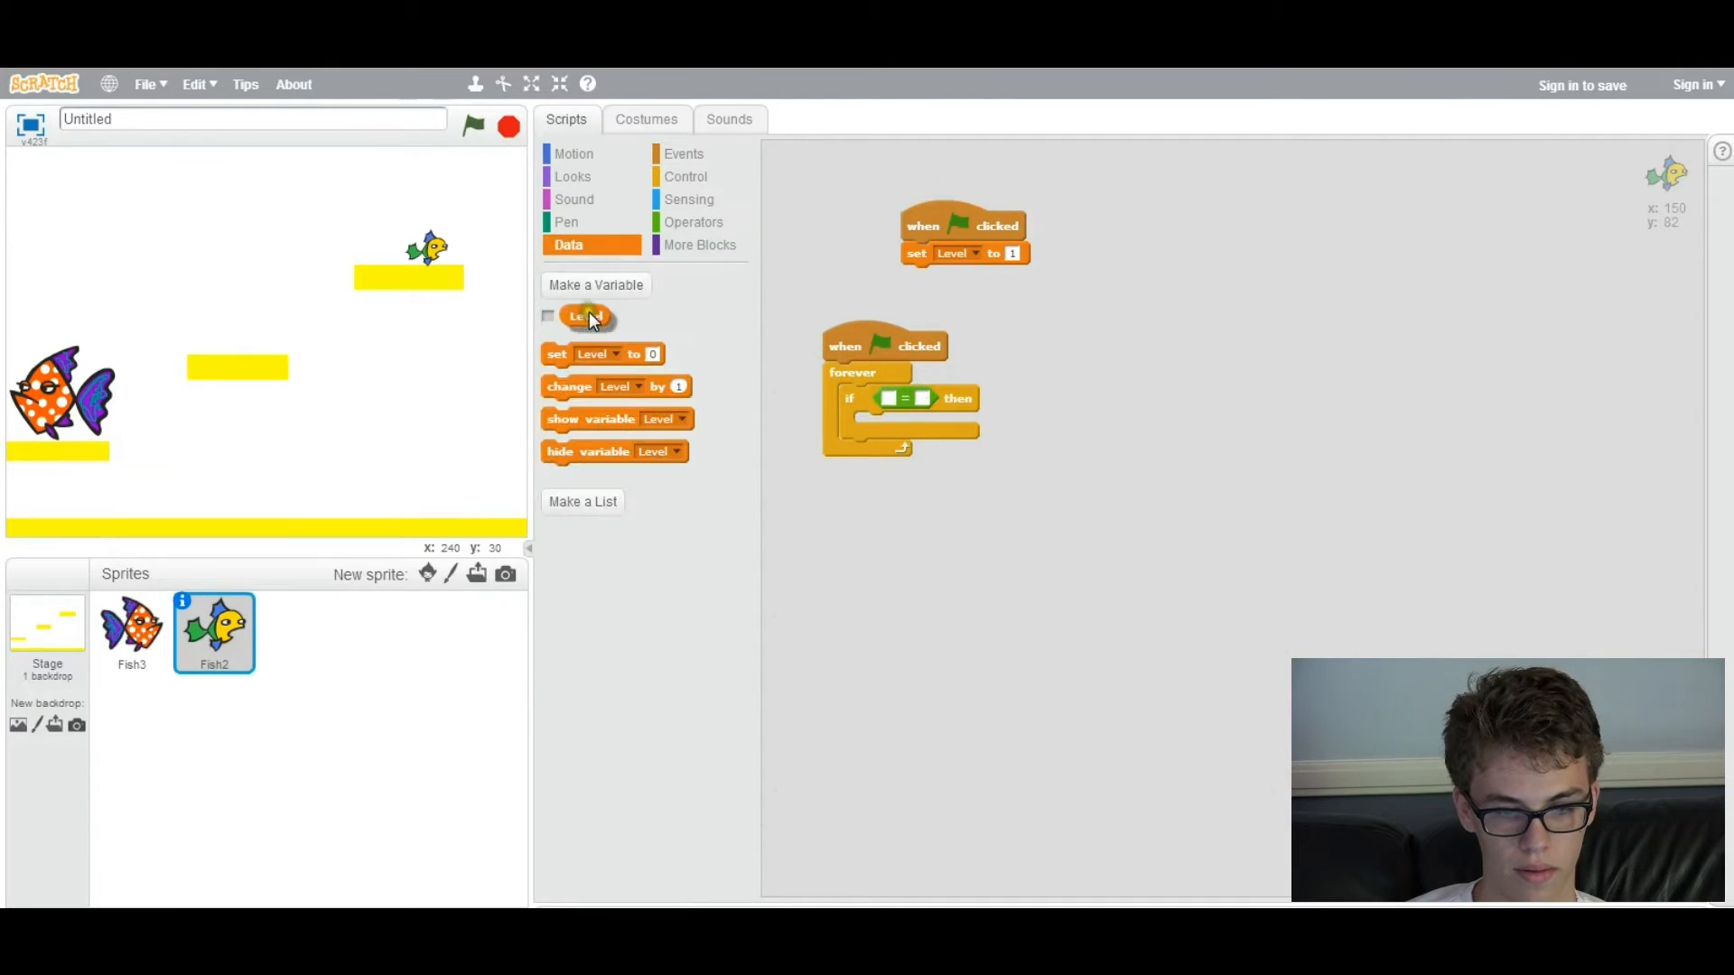
{"action": "left_click_drag", "start_coordinate": [585, 316], "coordinate": [905, 399]}
{"action": "type", "text": "1"}
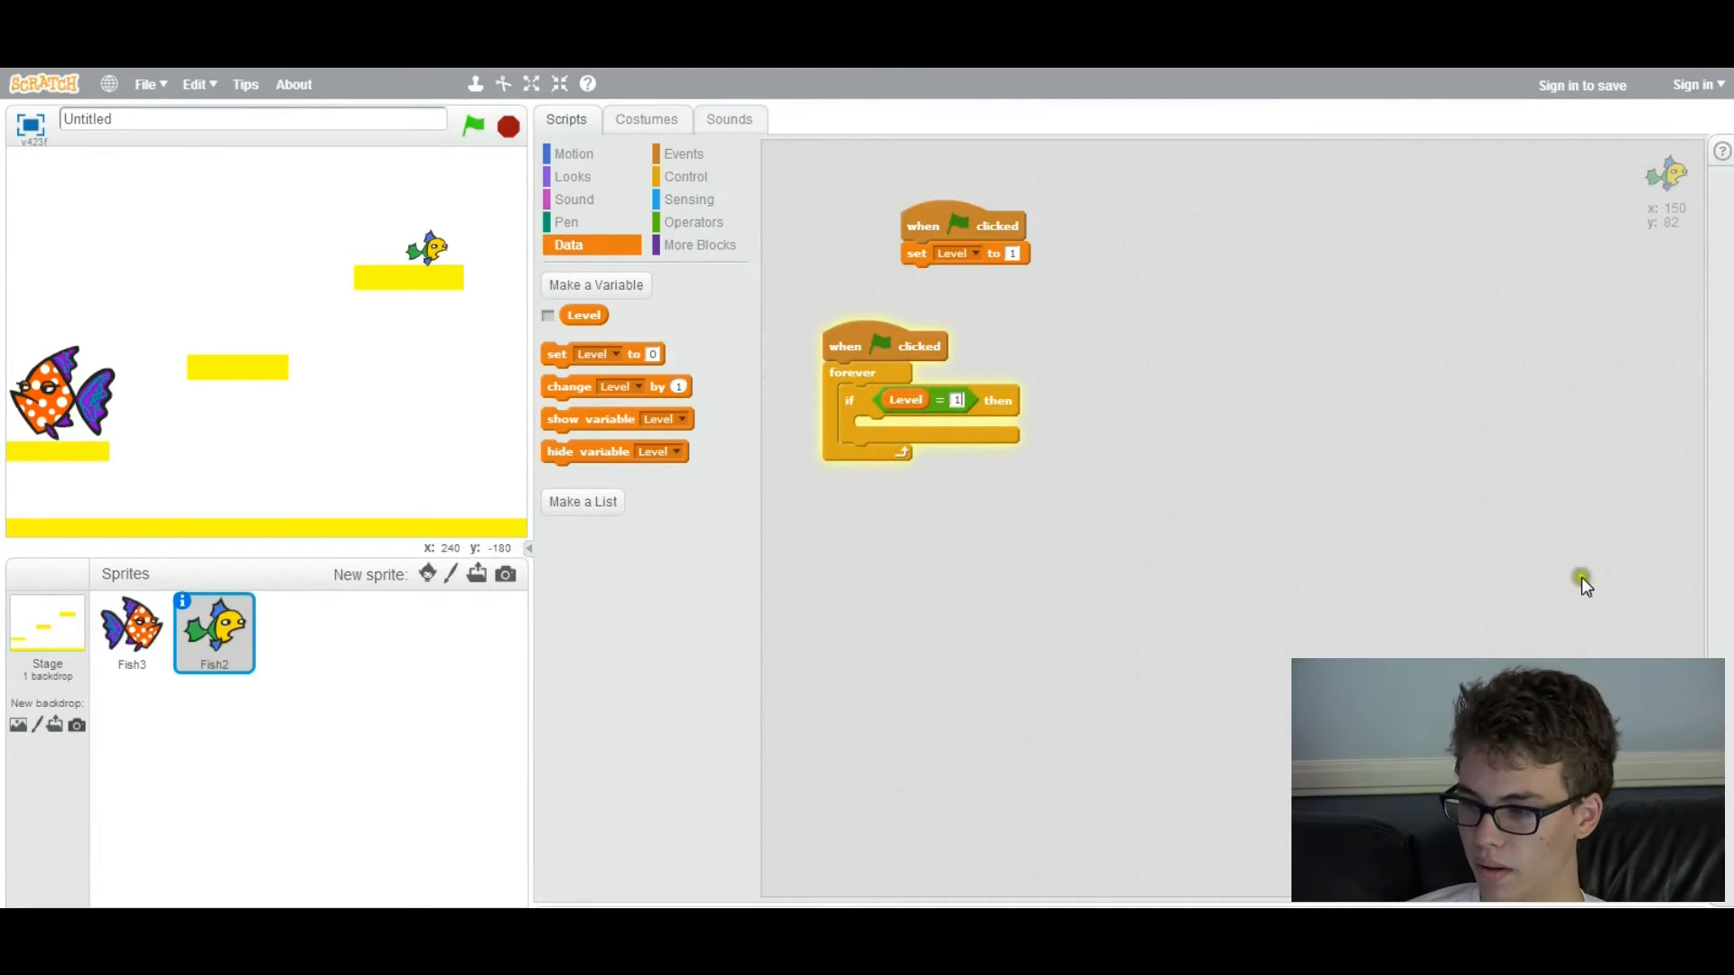
Put a 'go to x: 150 y: 82' block inside the Level = 1 check
{"action": "left_click", "coordinate": [573, 153]}
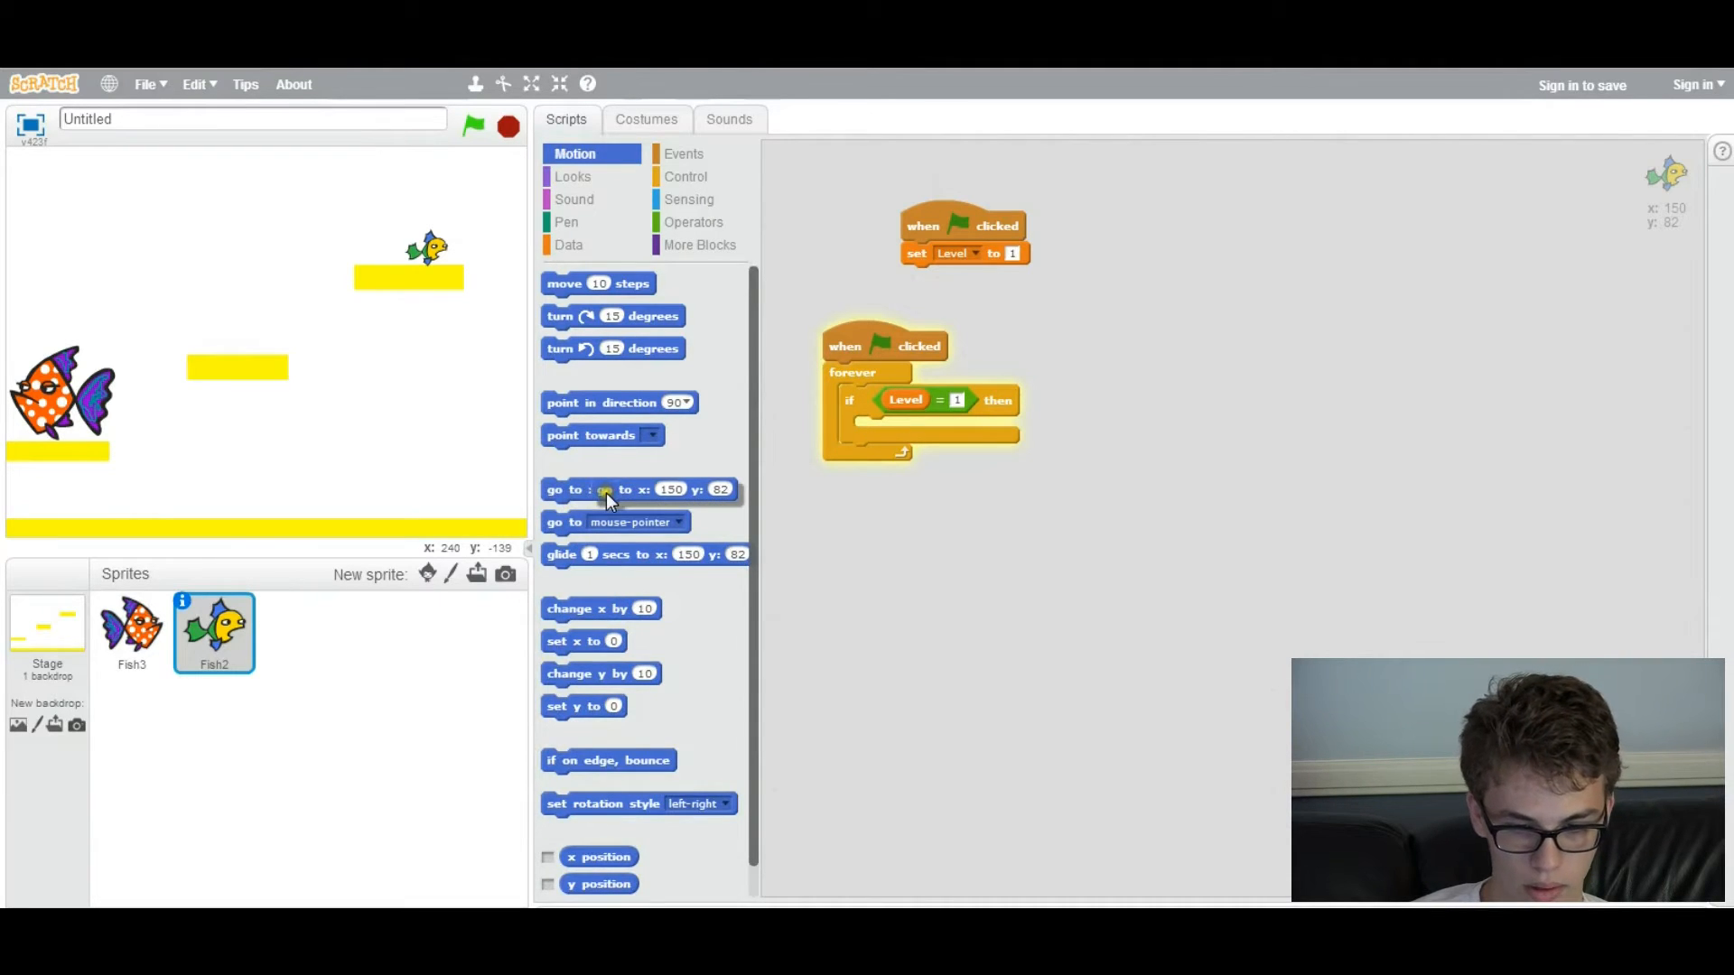
{"action": "left_click_drag", "start_coordinate": [607, 489], "coordinate": [873, 429]}
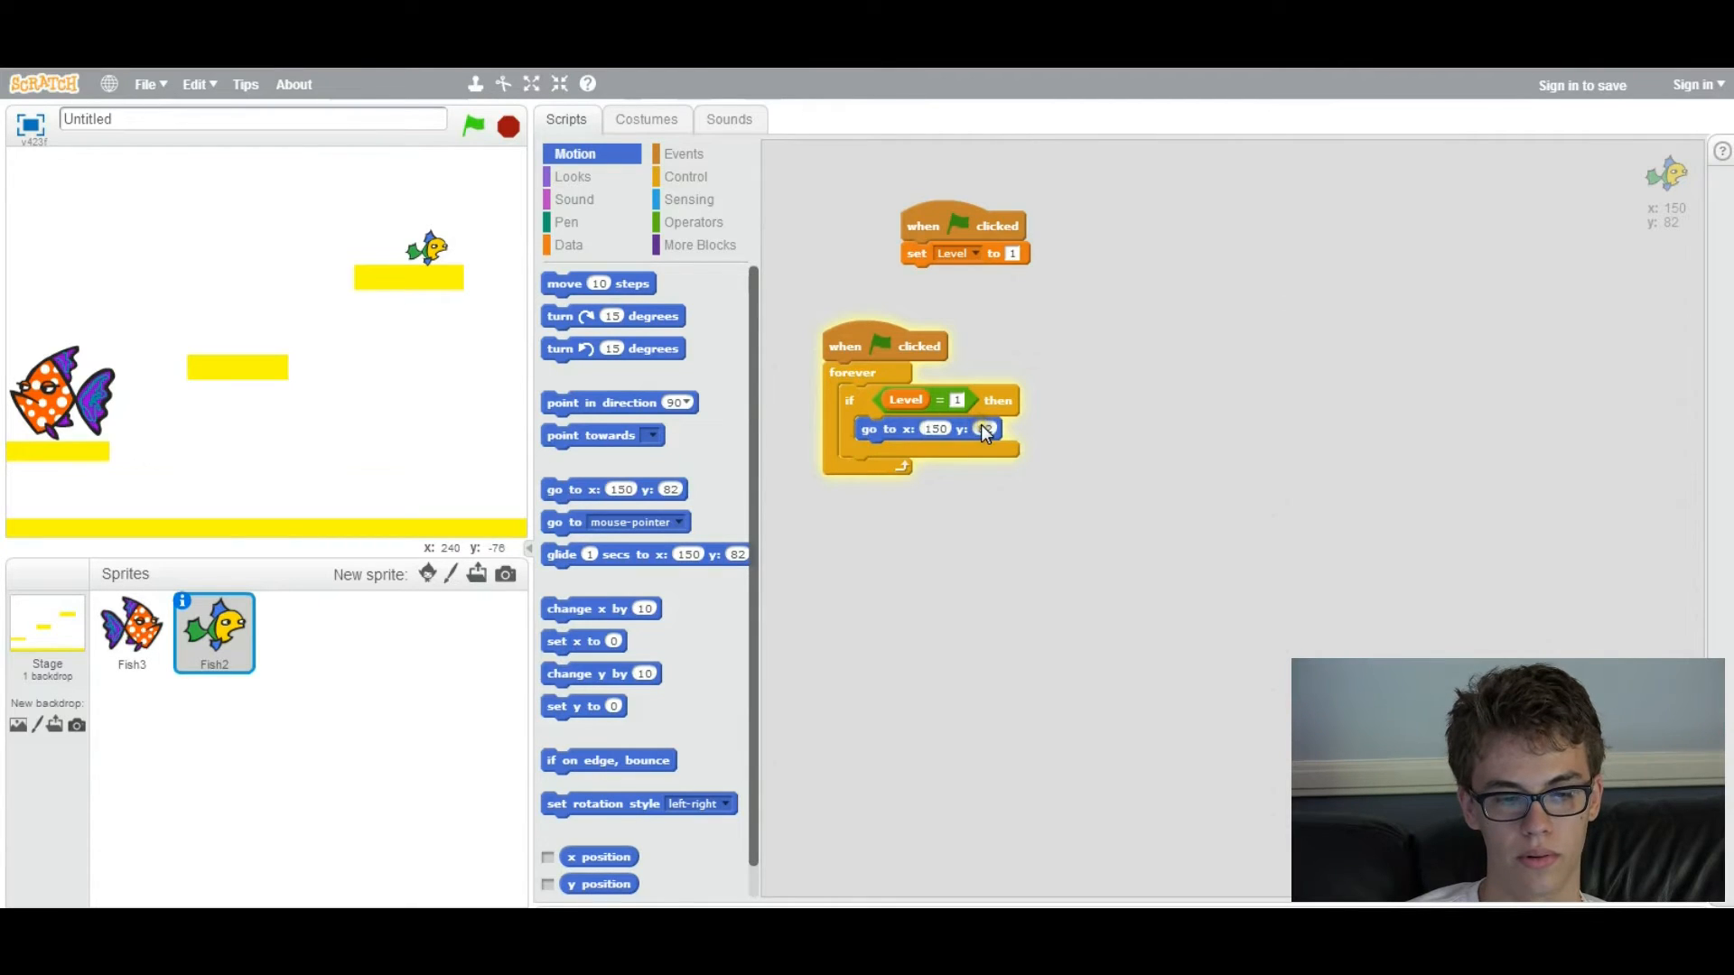
{"action": "left_click", "coordinate": [935, 429]}
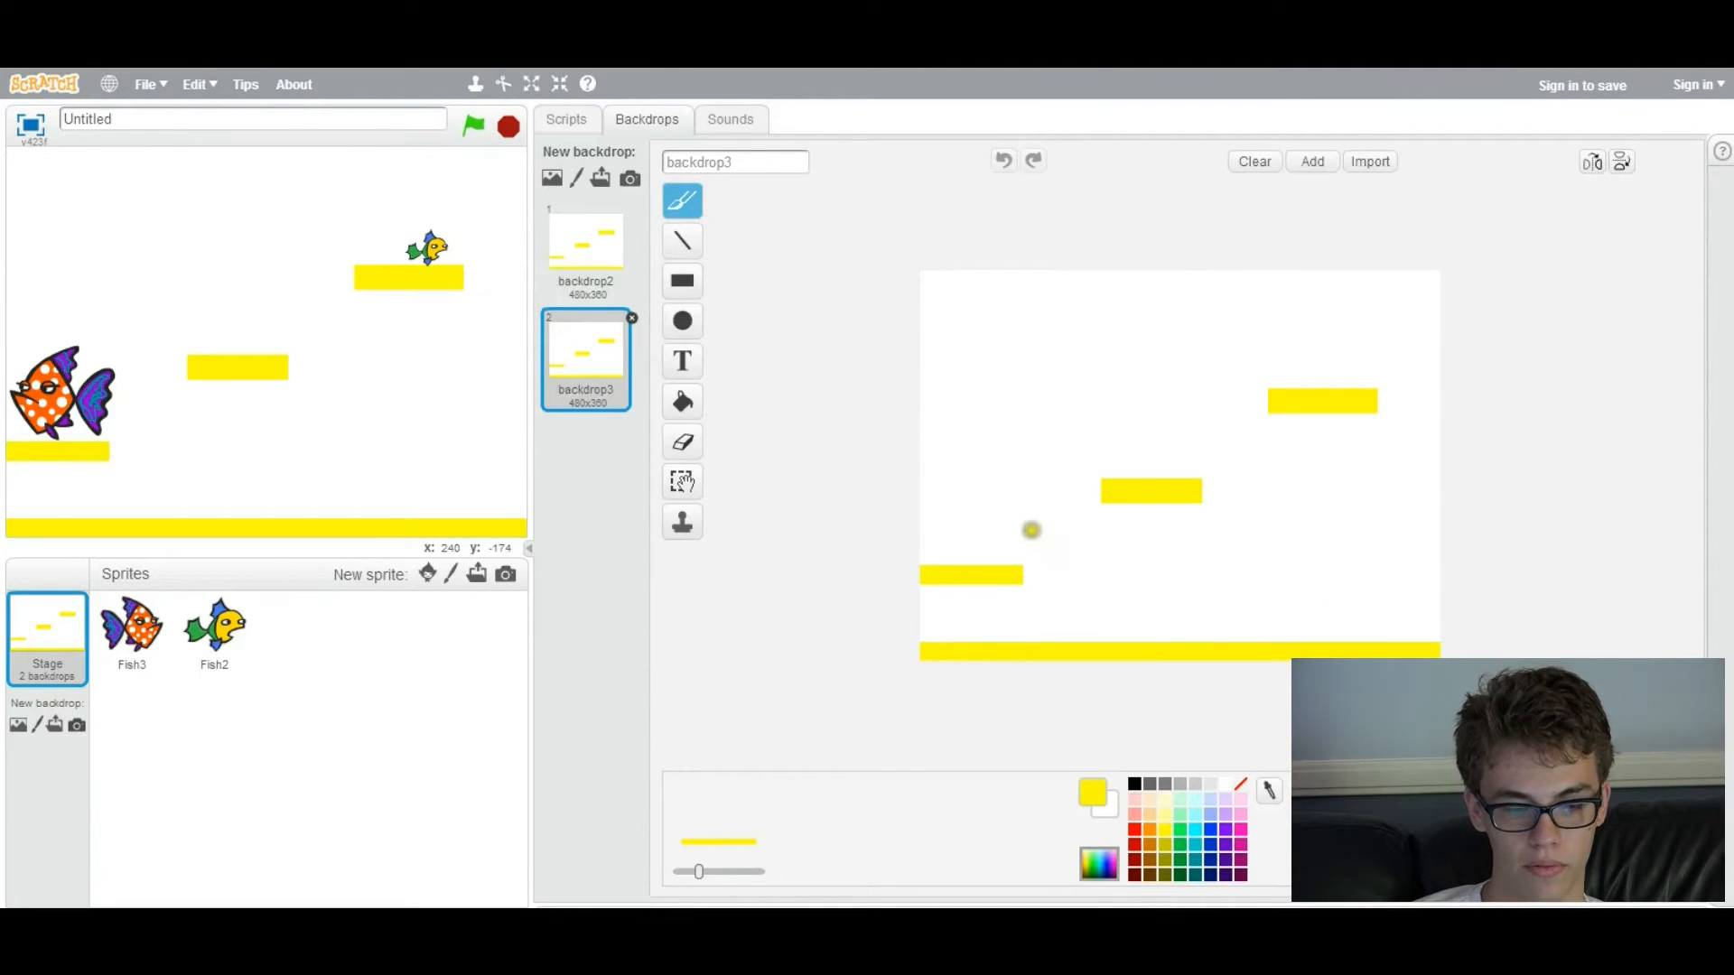
Drag backdrop3's yellow platforms into new positions with the Select tool
{"action": "left_click", "coordinate": [683, 281]}
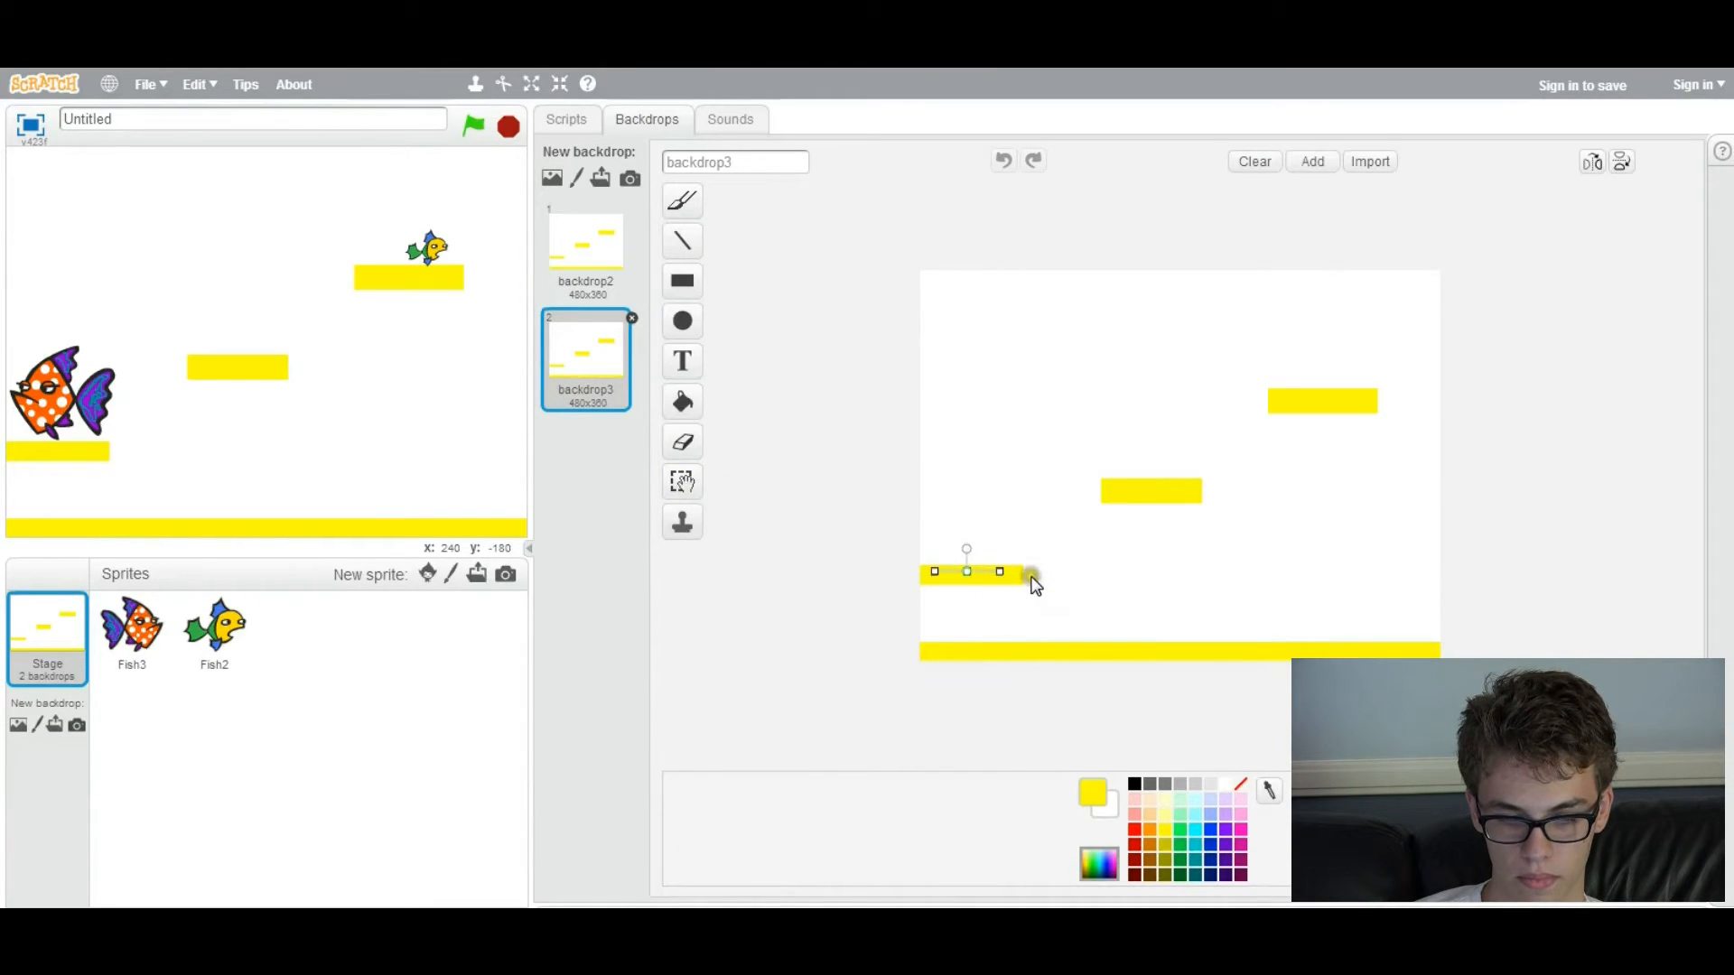
{"action": "left_click_drag", "start_coordinate": [1028, 572], "coordinate": [1038, 572]}
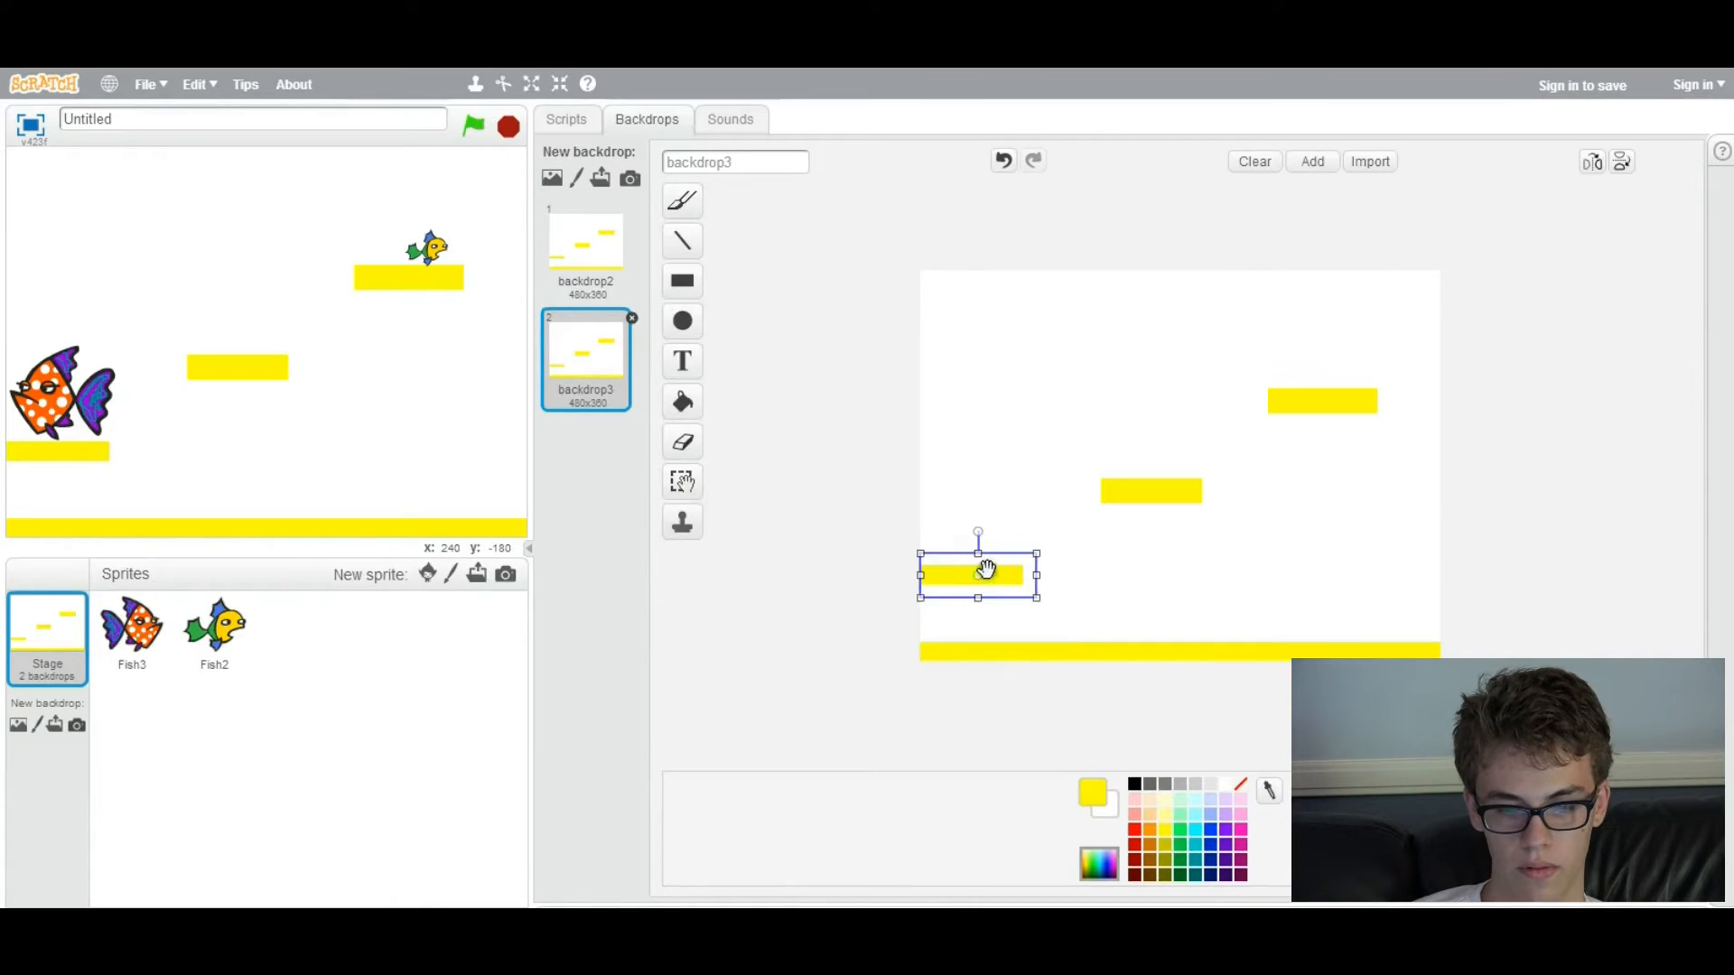
{"action": "left_click_drag", "start_coordinate": [978, 572], "coordinate": [1047, 419]}
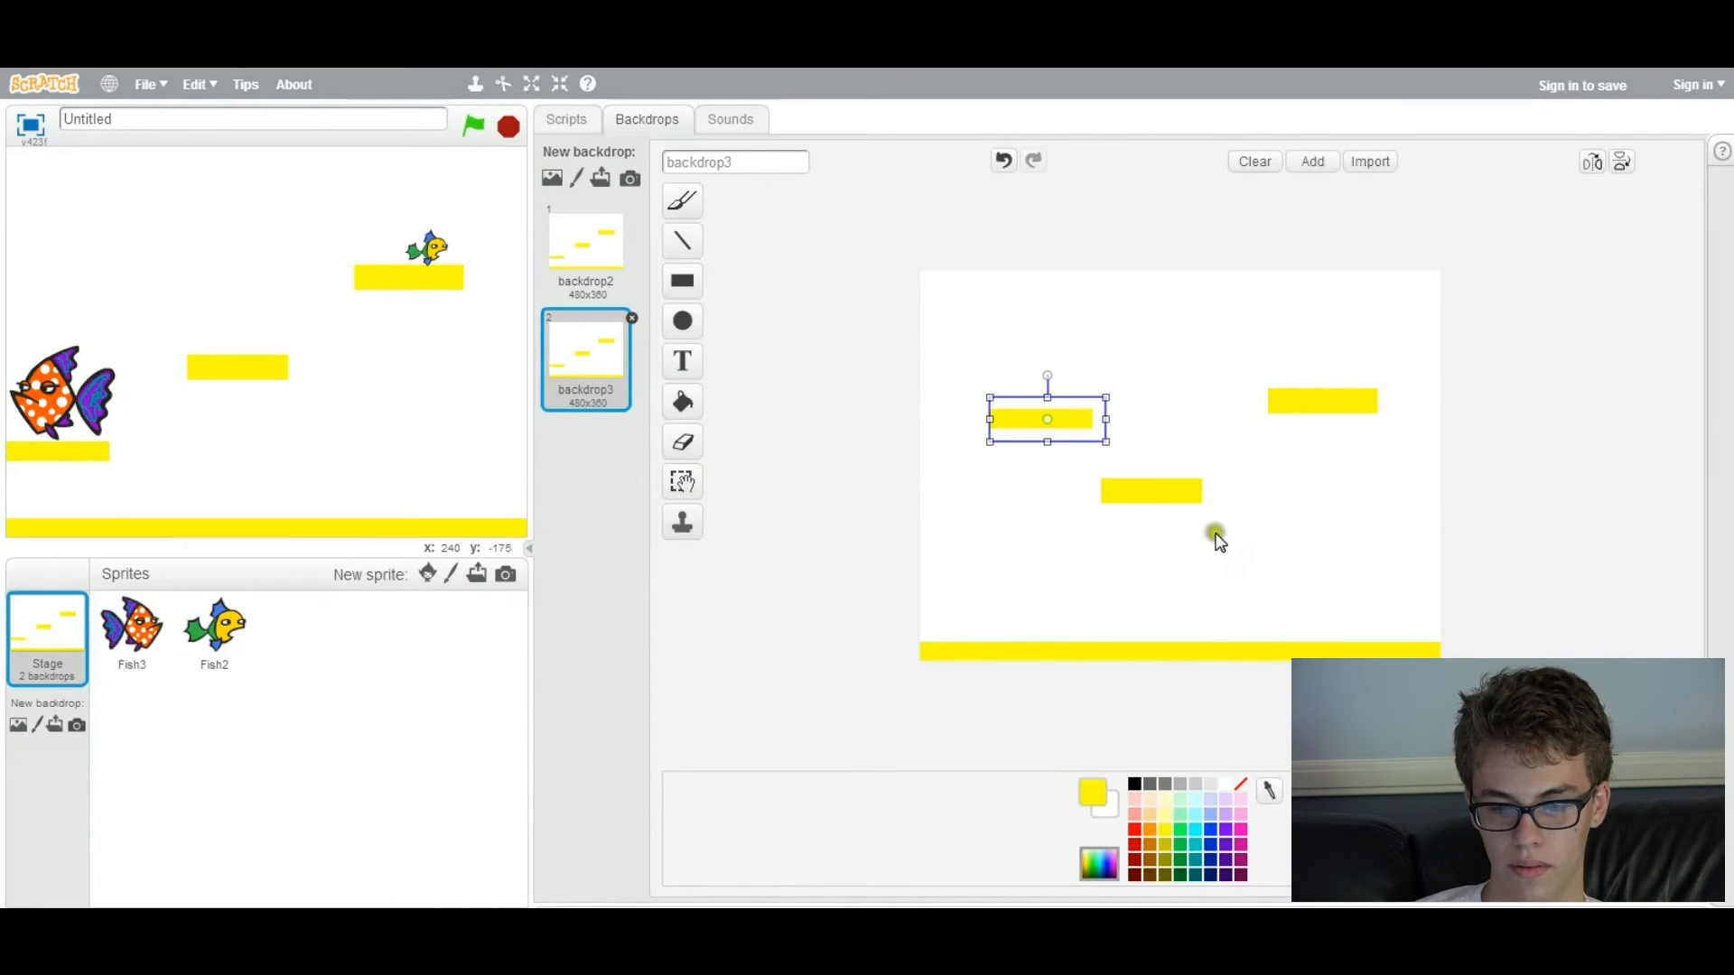
{"action": "left_click_drag", "start_coordinate": [1046, 418], "coordinate": [1133, 576]}
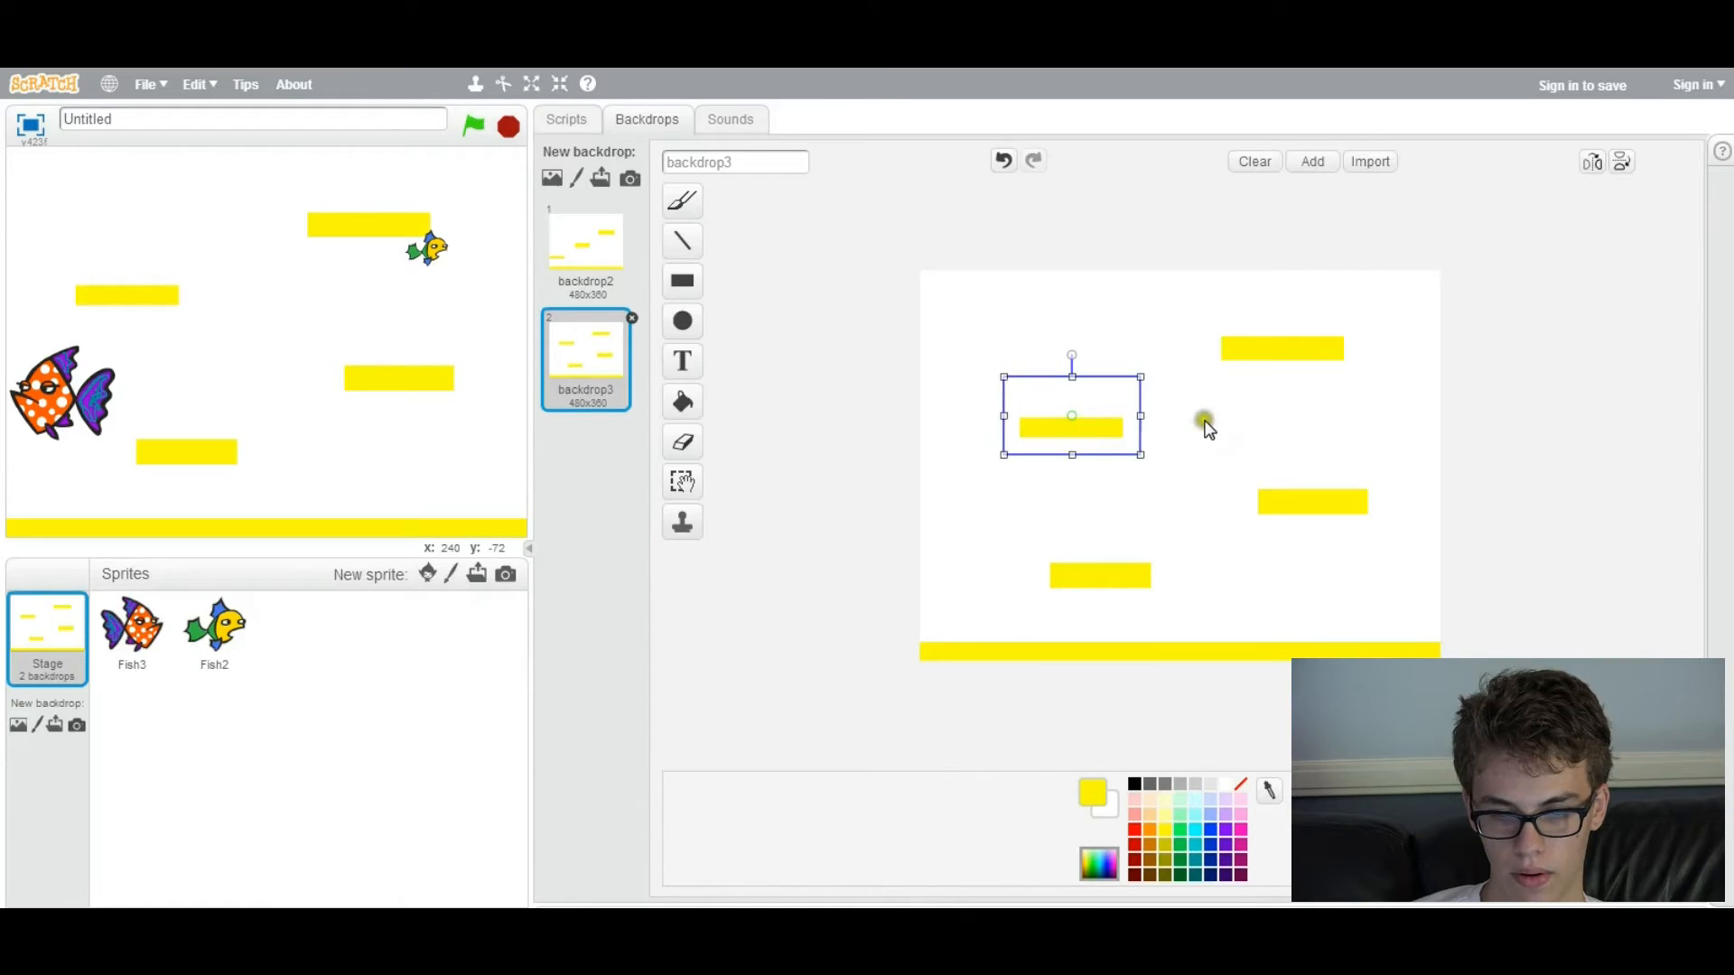
{"action": "left_click_drag", "start_coordinate": [1070, 428], "coordinate": [1324, 498]}
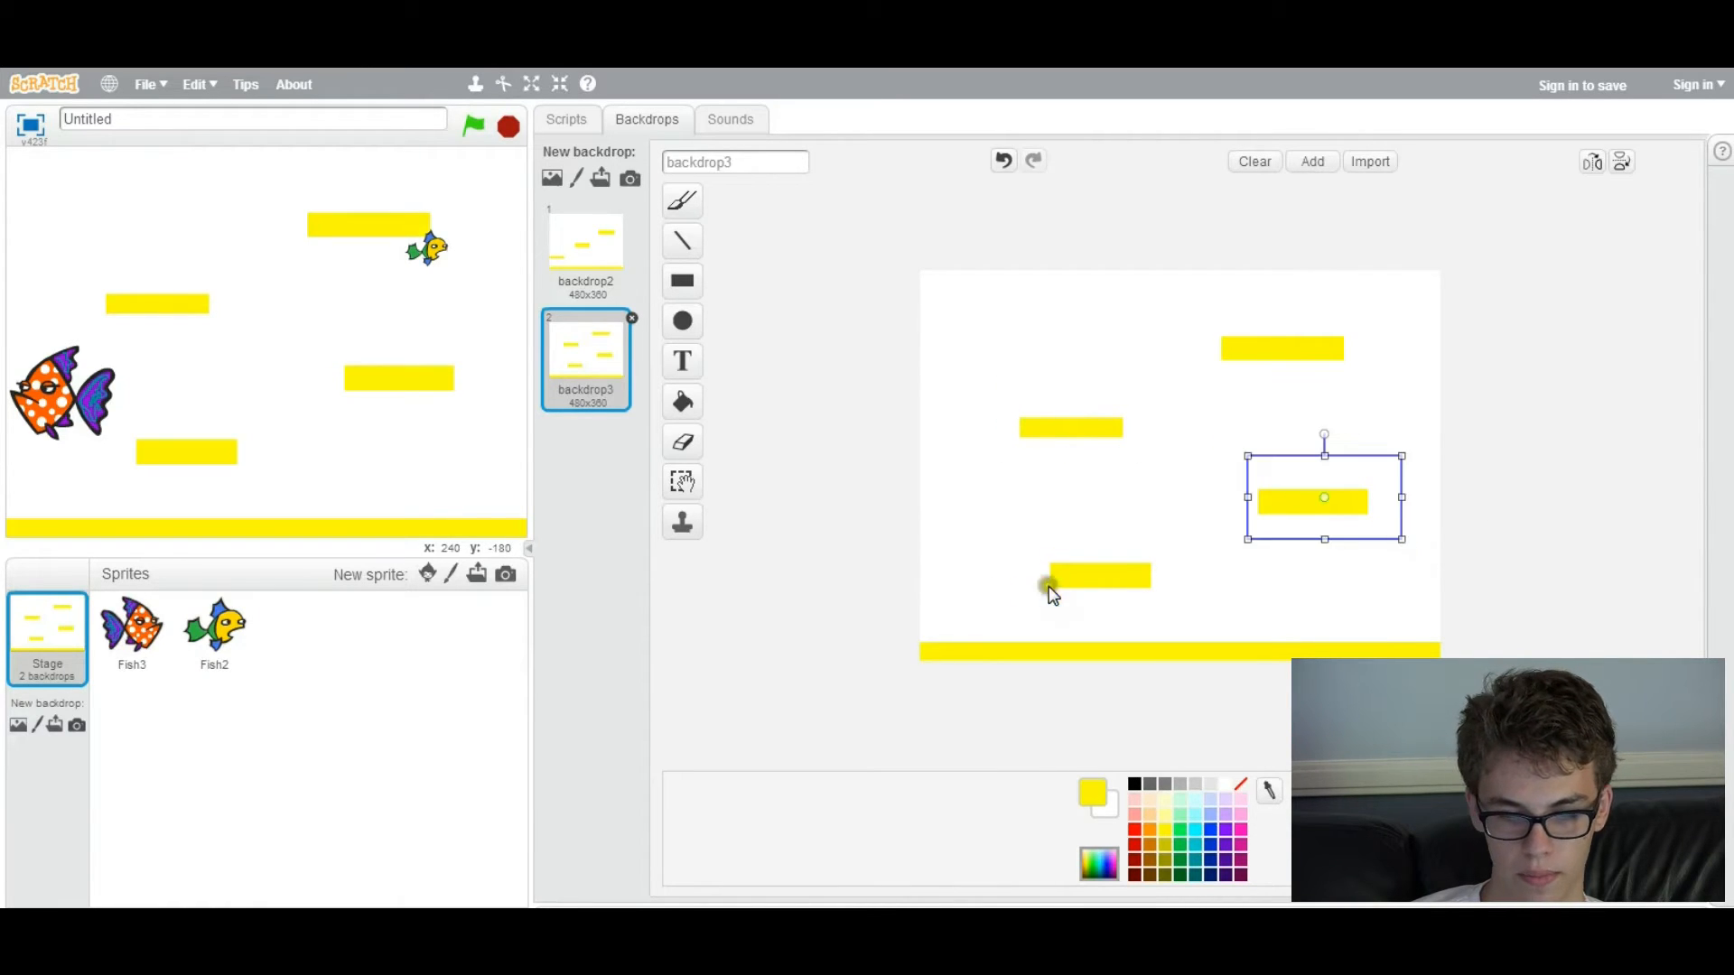
Duplicate backdrop3 as backdrop4 and move its lowest, right-hand and middle-left platforms
{"action": "right_click", "coordinate": [585, 358]}
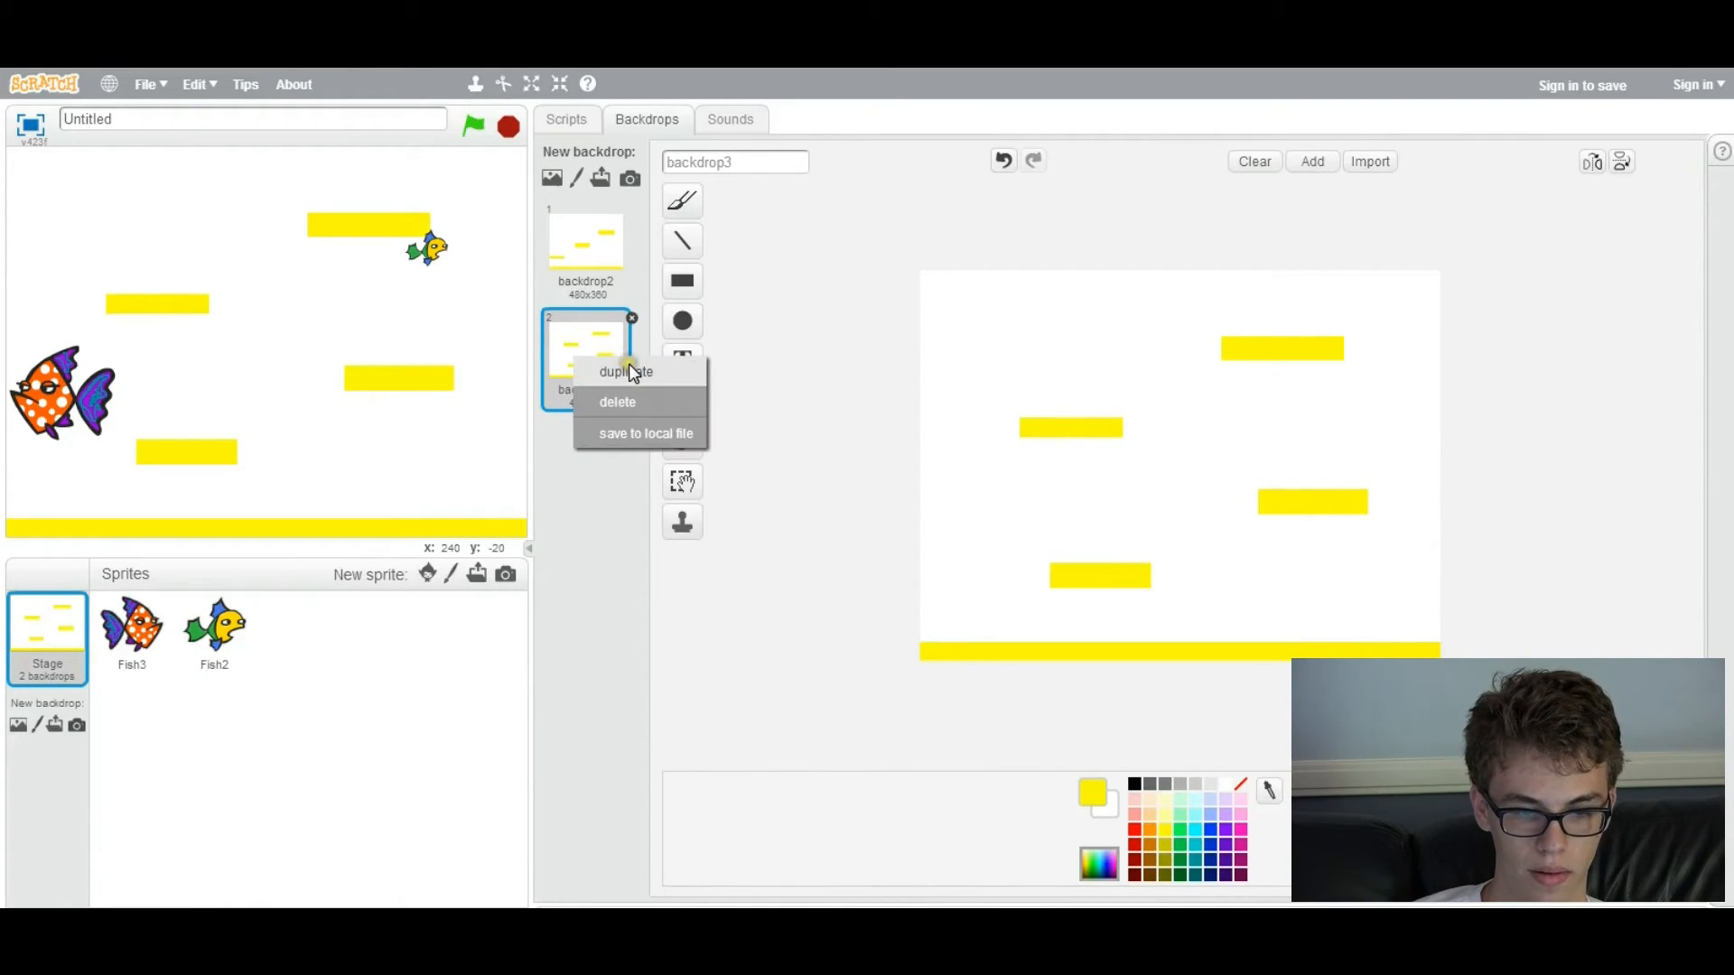
{"action": "left_click", "coordinate": [625, 371]}
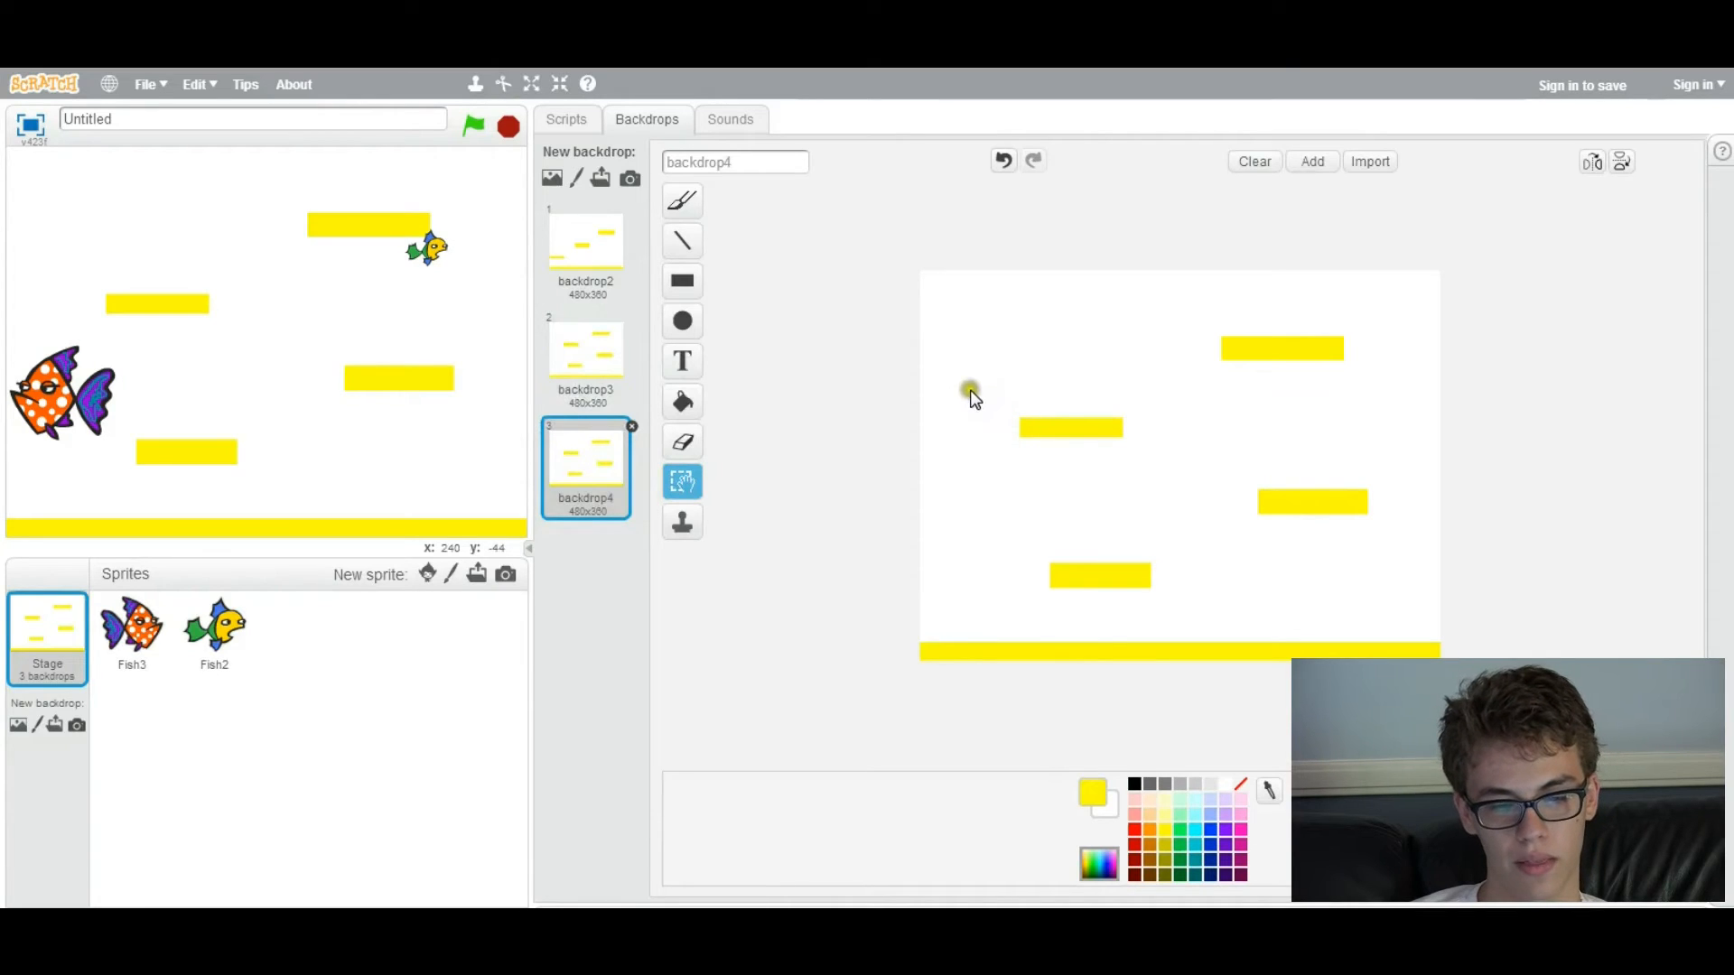
{"action": "left_click", "coordinate": [1099, 576]}
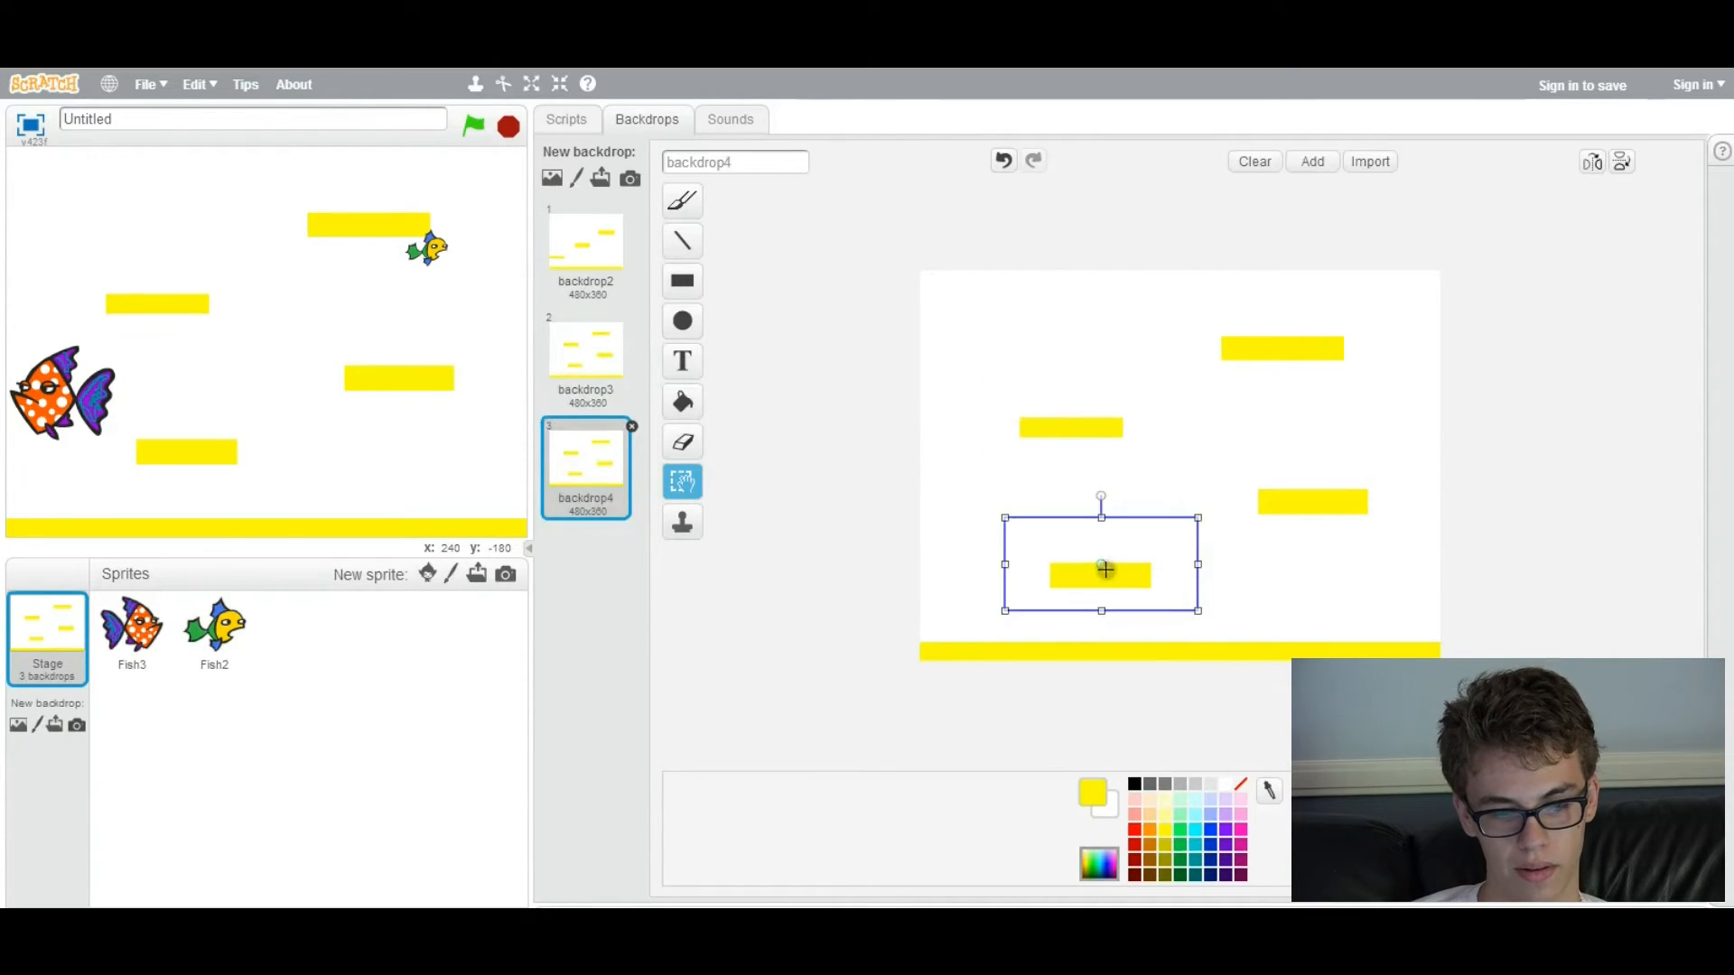
{"action": "left_click_drag", "start_coordinate": [1103, 570], "coordinate": [1054, 586]}
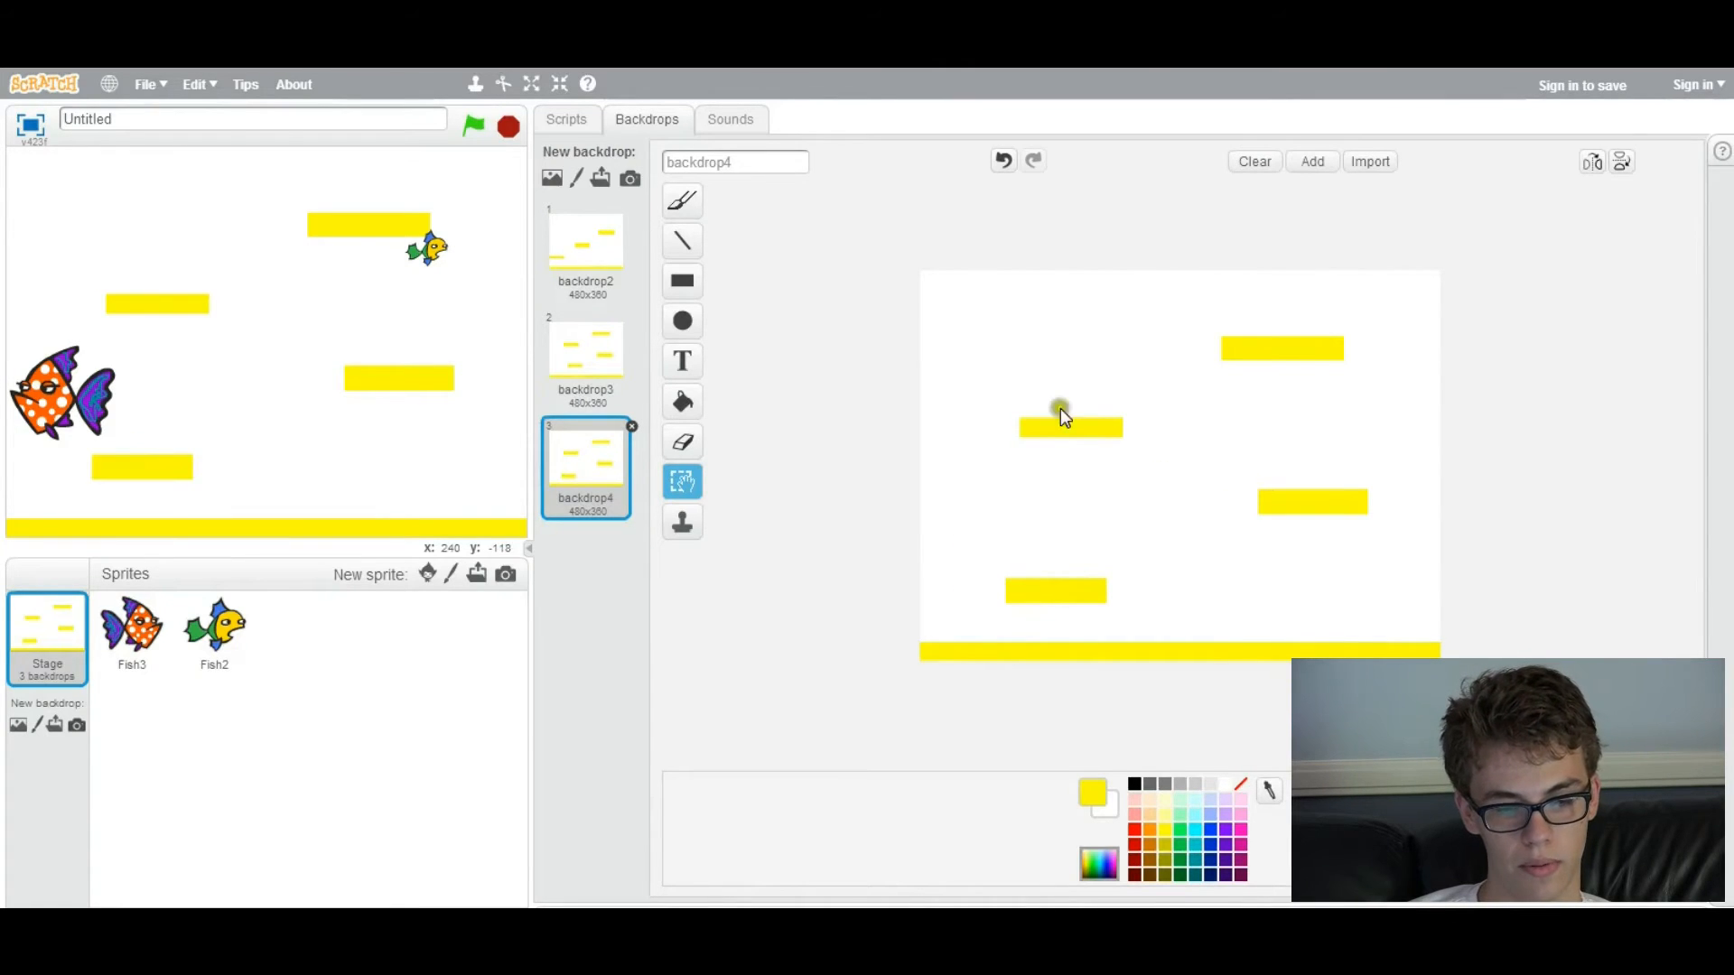
{"action": "left_click", "coordinate": [1310, 501]}
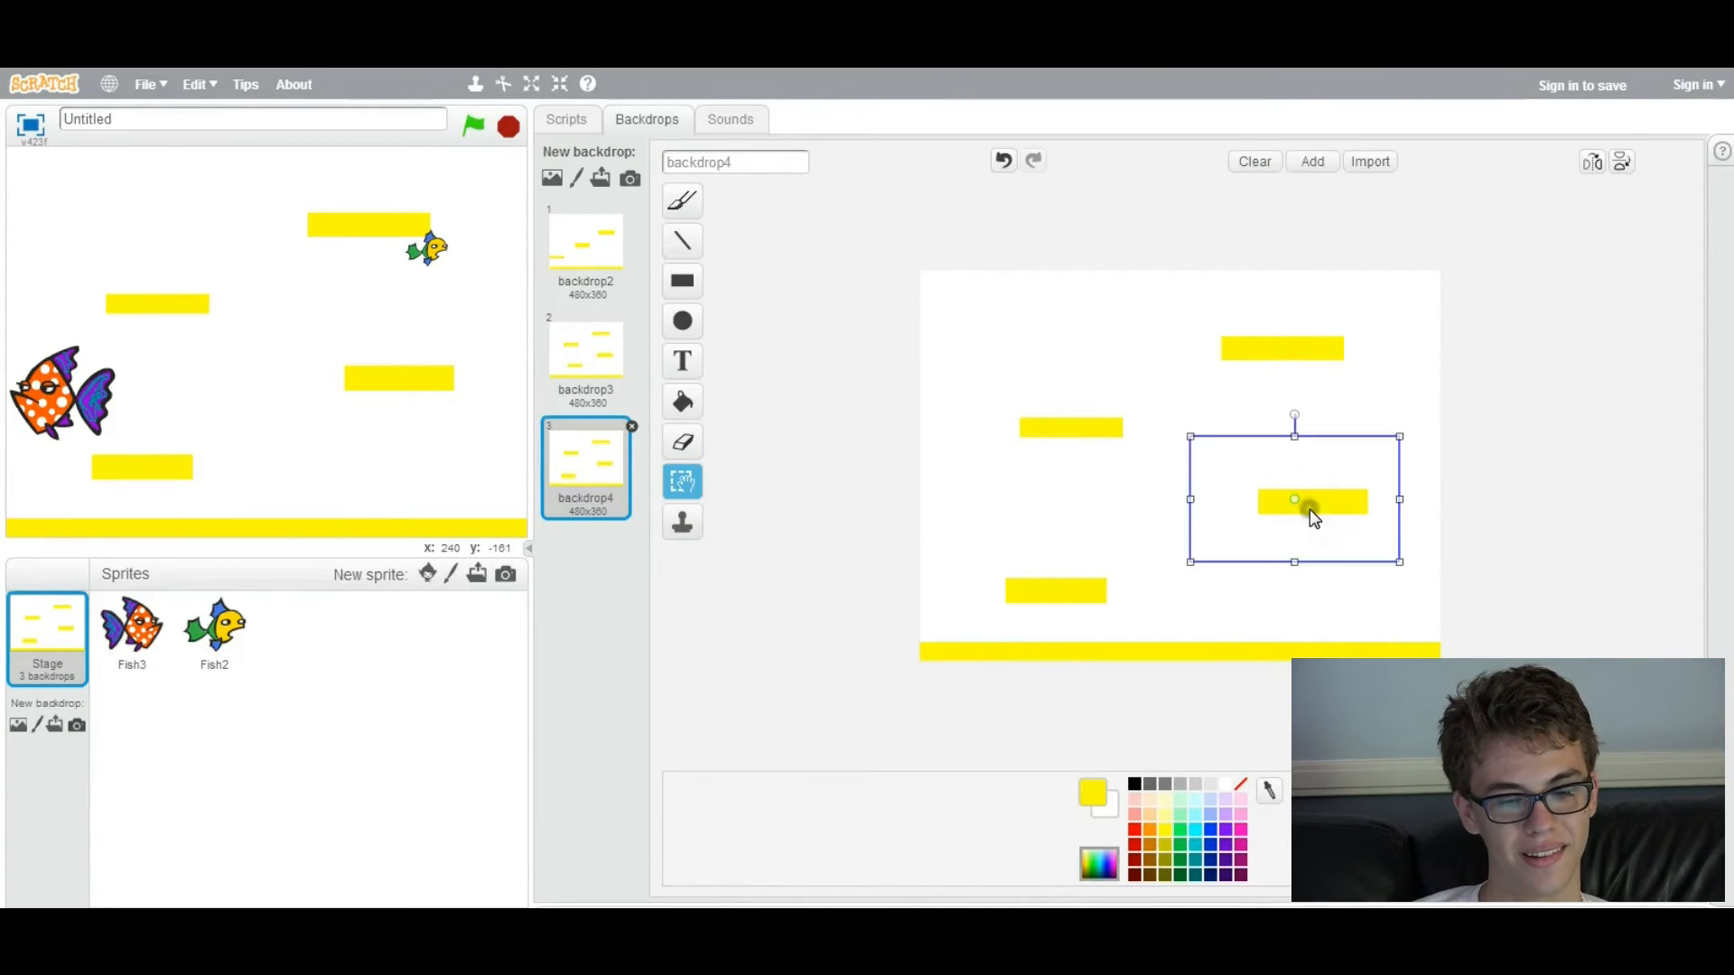
{"action": "left_click_drag", "start_coordinate": [1310, 501], "coordinate": [1282, 542]}
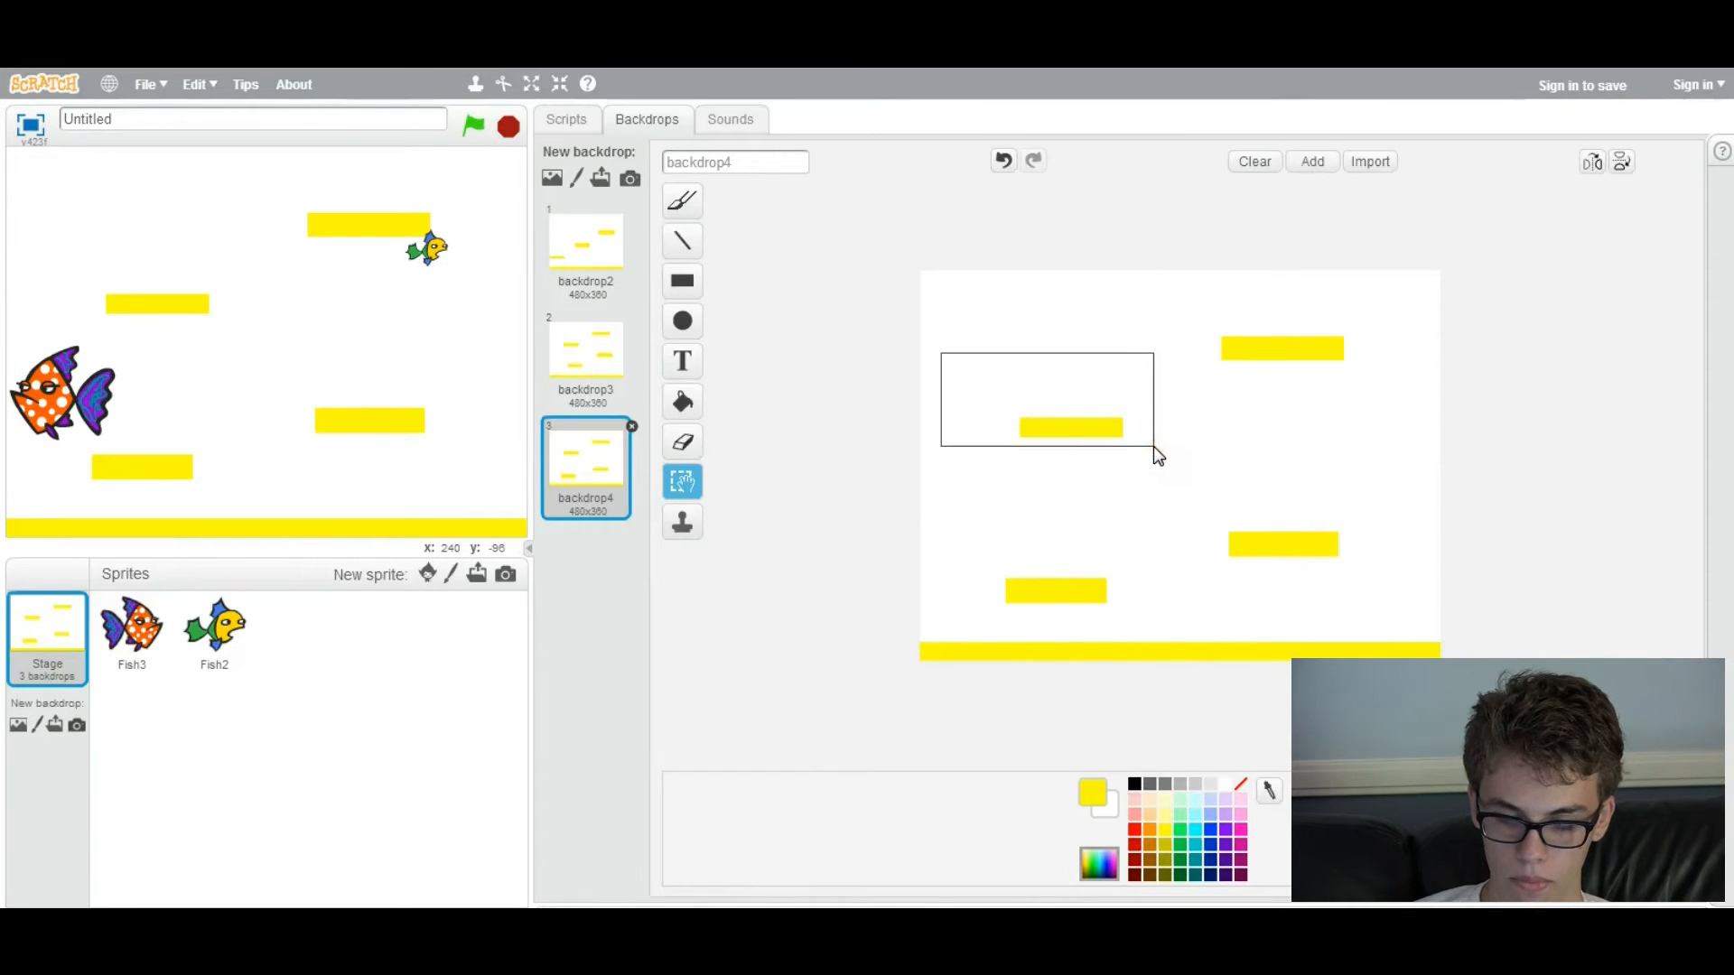
{"action": "left_click", "coordinate": [1109, 428]}
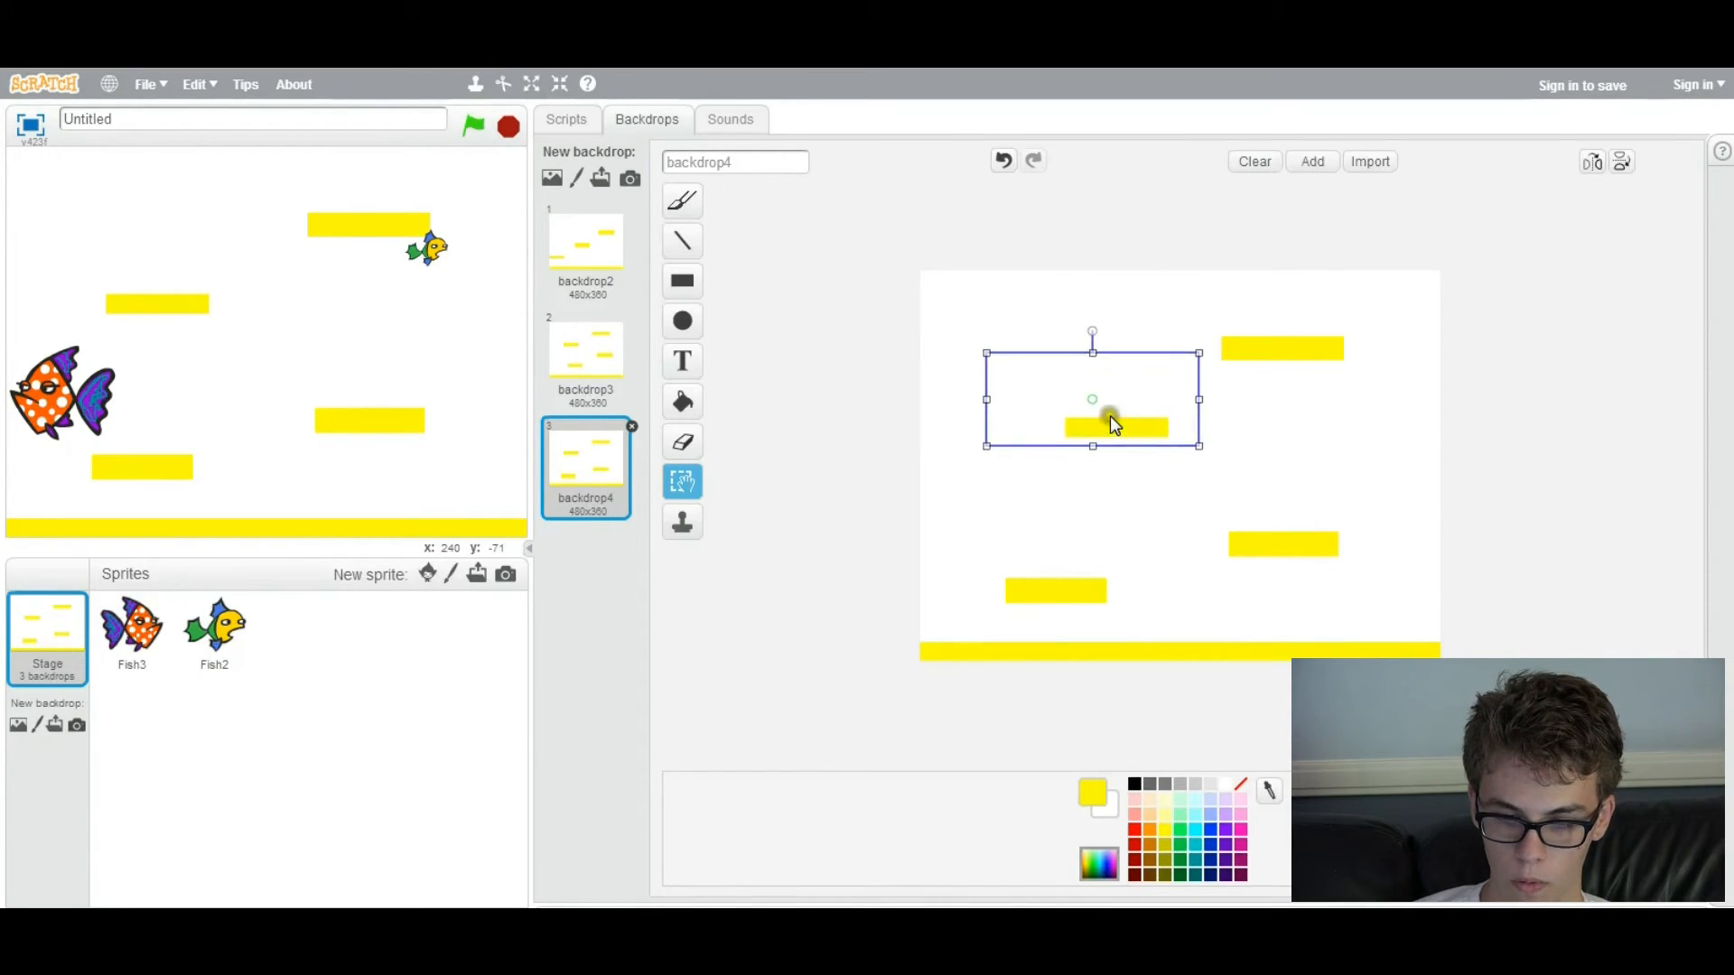
{"action": "left_click_drag", "start_coordinate": [1114, 425], "coordinate": [1280, 349]}
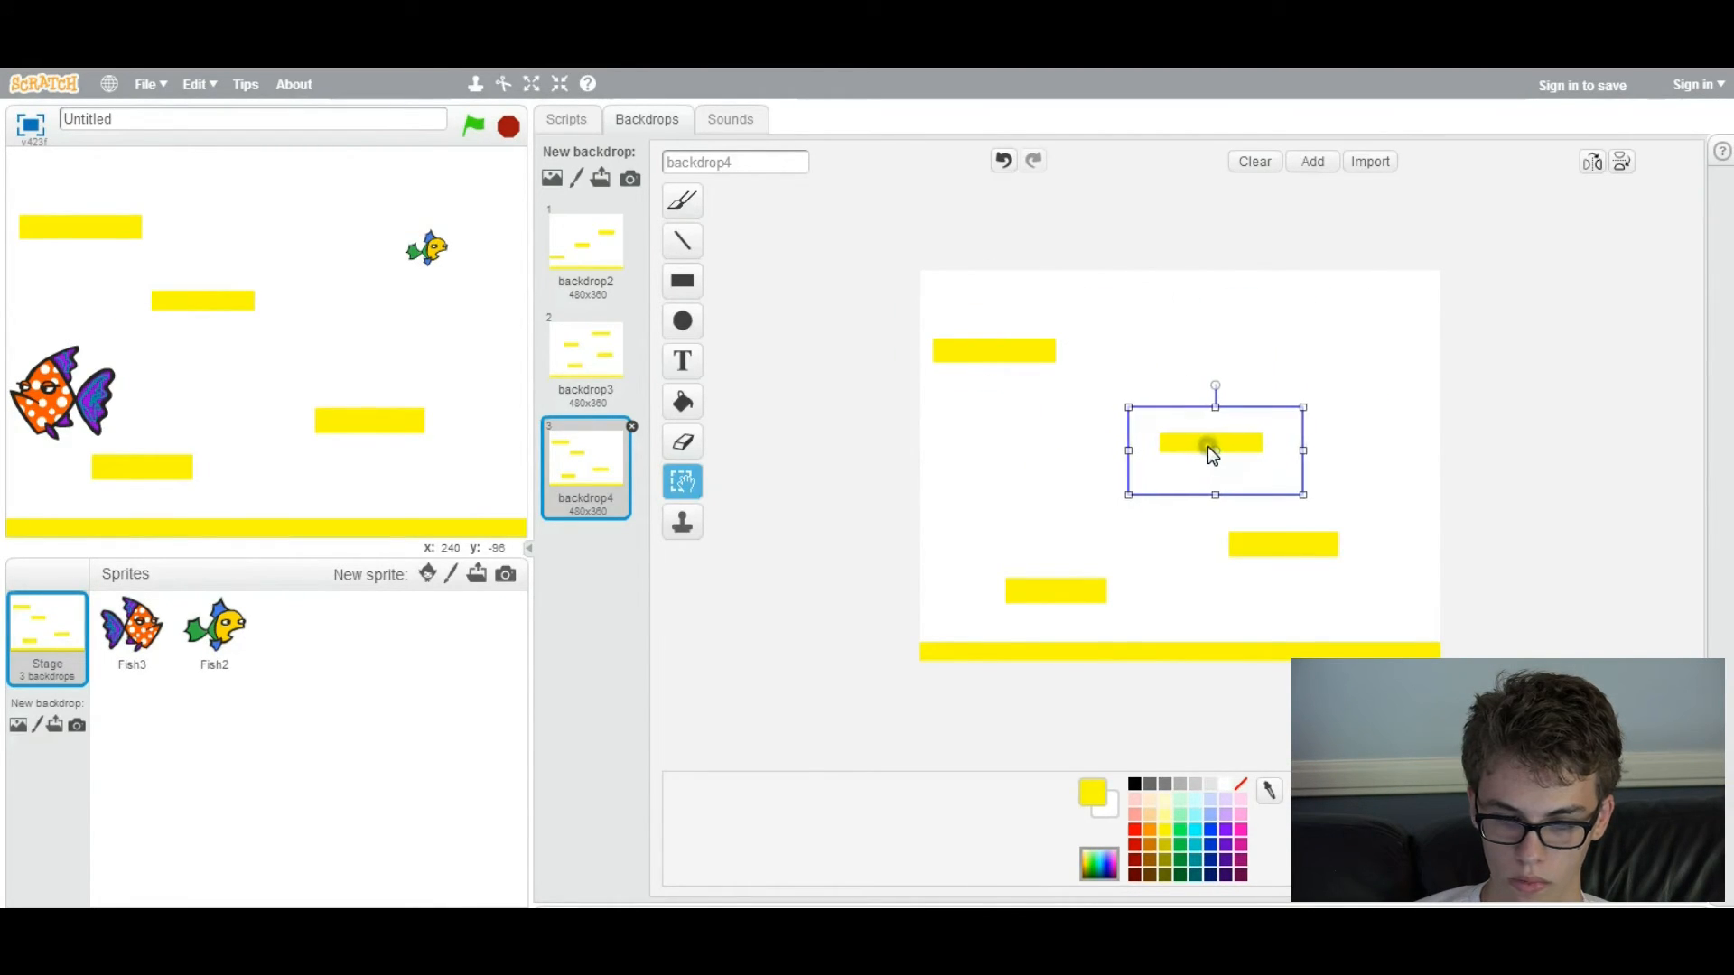
Tilt the central, lower-right, bottom-left and top-left platforms at angles
{"action": "left_click_drag", "start_coordinate": [1213, 444], "coordinate": [1191, 444]}
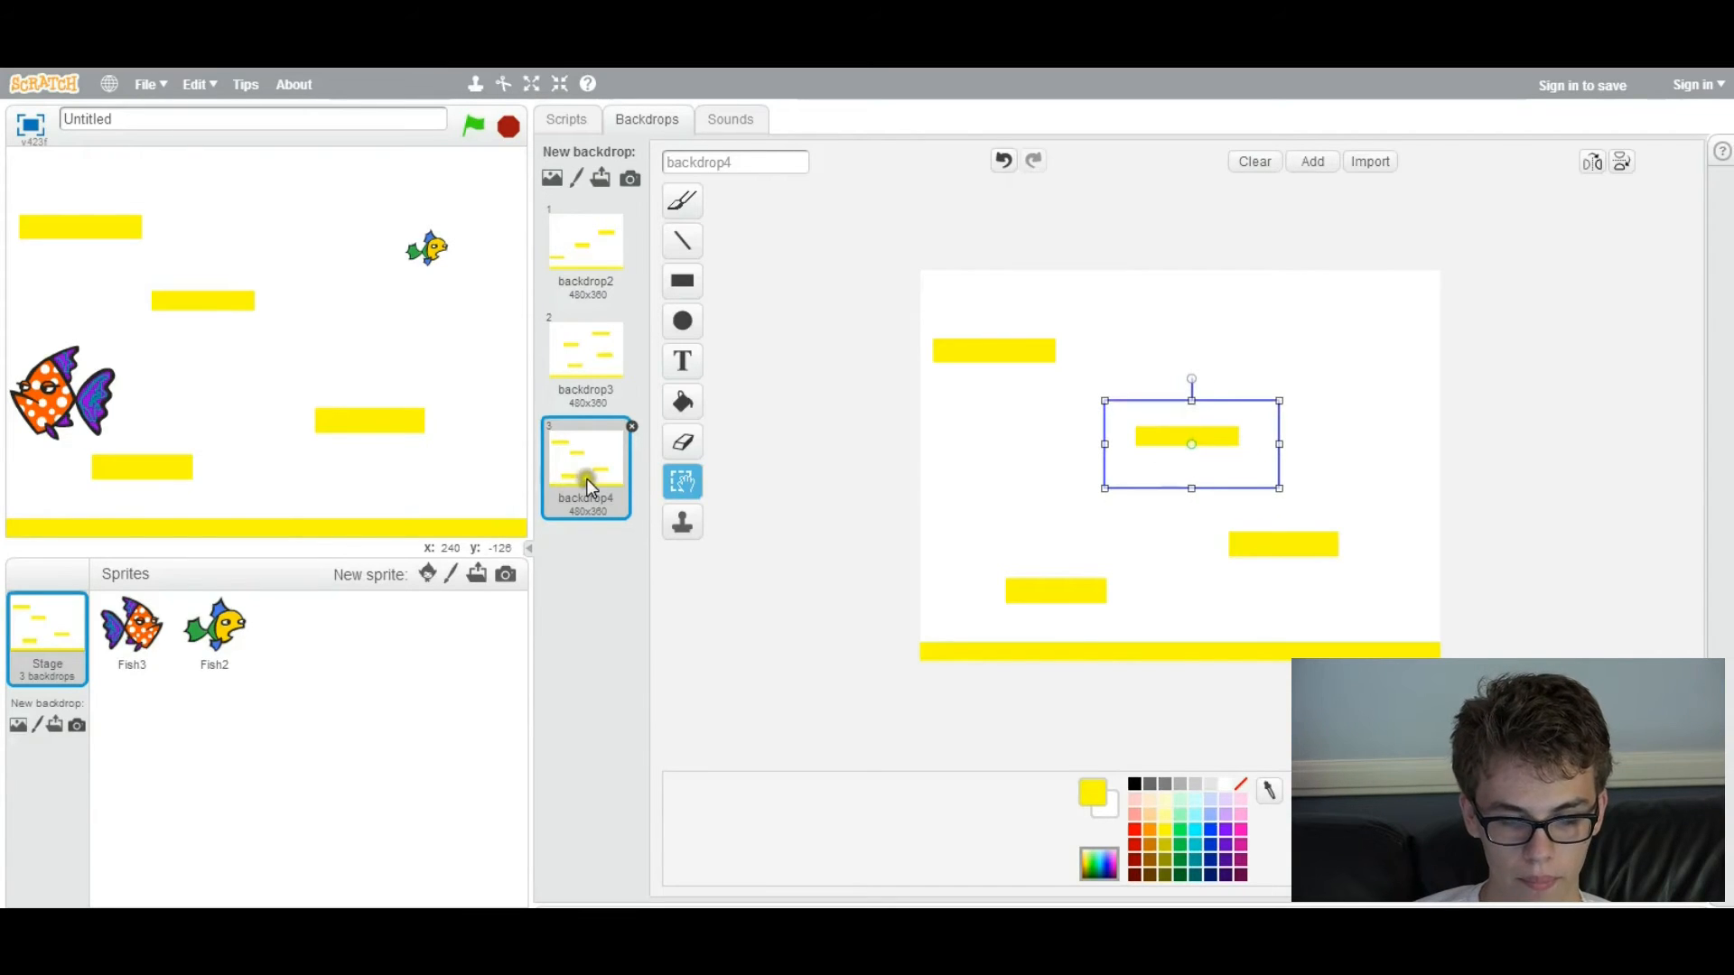
{"action": "mouse_move", "coordinate": [681, 400]}
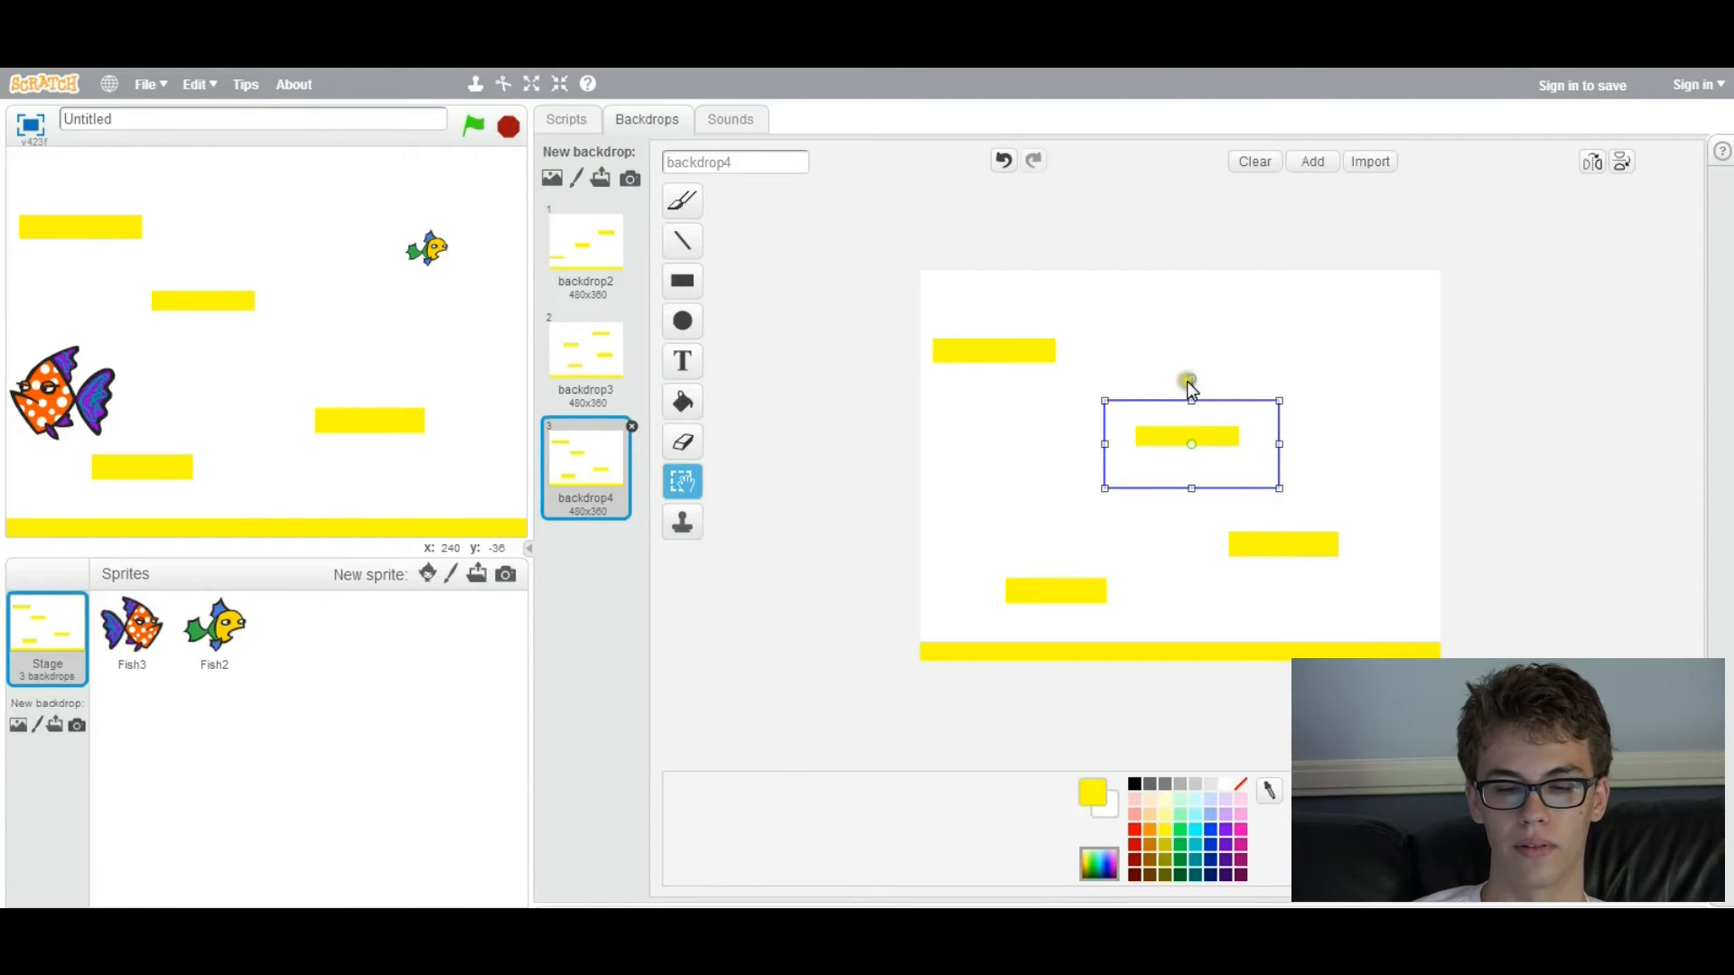
{"action": "left_click_drag", "start_coordinate": [1190, 379], "coordinate": [1208, 398]}
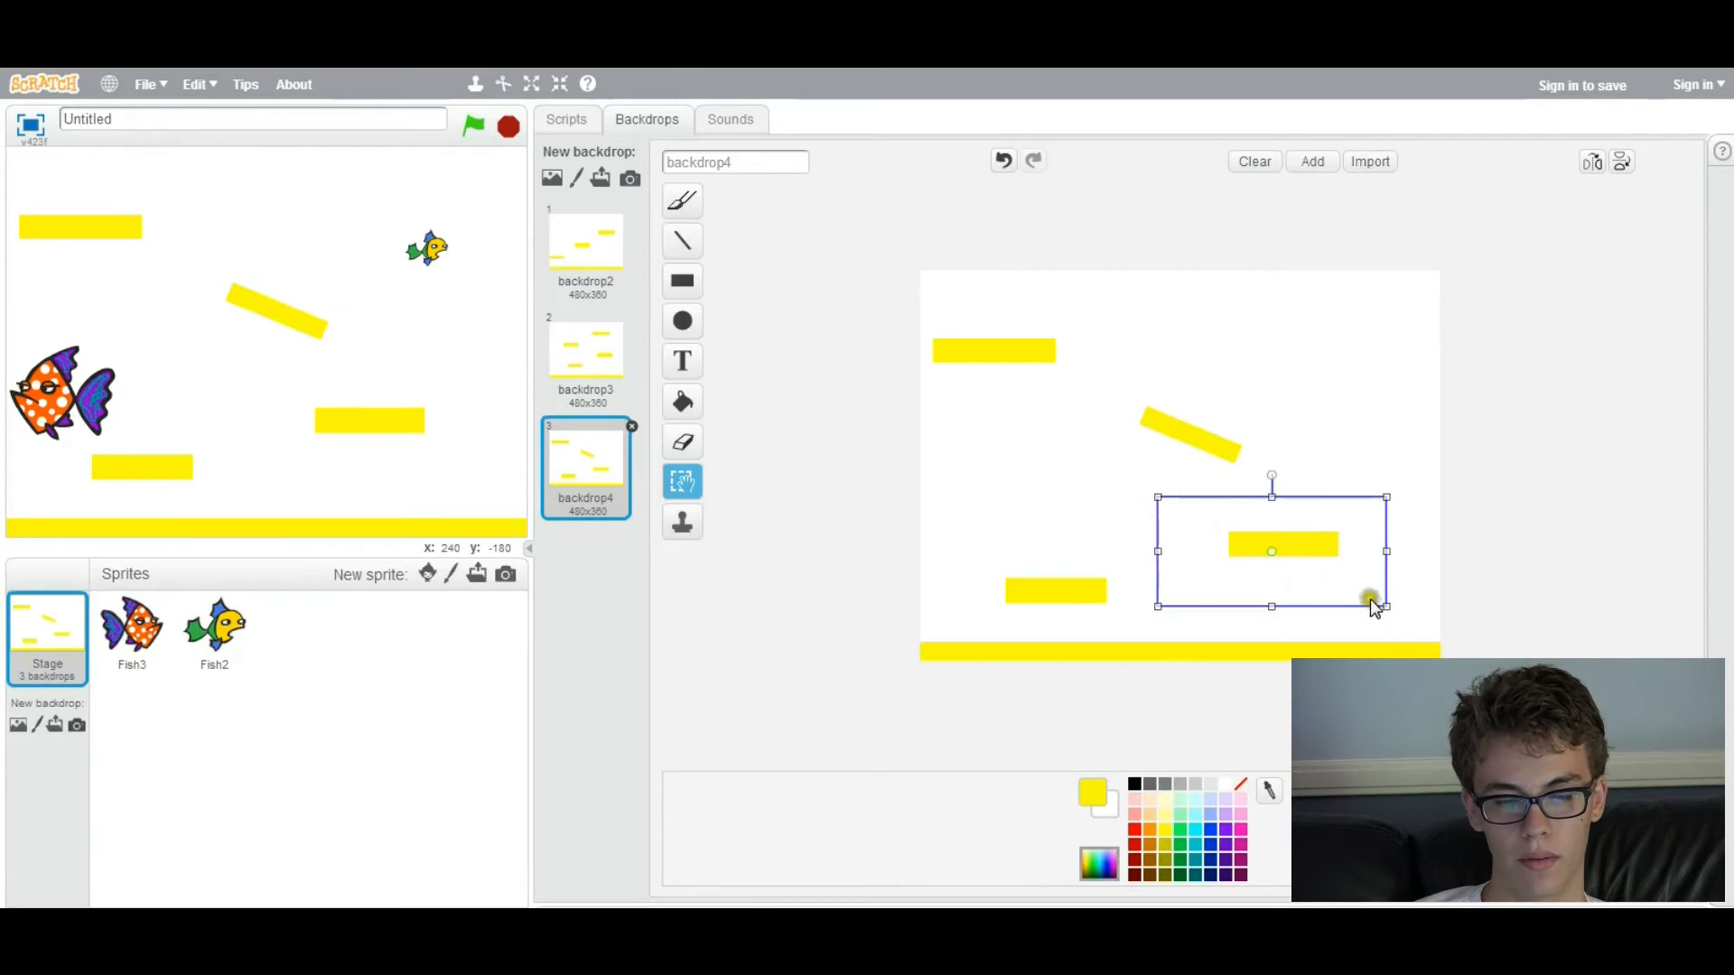
{"action": "left_click_drag", "start_coordinate": [1271, 478], "coordinate": [1078, 461]}
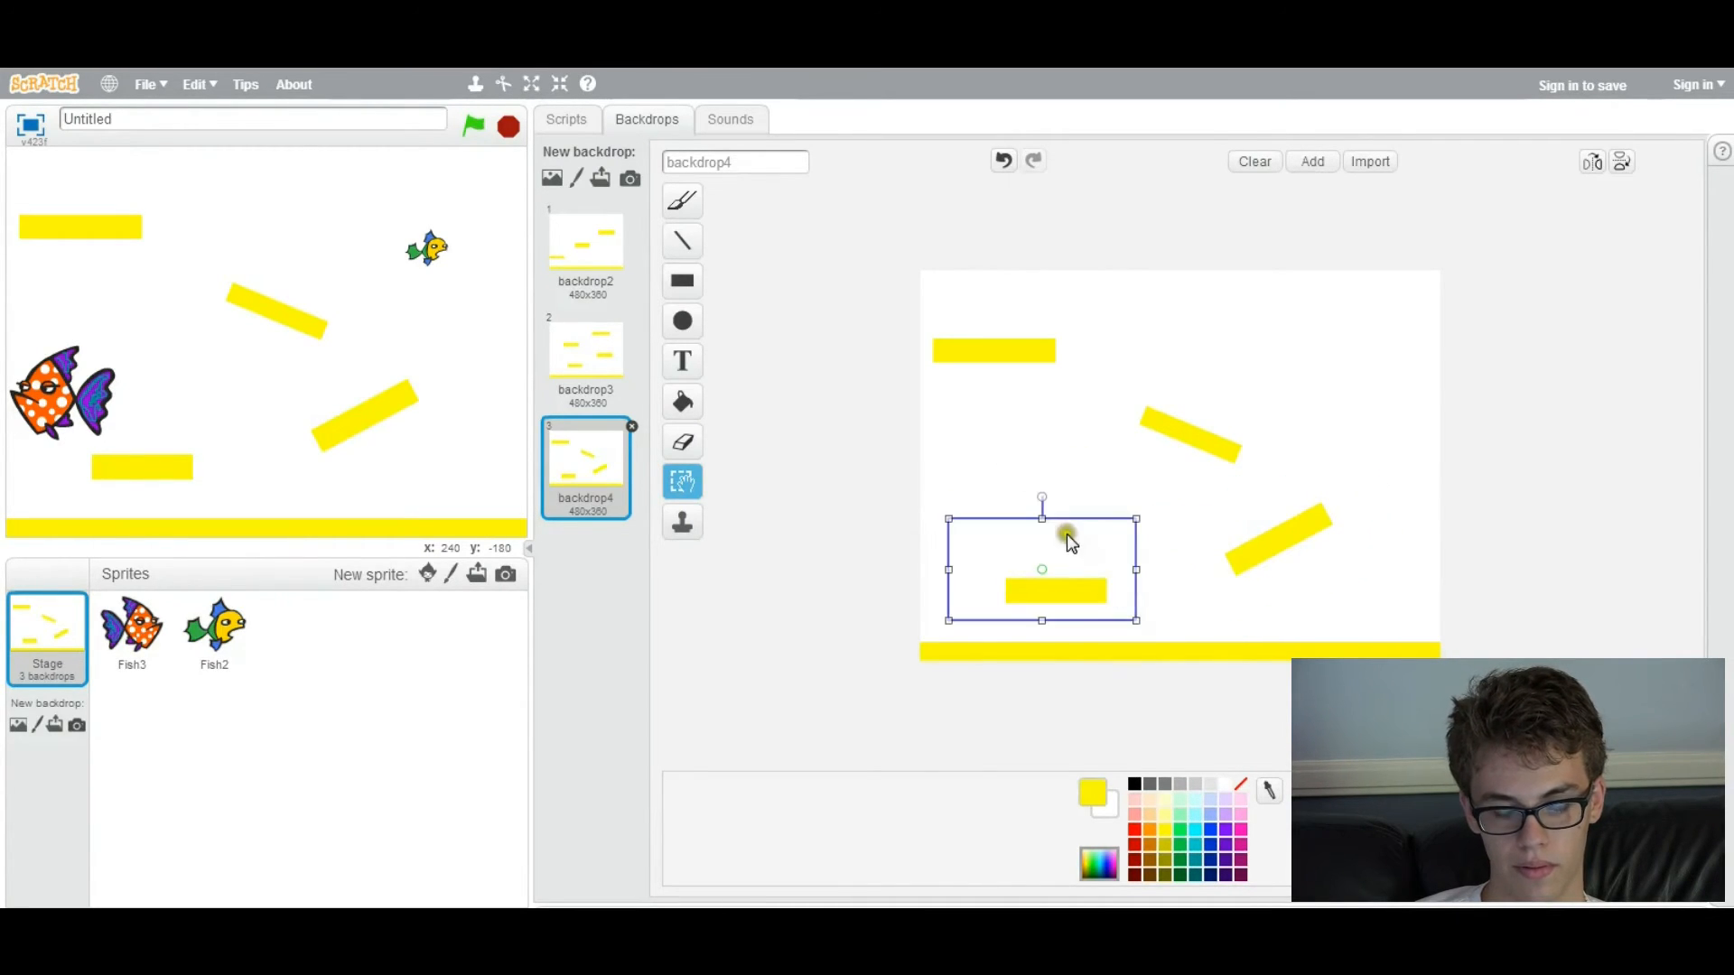
{"action": "left_click_drag", "start_coordinate": [1040, 497], "coordinate": [1015, 506]}
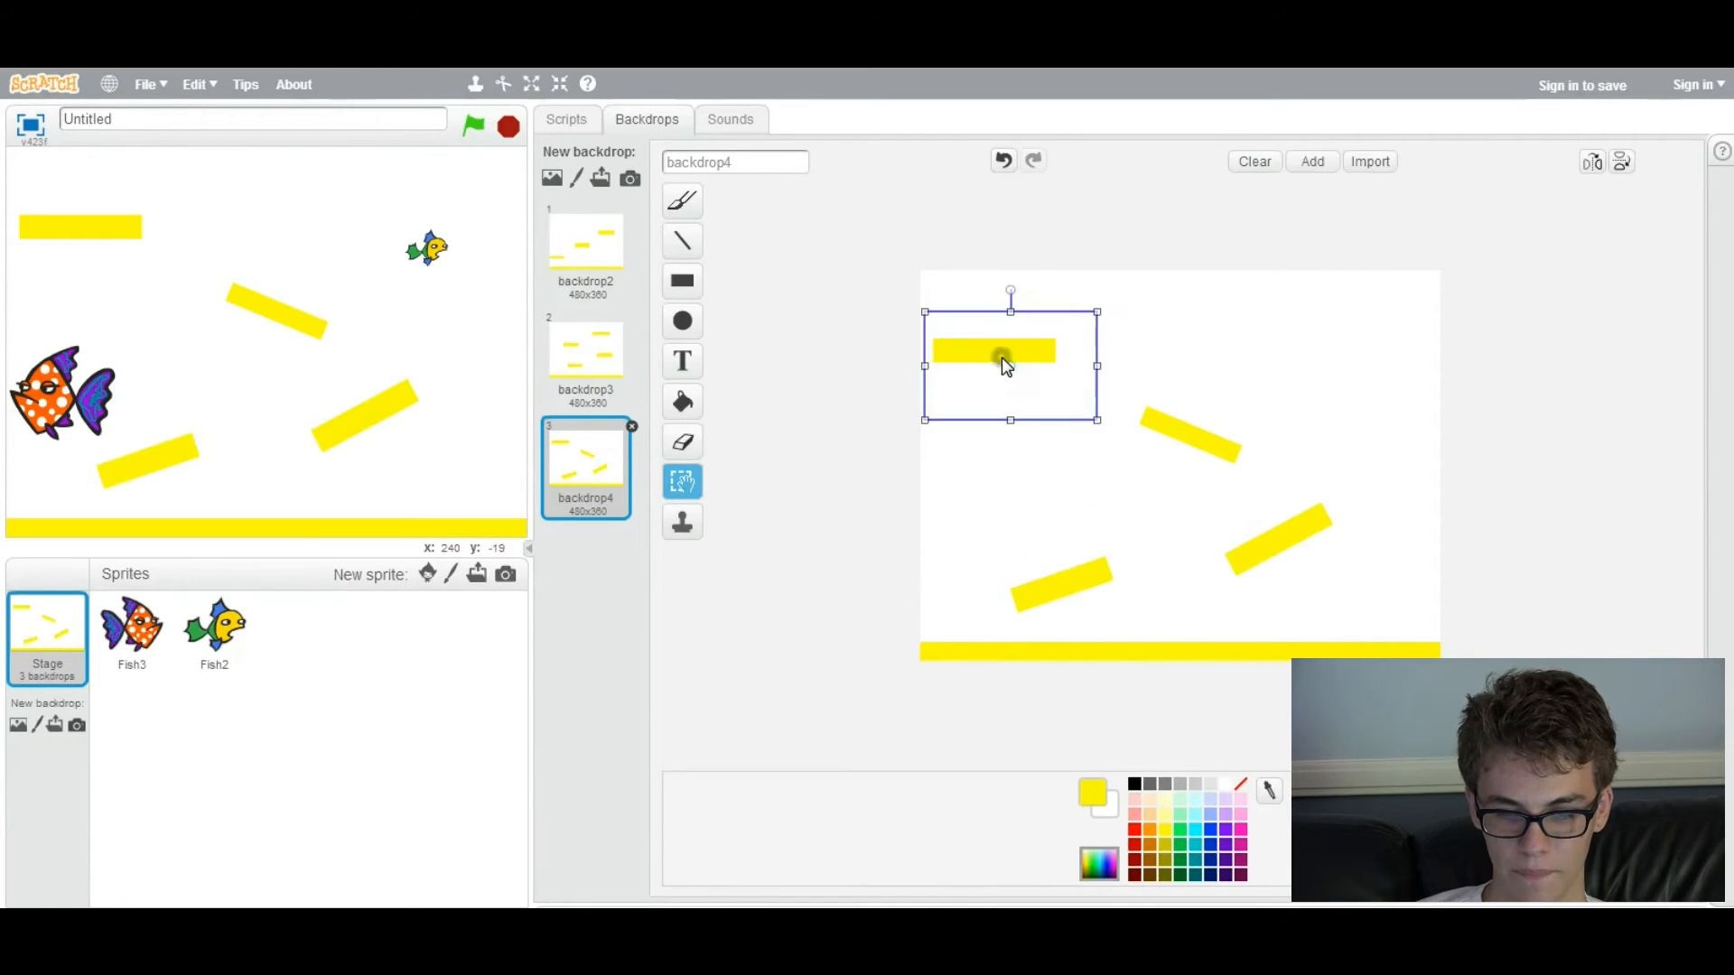
{"action": "left_click_drag", "start_coordinate": [1008, 290], "coordinate": [1023, 290]}
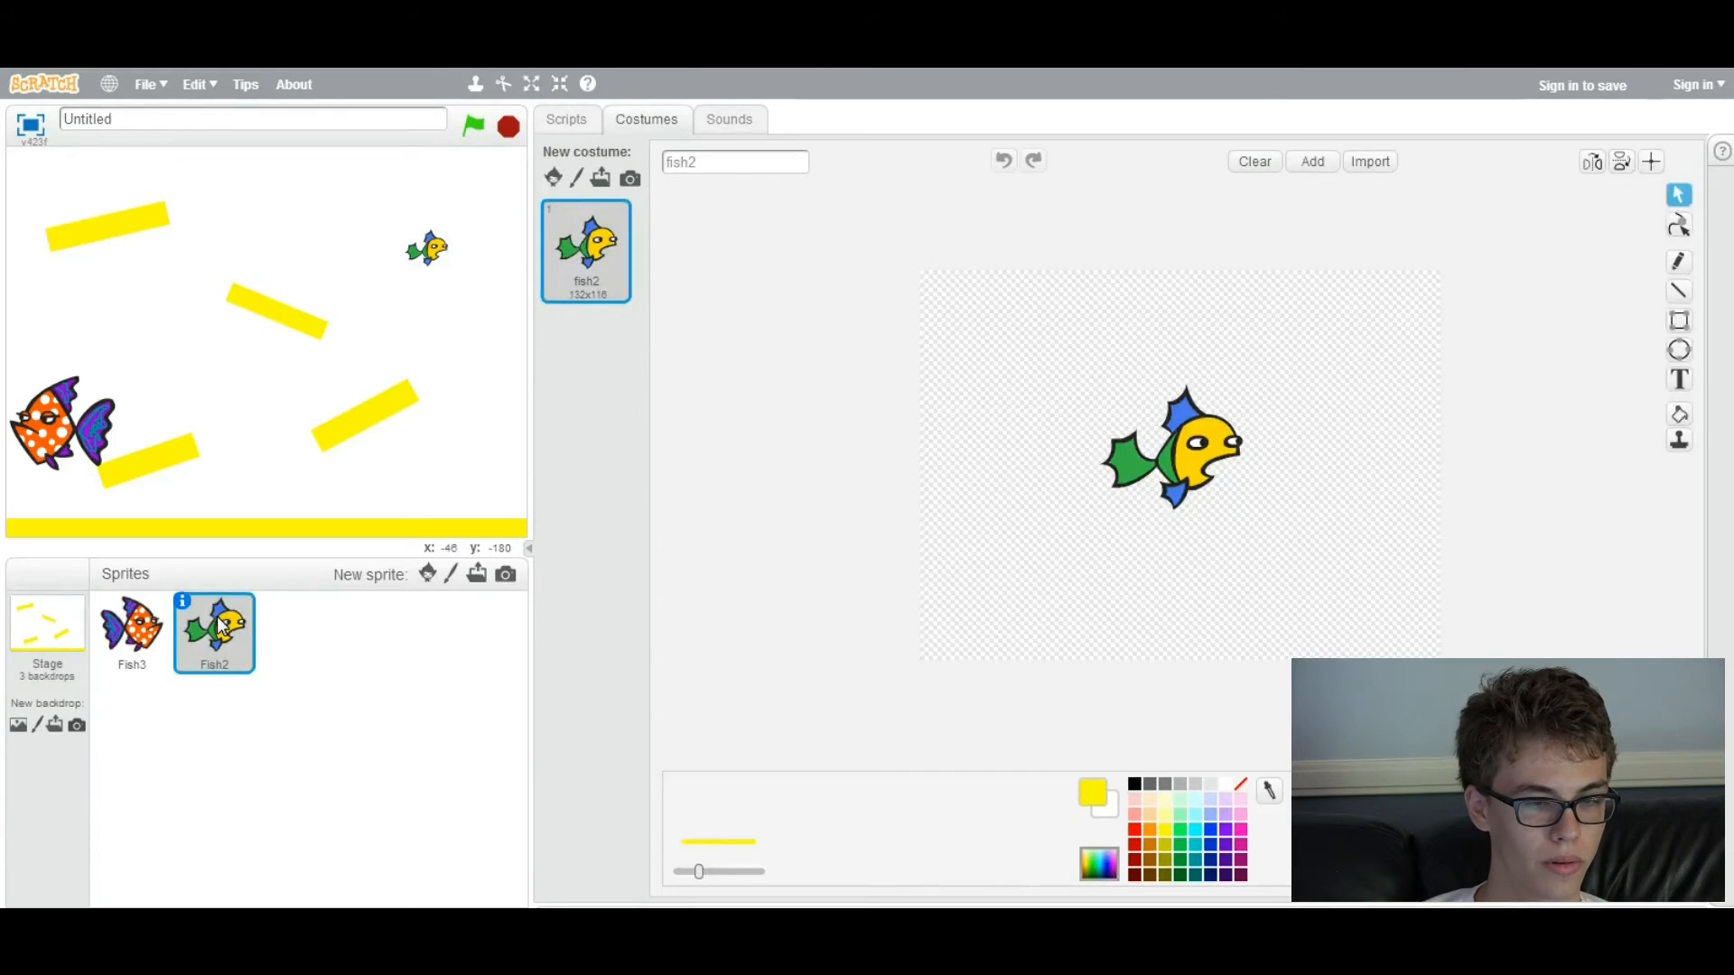
Switch the Stage back to backdrop3 and show its empty scripts area
{"action": "left_click", "coordinate": [565, 119]}
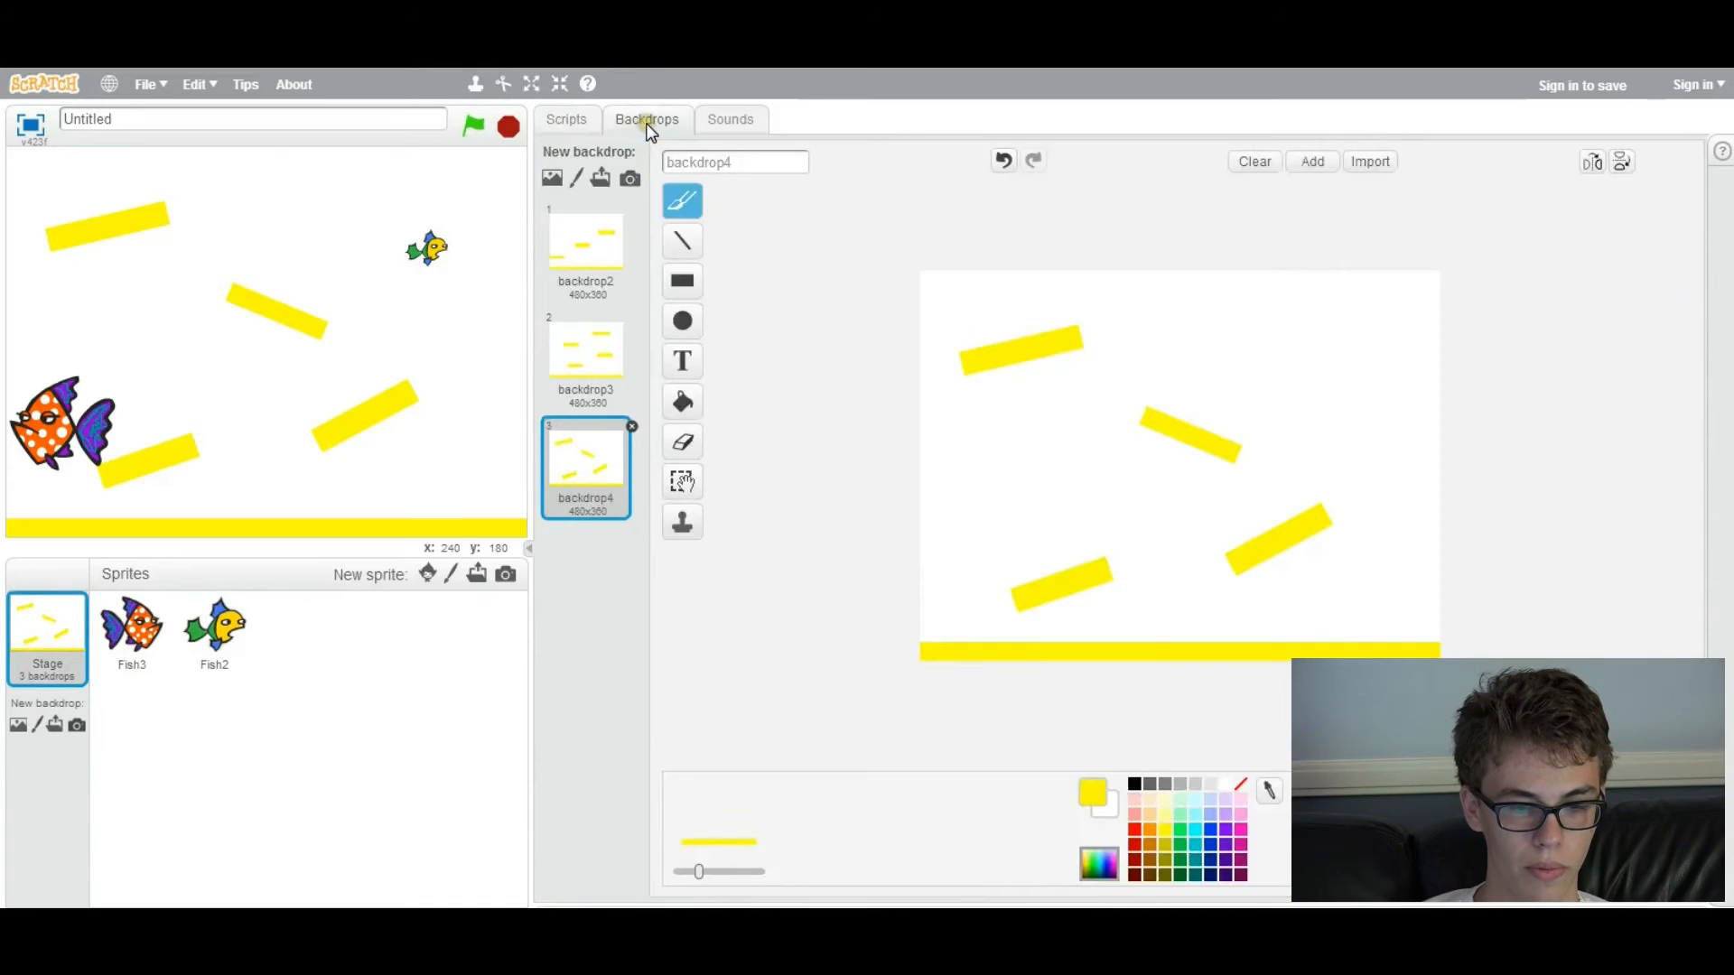
{"action": "left_click", "coordinate": [585, 354]}
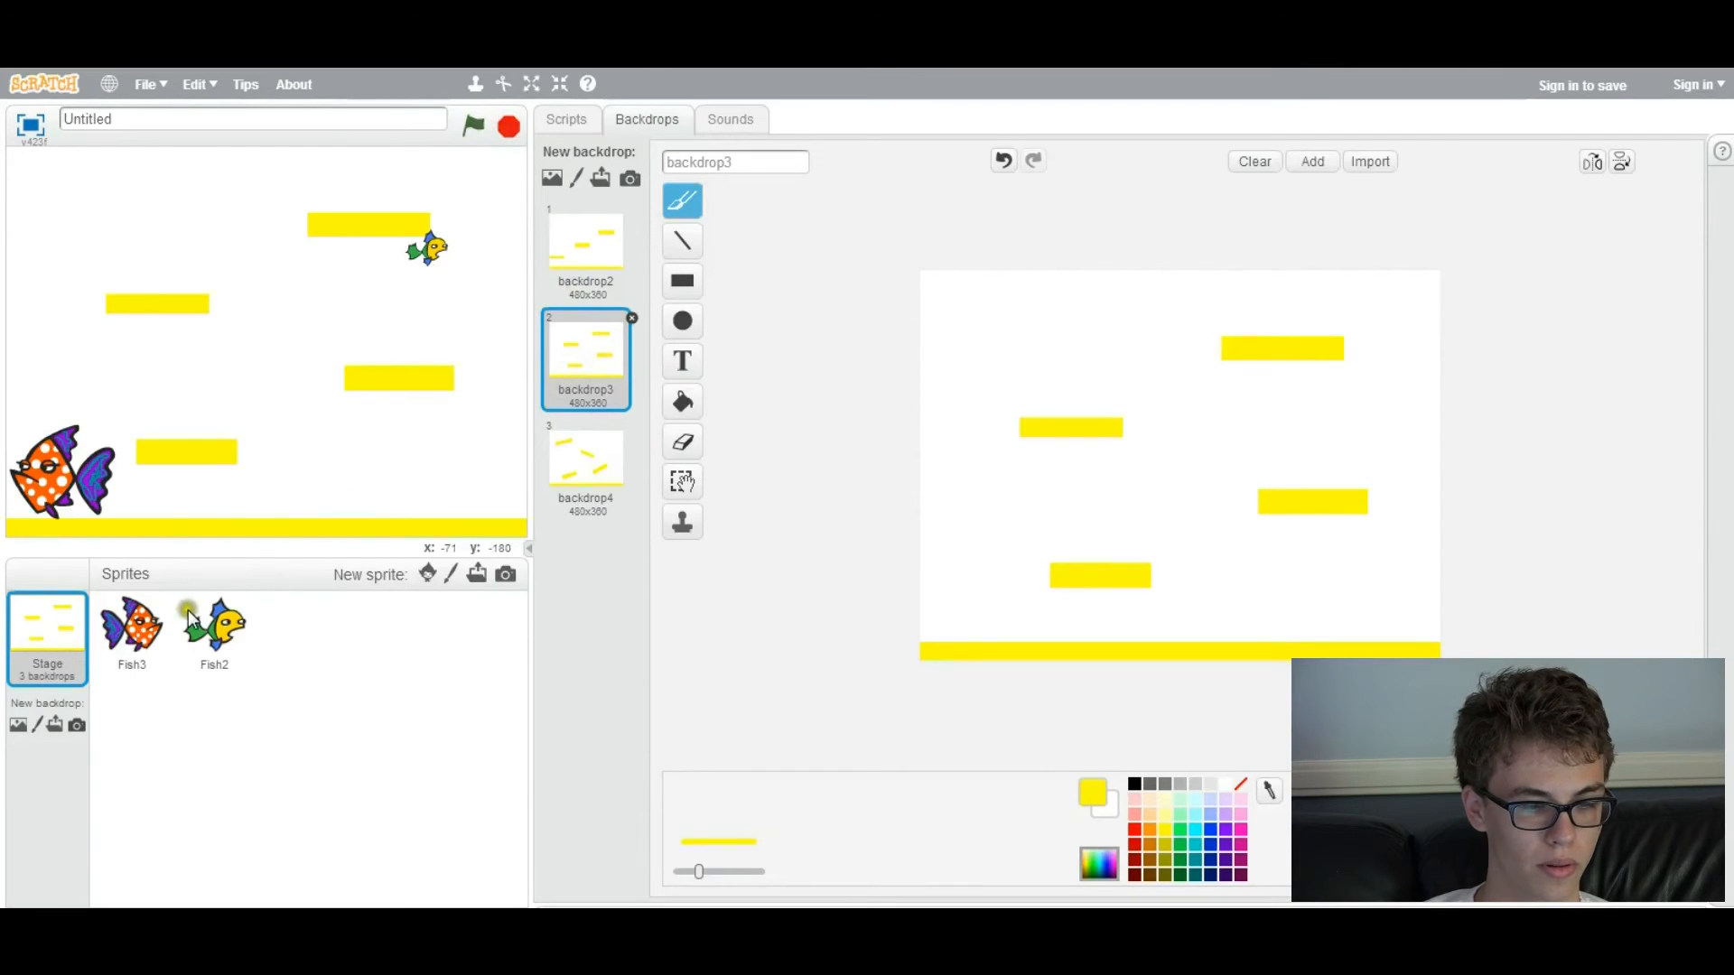
{"action": "left_click", "coordinate": [565, 118]}
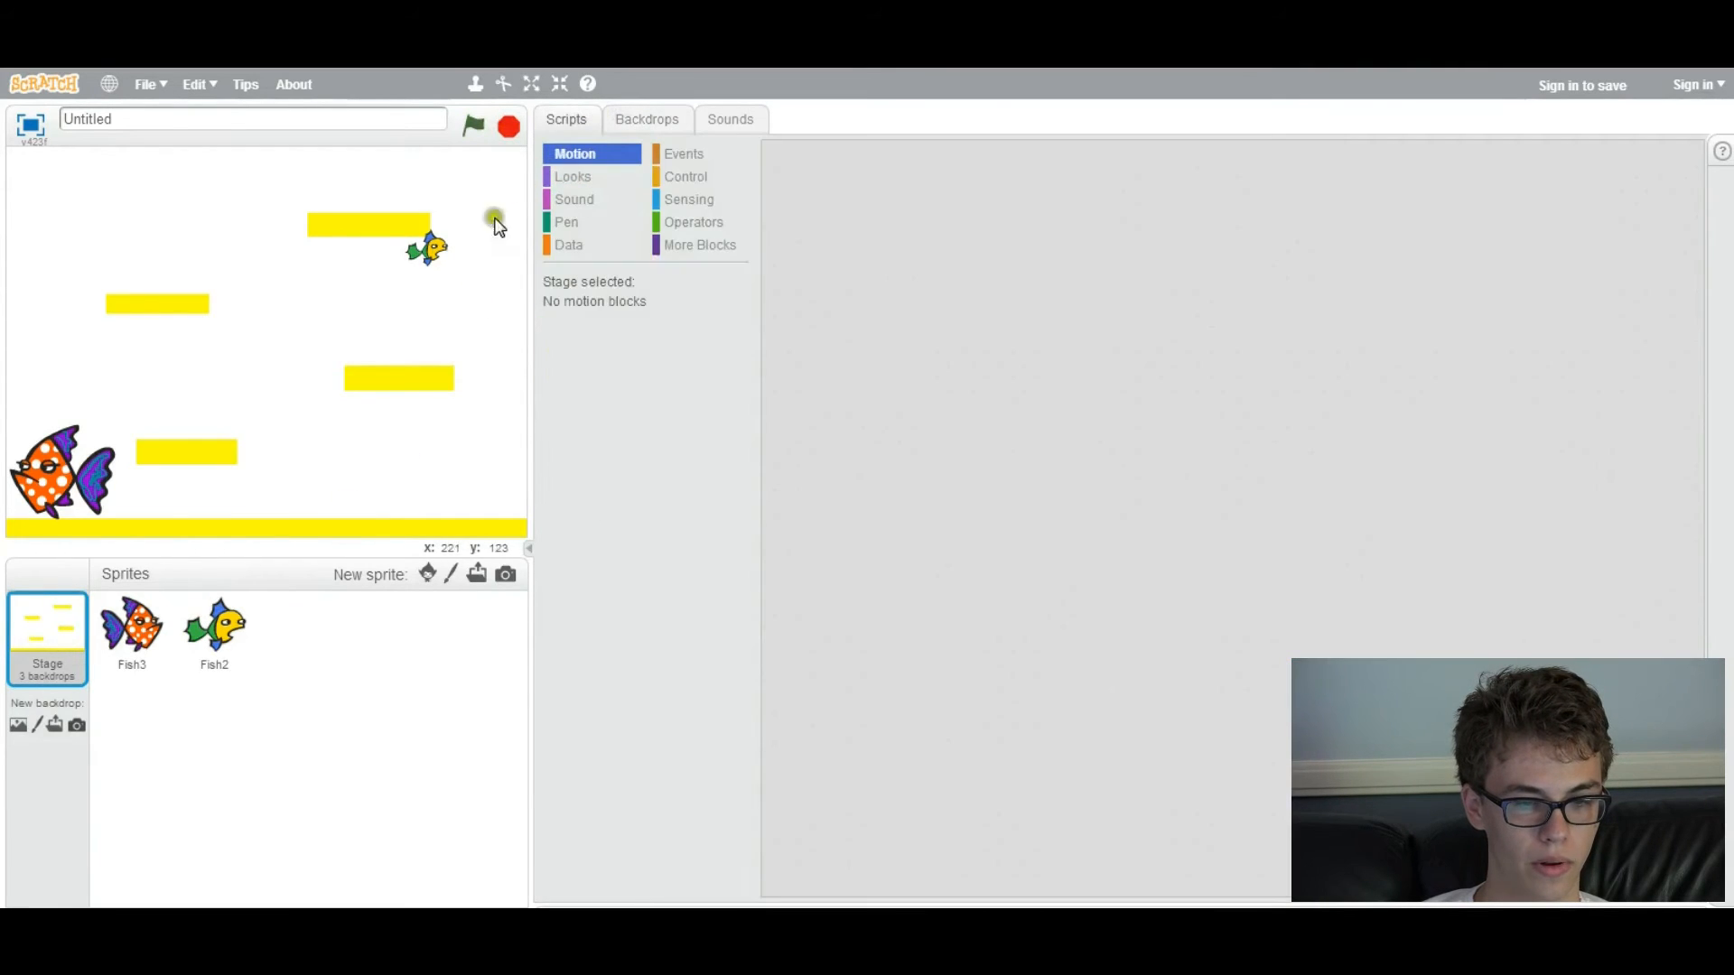
Delete Fish2's stray block, duplicate its level check, and add positions 97,136 and -161,127
{"action": "left_click", "coordinate": [213, 630]}
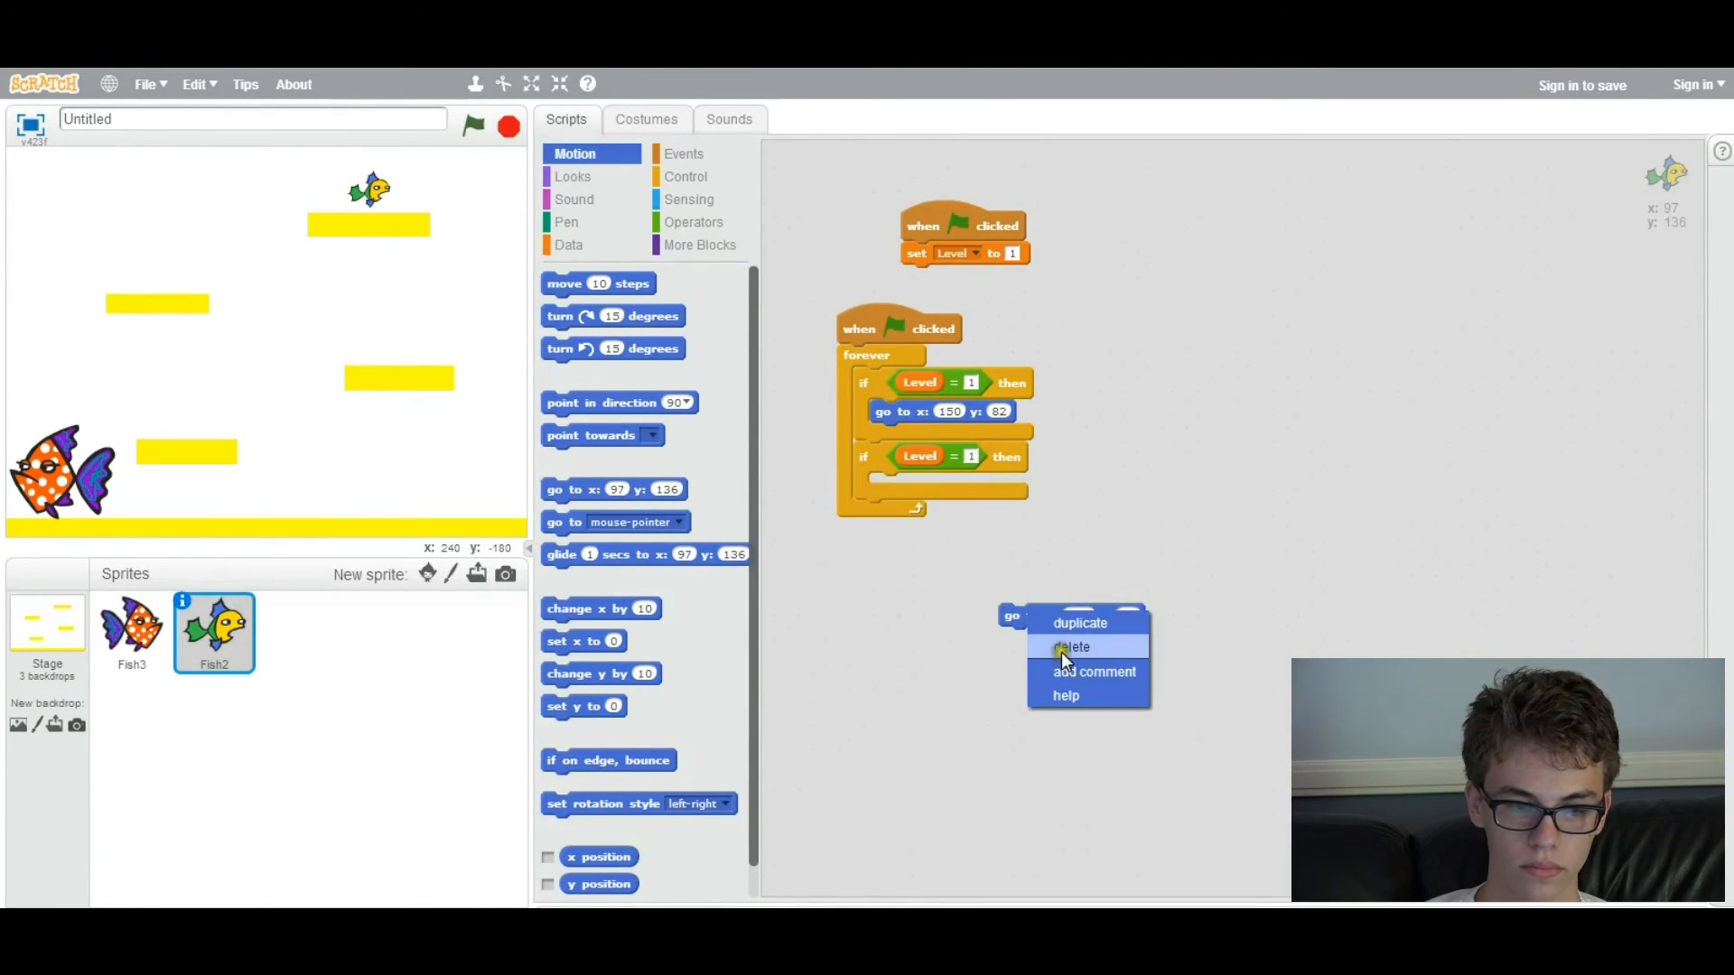
{"action": "left_click", "coordinate": [1070, 647]}
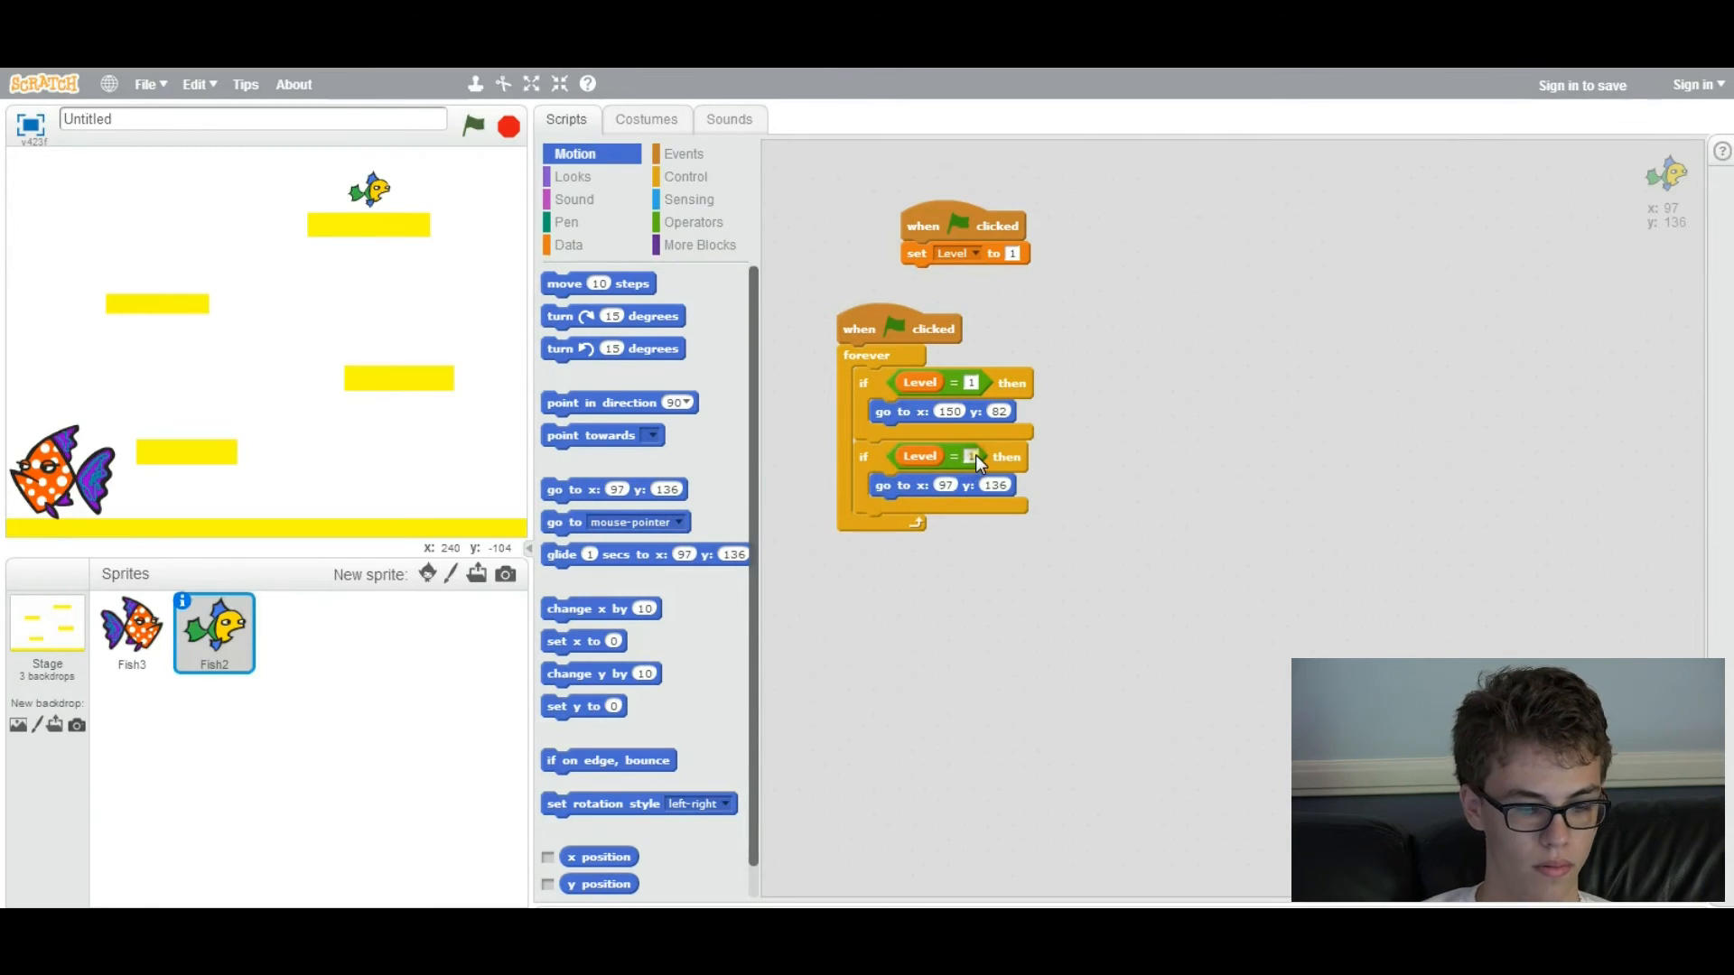
{"action": "right_click", "coordinate": [917, 457]}
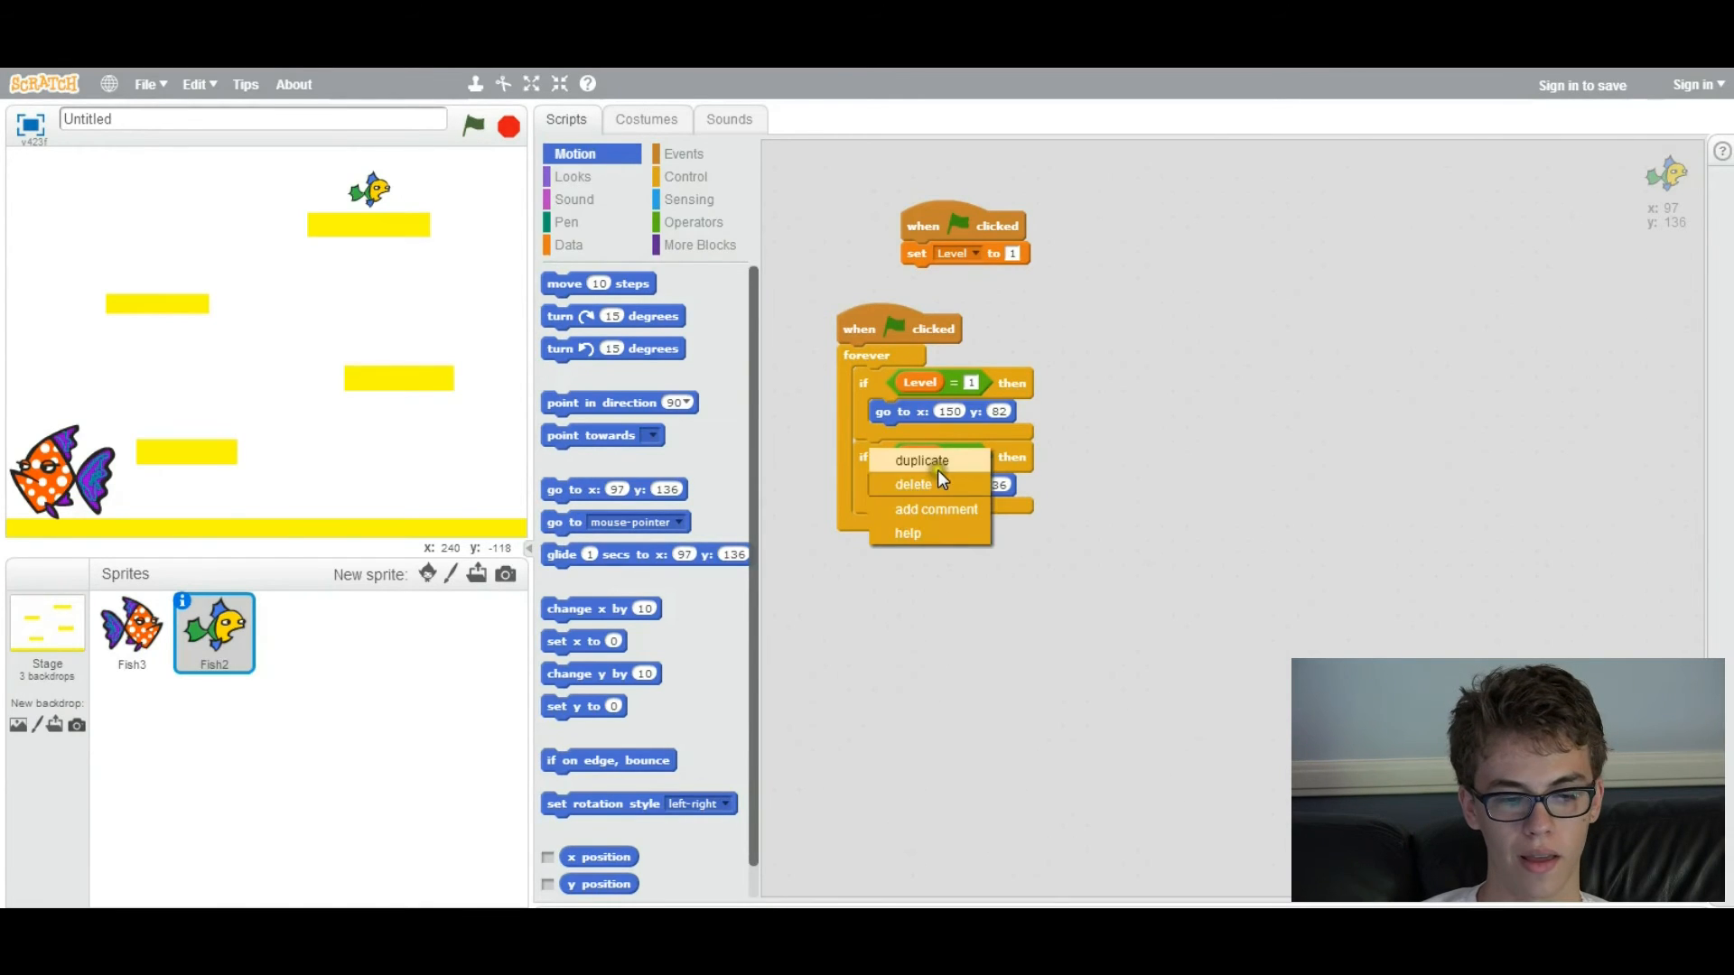
{"action": "left_click", "coordinate": [921, 459]}
{"action": "type", "text": "3"}
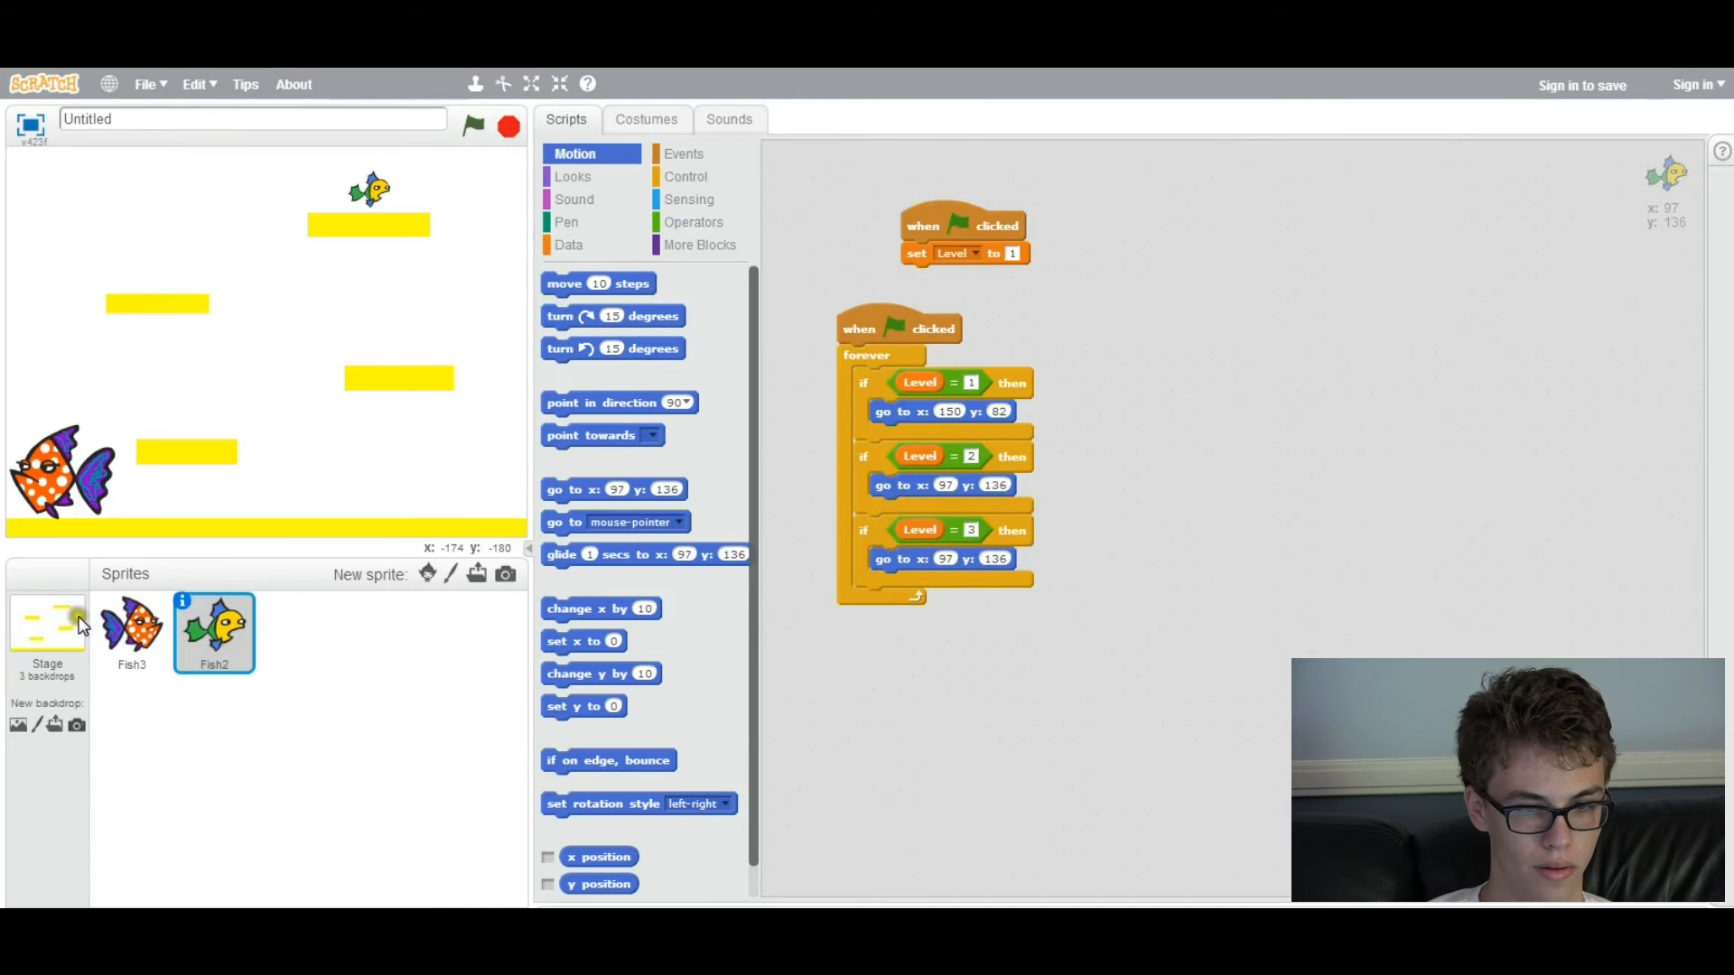
{"action": "left_click", "coordinate": [46, 630]}
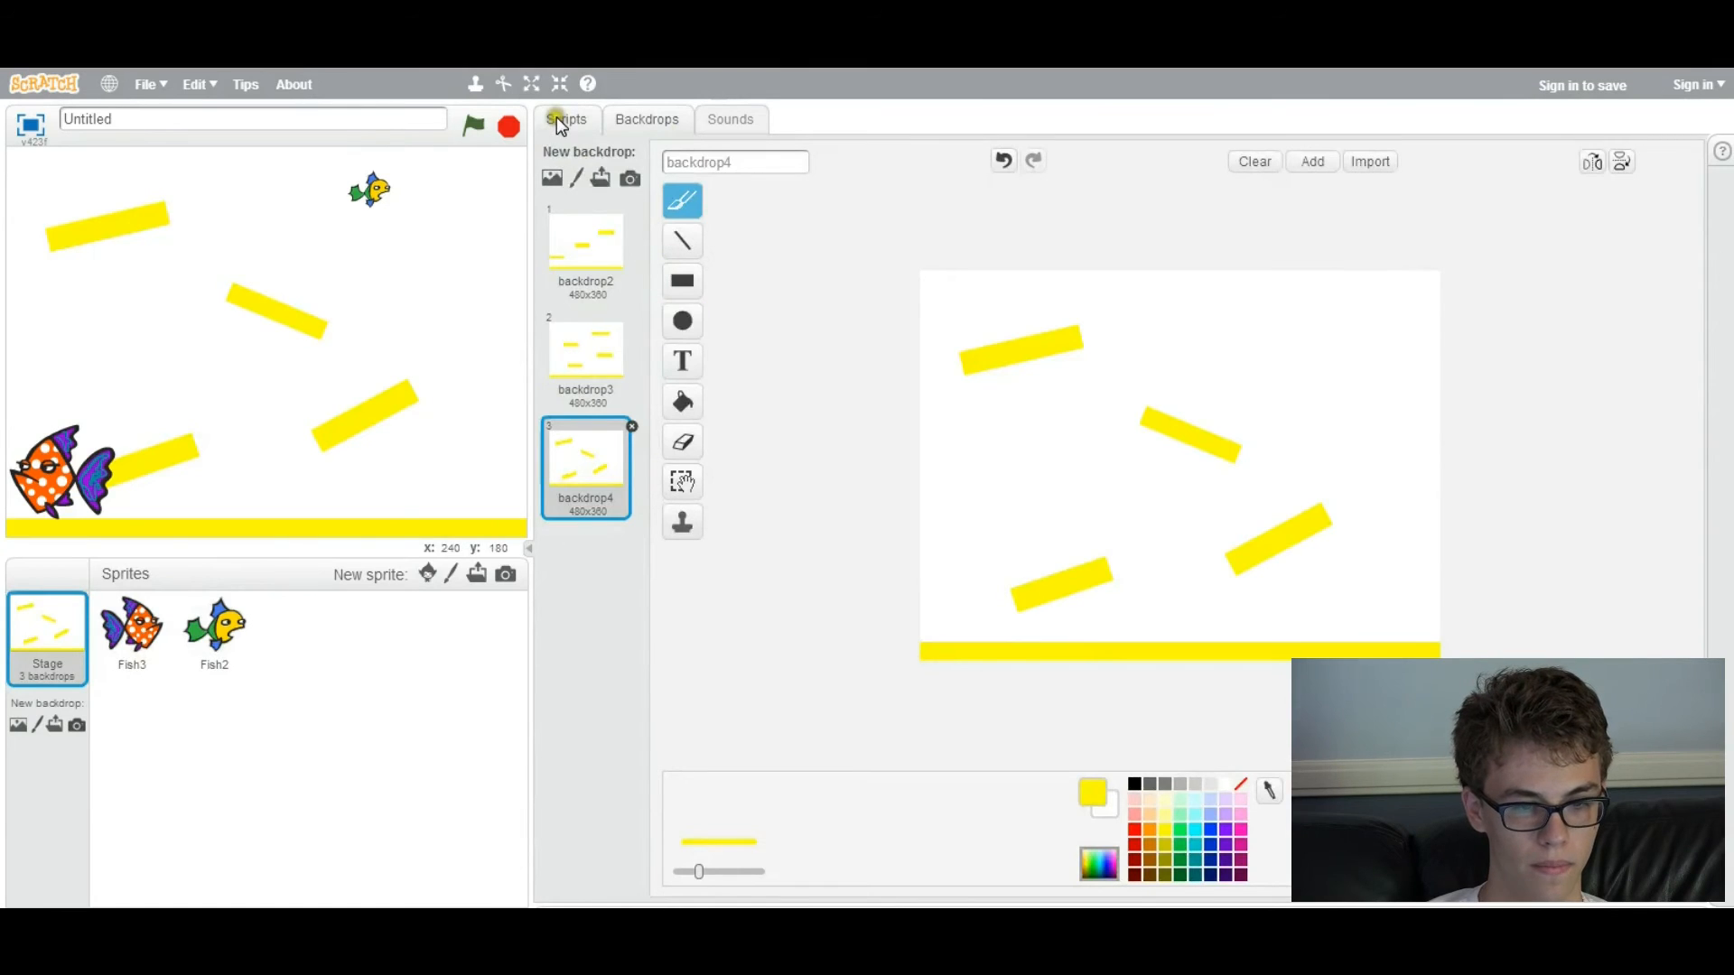
{"action": "left_click", "coordinate": [213, 630]}
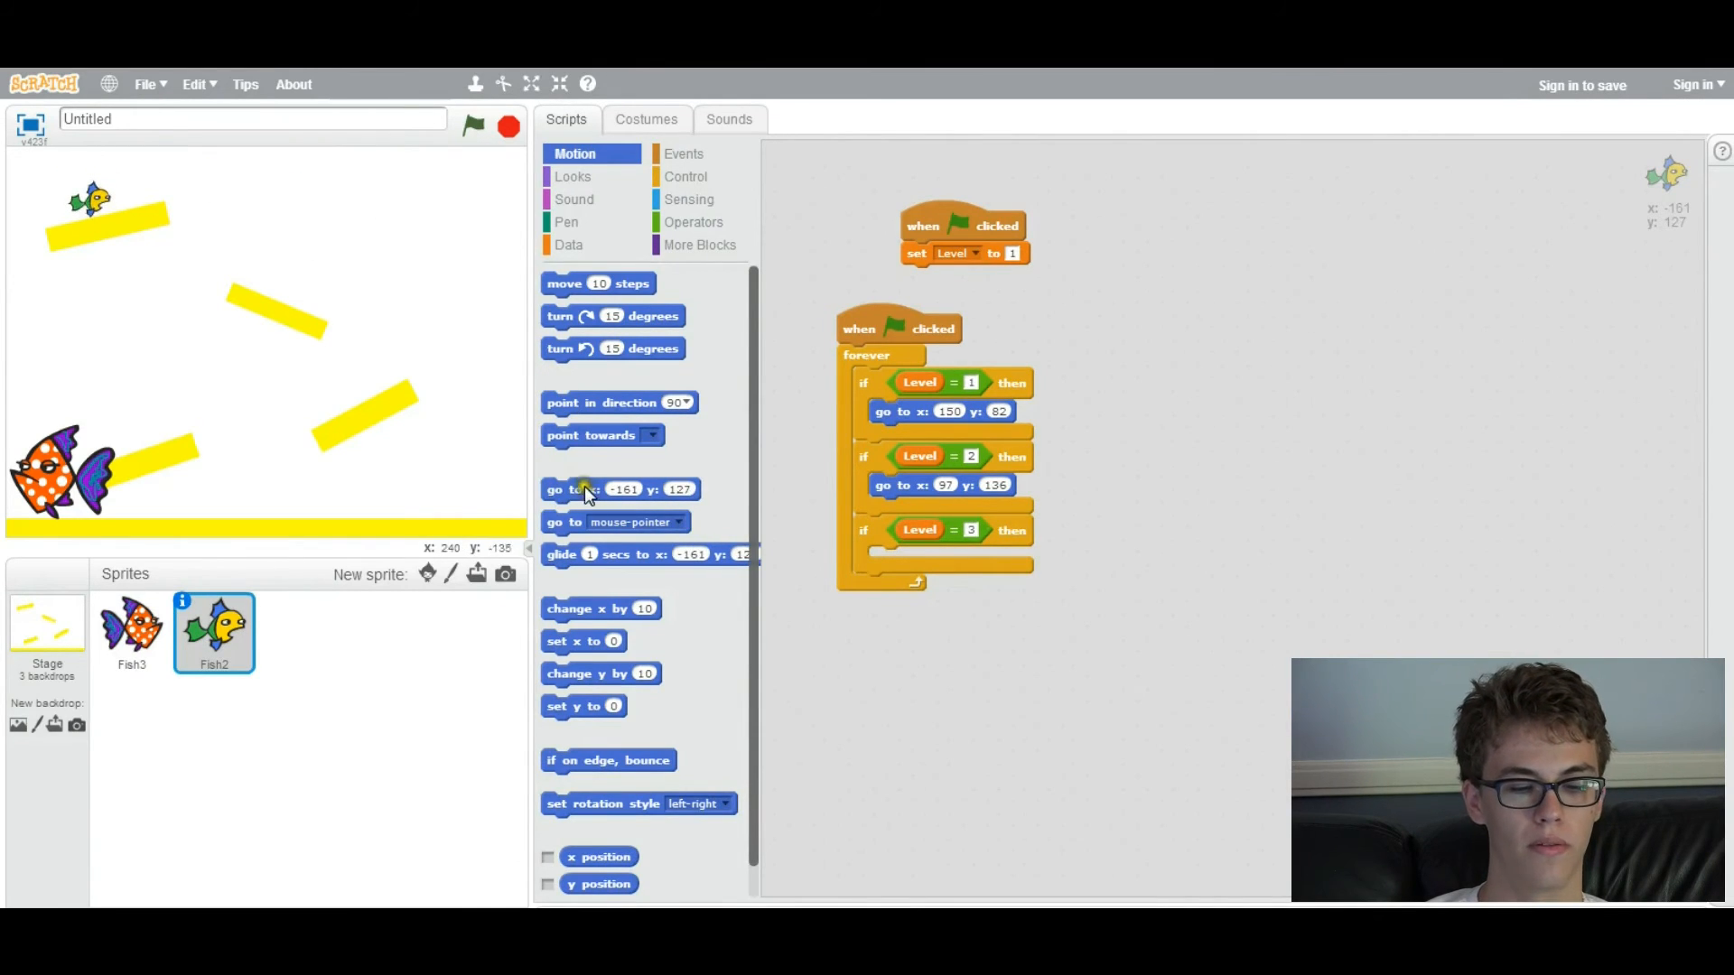
{"action": "left_click_drag", "start_coordinate": [602, 488], "coordinate": [950, 558]}
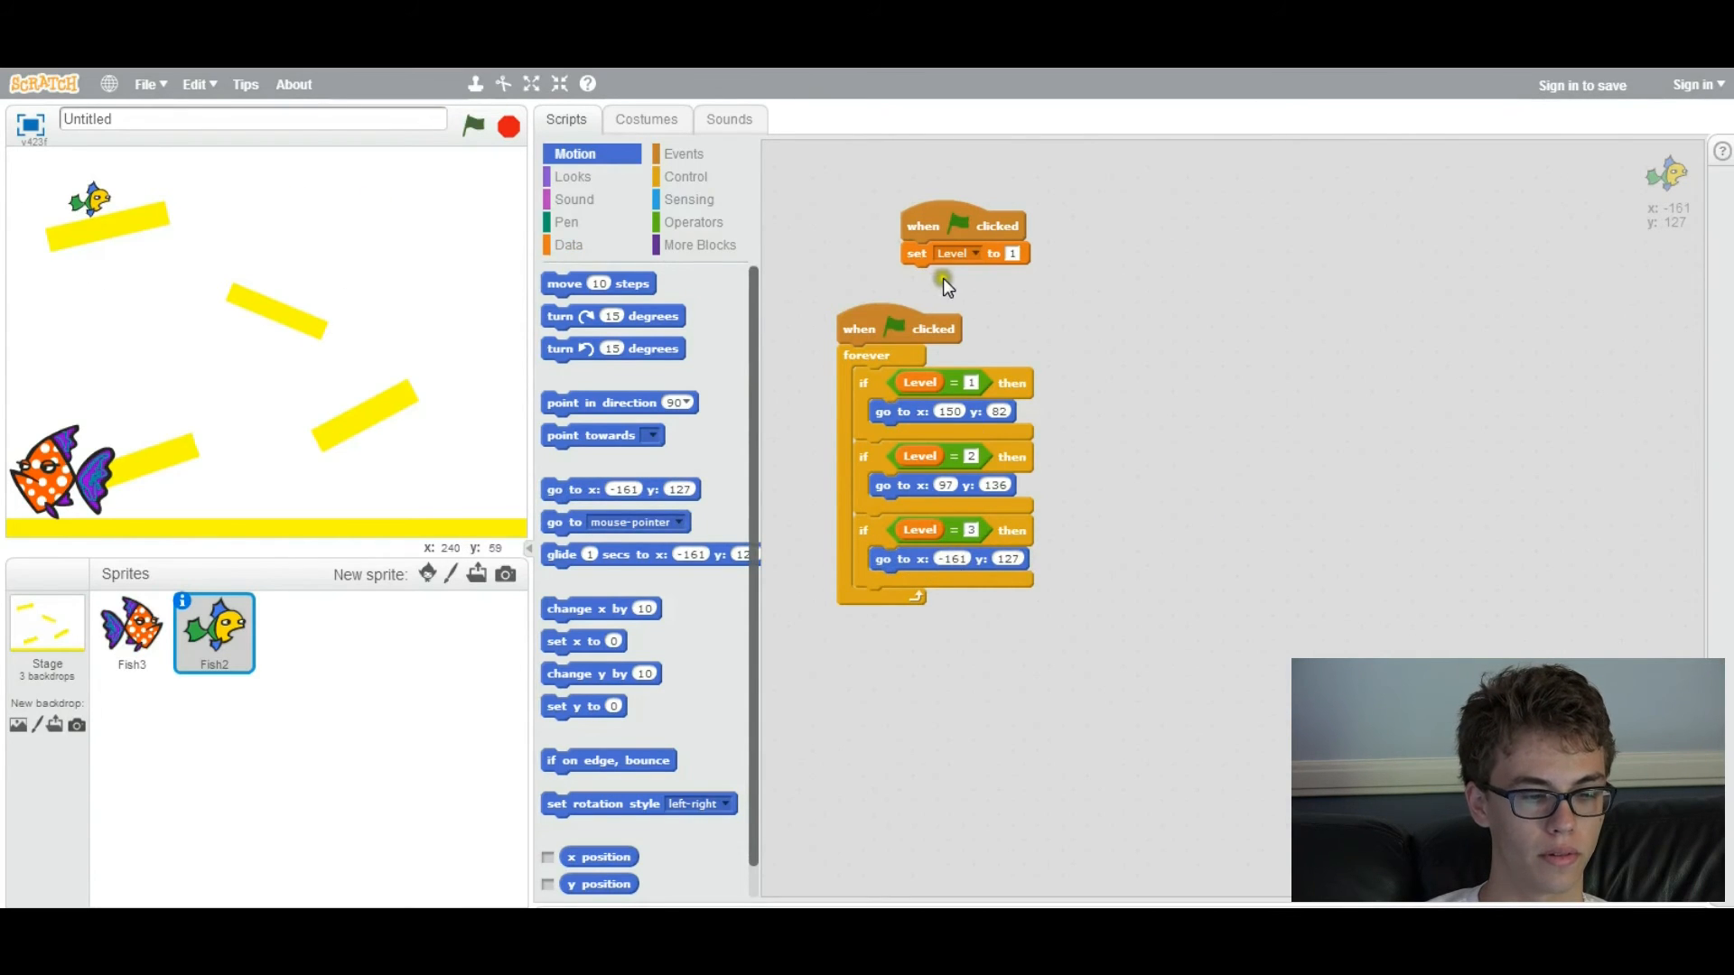
{"action": "mouse_move", "coordinate": [364, 787]}
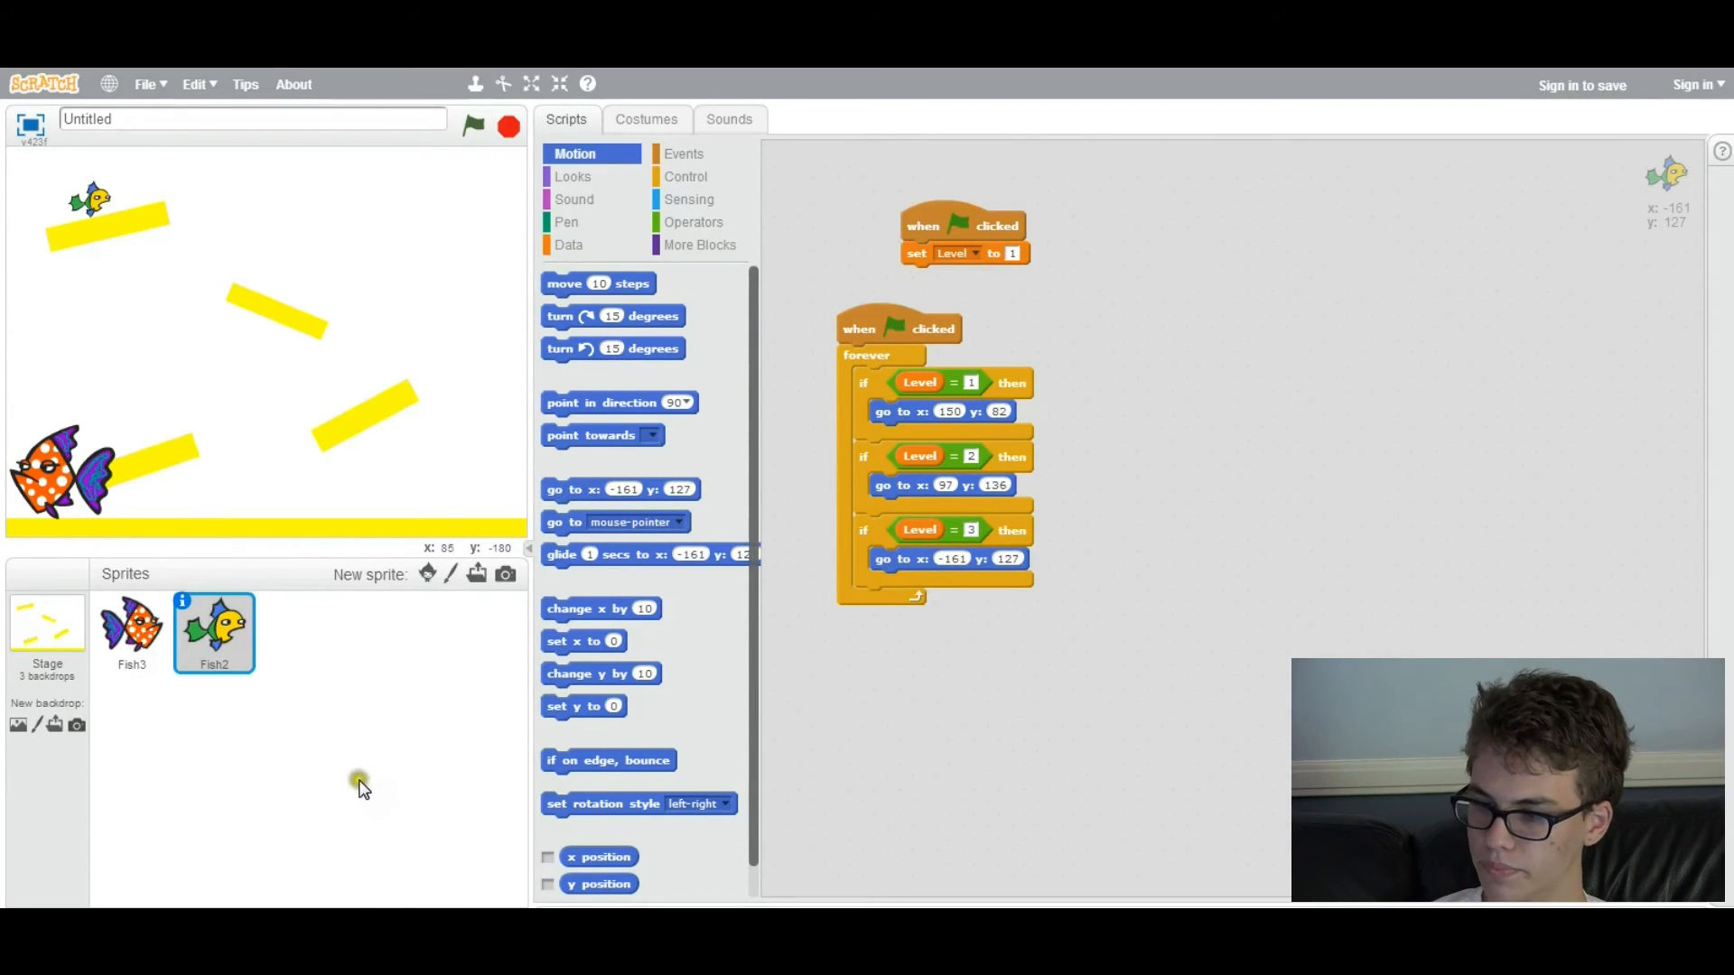
From the Stage, create a Maxlvl variable available to all sprites
{"action": "left_click", "coordinate": [132, 626]}
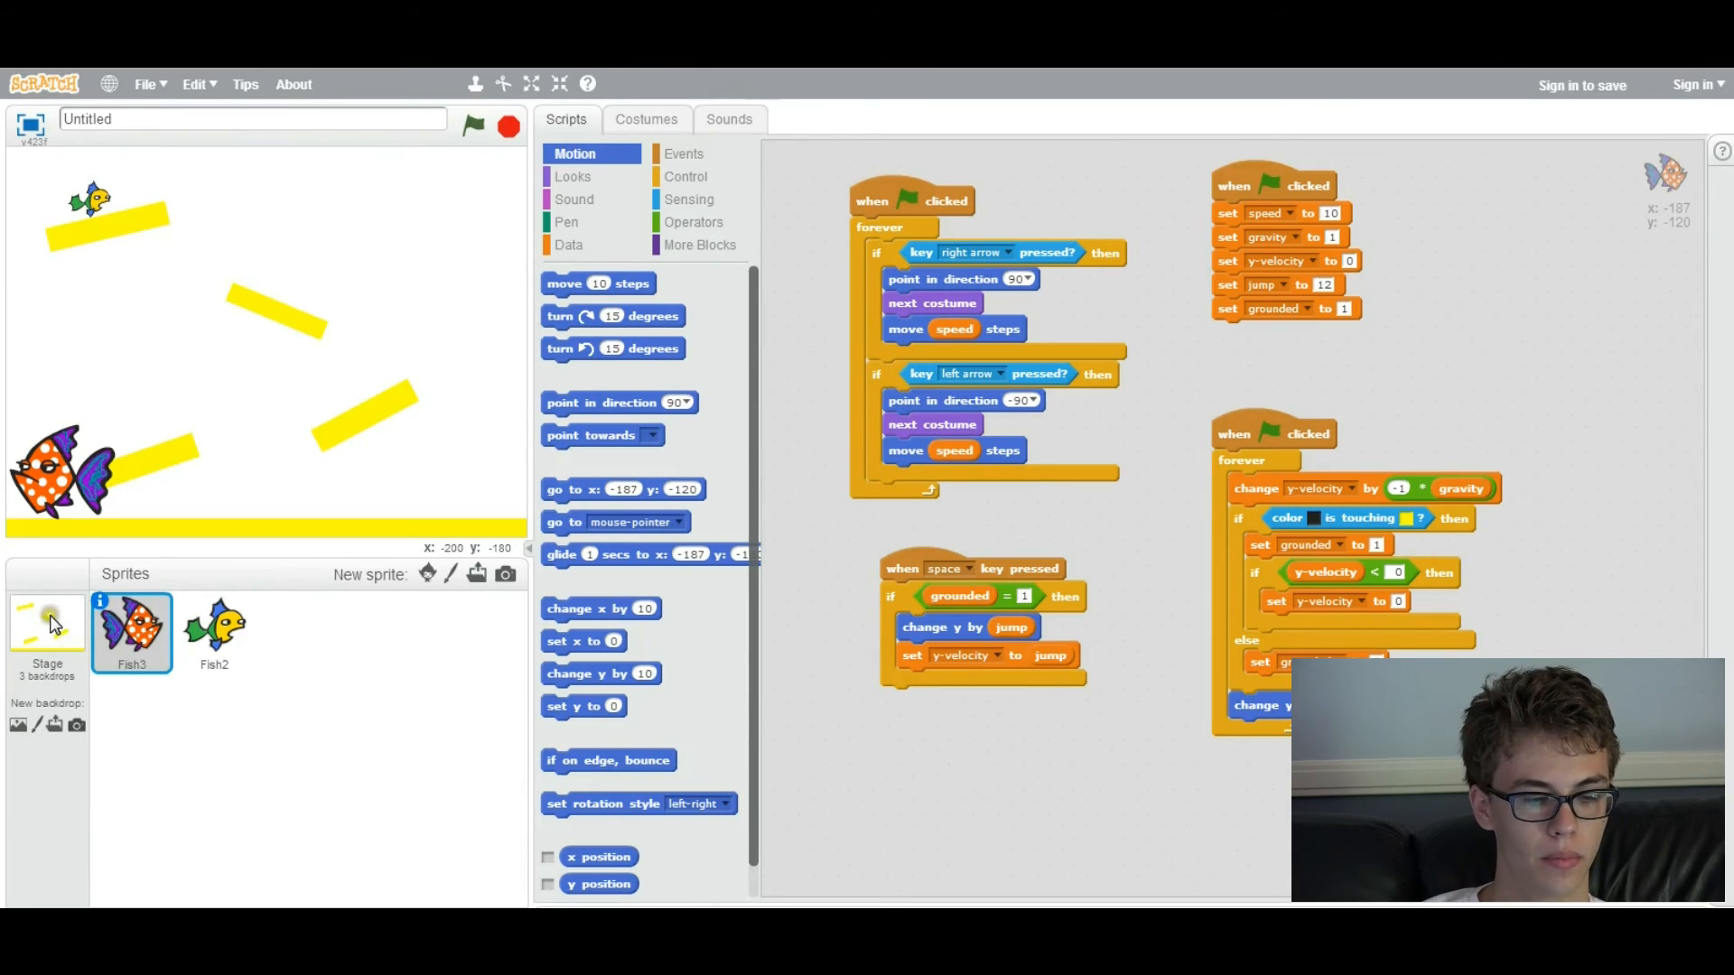
{"action": "left_click", "coordinate": [46, 630]}
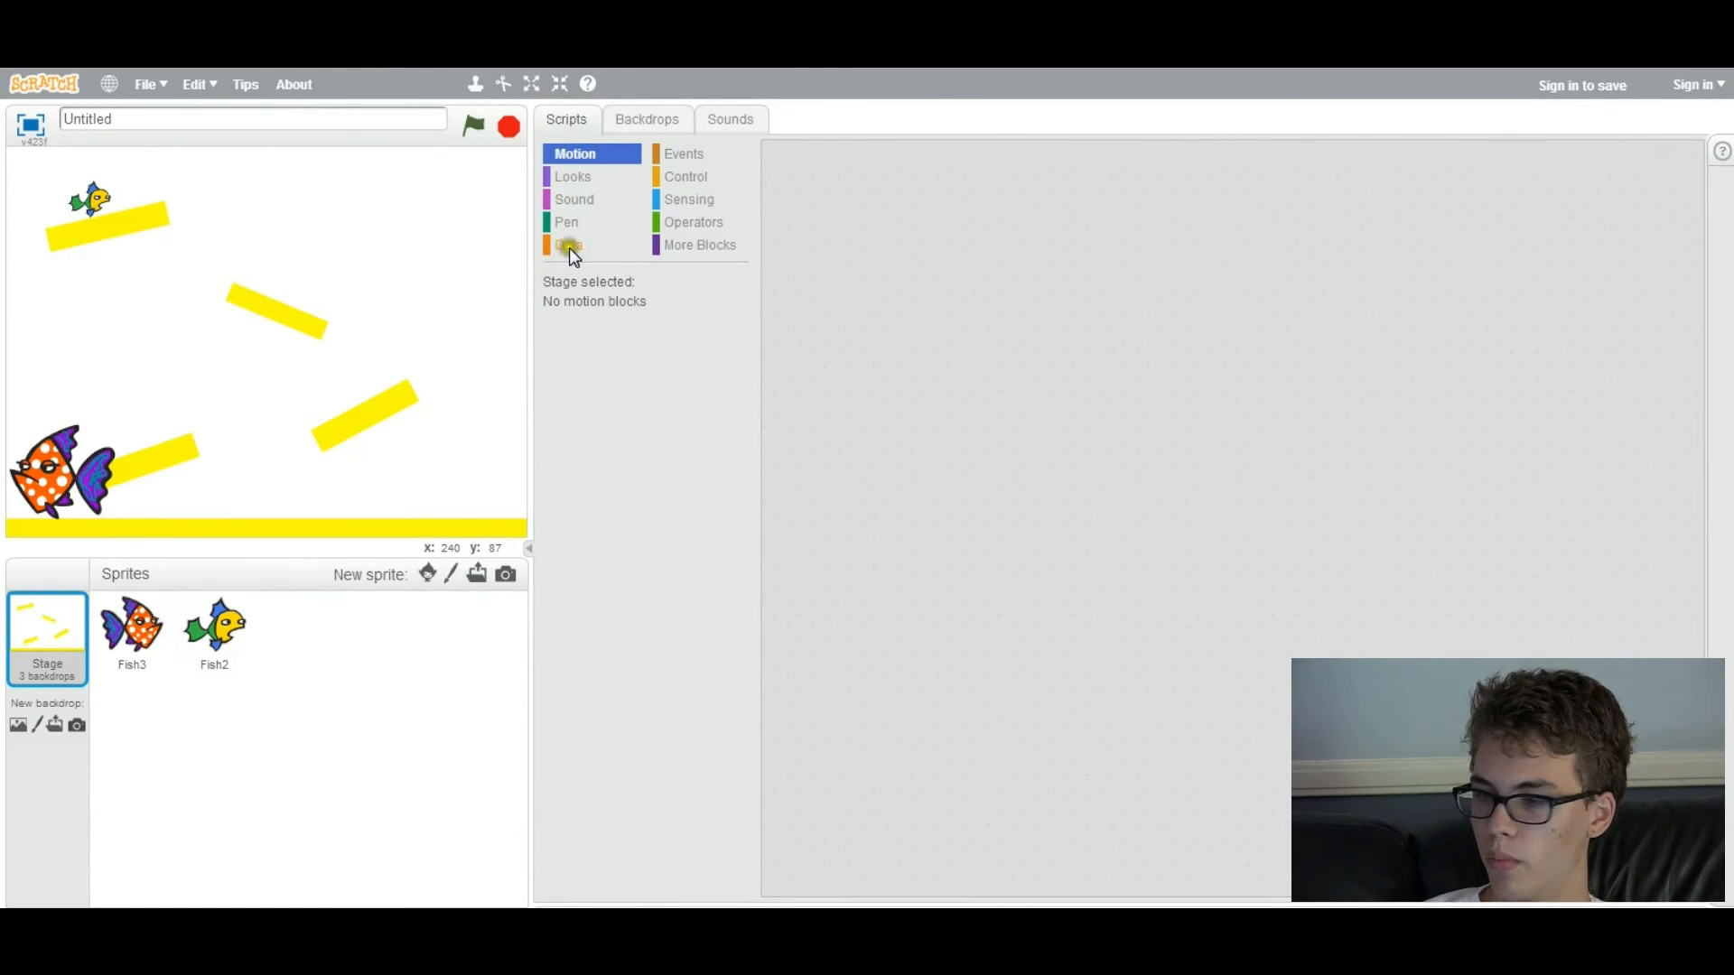
{"action": "left_click", "coordinate": [567, 245]}
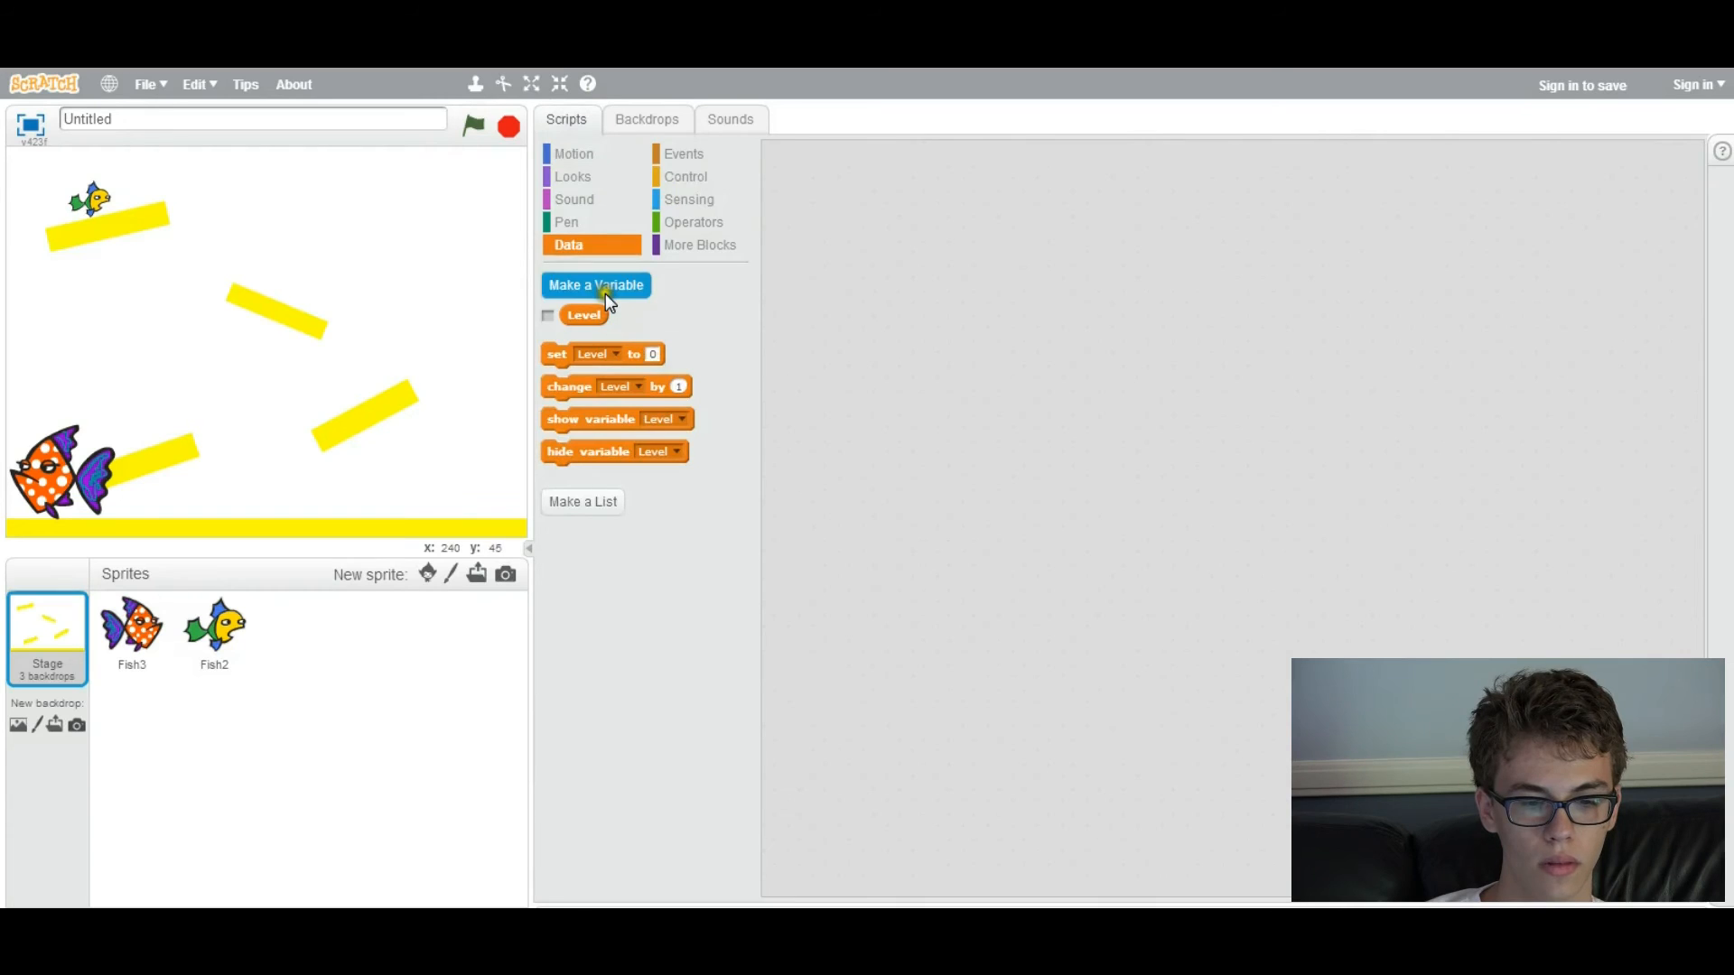
{"action": "left_click", "coordinate": [596, 285]}
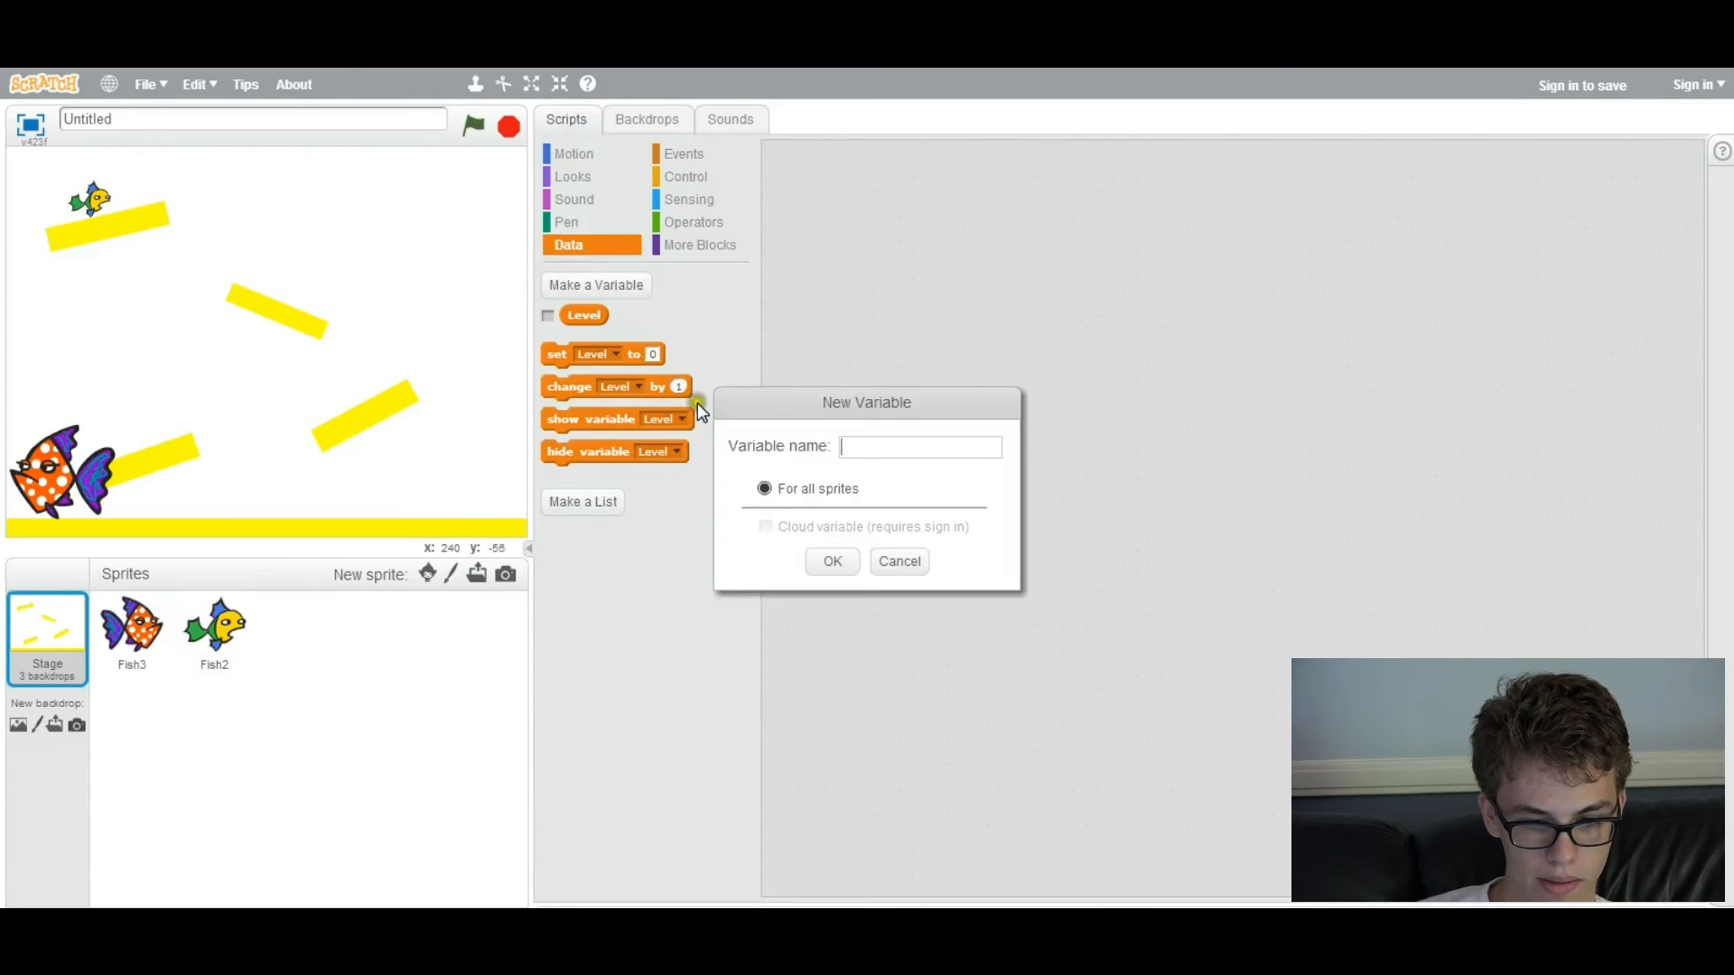
{"action": "type", "text": "Mac"}
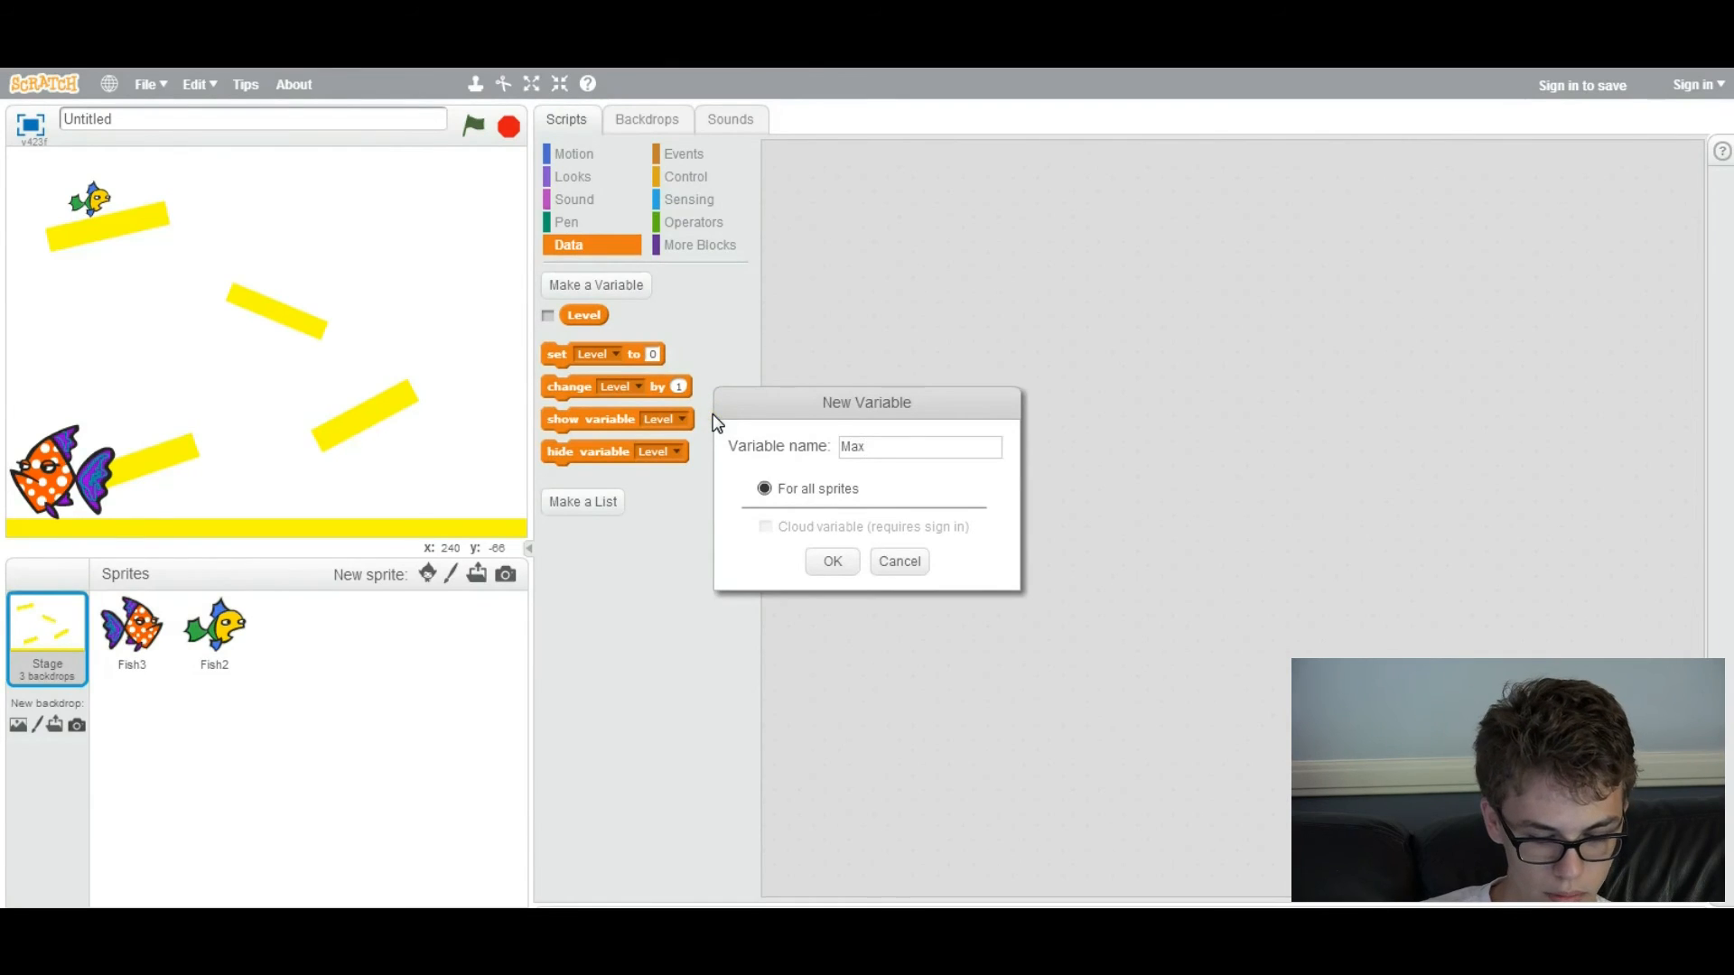
{"action": "type", "text": "lvl"}
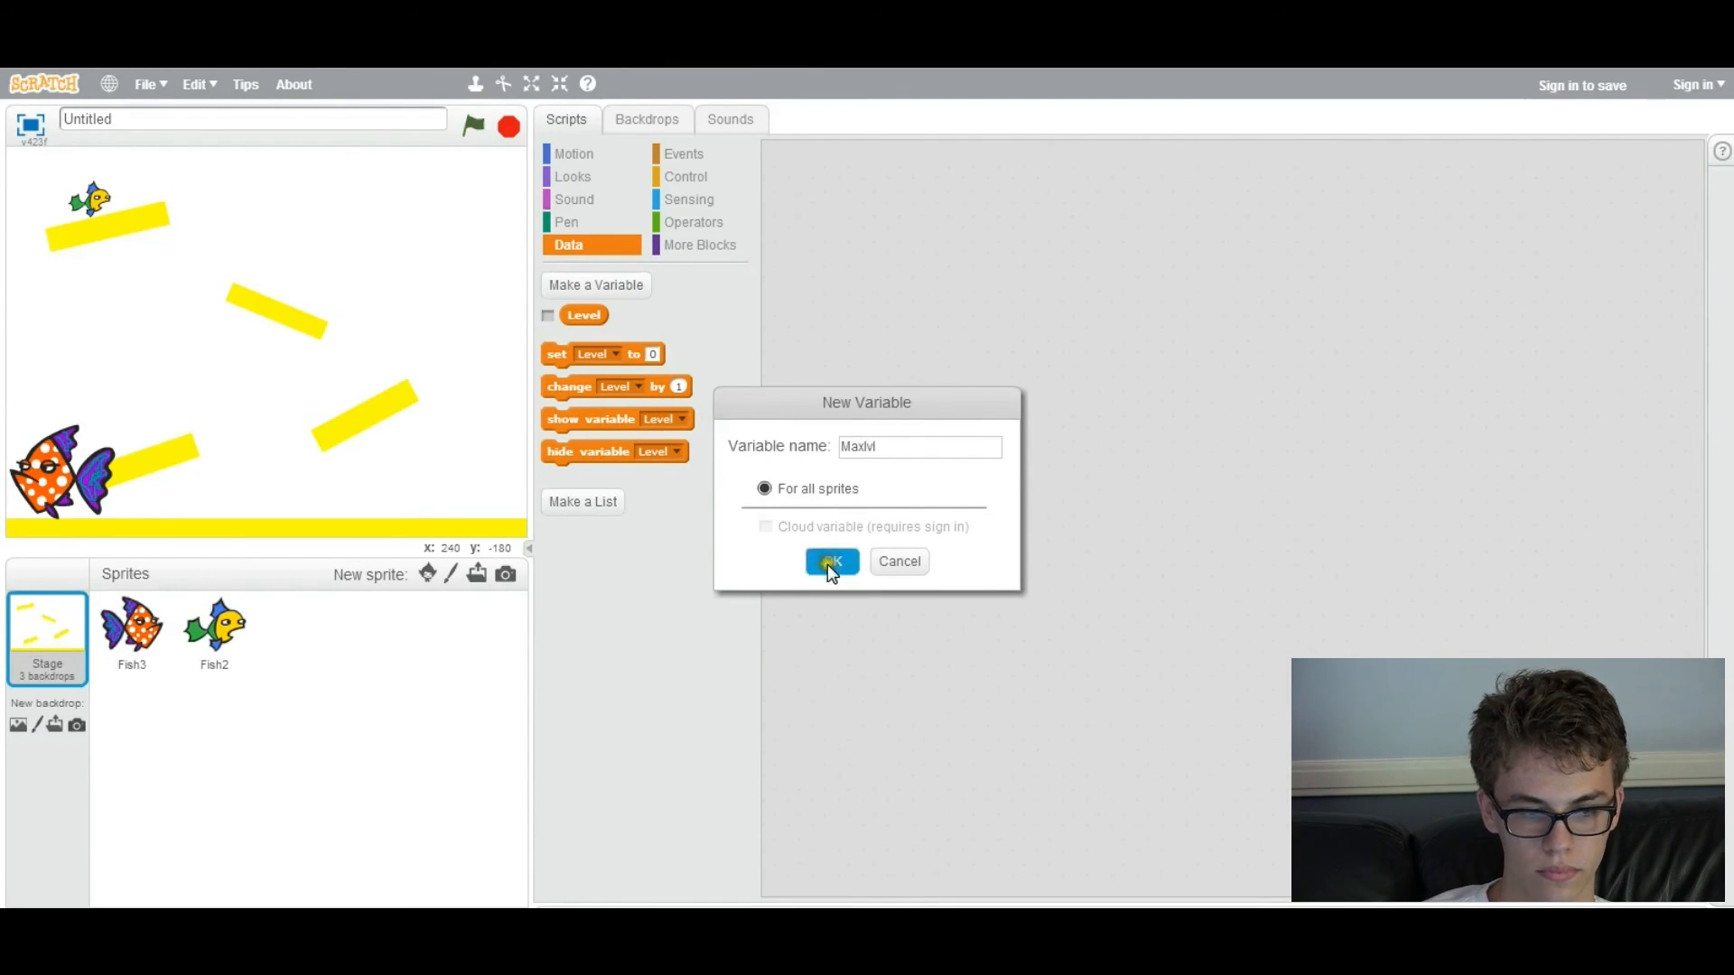
{"action": "left_click", "coordinate": [831, 562]}
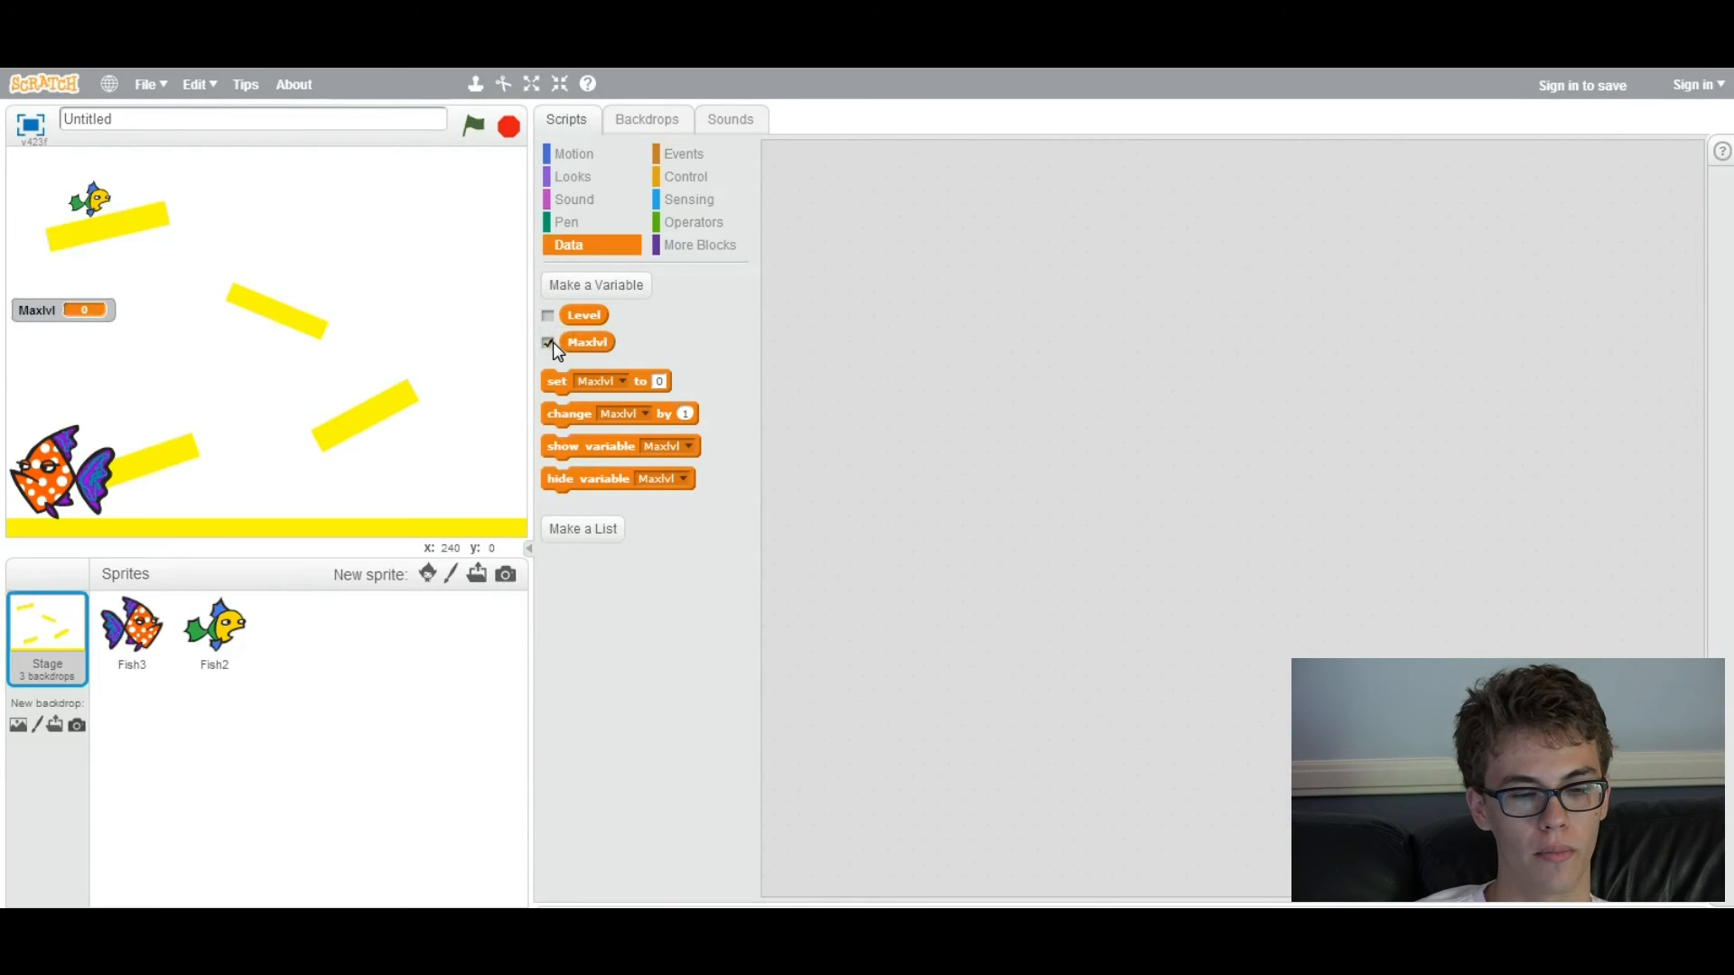
Hide the Maxlvl readout and start a Stage green-flag script setting Maxlvl to 3, then 1
{"action": "left_click", "coordinate": [547, 342]}
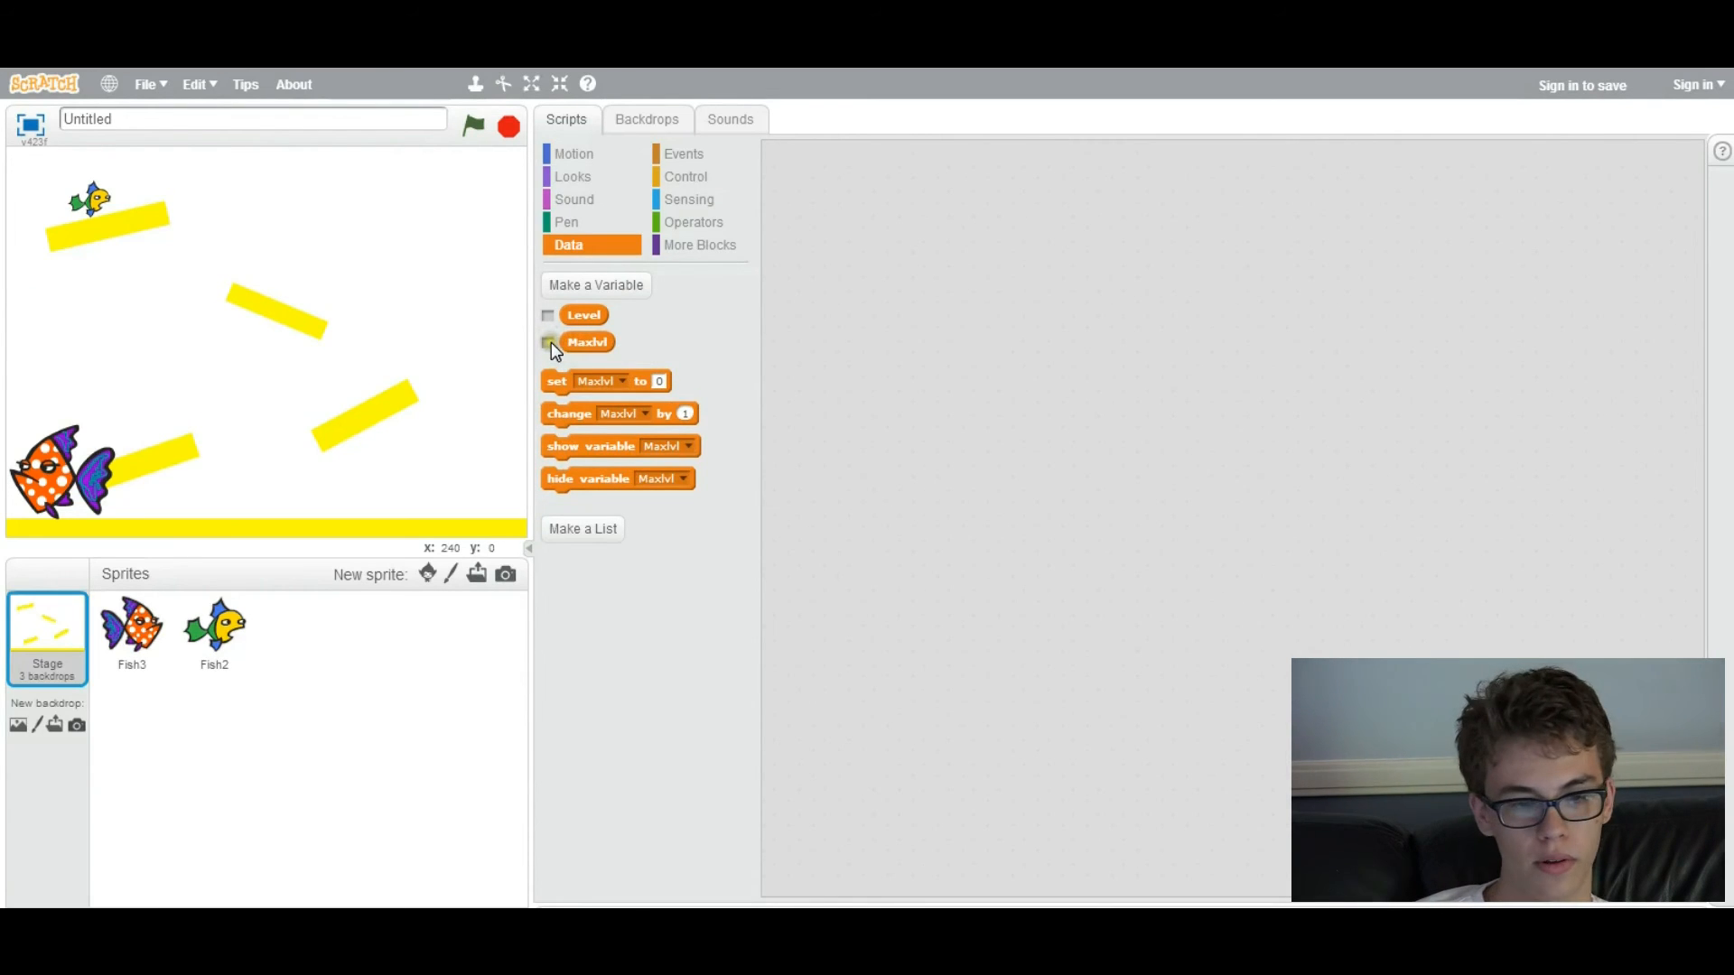
{"action": "left_click", "coordinate": [683, 154]}
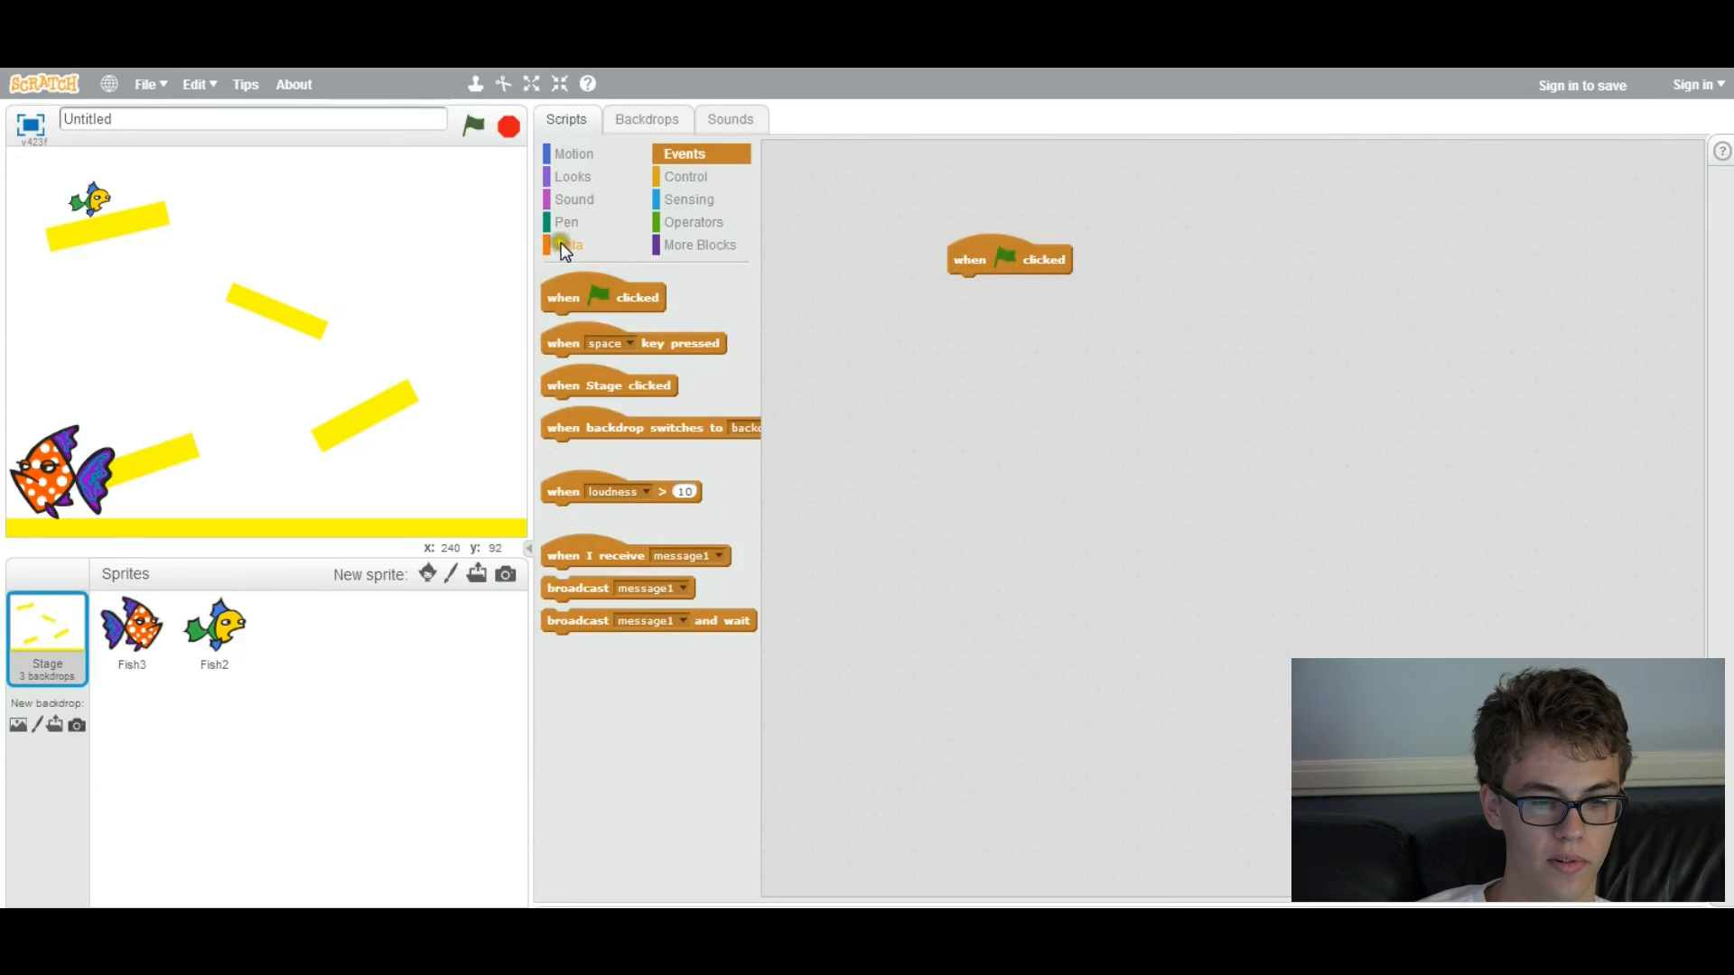
{"action": "left_click", "coordinate": [567, 245]}
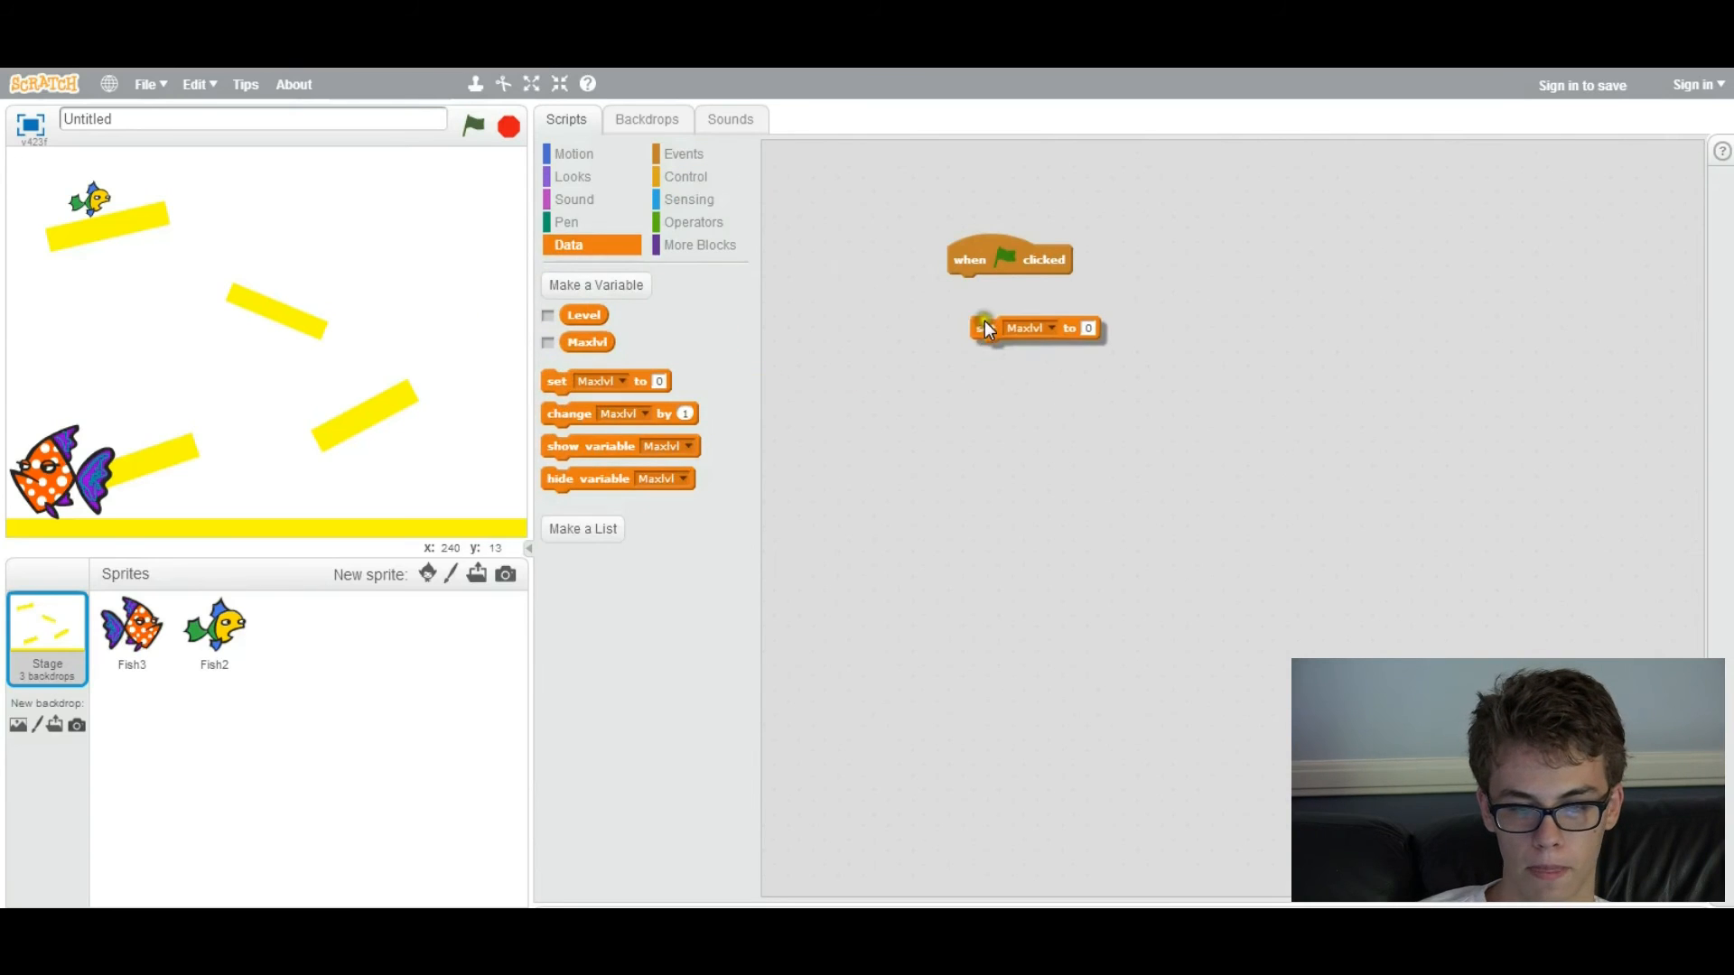
{"action": "left_click_drag", "start_coordinate": [986, 329], "coordinate": [963, 286]}
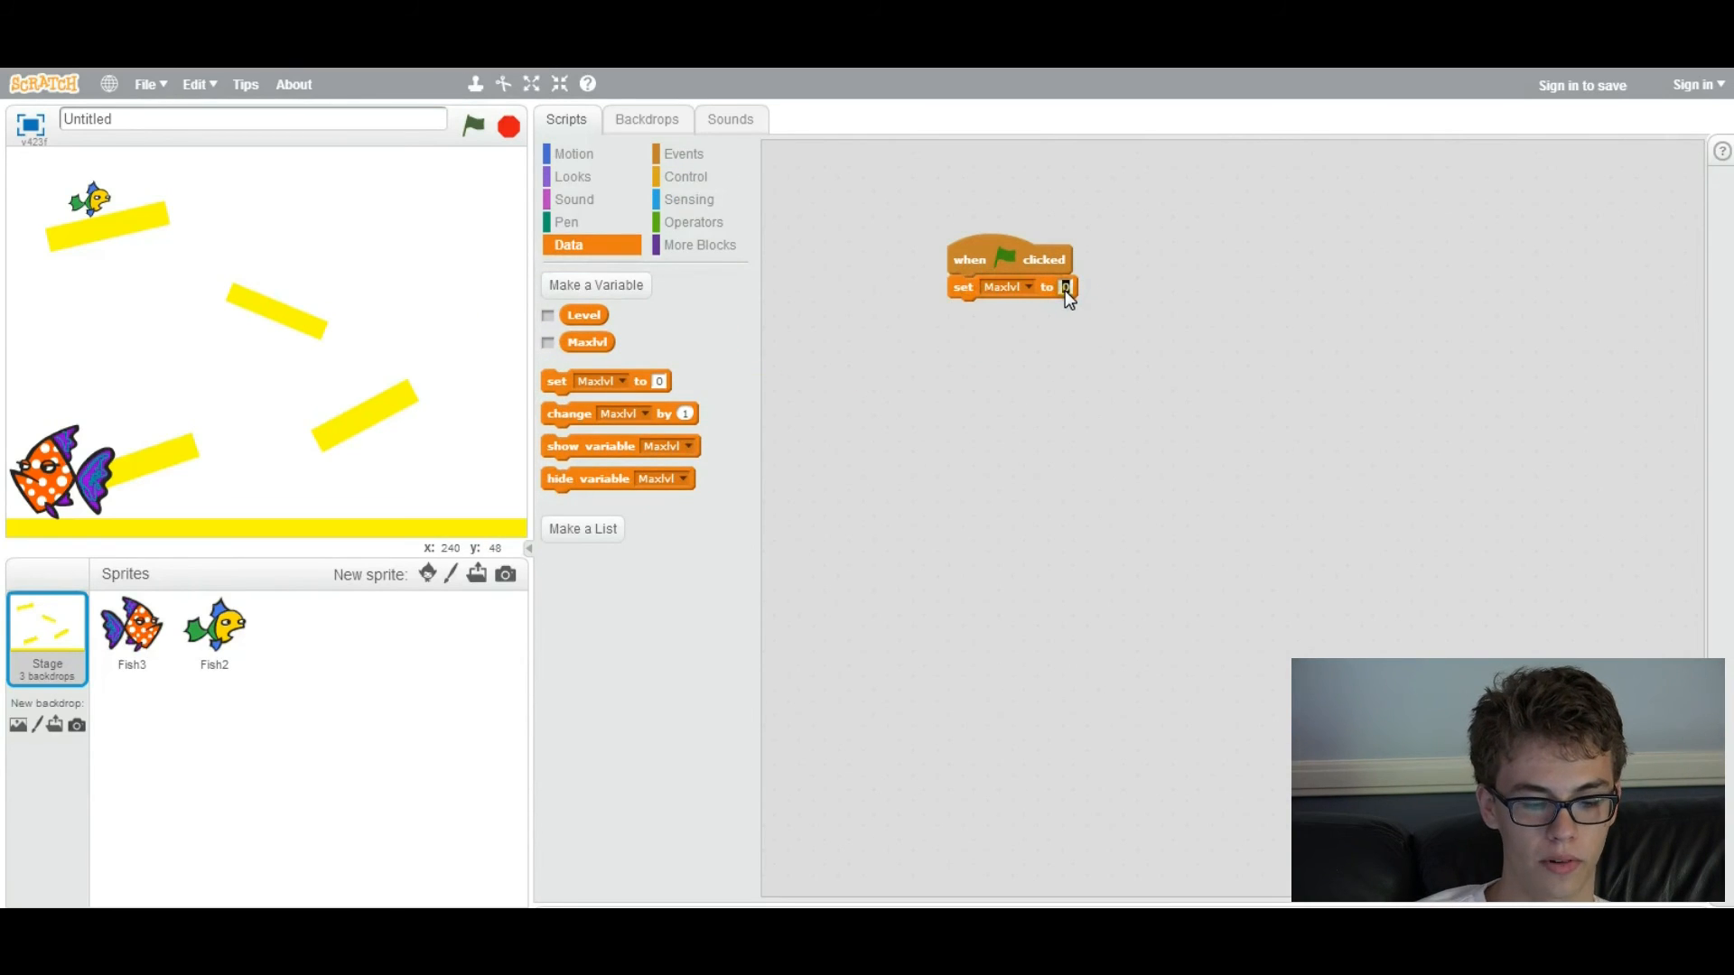
{"action": "type", "text": "3"}
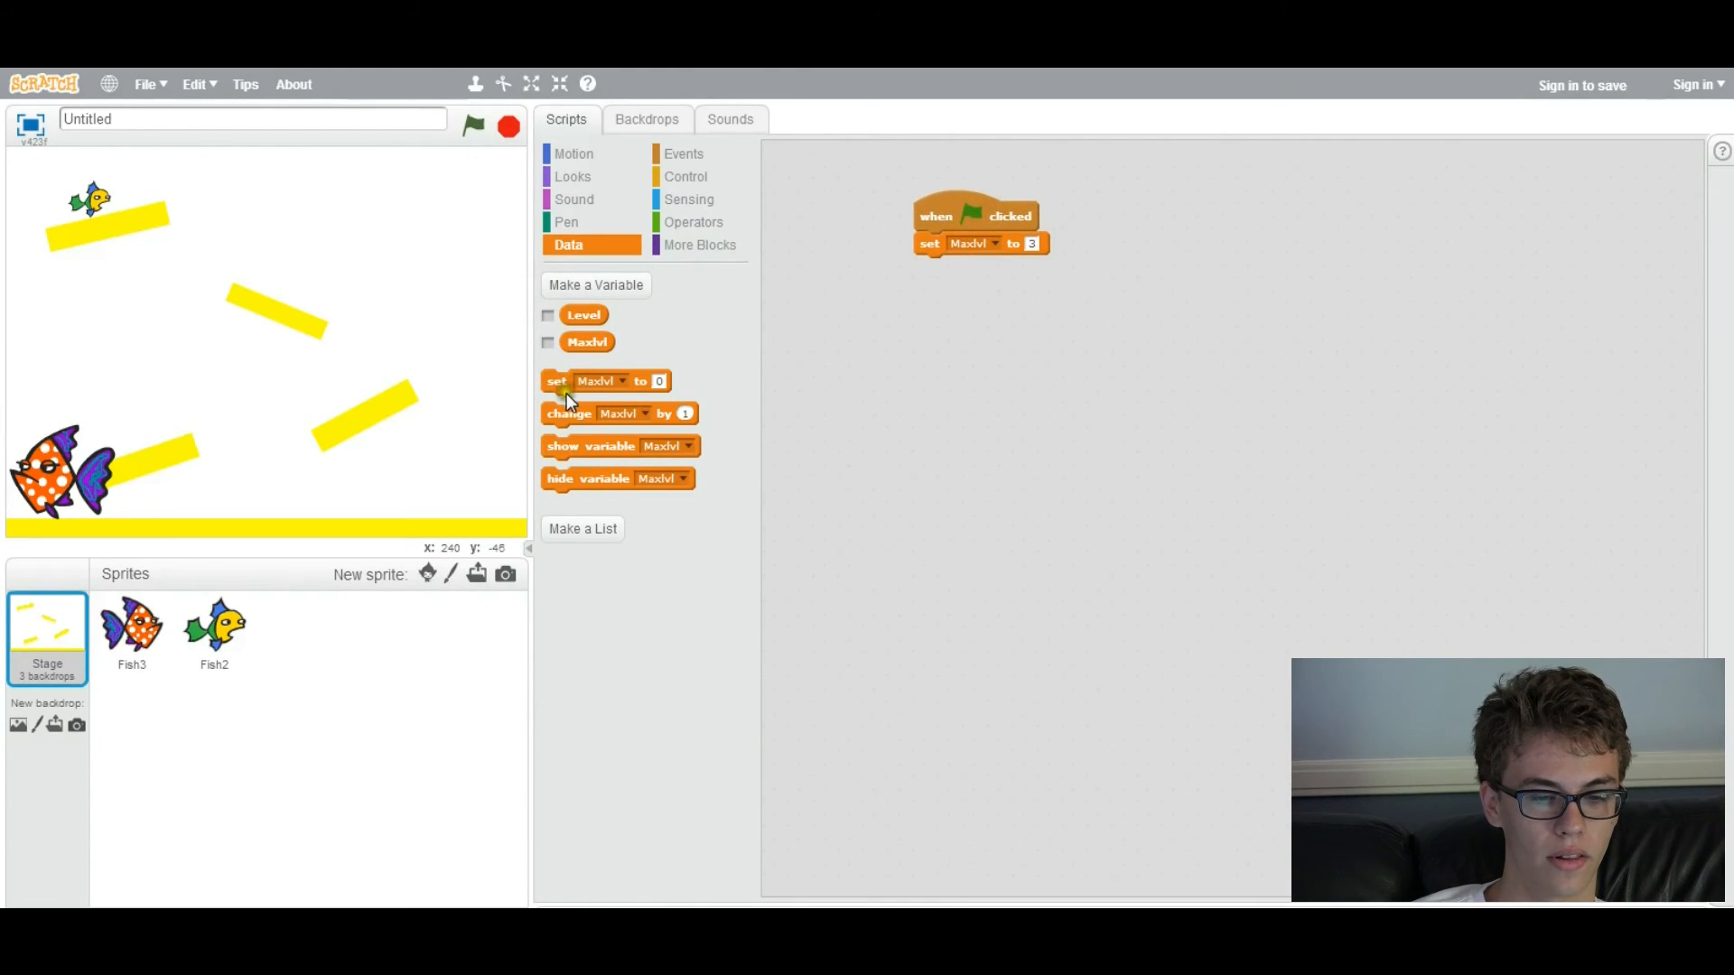
{"action": "left_click_drag", "start_coordinate": [556, 381], "coordinate": [962, 266]}
{"action": "type", "text": "1"}
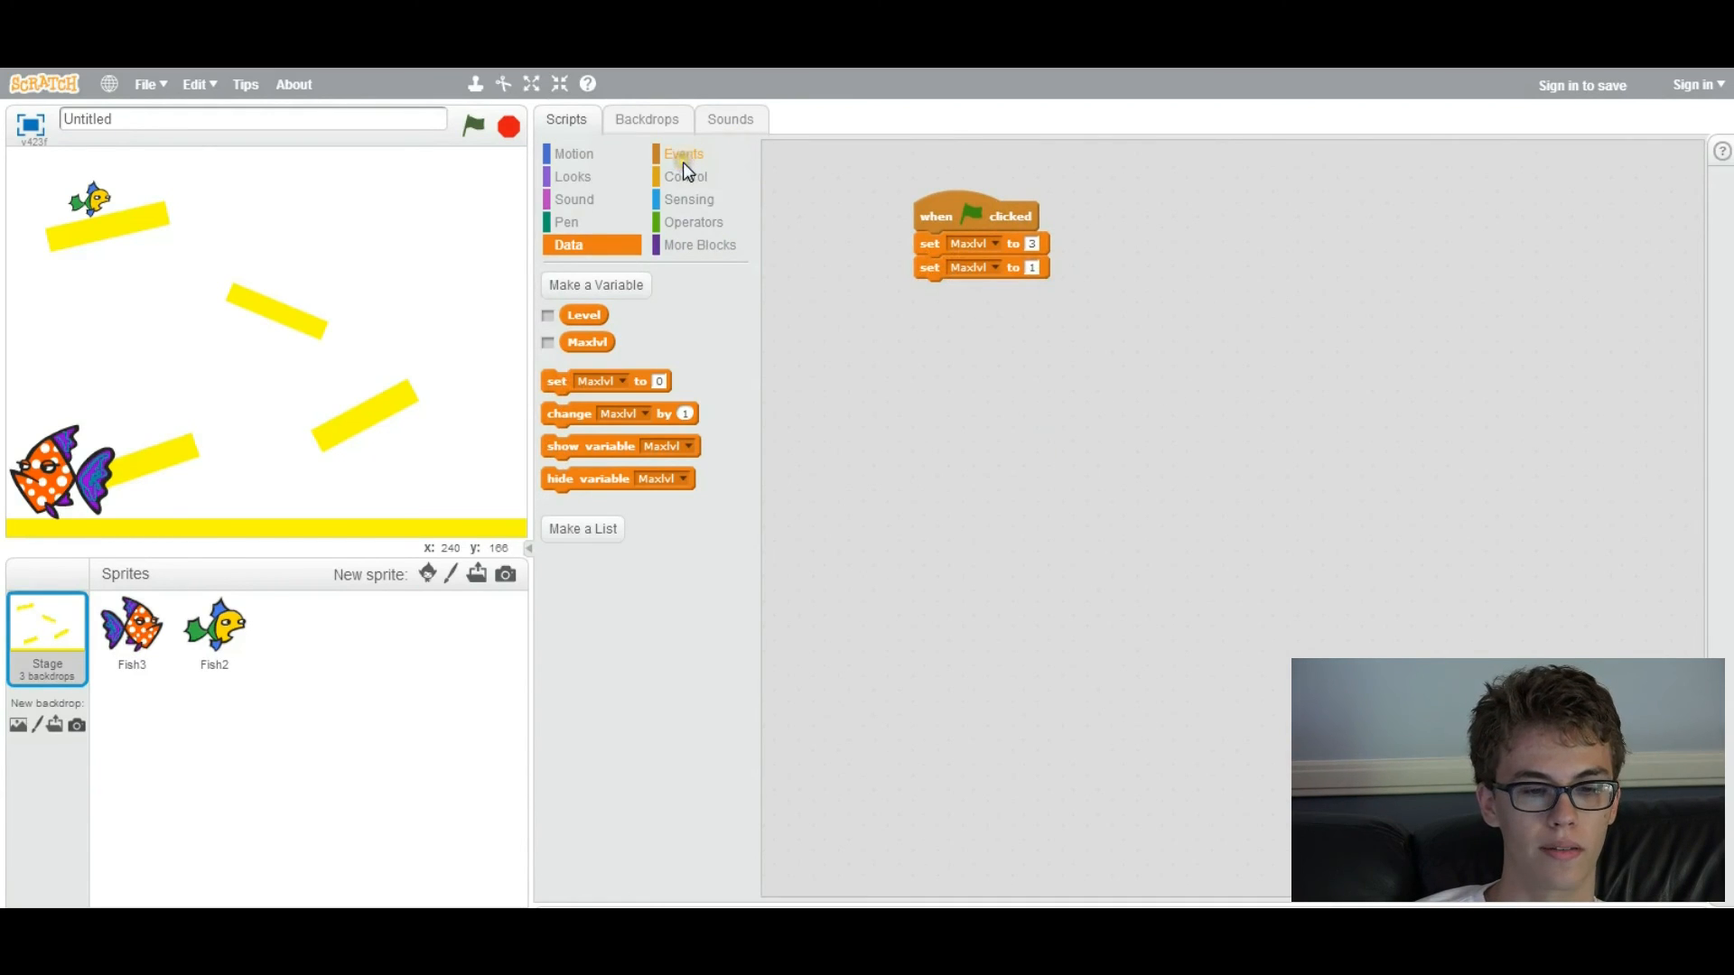
Append 'broadcast message1' to the Stage script and reposition the script
{"action": "left_click", "coordinate": [684, 153]}
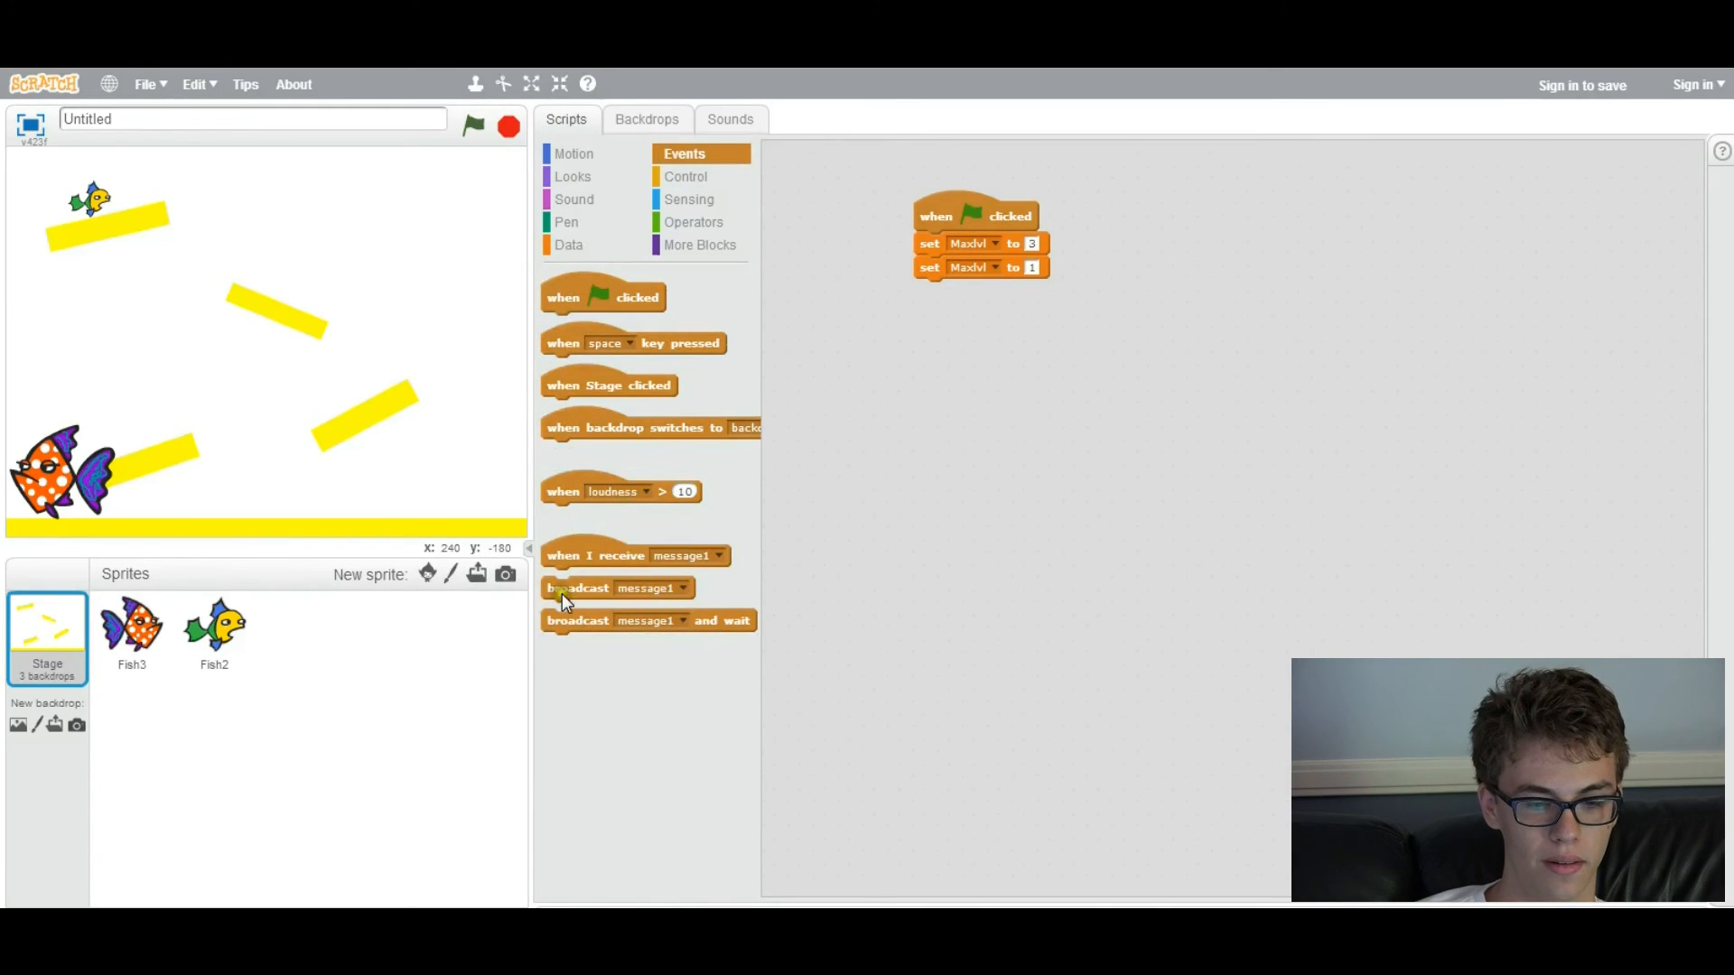
{"action": "left_click_drag", "start_coordinate": [578, 587], "coordinate": [984, 291]}
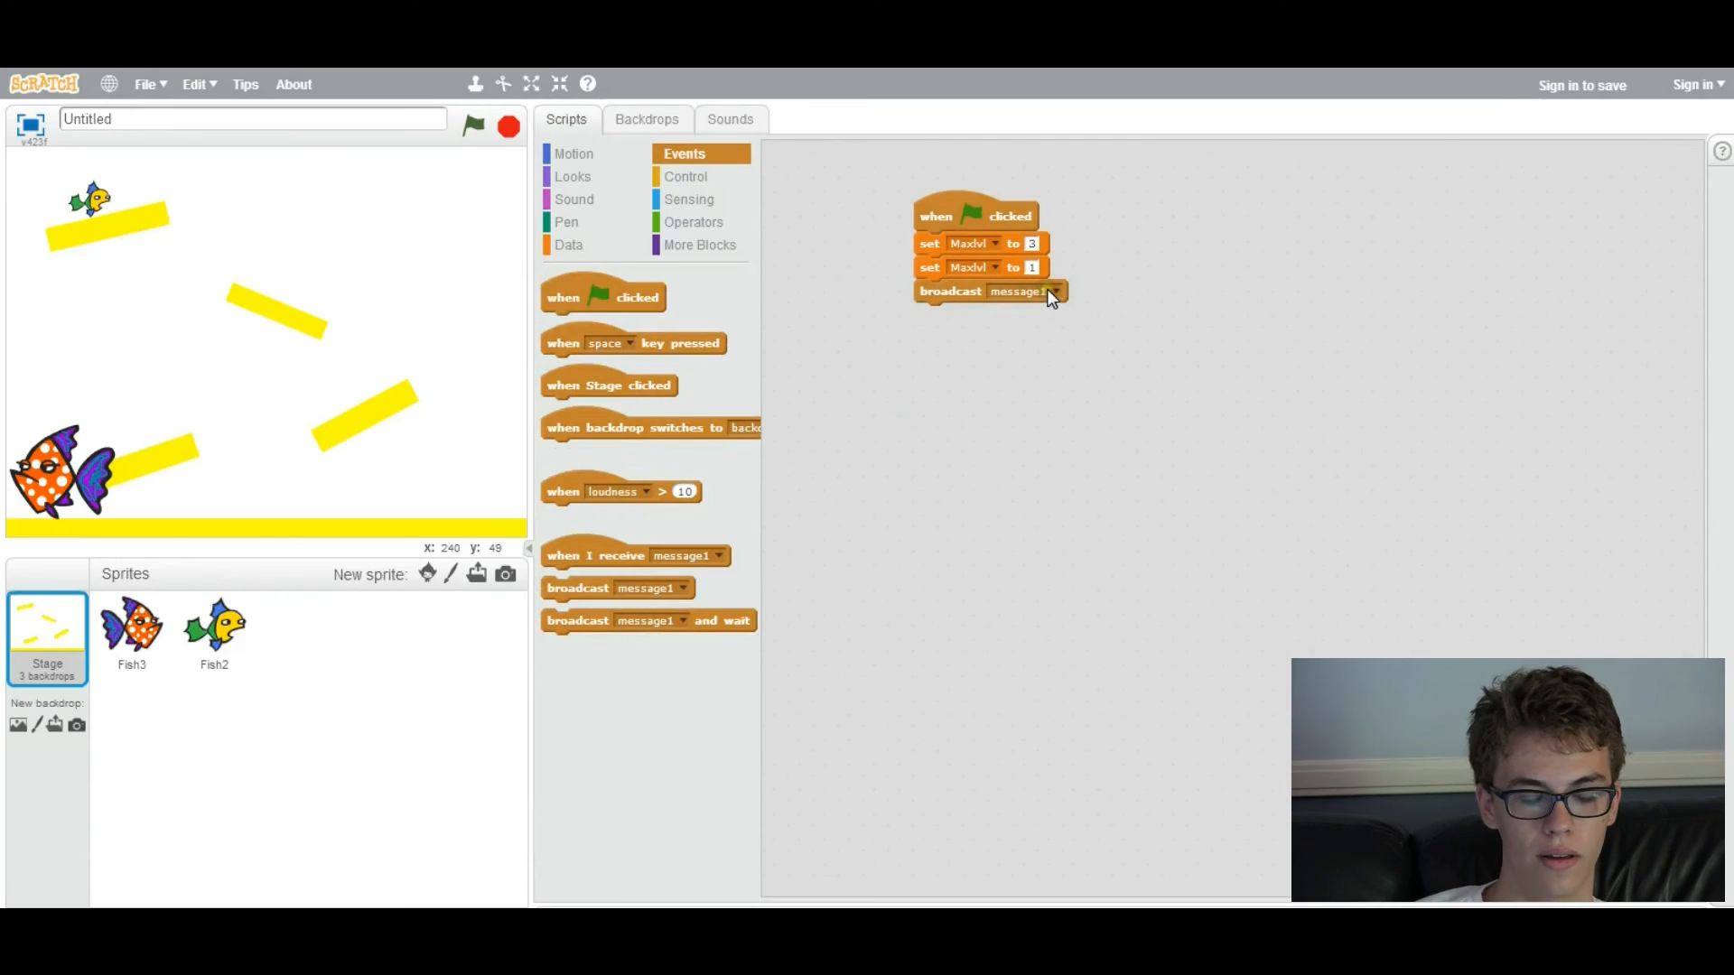
{"action": "left_click", "coordinate": [132, 631]}
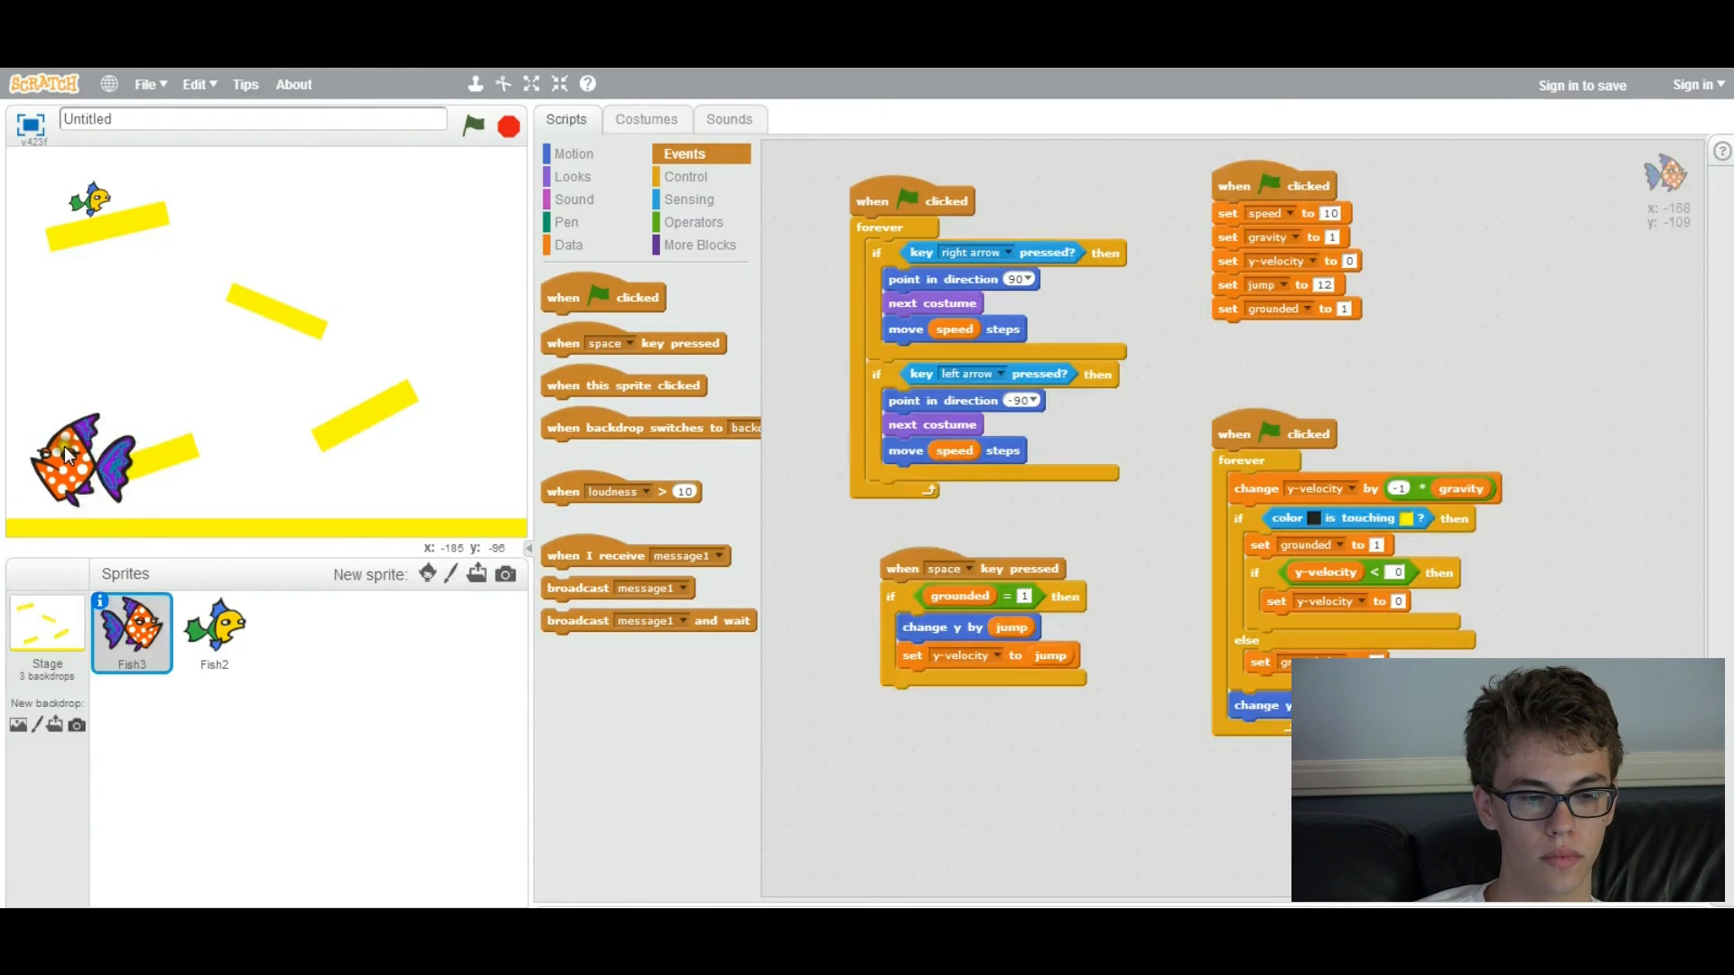
{"action": "left_click", "coordinate": [215, 630]}
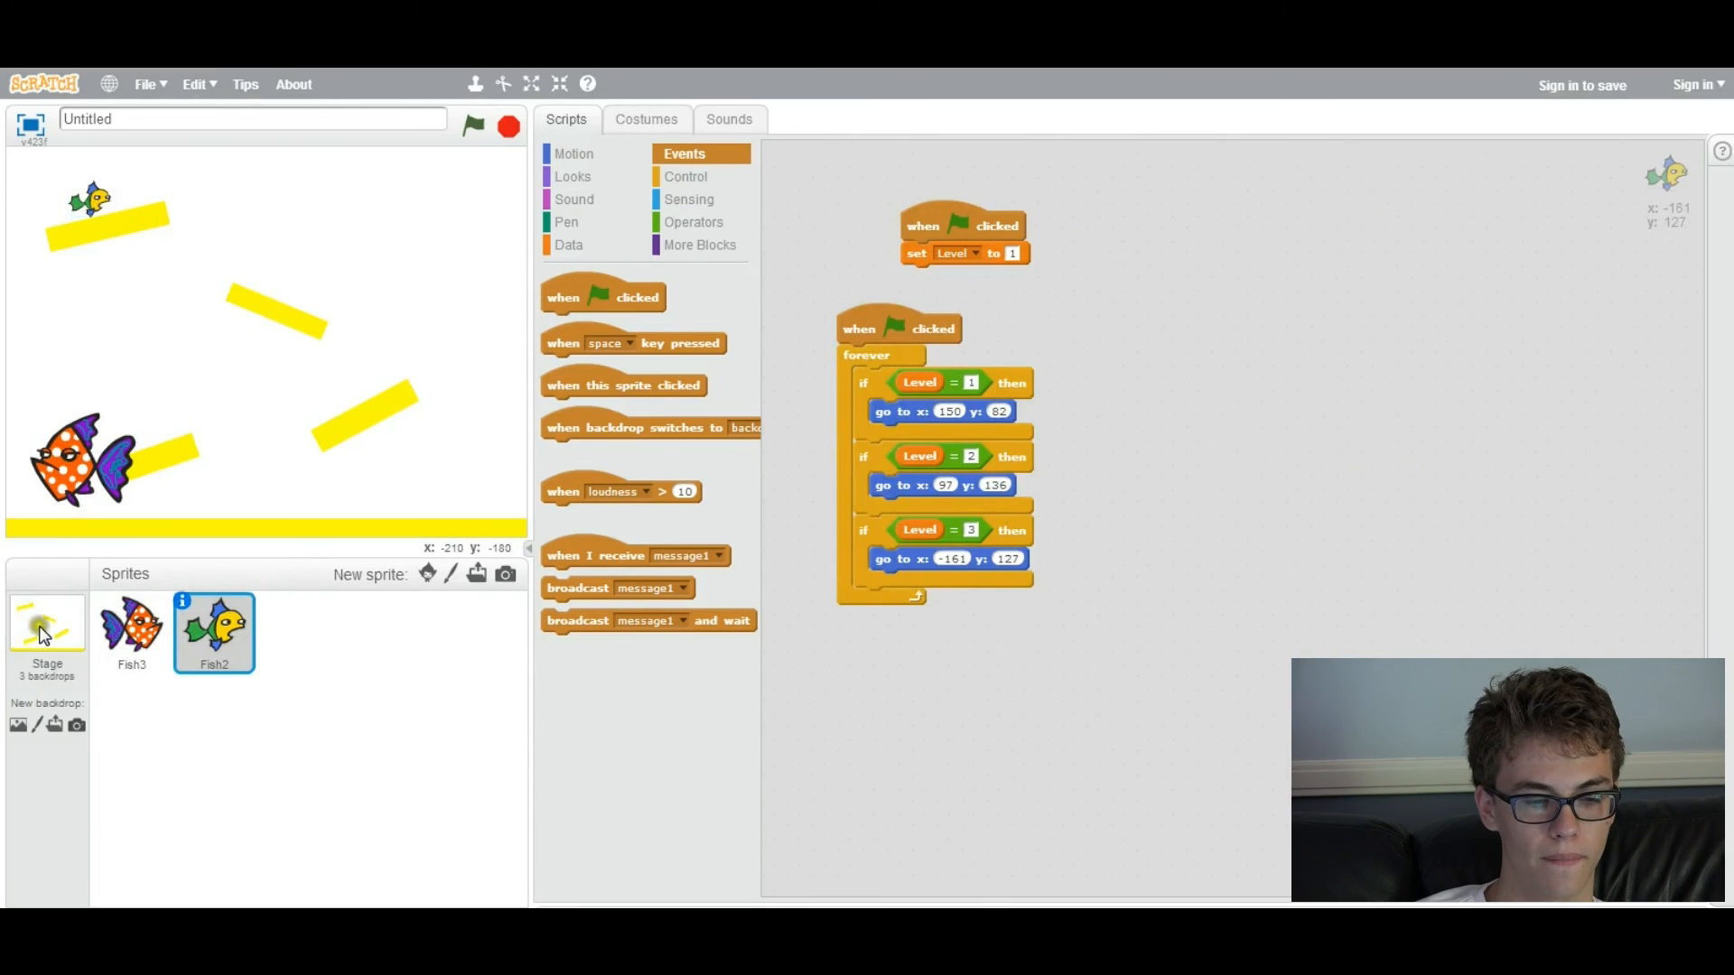
{"action": "left_click", "coordinate": [46, 630]}
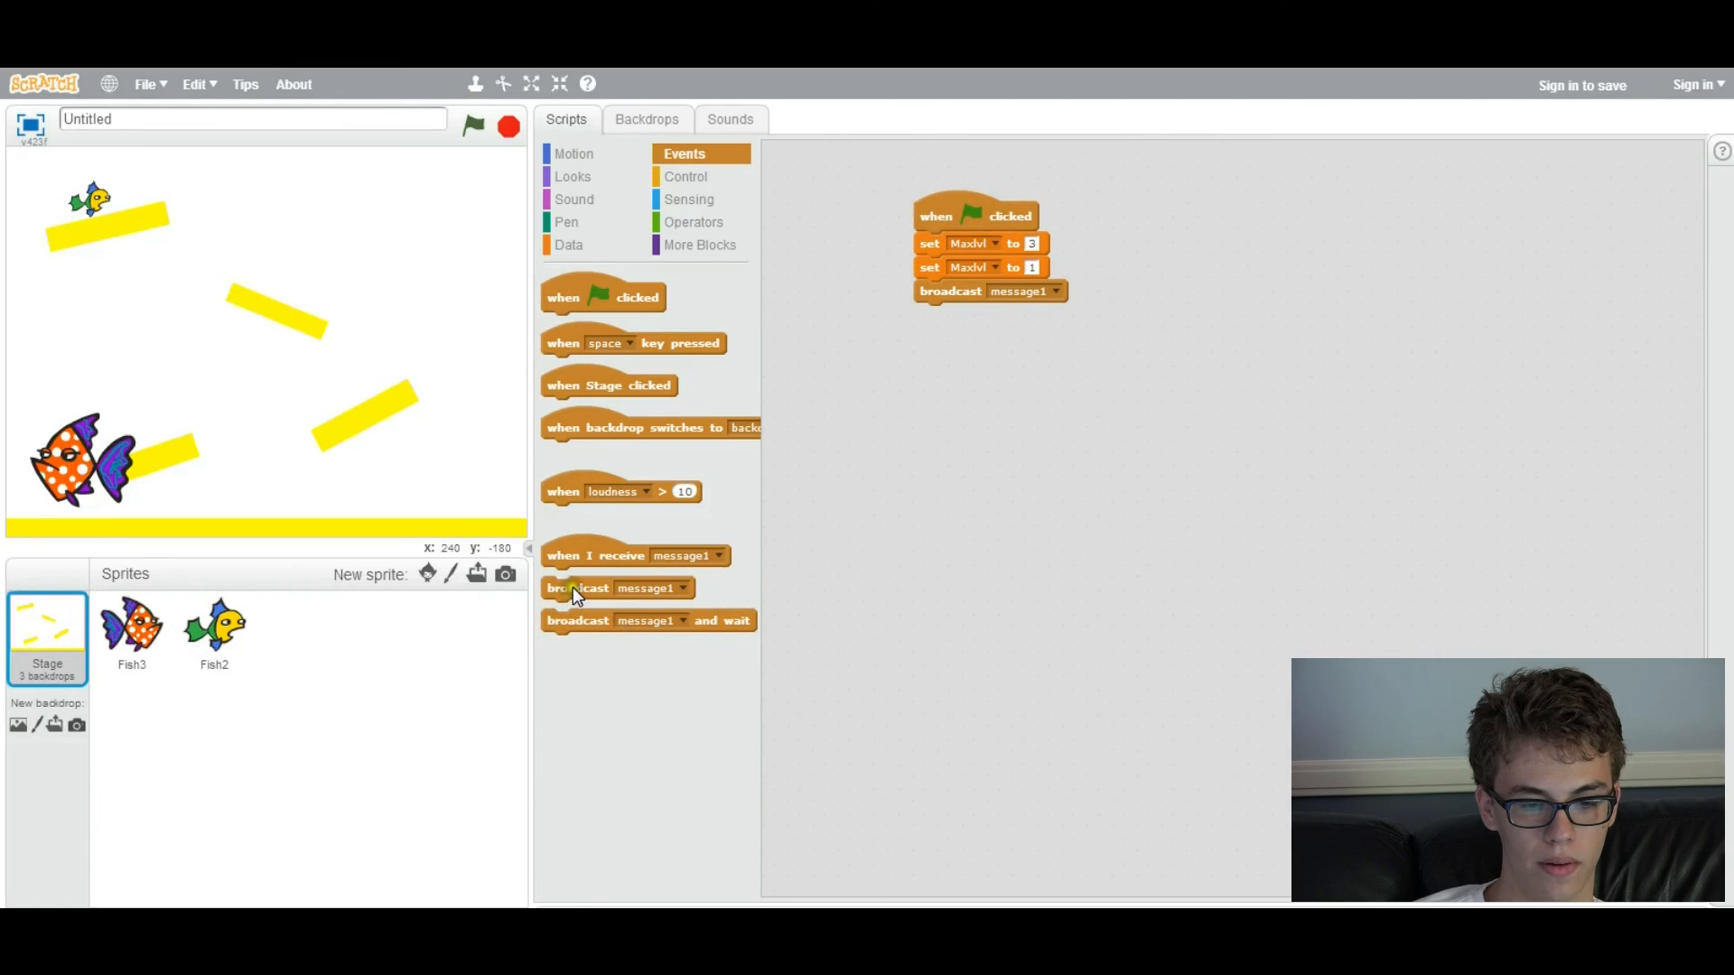
{"action": "left_click_drag", "start_coordinate": [595, 556], "coordinate": [1047, 488]}
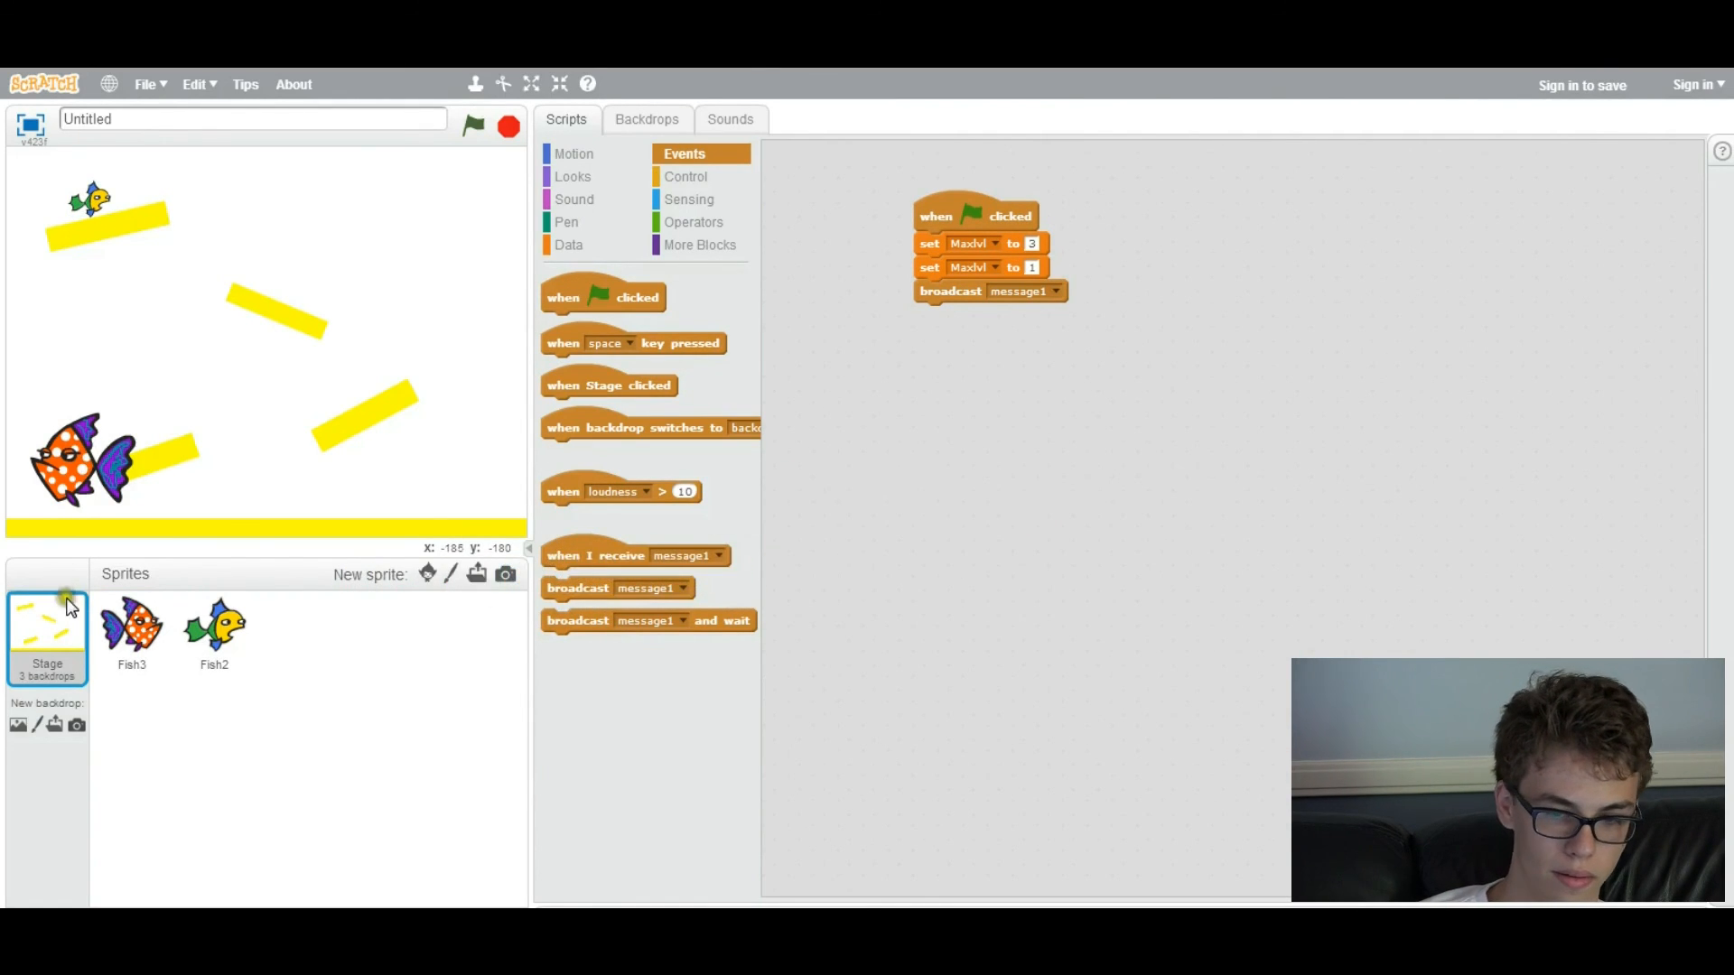
{"action": "left_click_drag", "start_coordinate": [974, 216], "coordinate": [946, 232]}
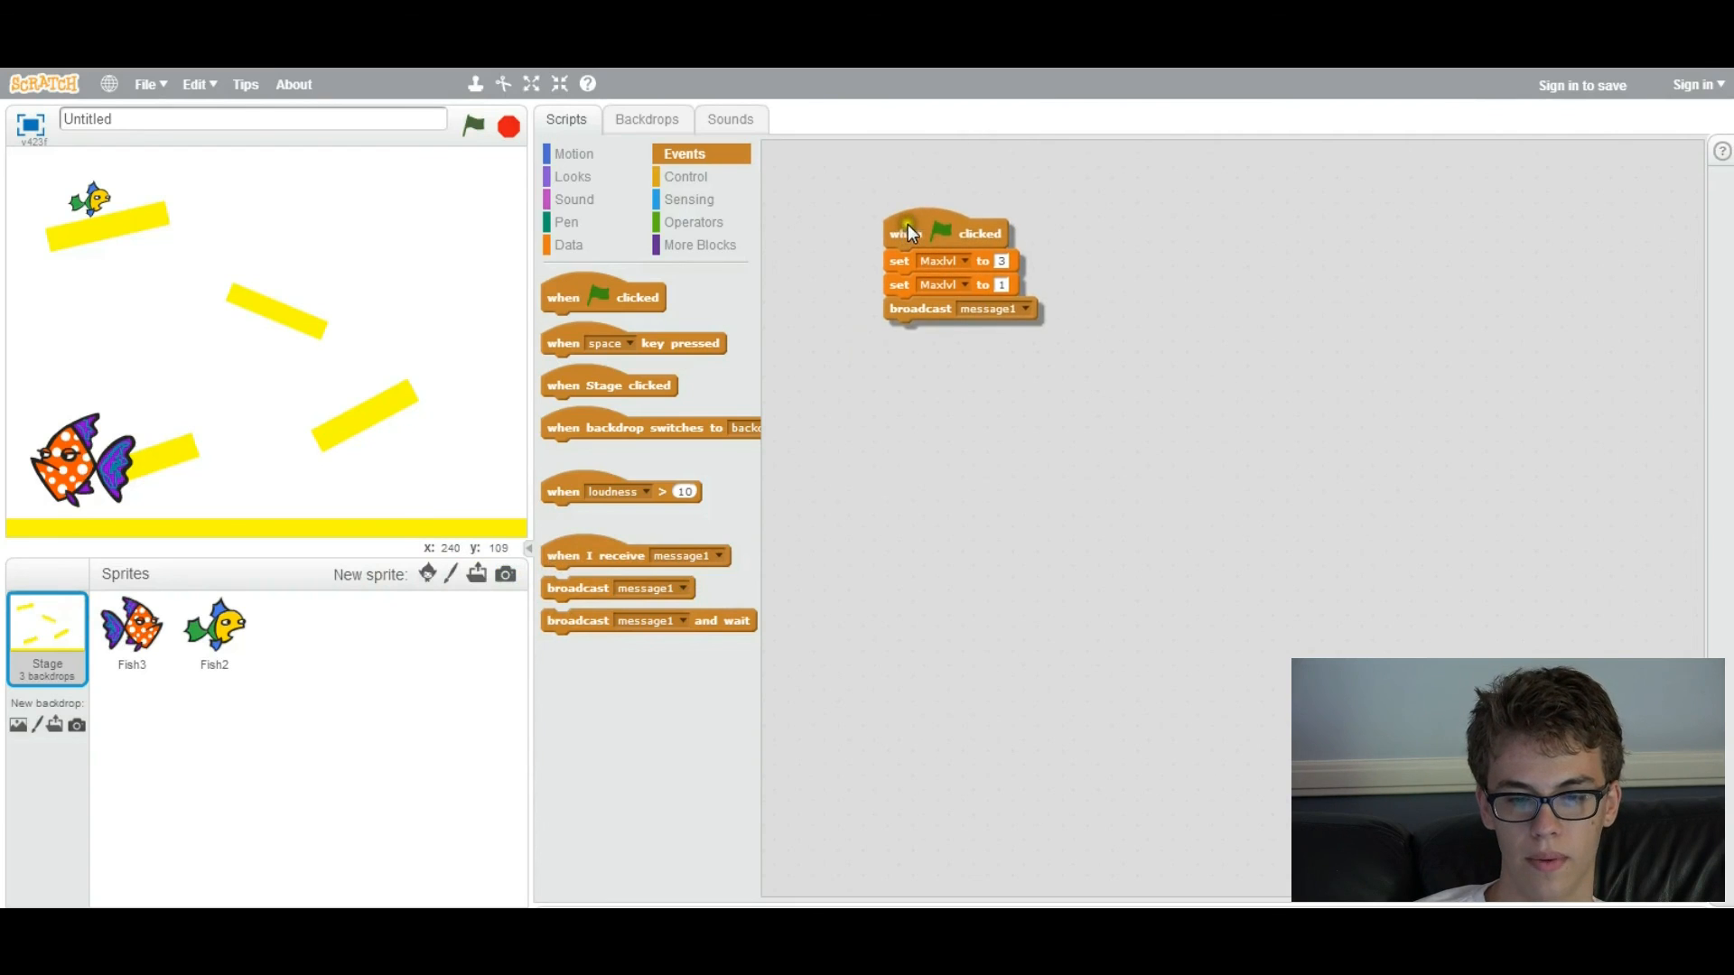
Create a new broadcast message named 'new level' for the Stage's broadcast block
{"action": "right_click", "coordinate": [995, 309]}
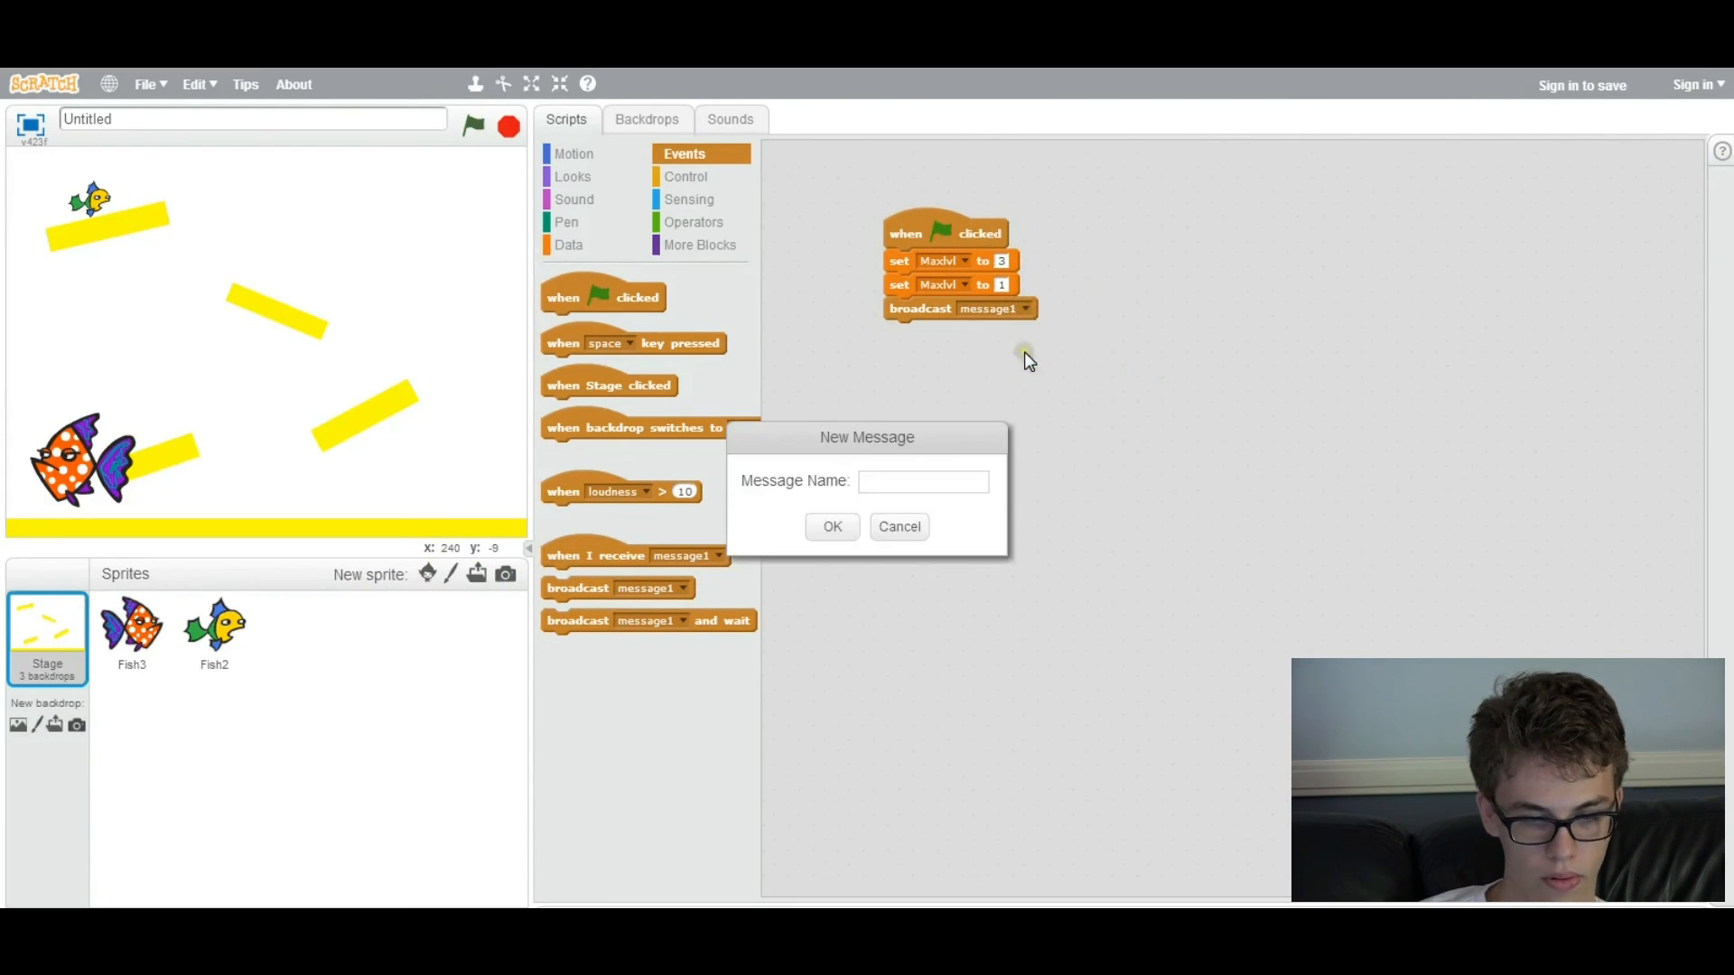
{"action": "type", "text": "n"}
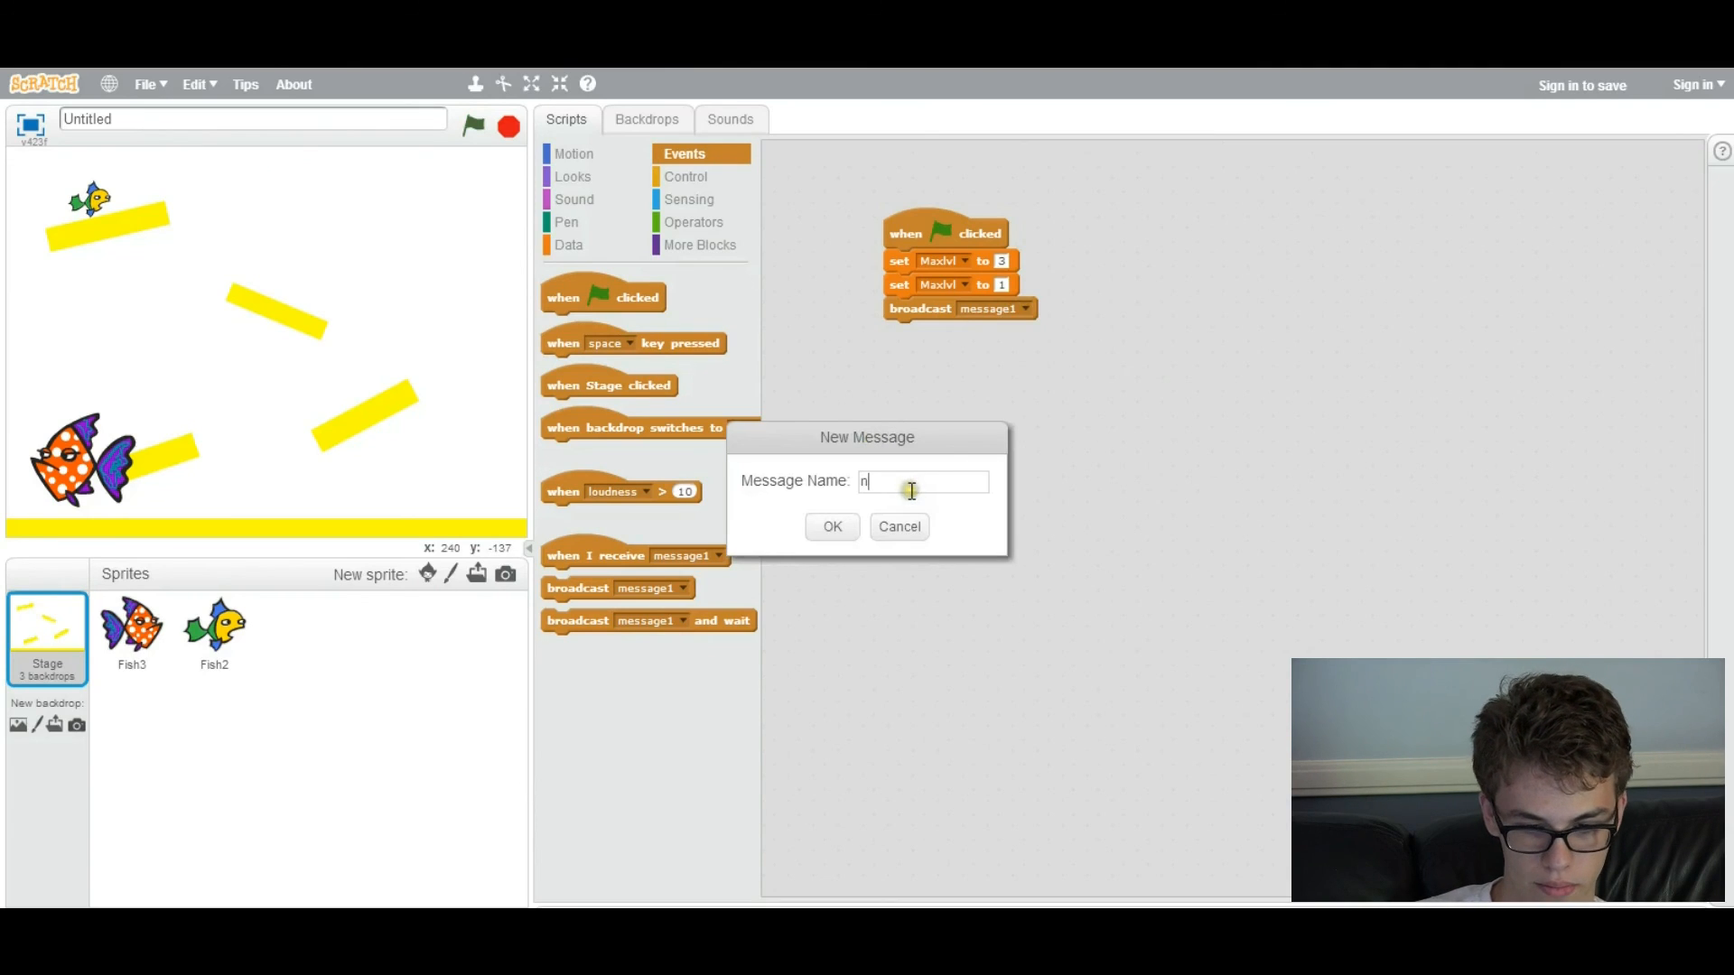
{"action": "type", "text": "ew level"}
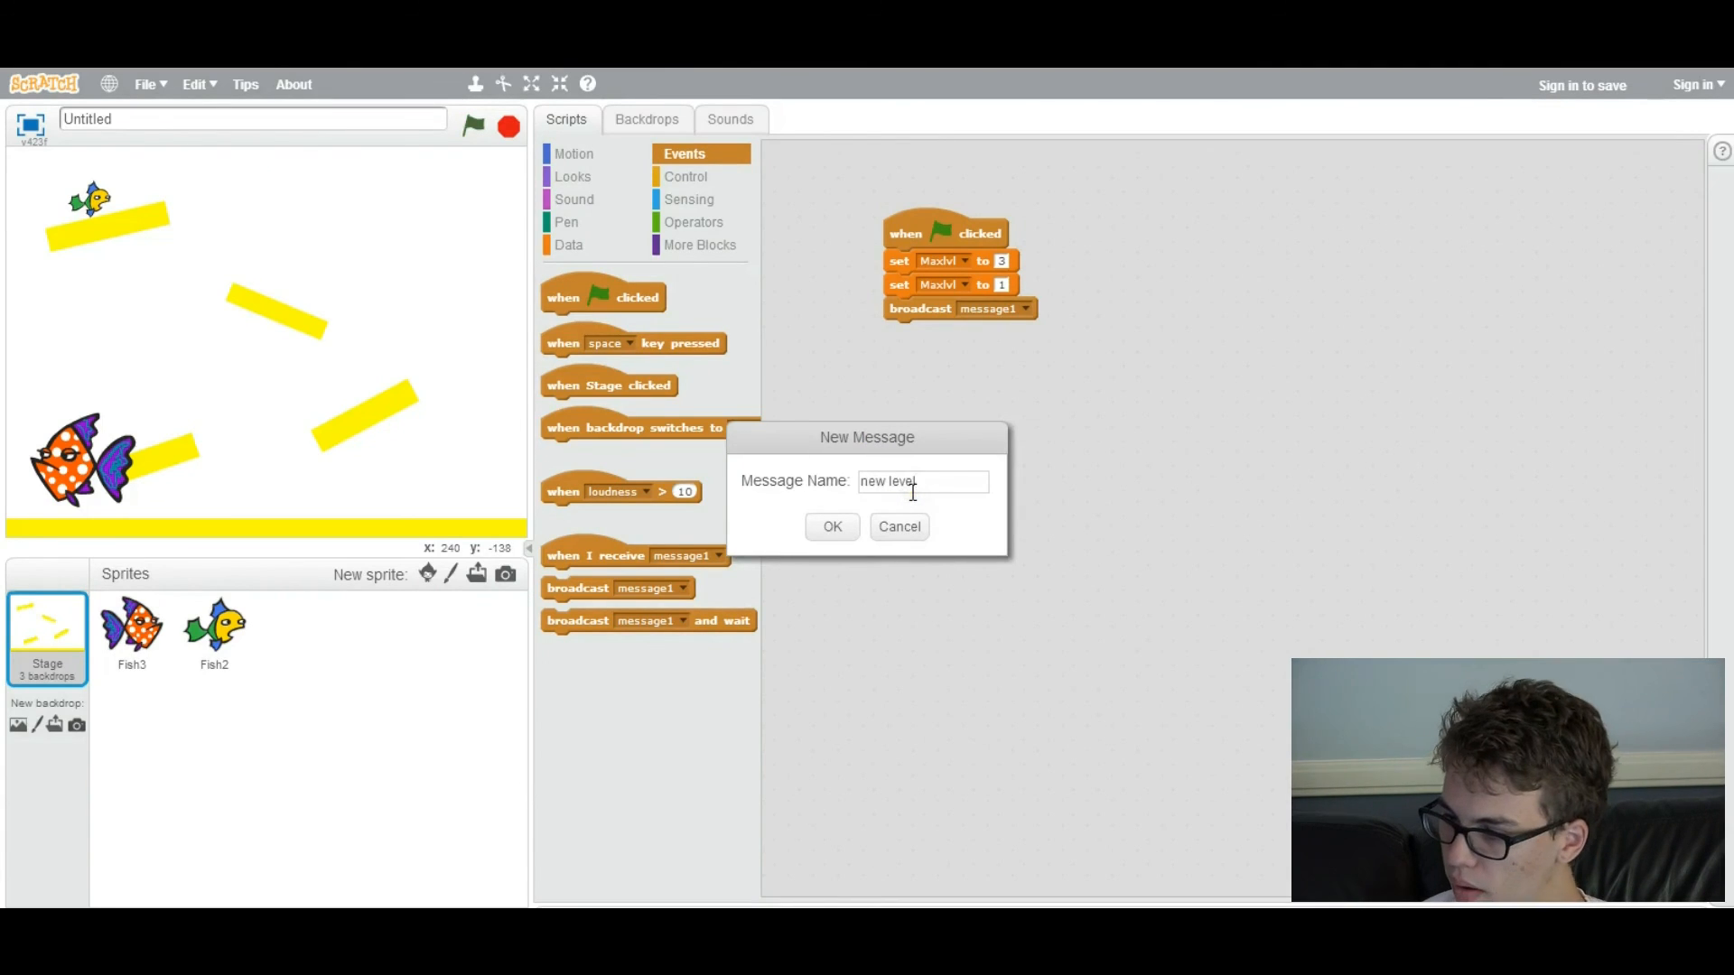
{"action": "left_click", "coordinate": [832, 526]}
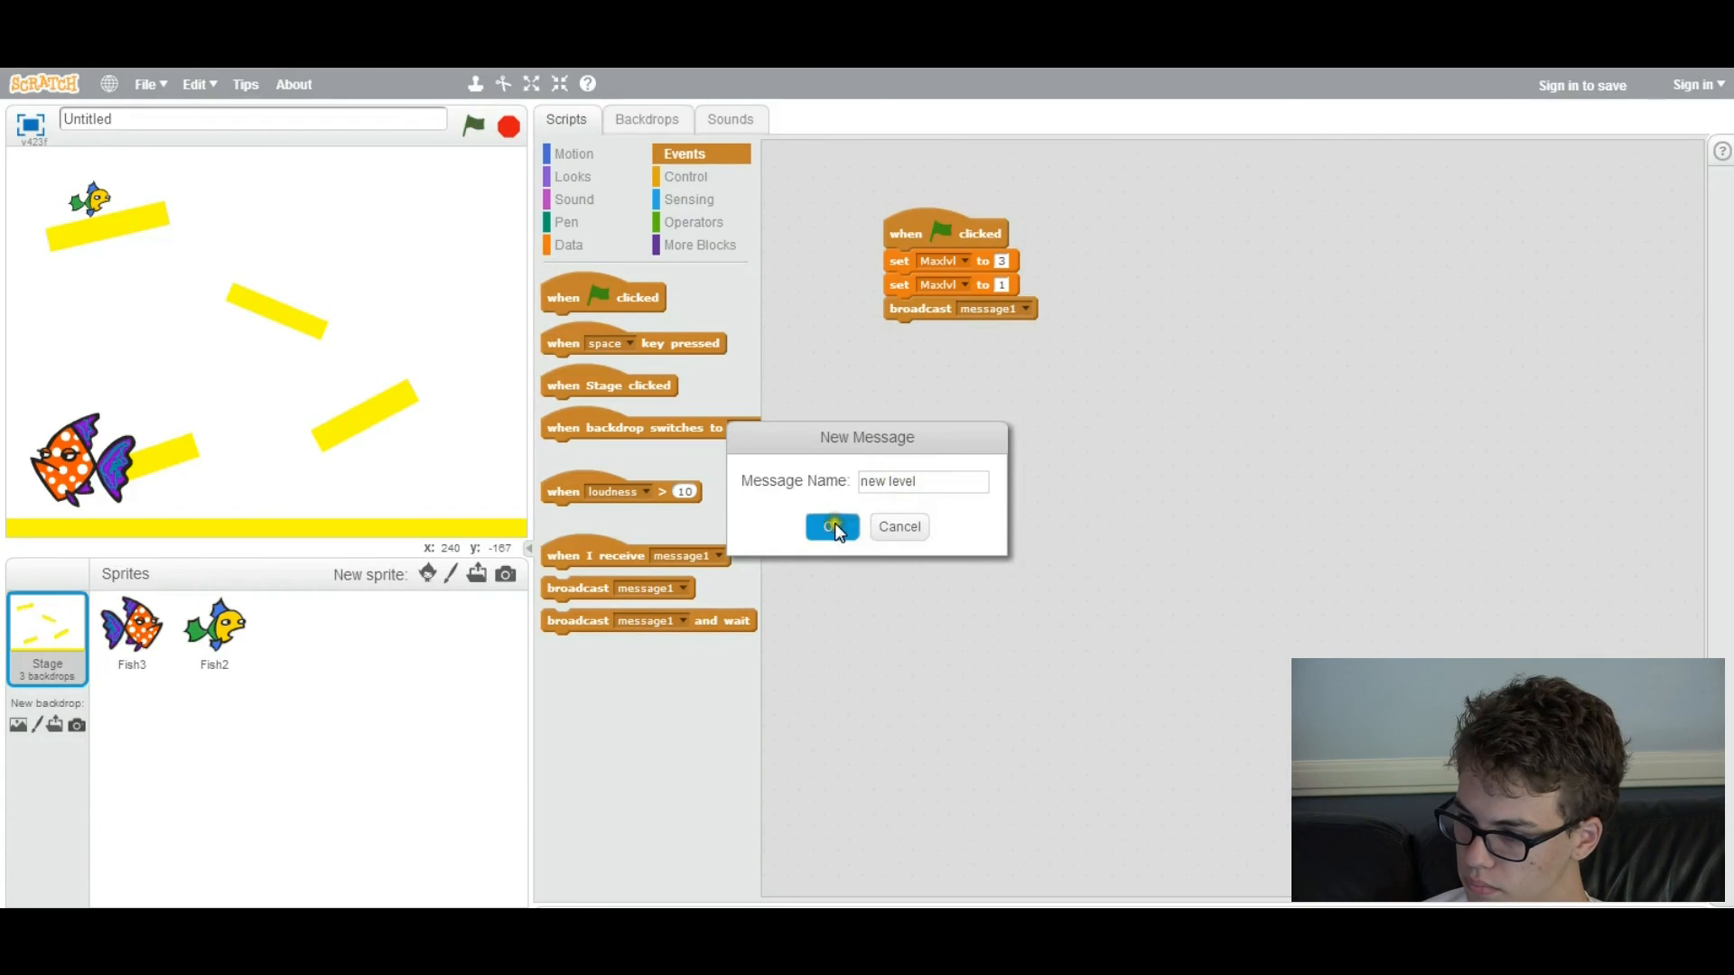
{"action": "left_click", "coordinate": [831, 526]}
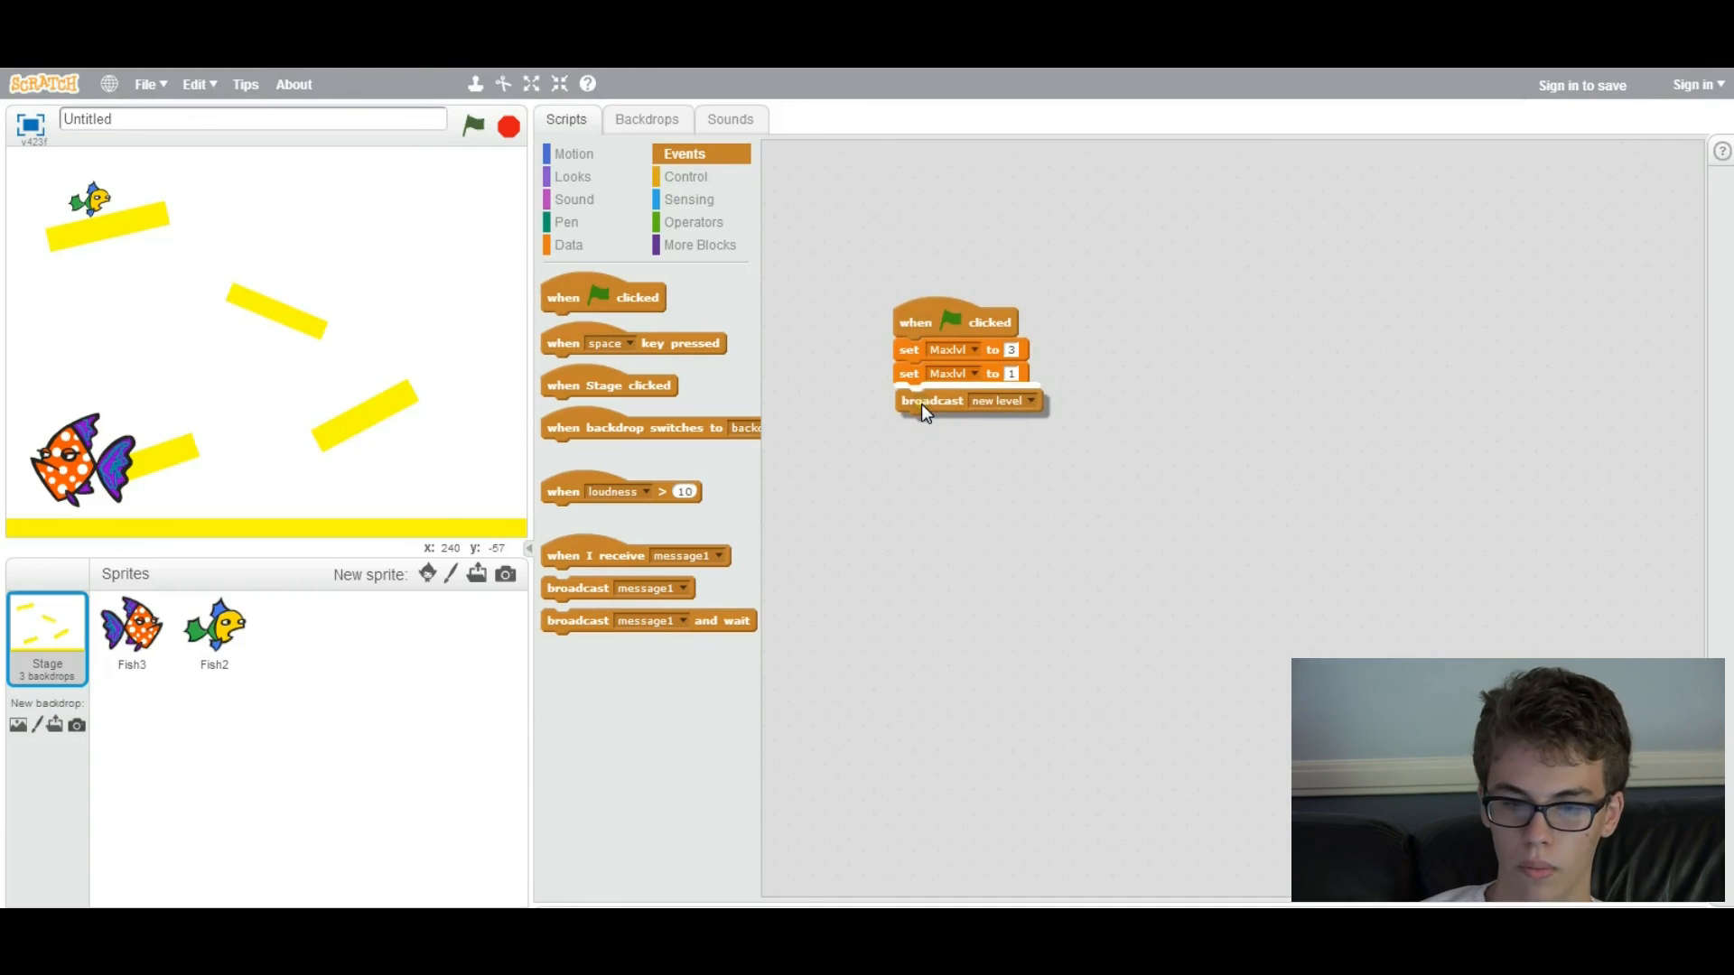
Place broadcast new level under the hat, add switch backdrop to backdrop2, and run the game
{"action": "left_click_drag", "start_coordinate": [932, 400], "coordinate": [932, 349]}
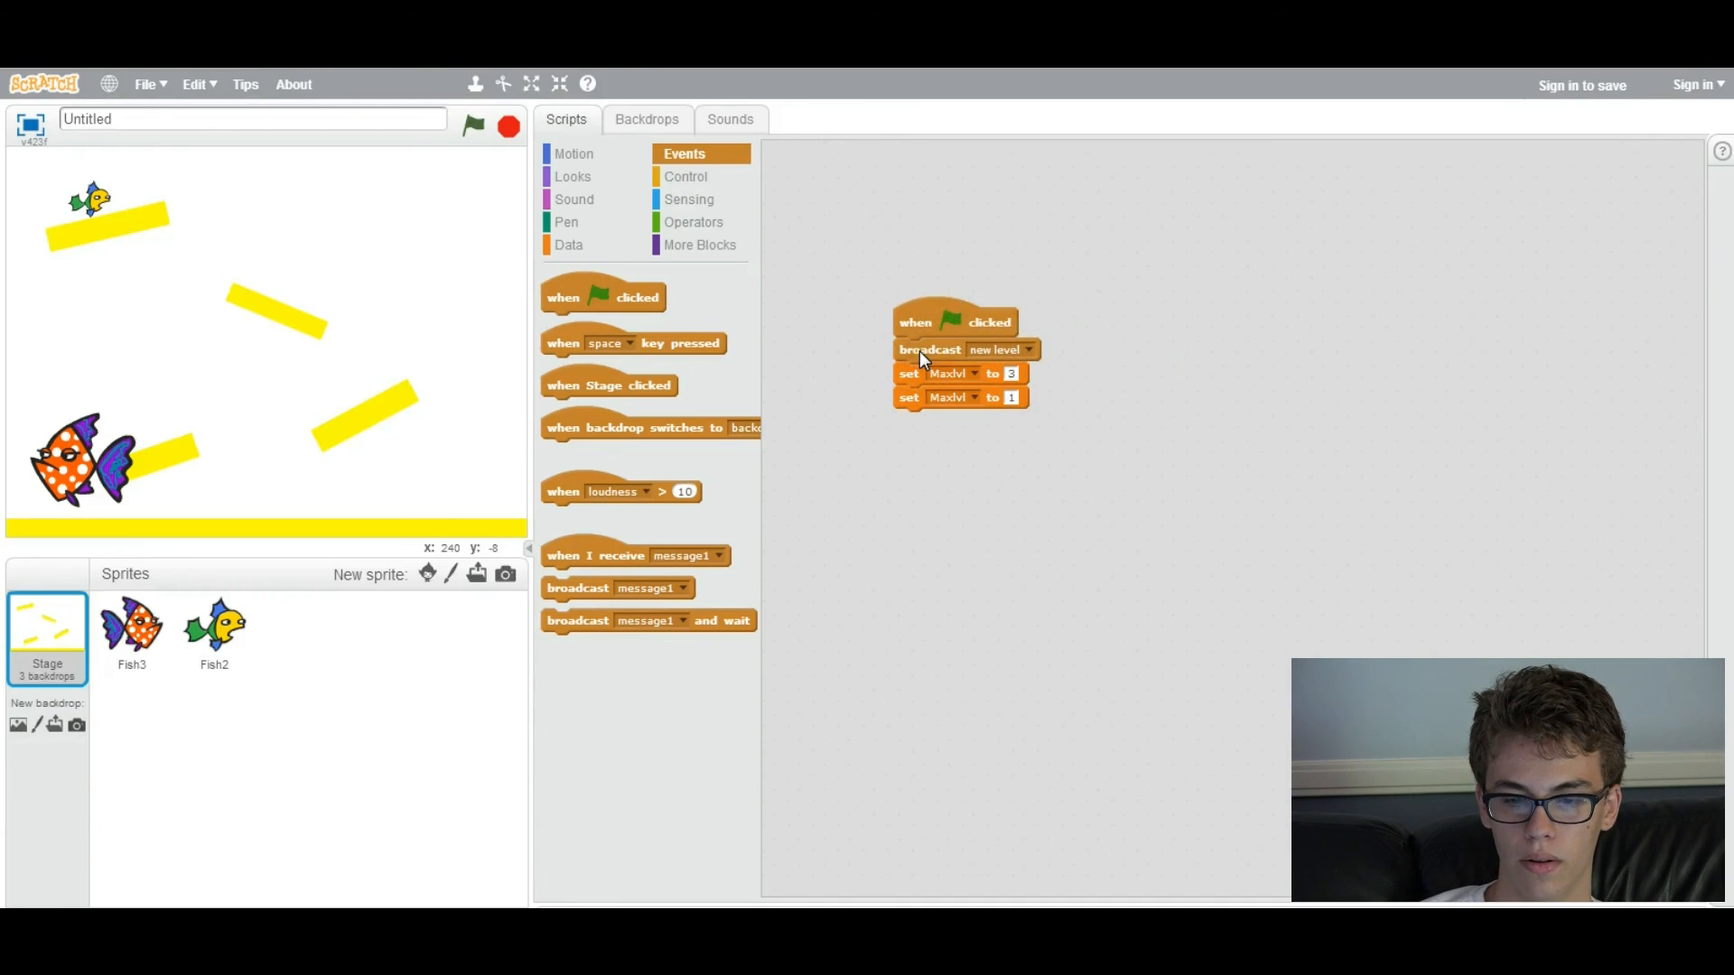
{"action": "mouse_move", "coordinate": [962, 374]}
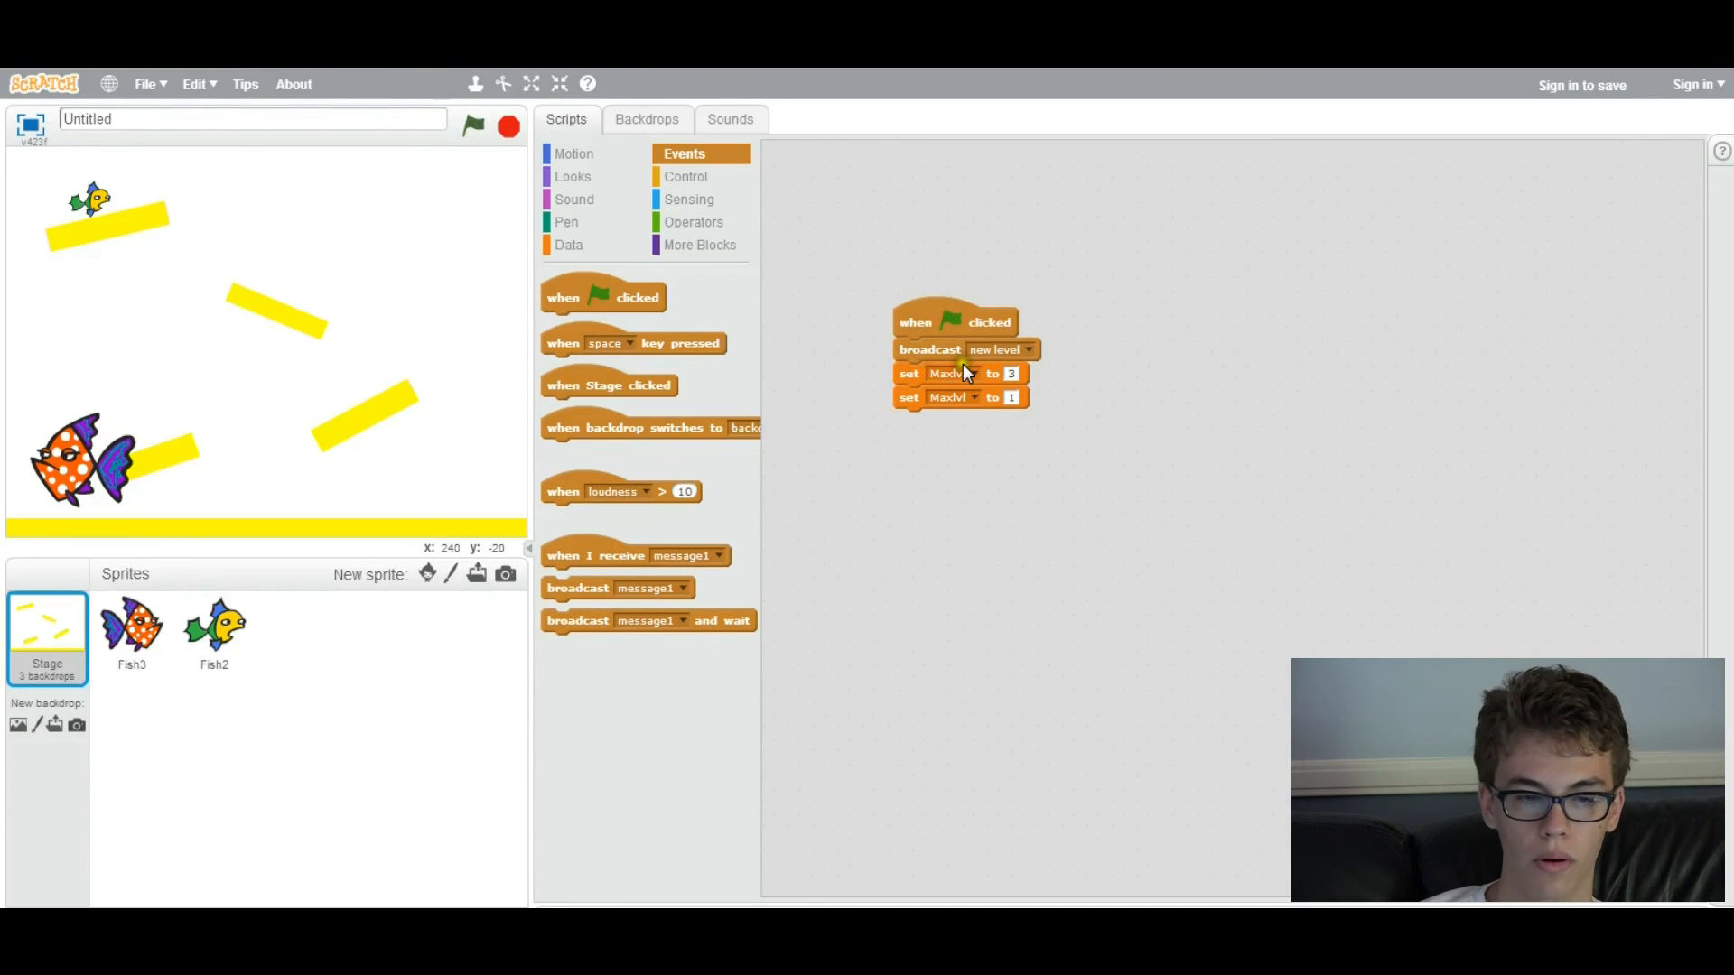
{"action": "left_click", "coordinate": [573, 177]}
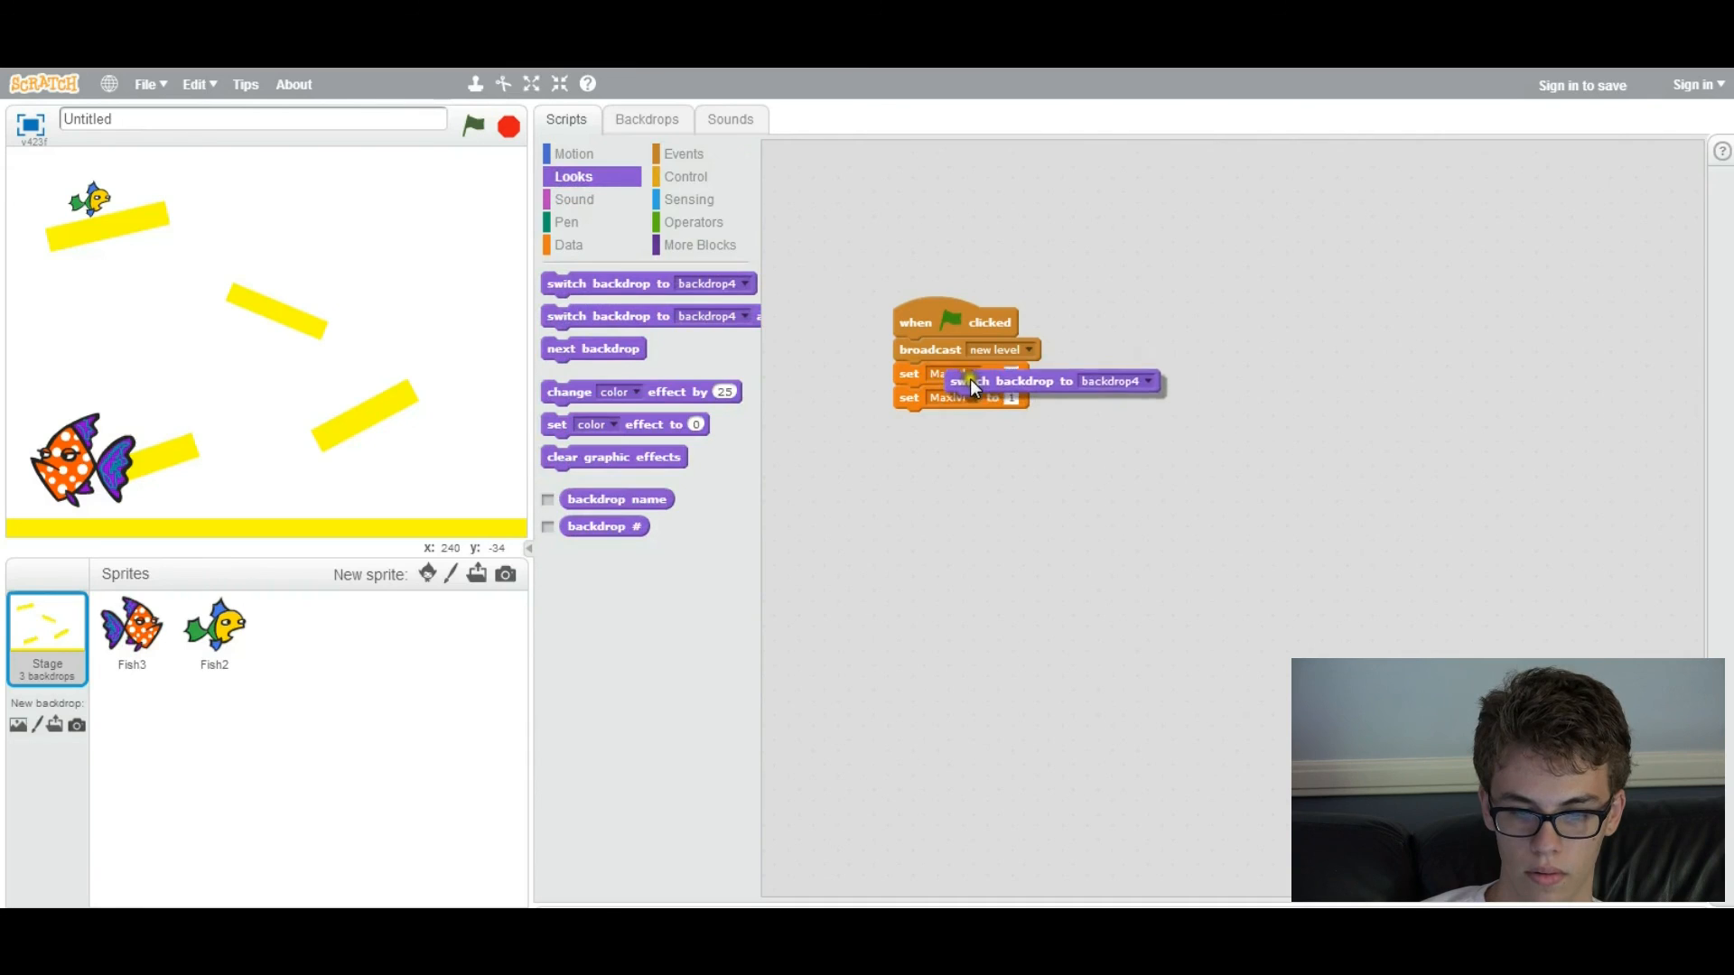
{"action": "left_click", "coordinate": [1095, 374]}
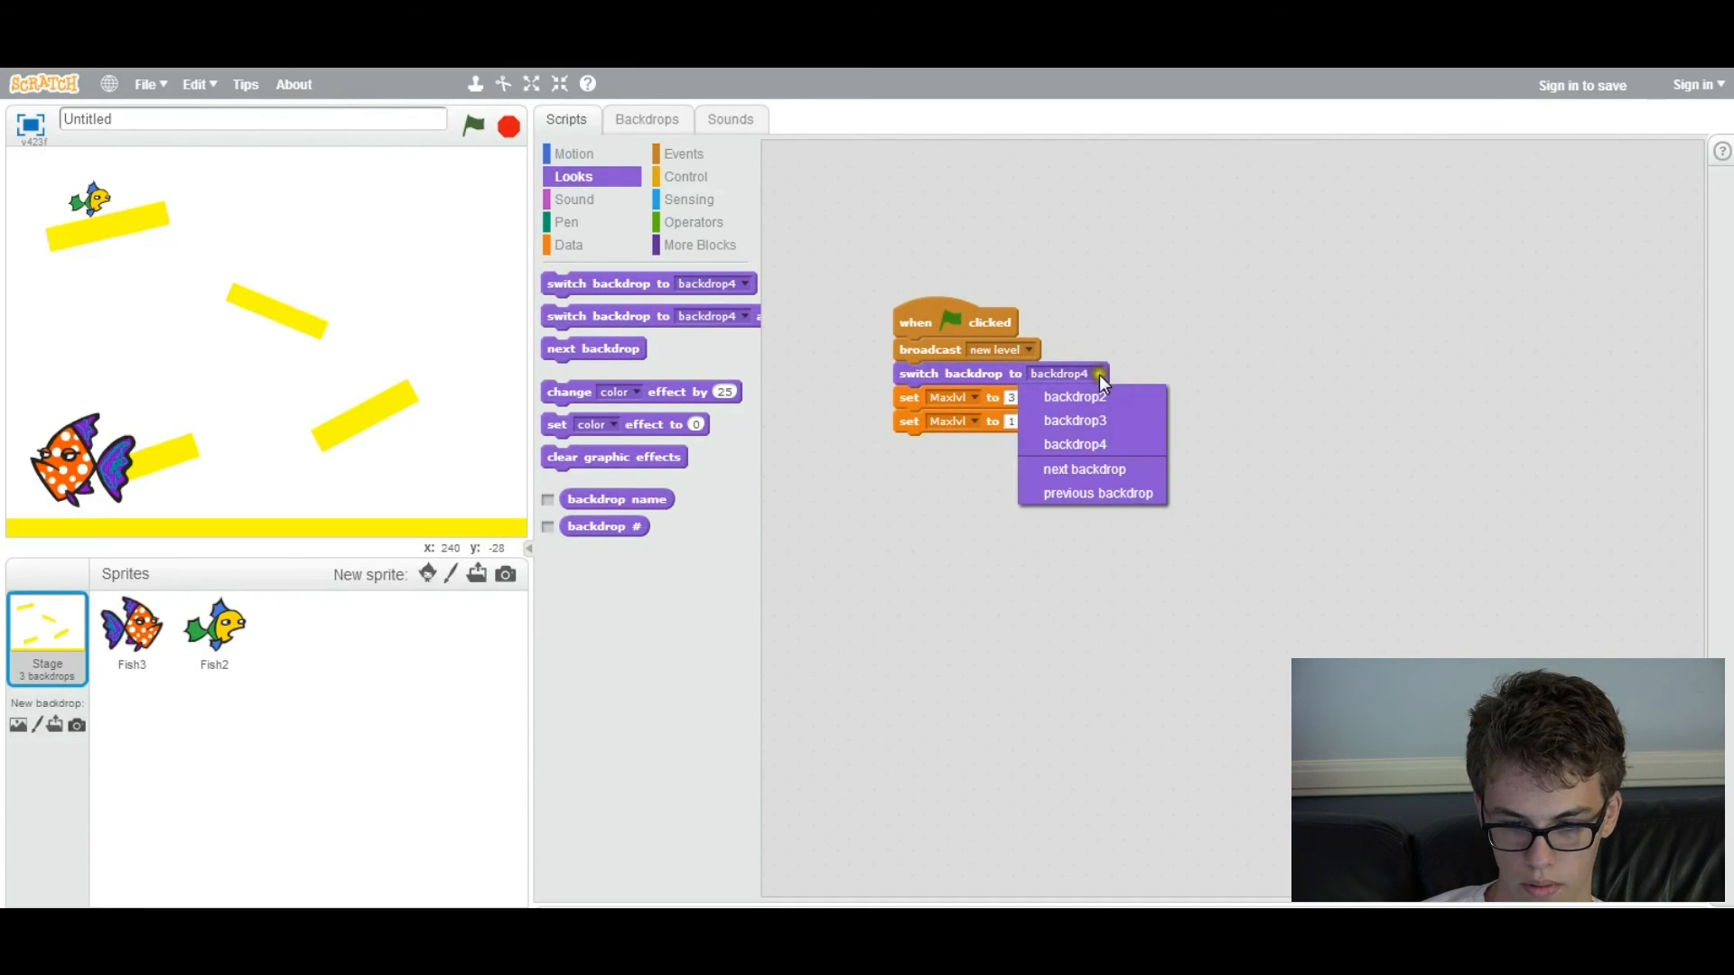
{"action": "left_click", "coordinate": [1073, 397]}
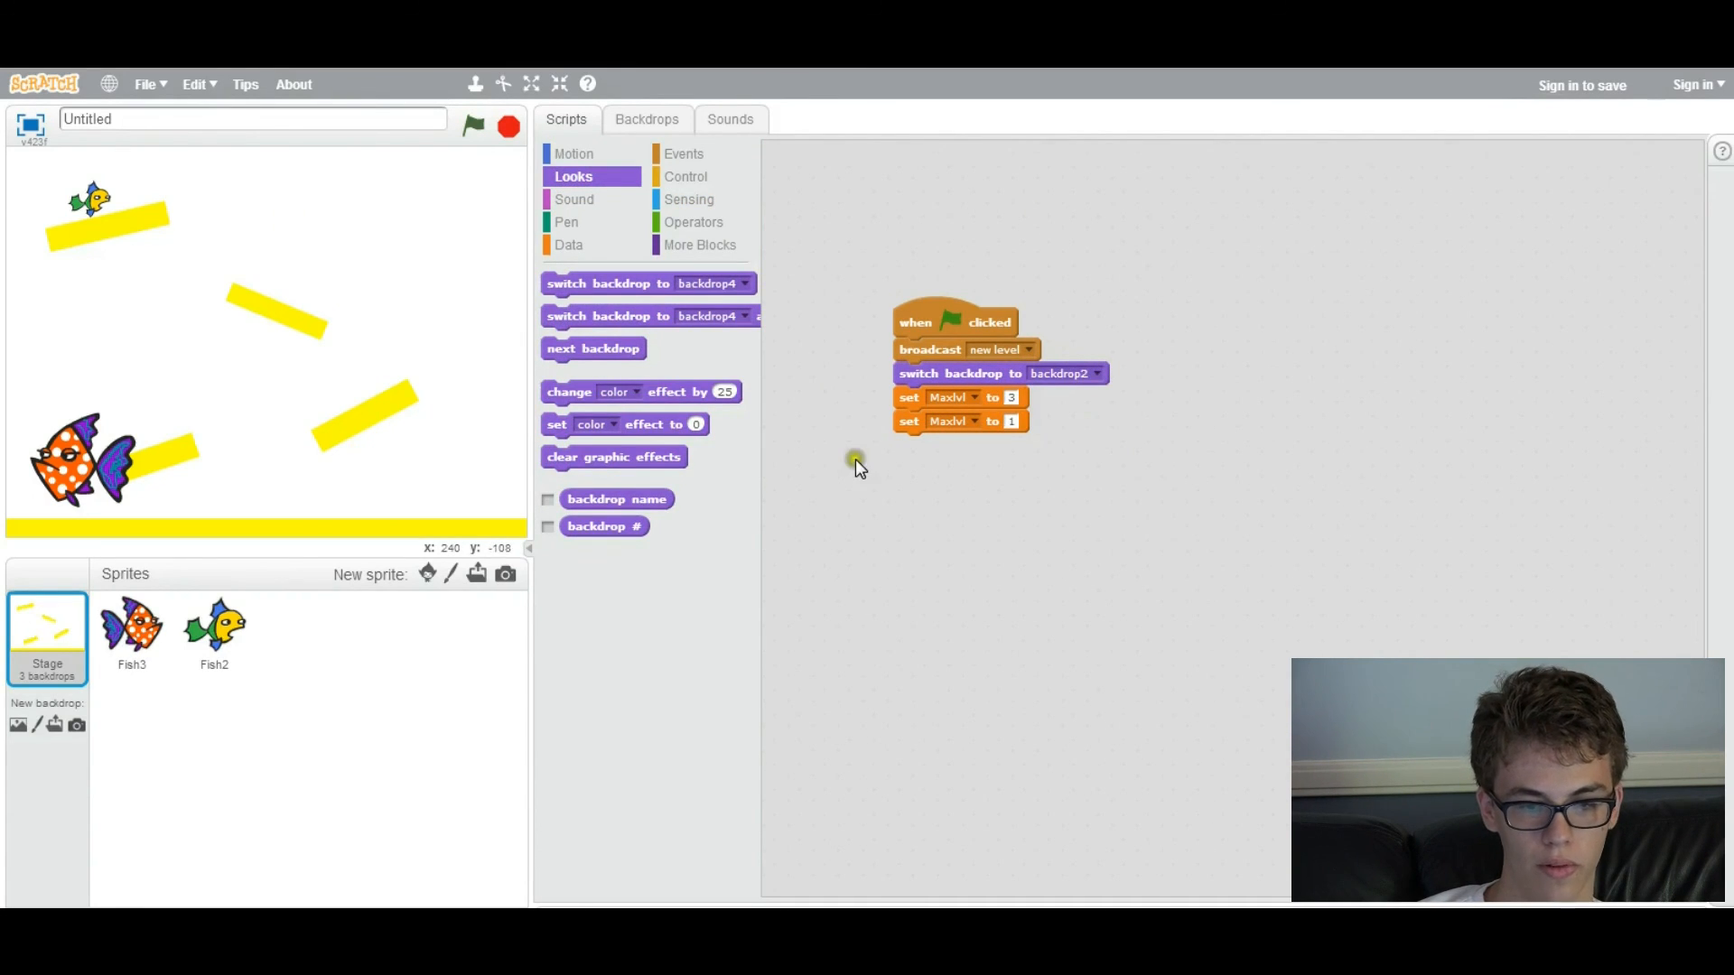
{"action": "left_click", "coordinate": [472, 126]}
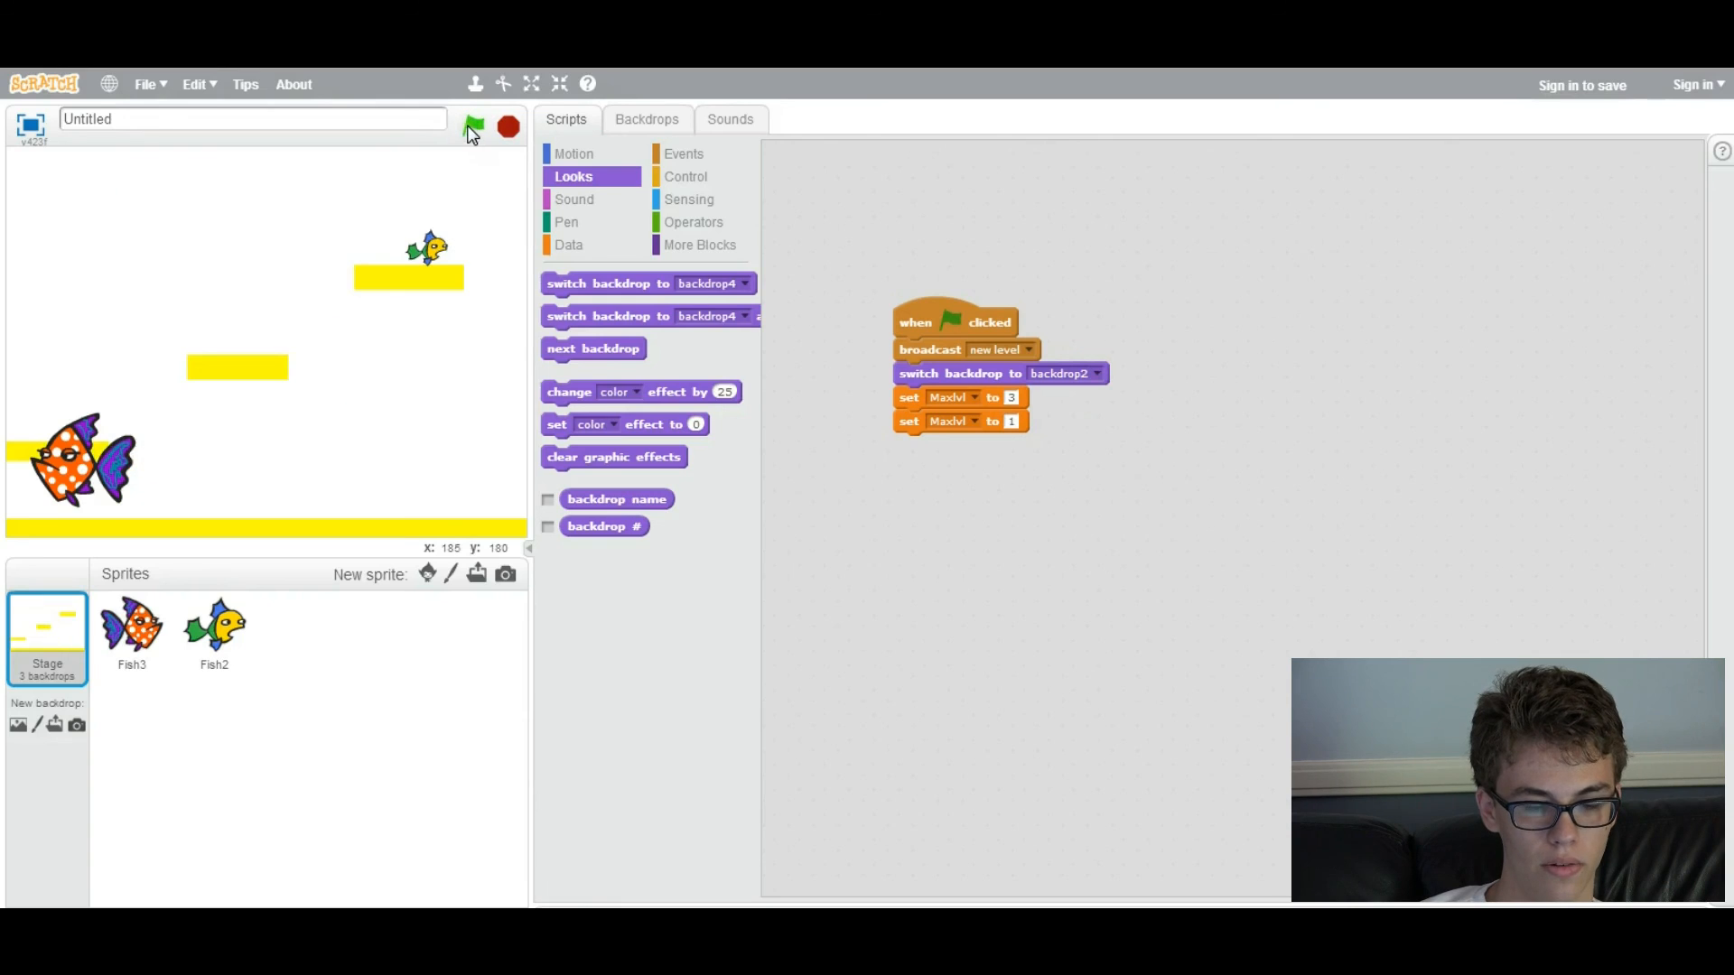
{"action": "mouse_move", "coordinate": [498, 193]}
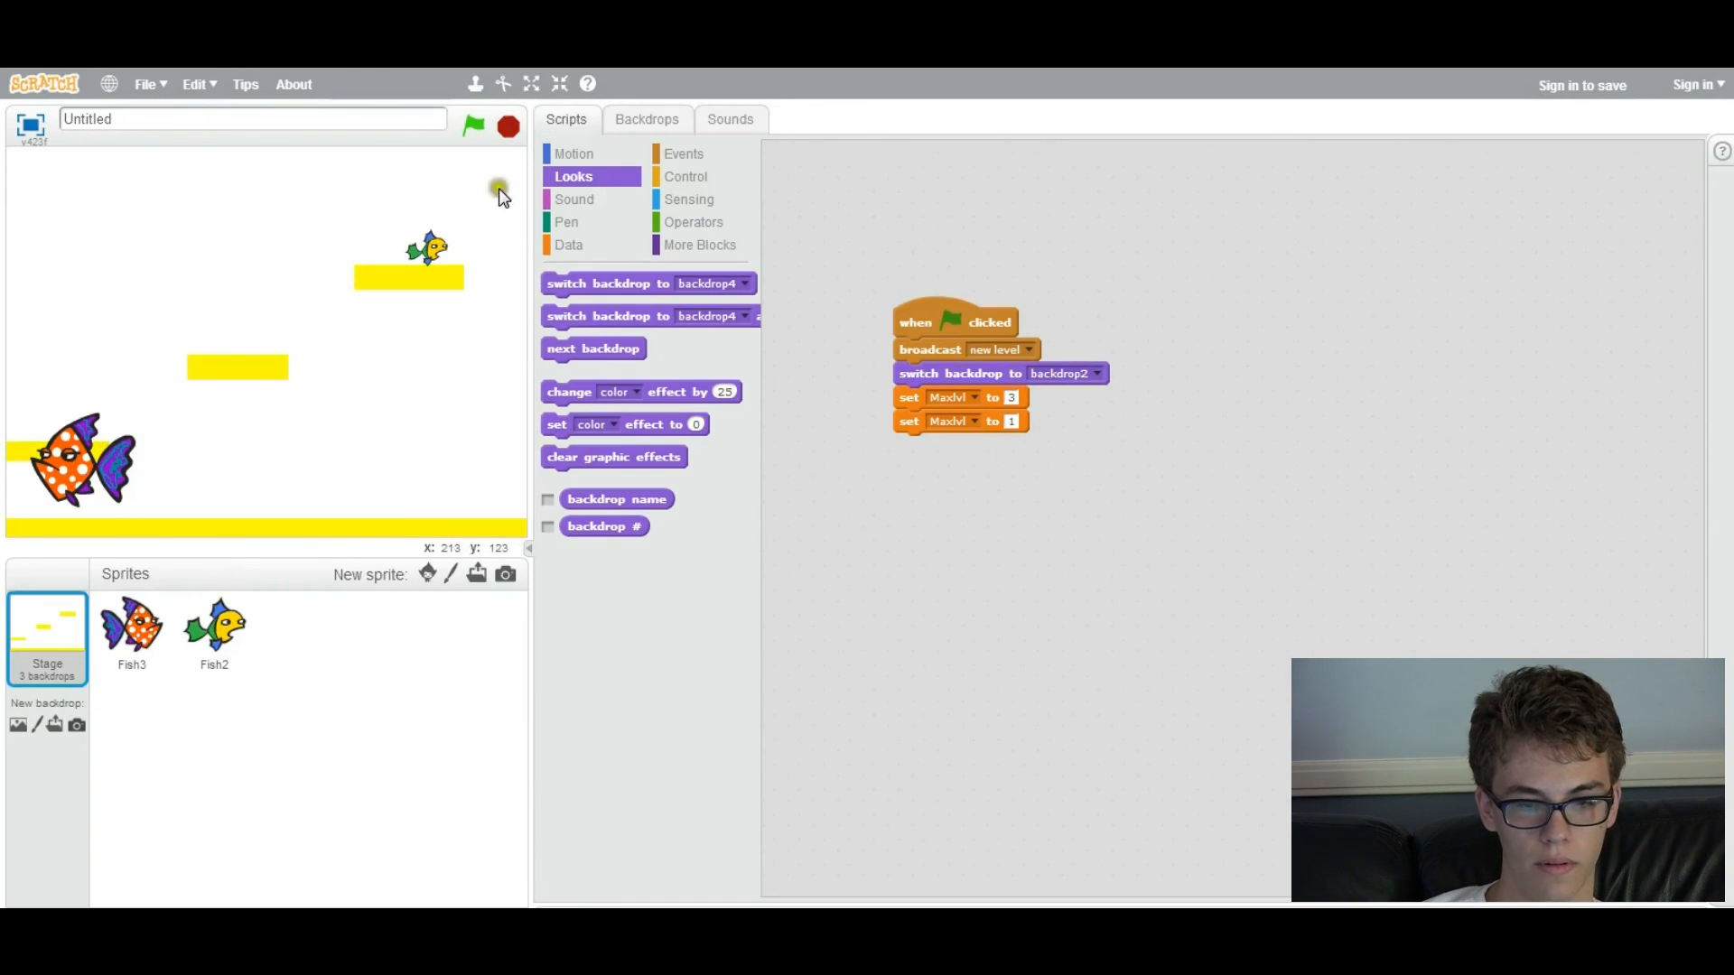